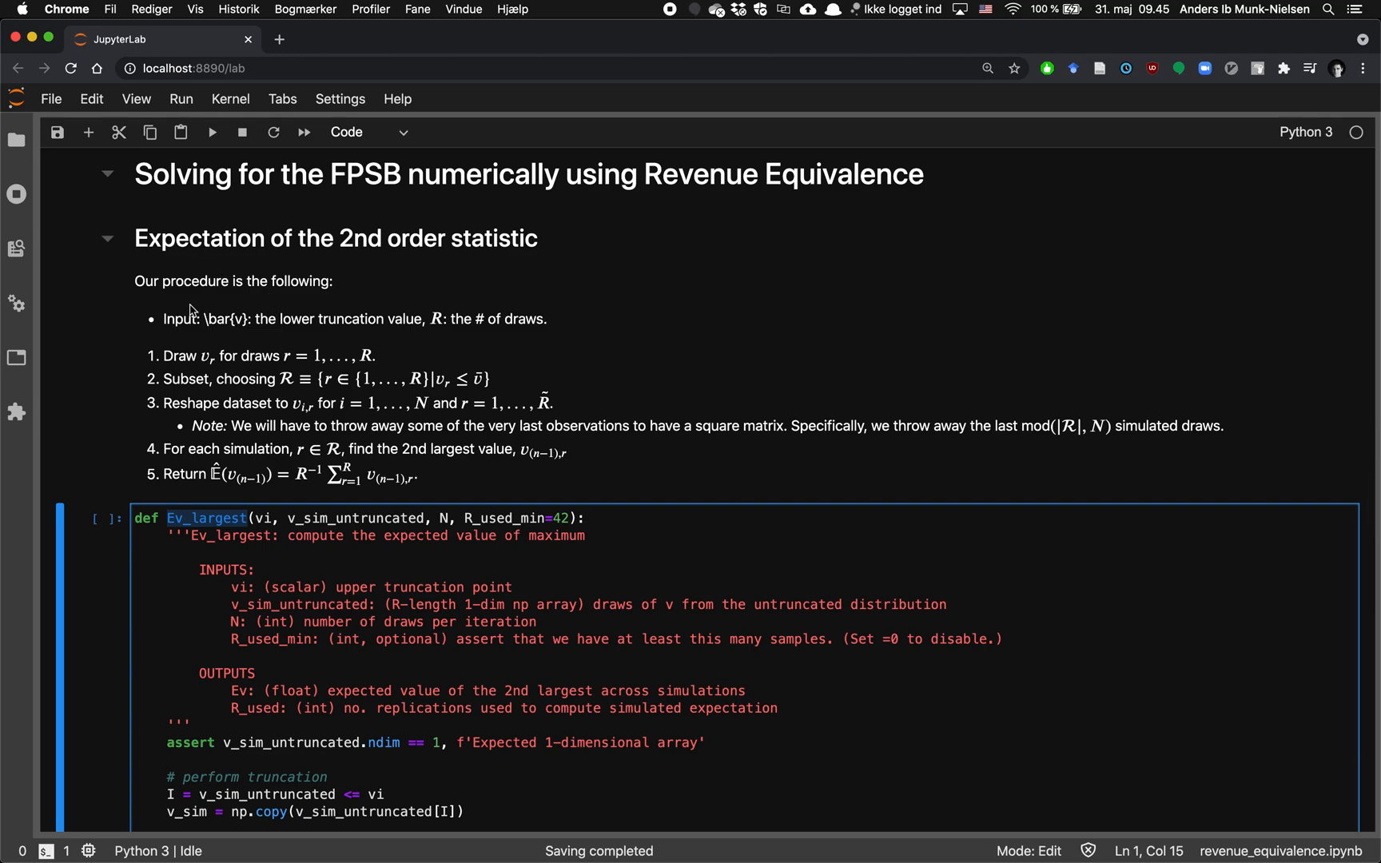
# Scroll to Ev_largest and highlight the vi argument, 'scalar' and 'untruncated' in its docstring.
pyautogui.scroll(-3)
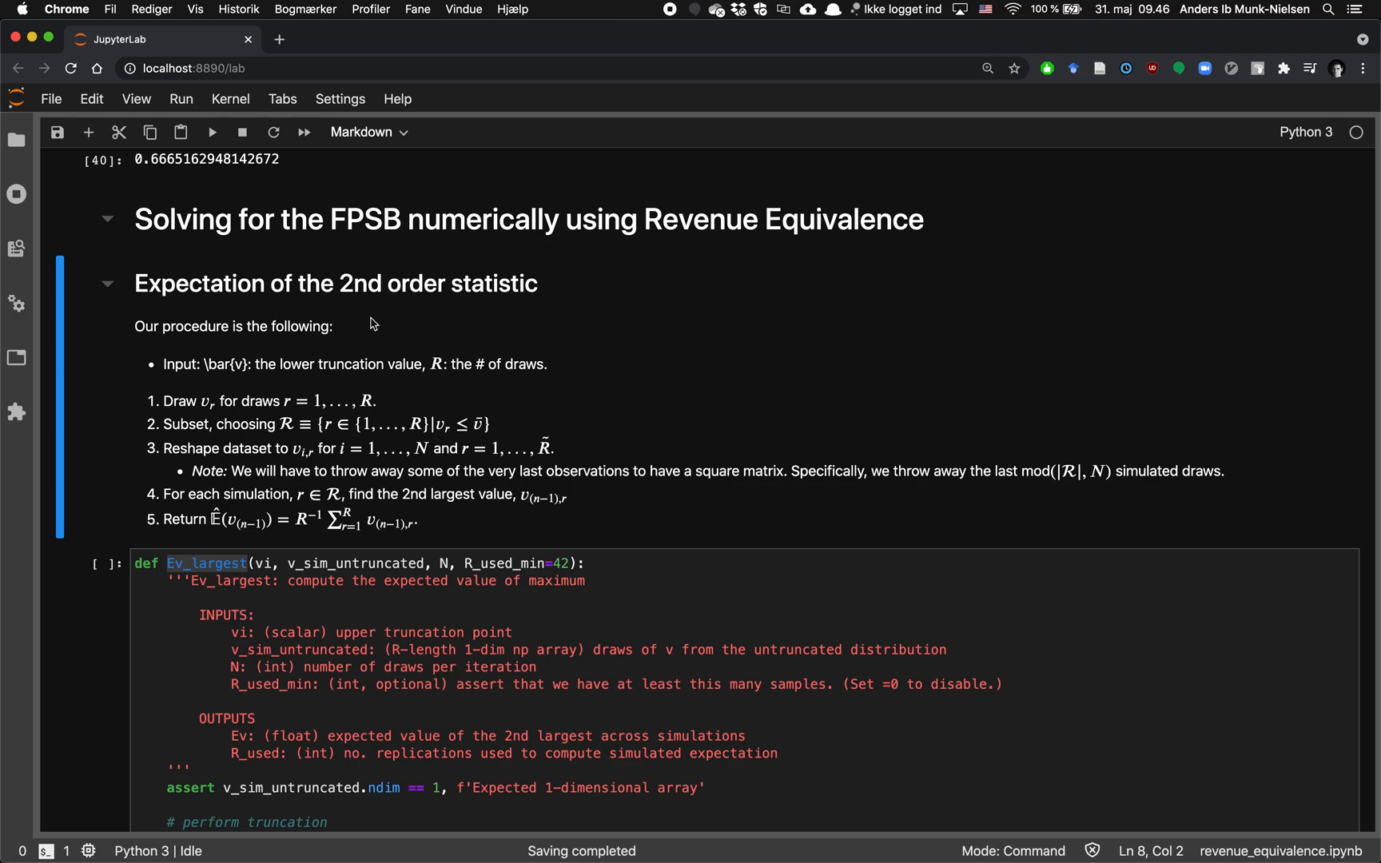
pyautogui.moveTo(490, 456)
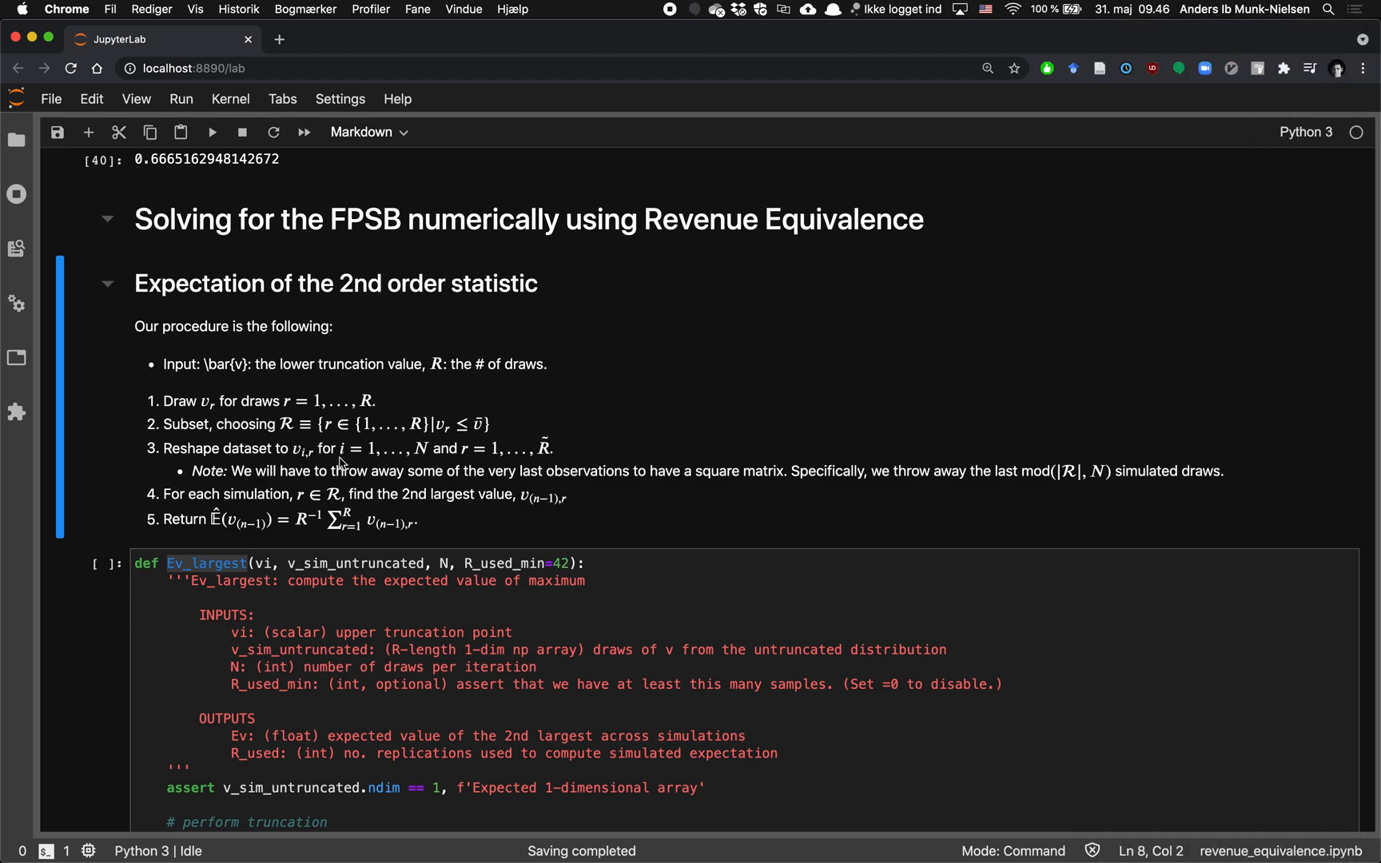
pyautogui.moveTo(480, 465)
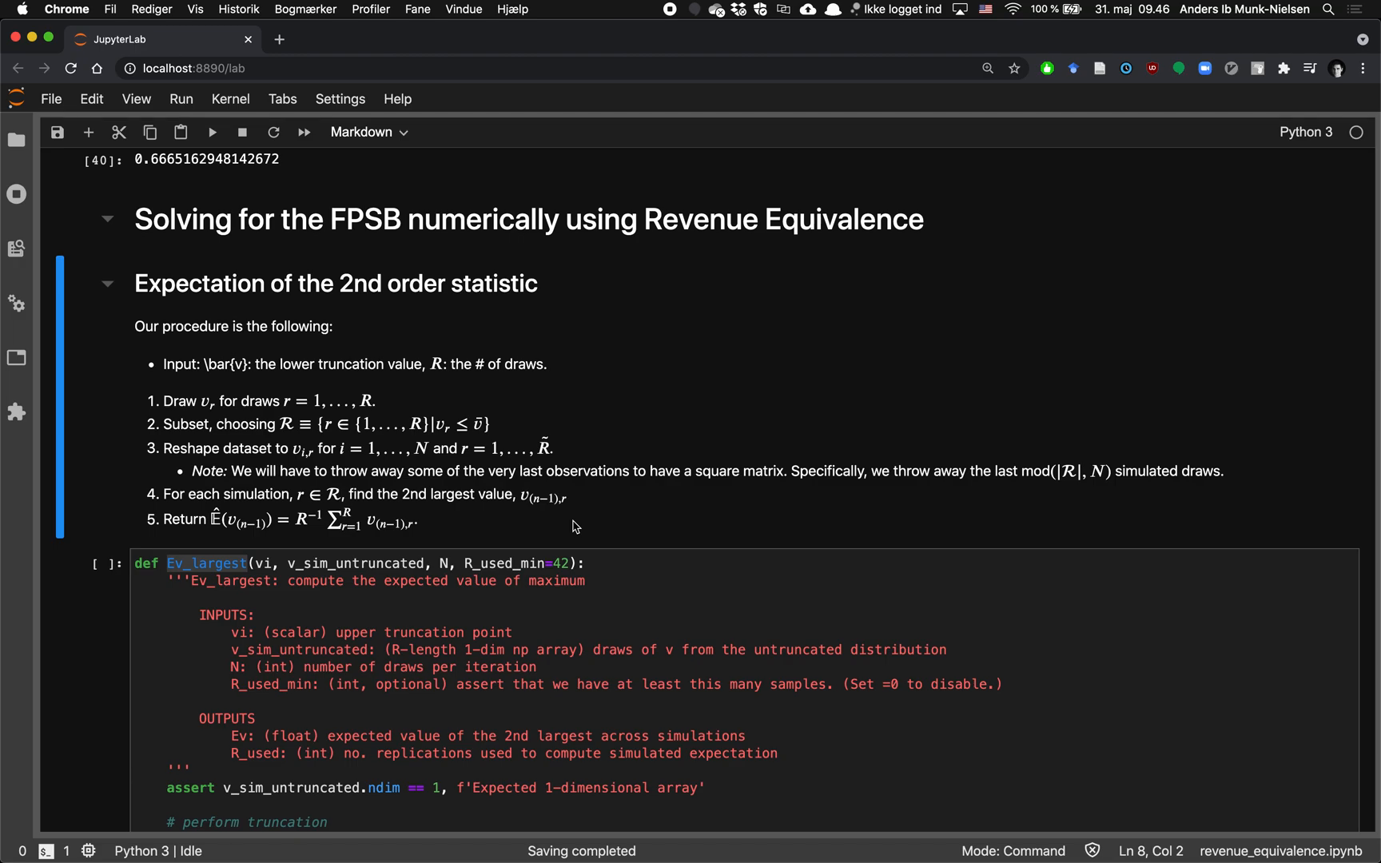
pyautogui.moveTo(439, 424); pyautogui.dragTo(483, 424)
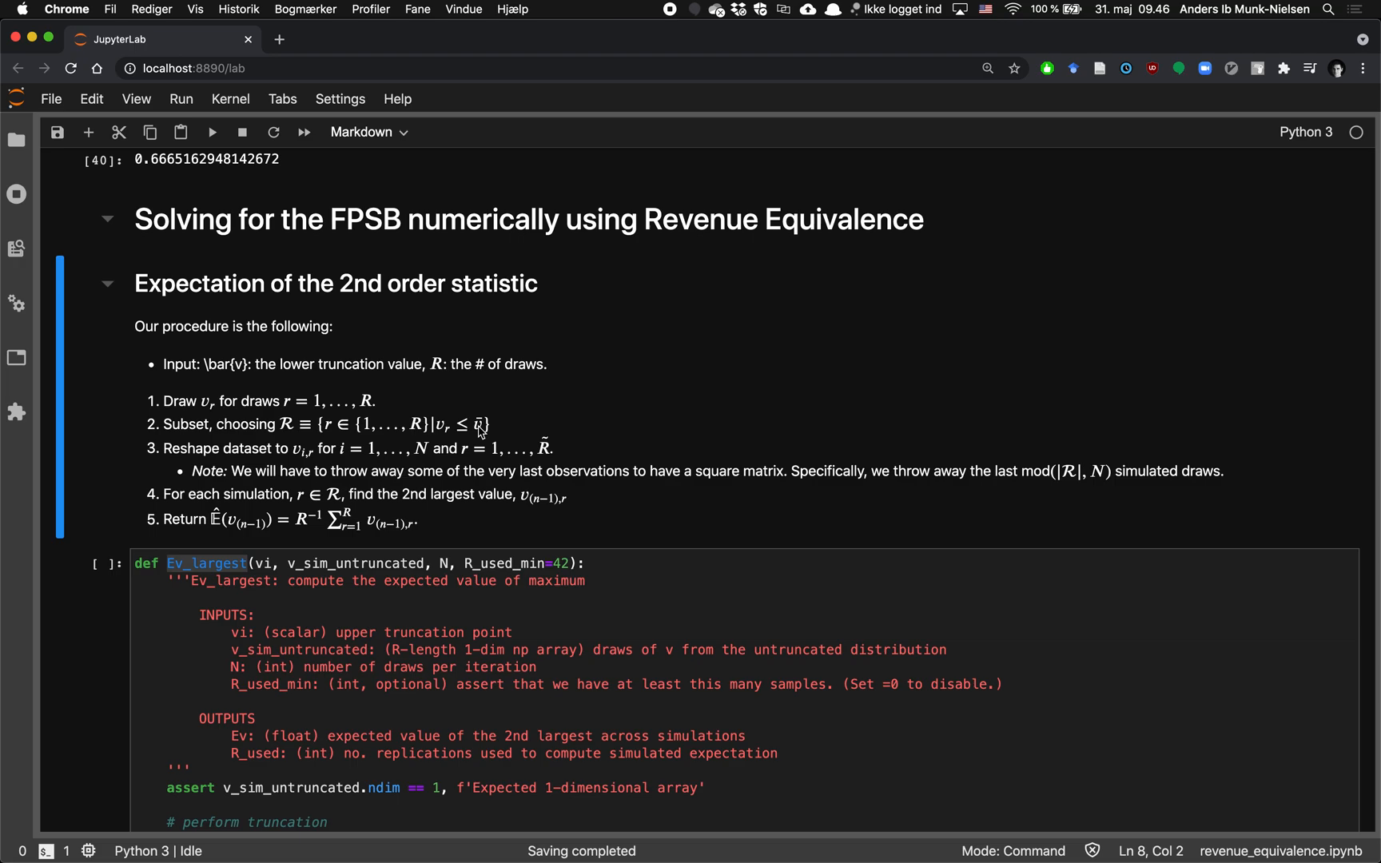
pyautogui.moveTo(473, 467)
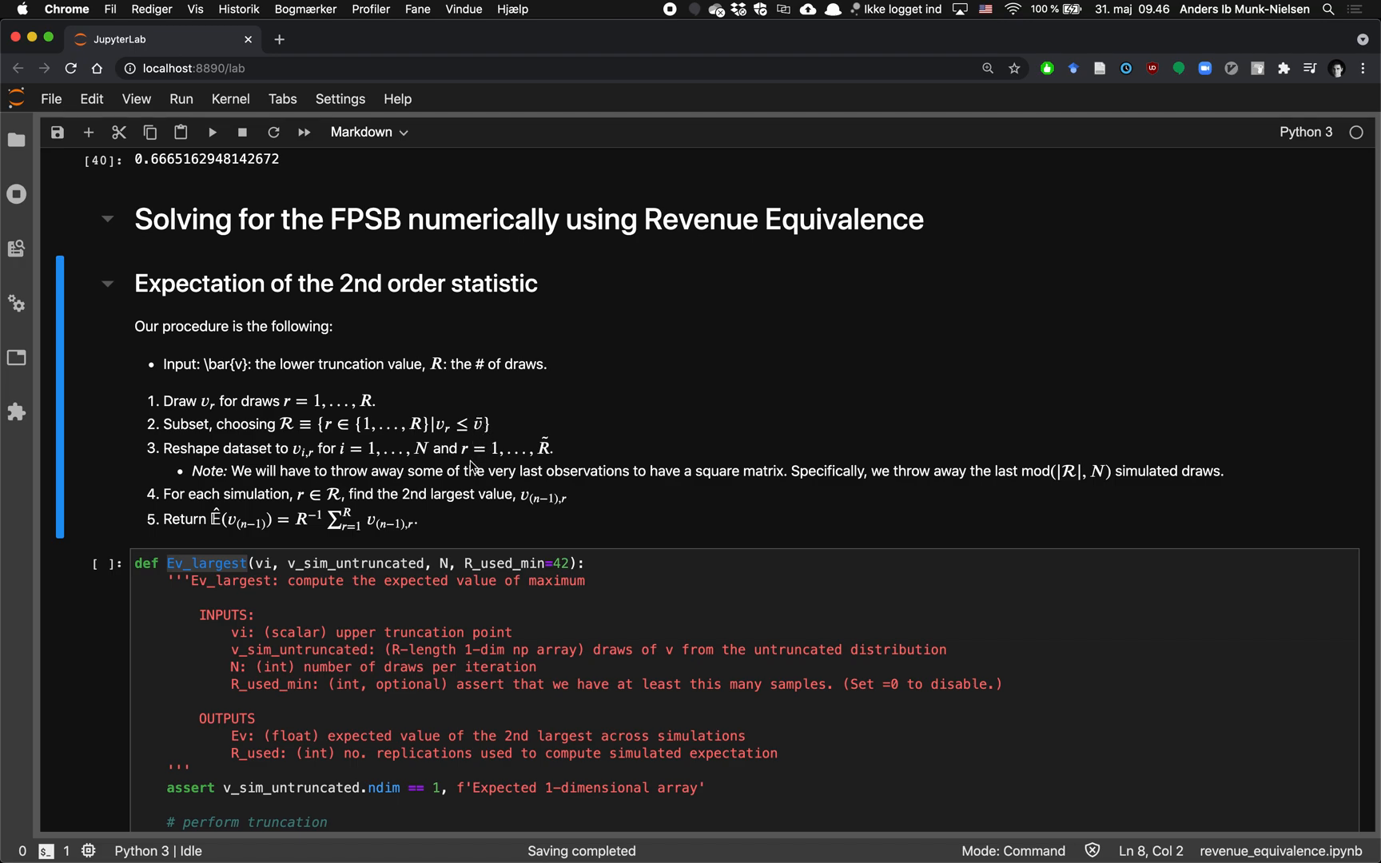
pyautogui.scroll(-3)
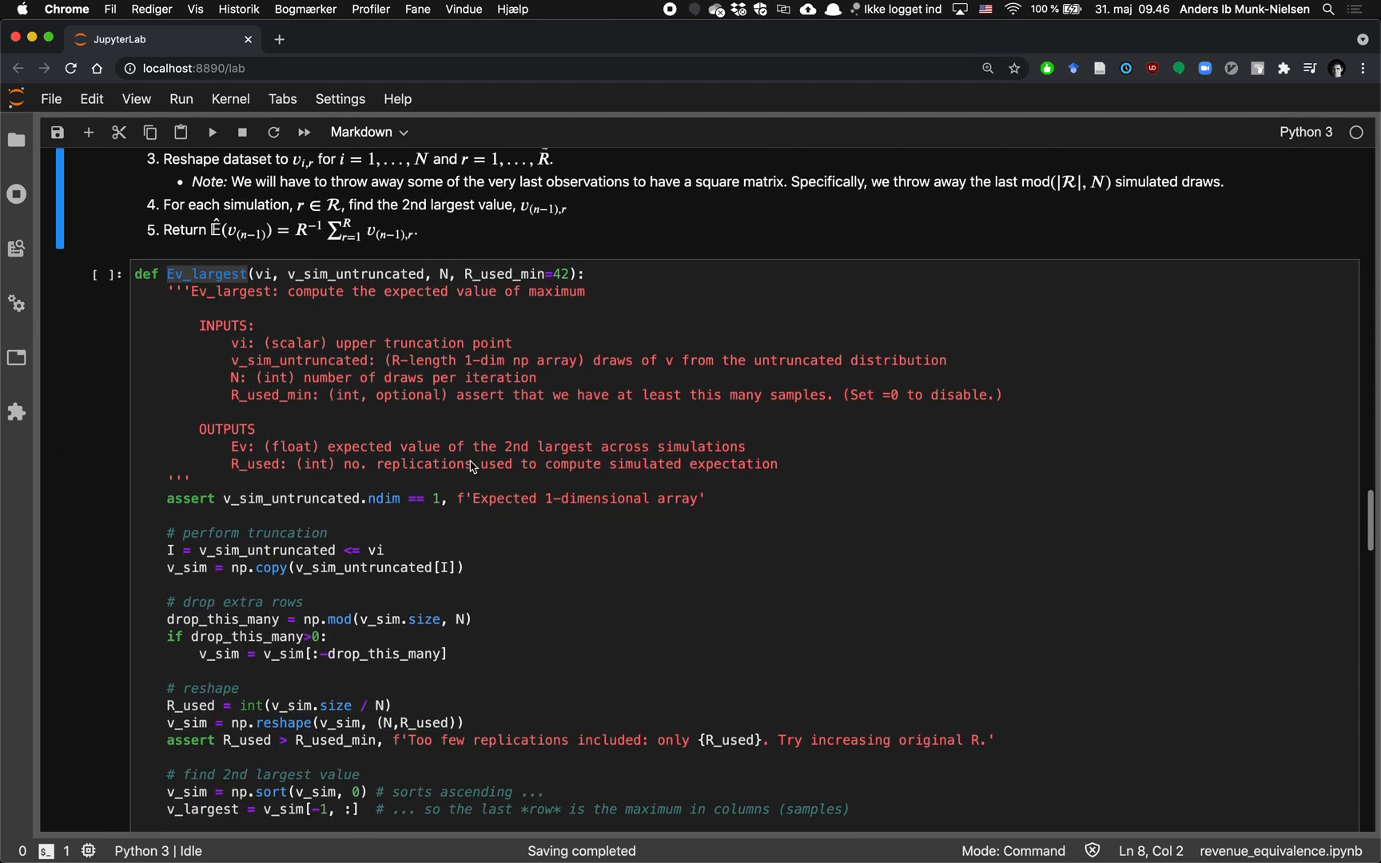
pyautogui.scroll(-3)
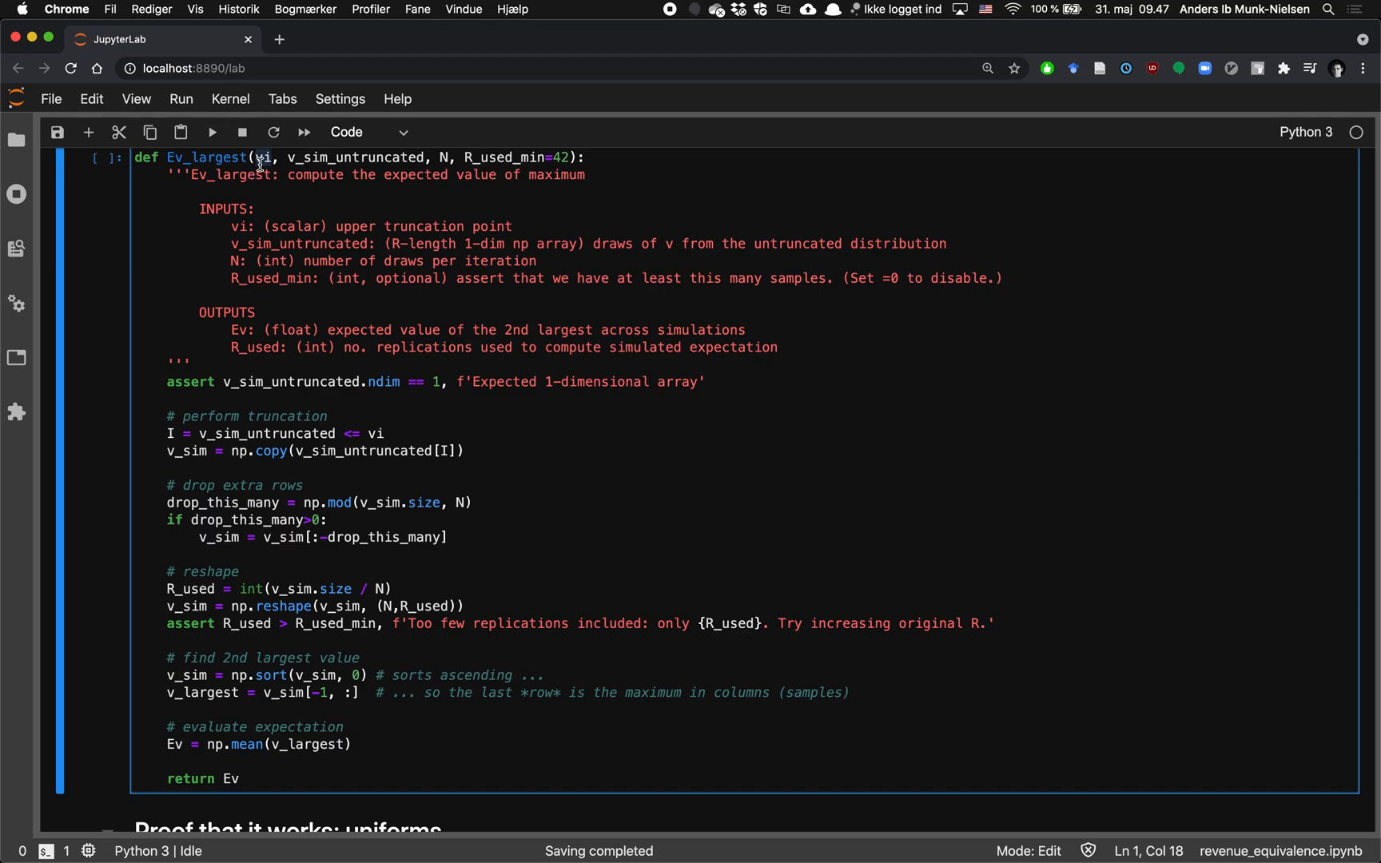
pyautogui.doubleClick(294, 226)
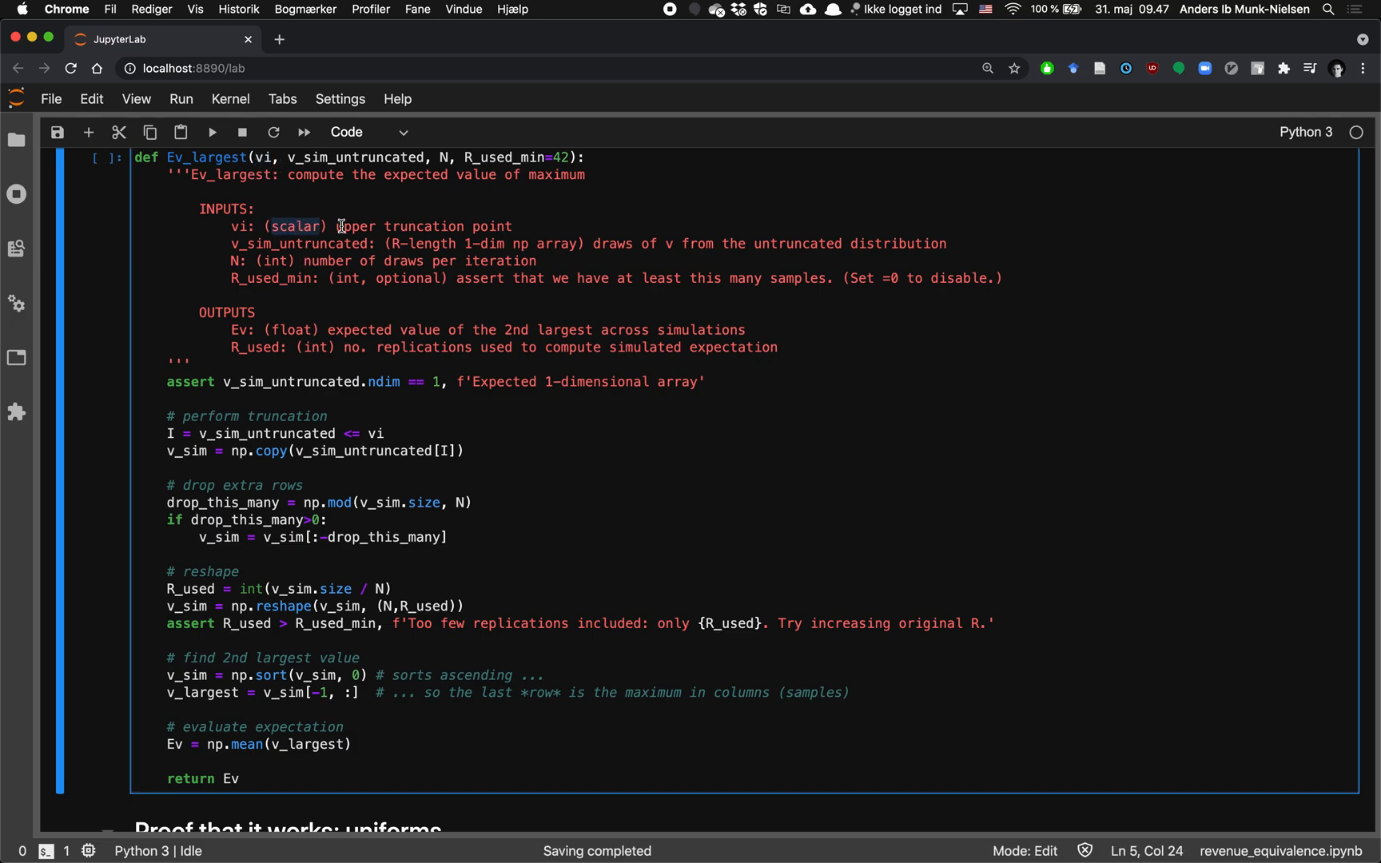
pyautogui.doubleClick(353, 157)
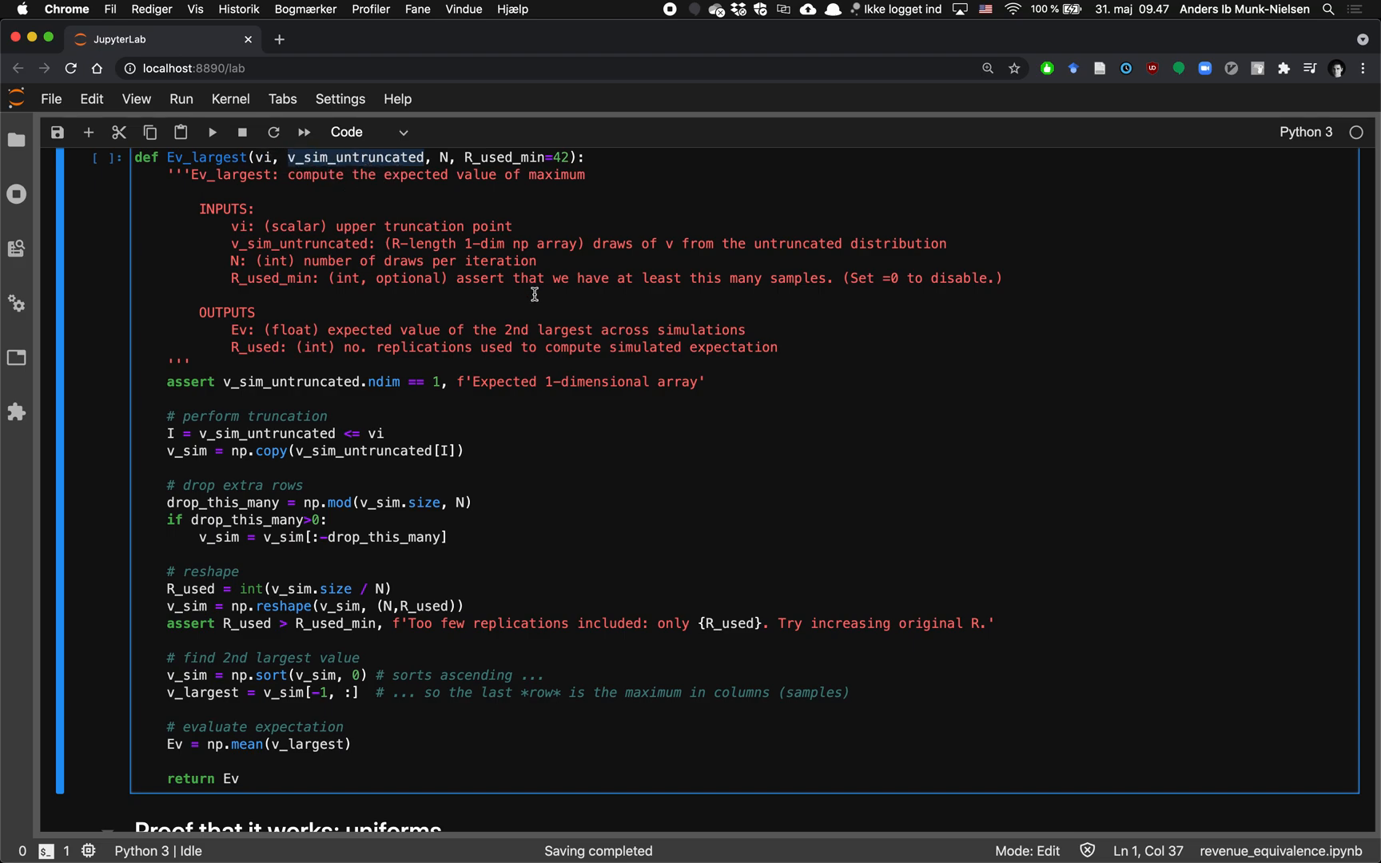
pyautogui.doubleClick(797, 244)
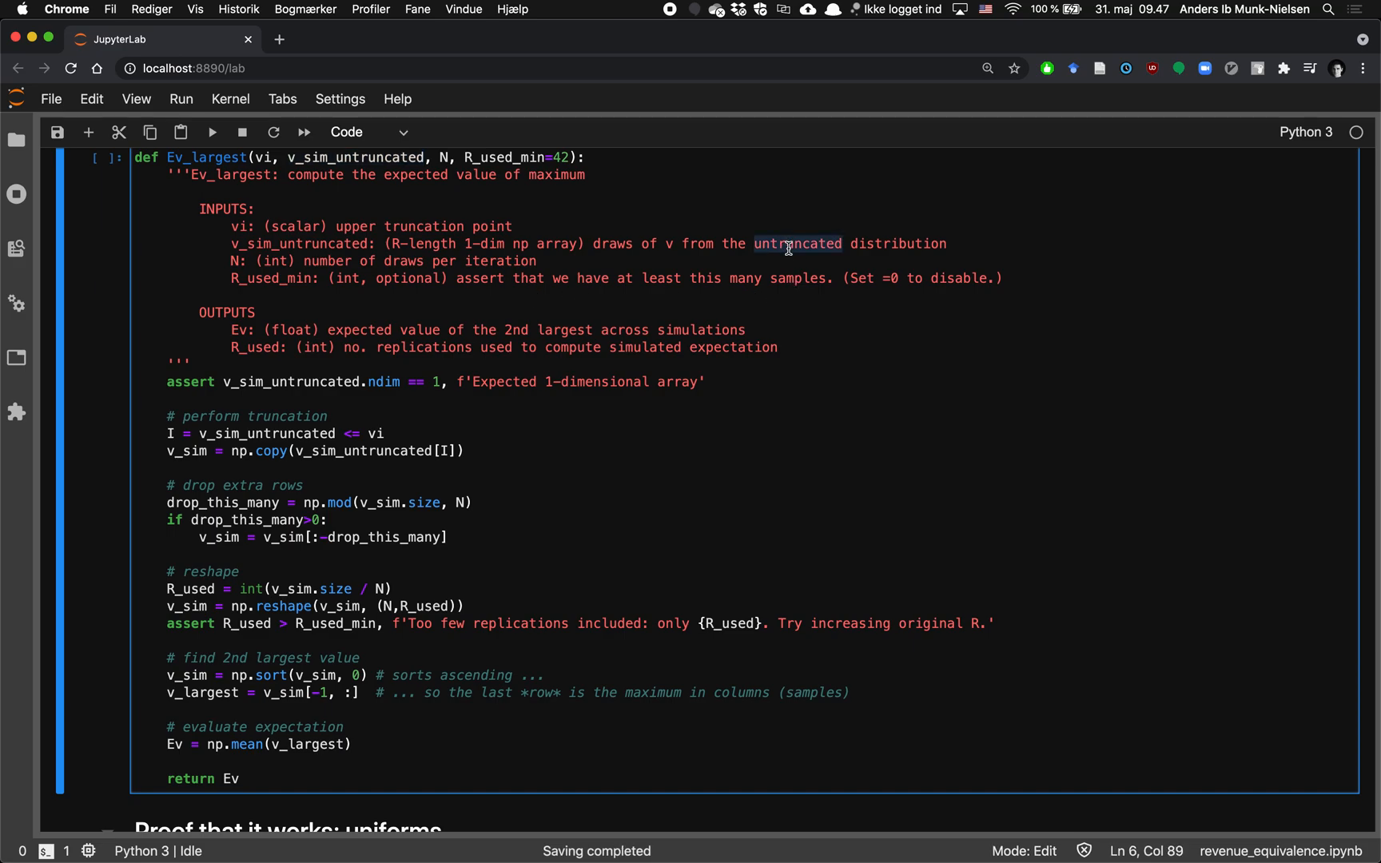
# Point out N and R_used_min, then remove '2nd' from the Ev output description.
pyautogui.click(446, 158)
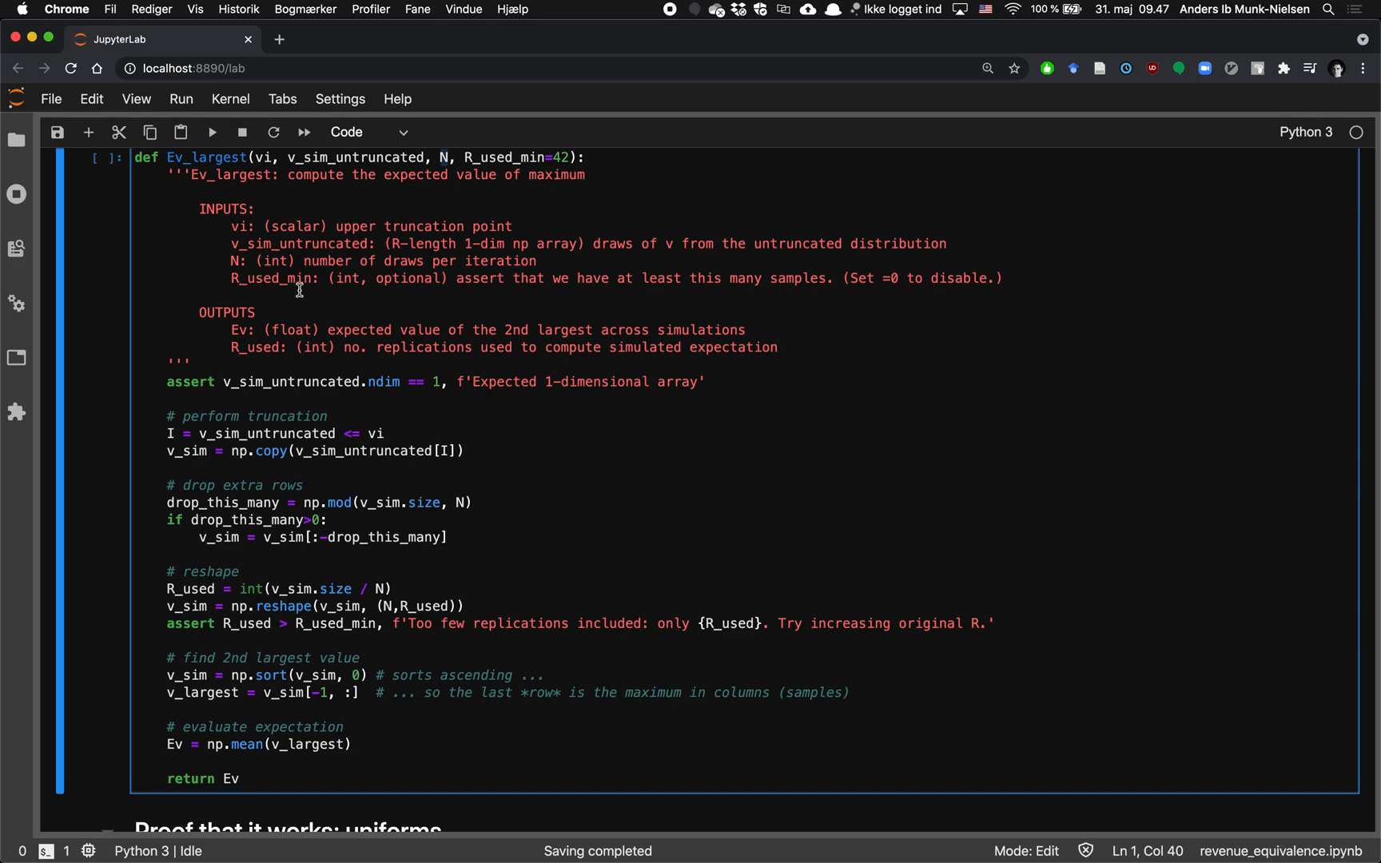
pyautogui.doubleClick(271, 279)
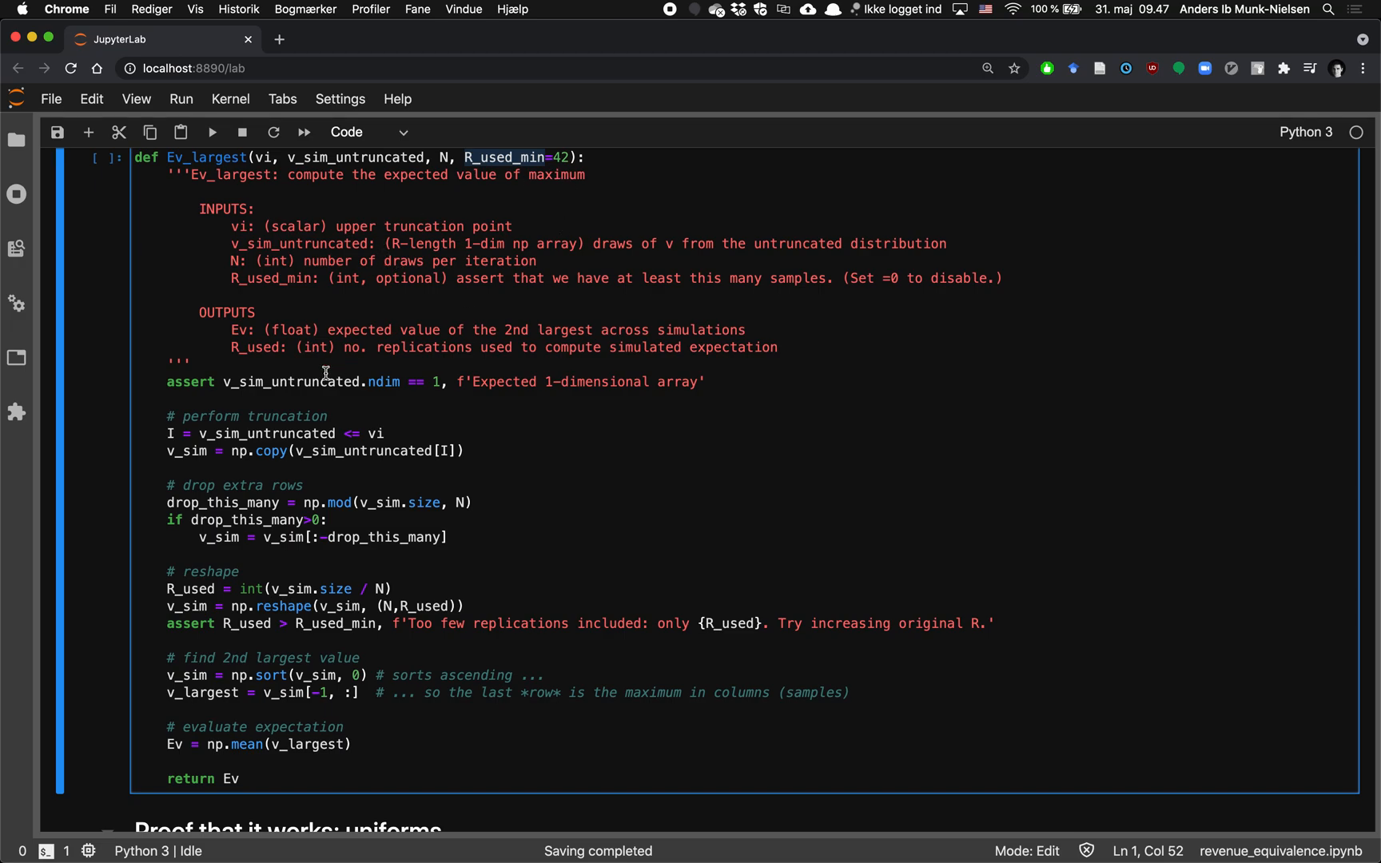
pyautogui.moveTo(486, 250)
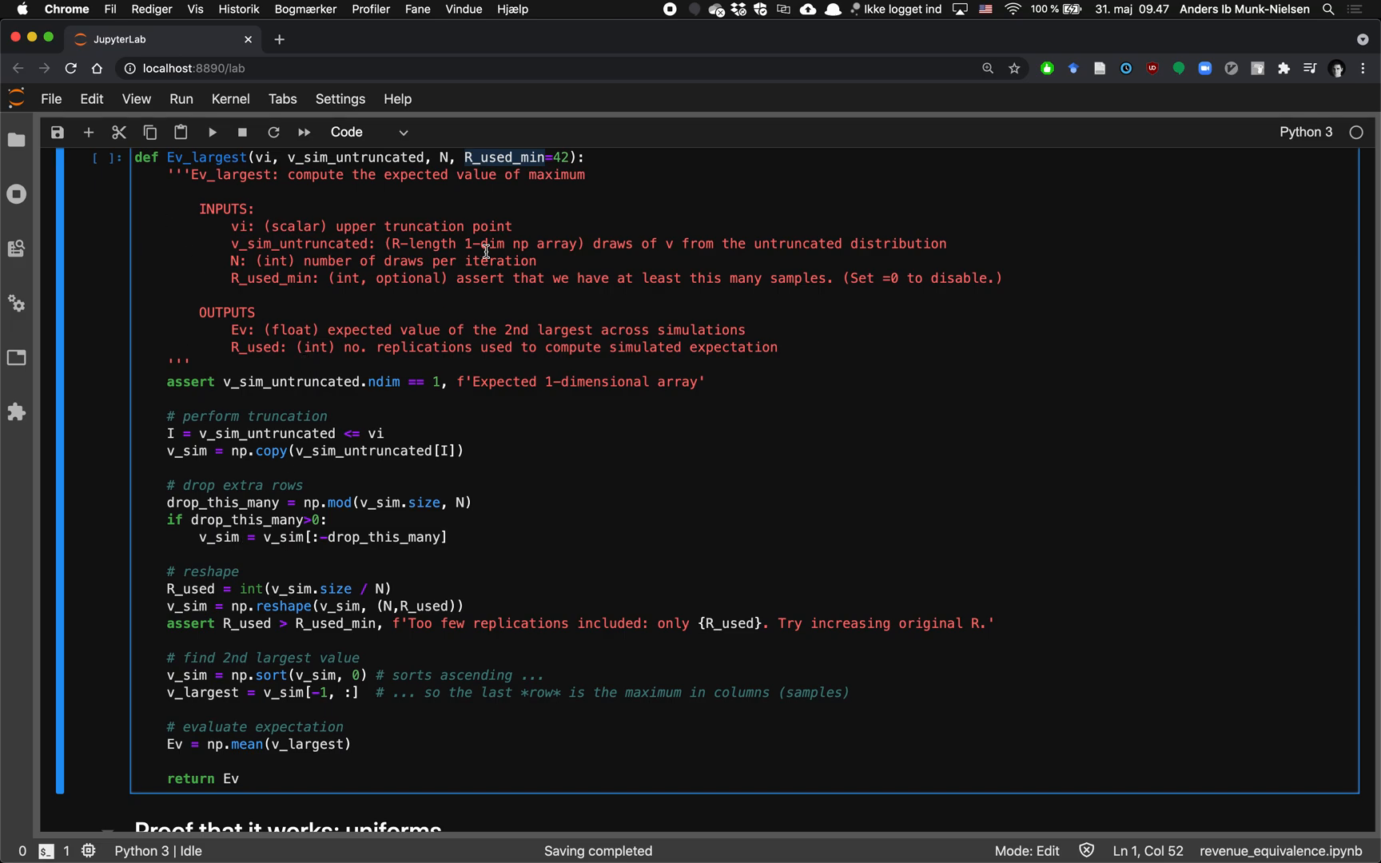
pyautogui.moveTo(466, 170)
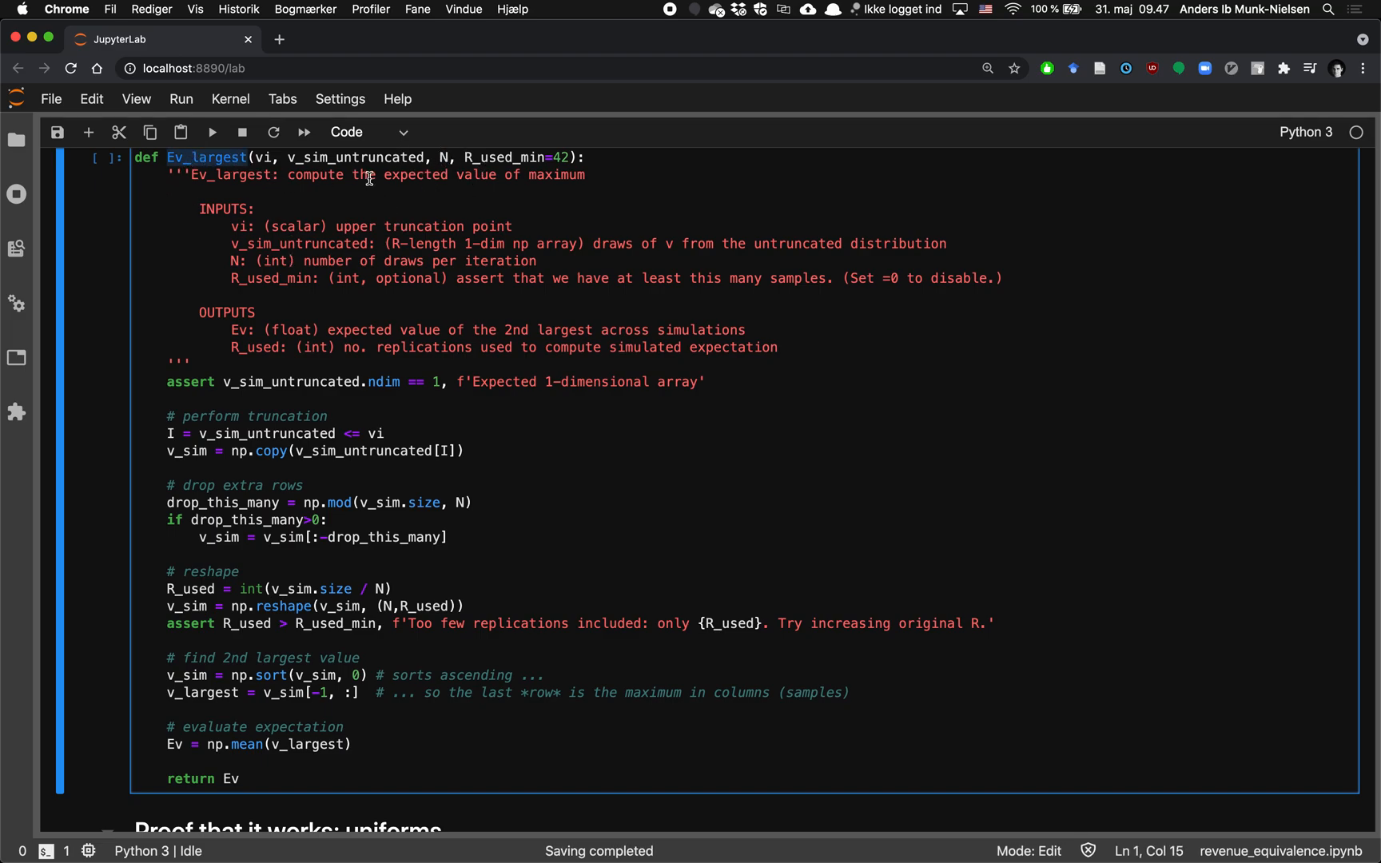
pyautogui.scroll(-3)
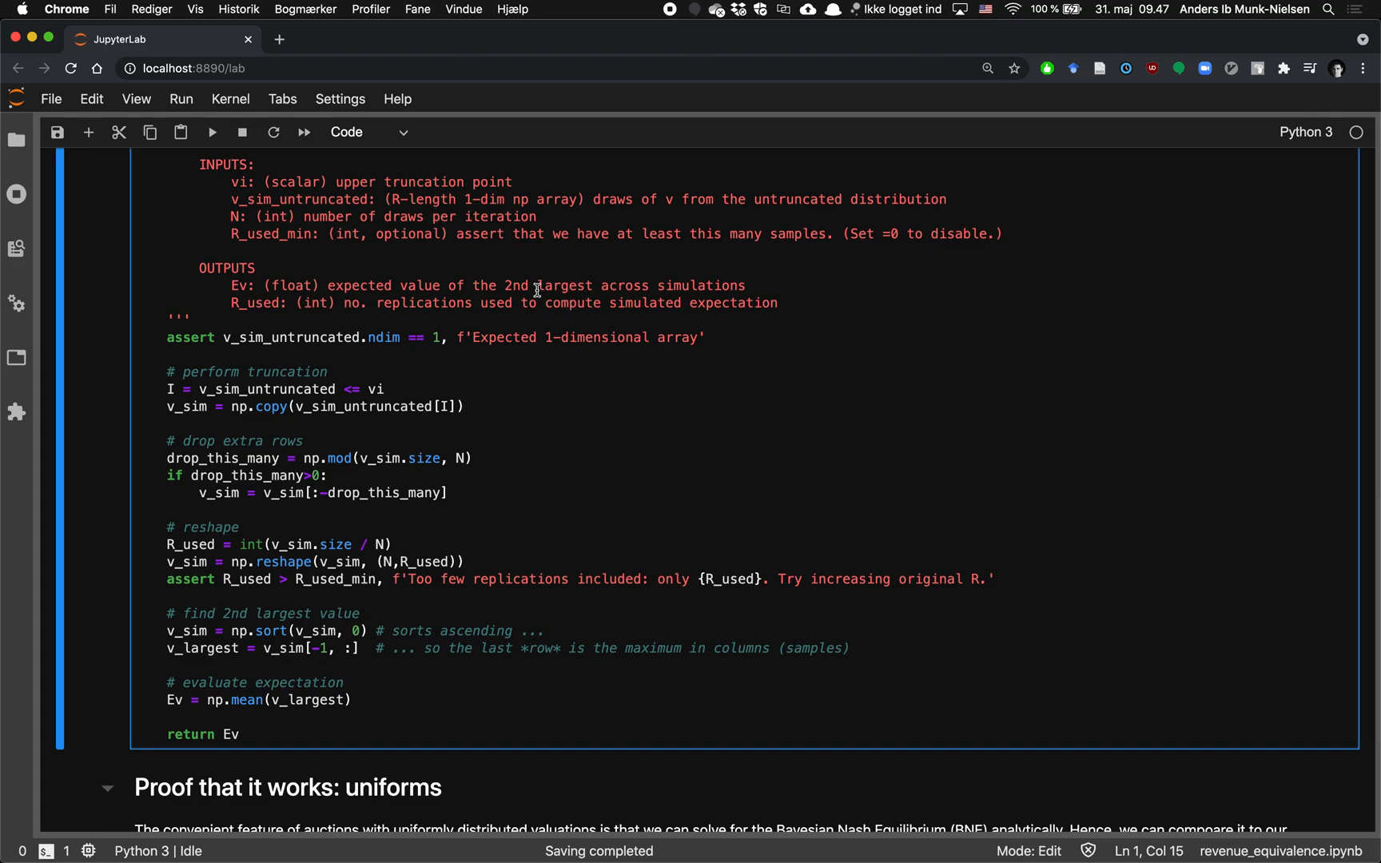
pyautogui.doubleClick(517, 285)
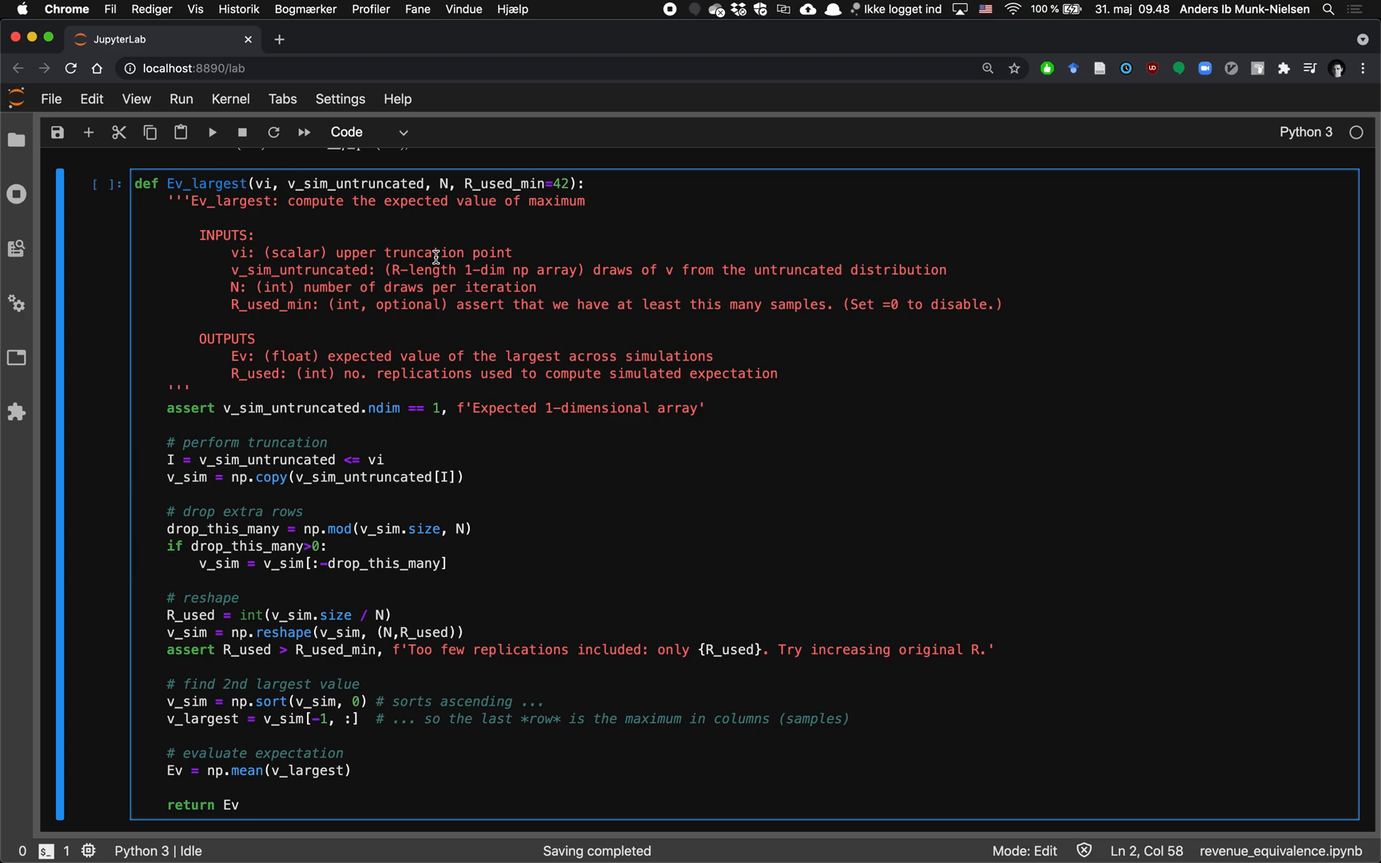
# Append 'drawing from a truncated distribution, where v_sim… truncation point.' to the docstring's first line.
pyautogui.write('drawing from oa')
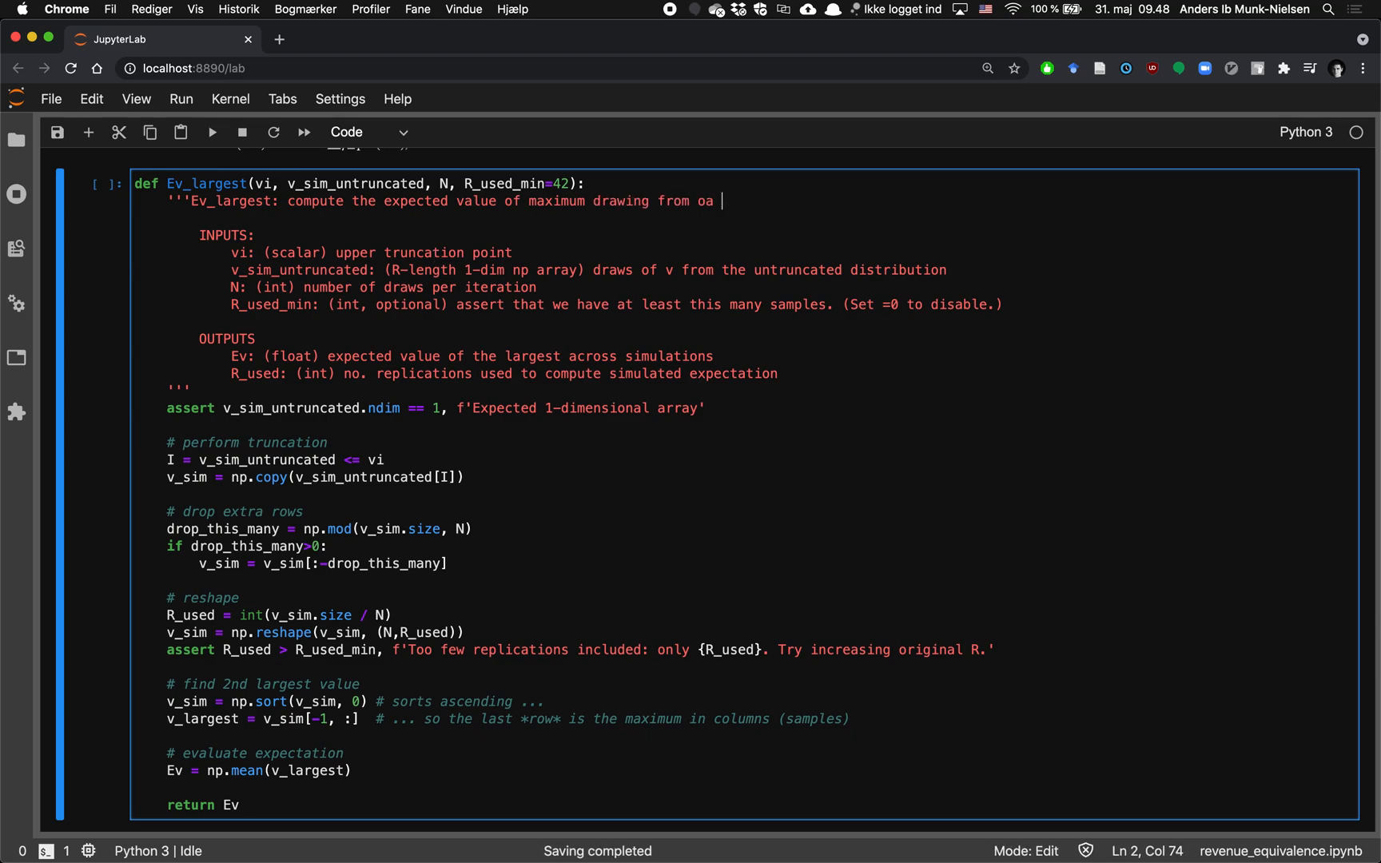
pyautogui.write('t')
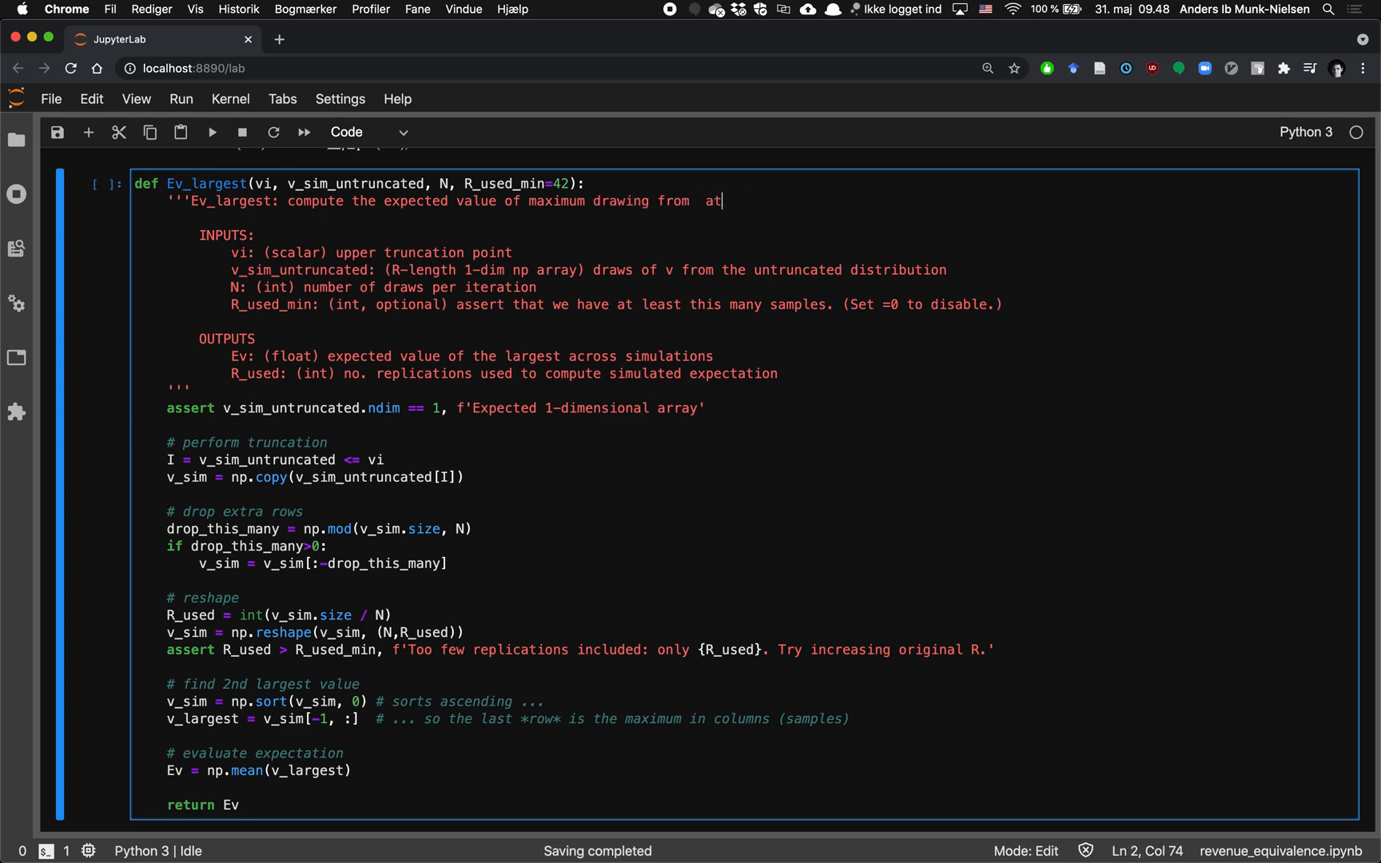
pyautogui.write('a truncated d')
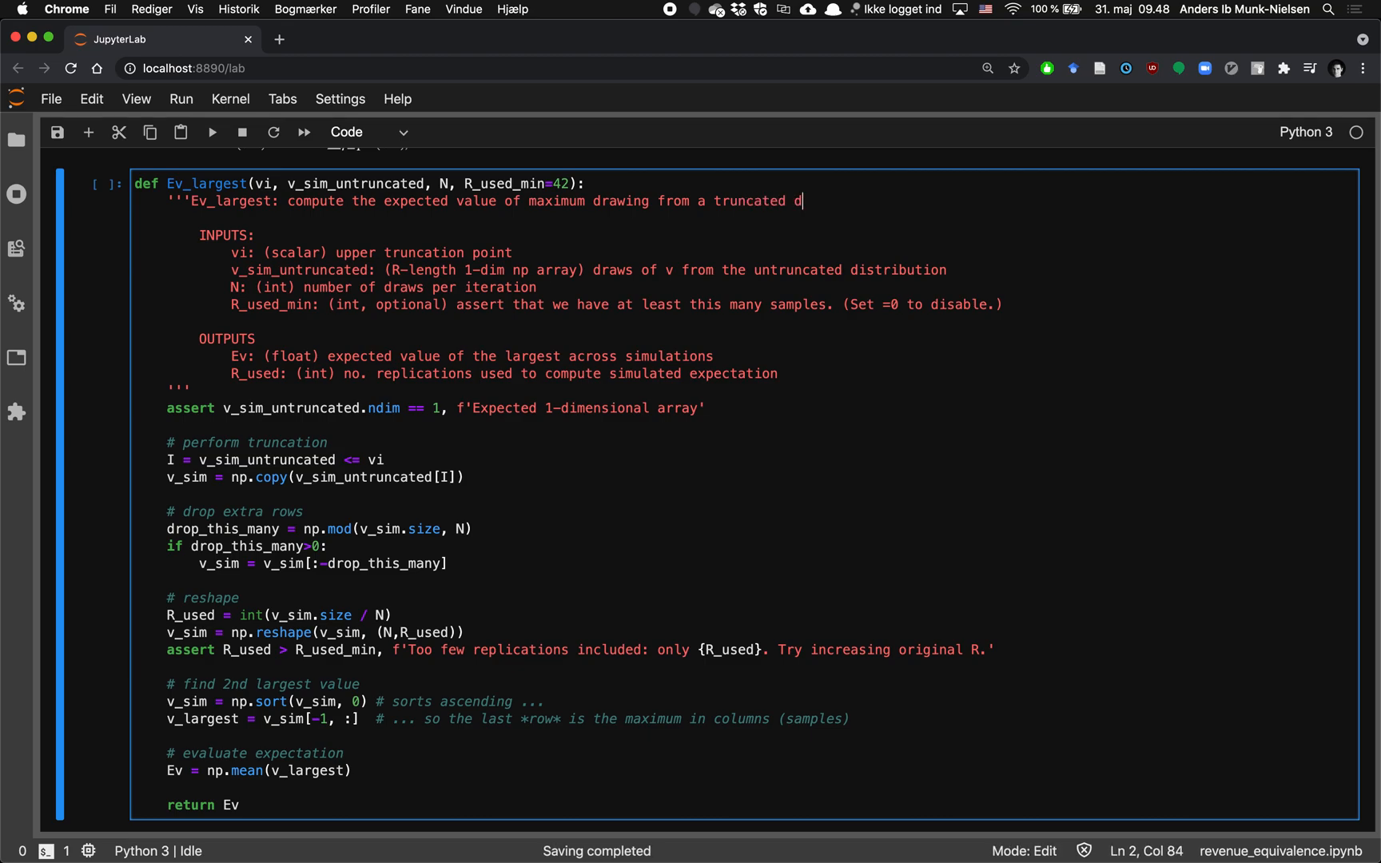
pyautogui.write('istribtui')
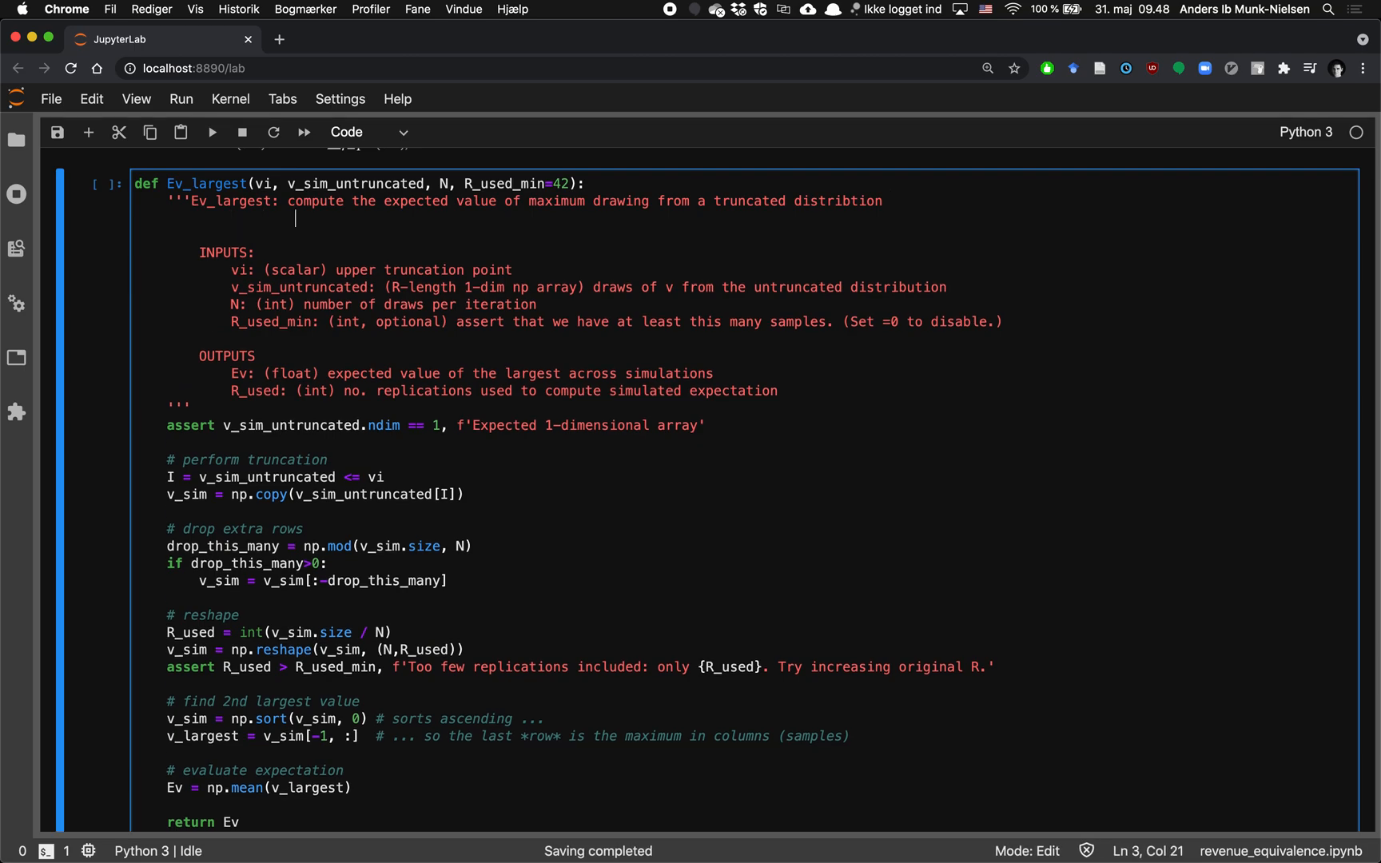
pyautogui.write('where v_sim_untruncated are draws from the untruncated and vi is the')
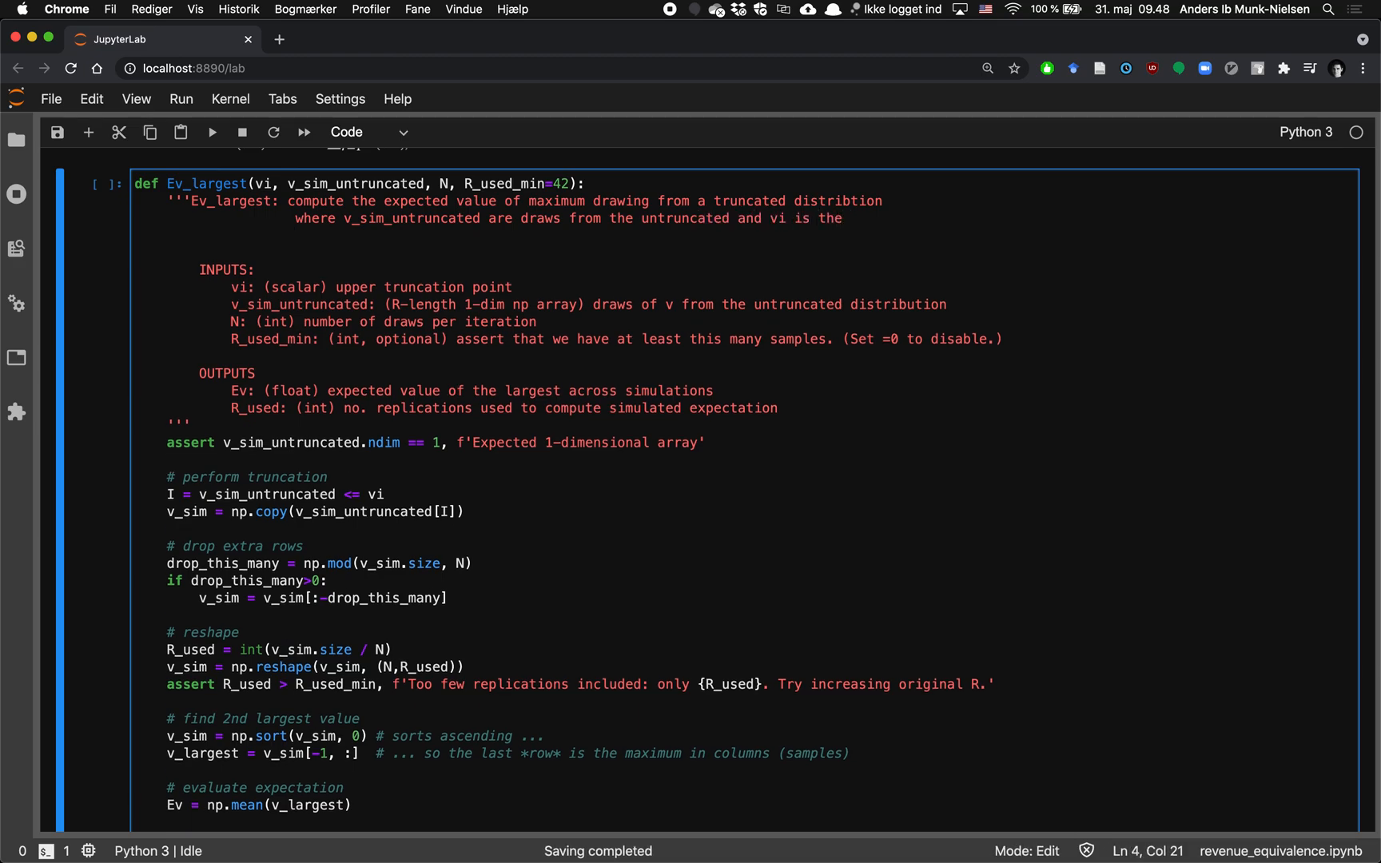
pyautogui.write('truncation point.')
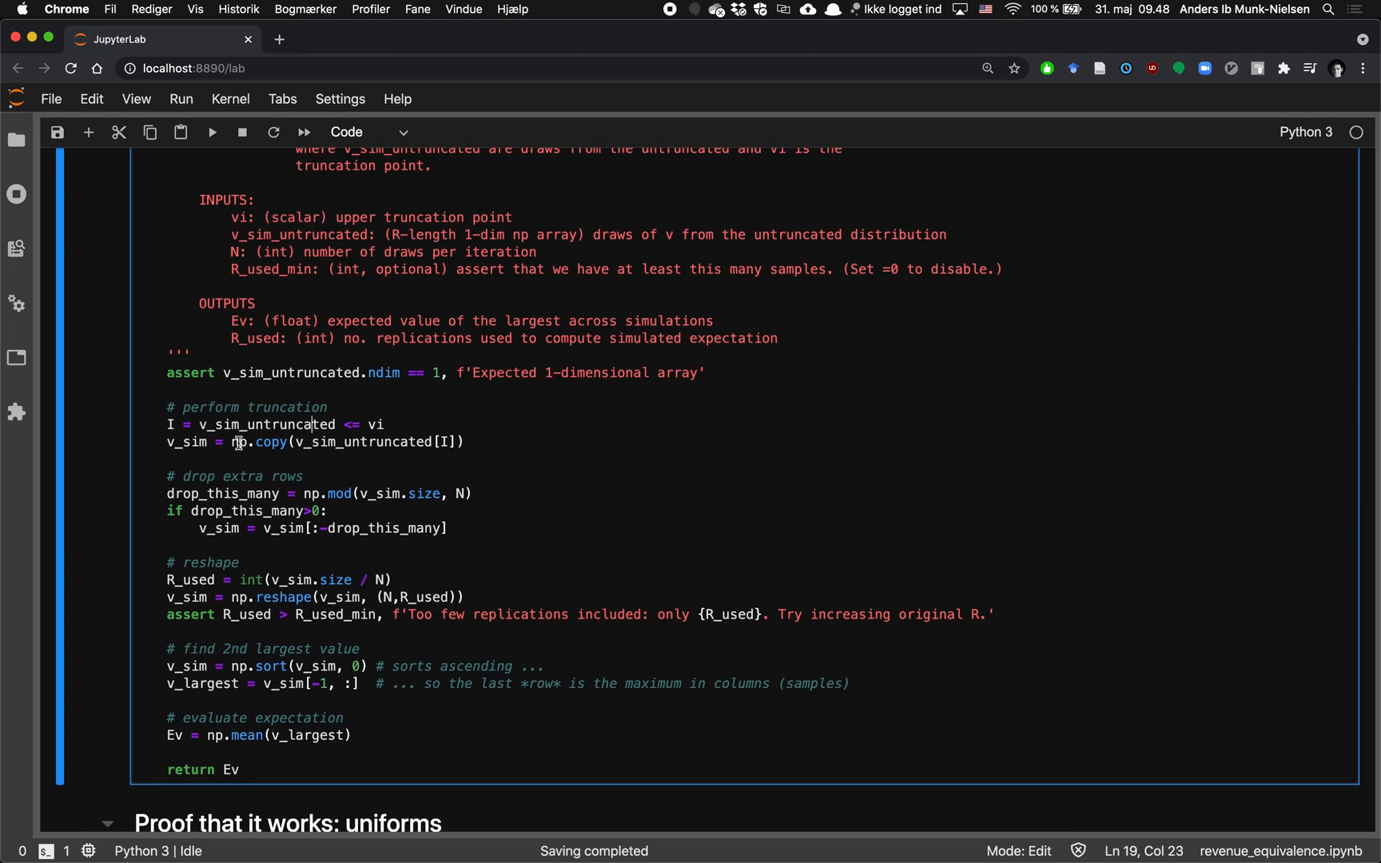
pyautogui.doubleClick(266, 424)
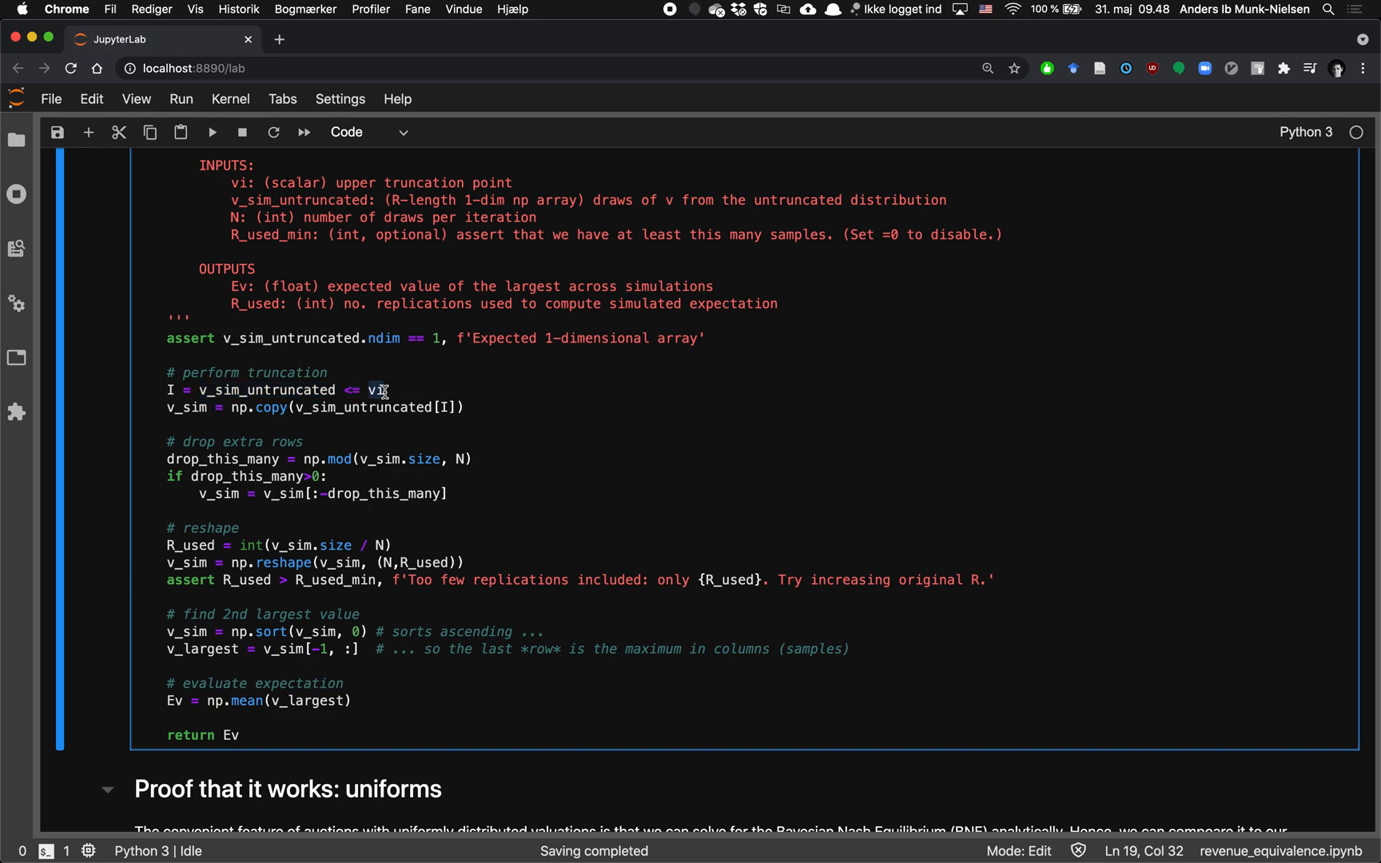
pyautogui.scroll(-3)
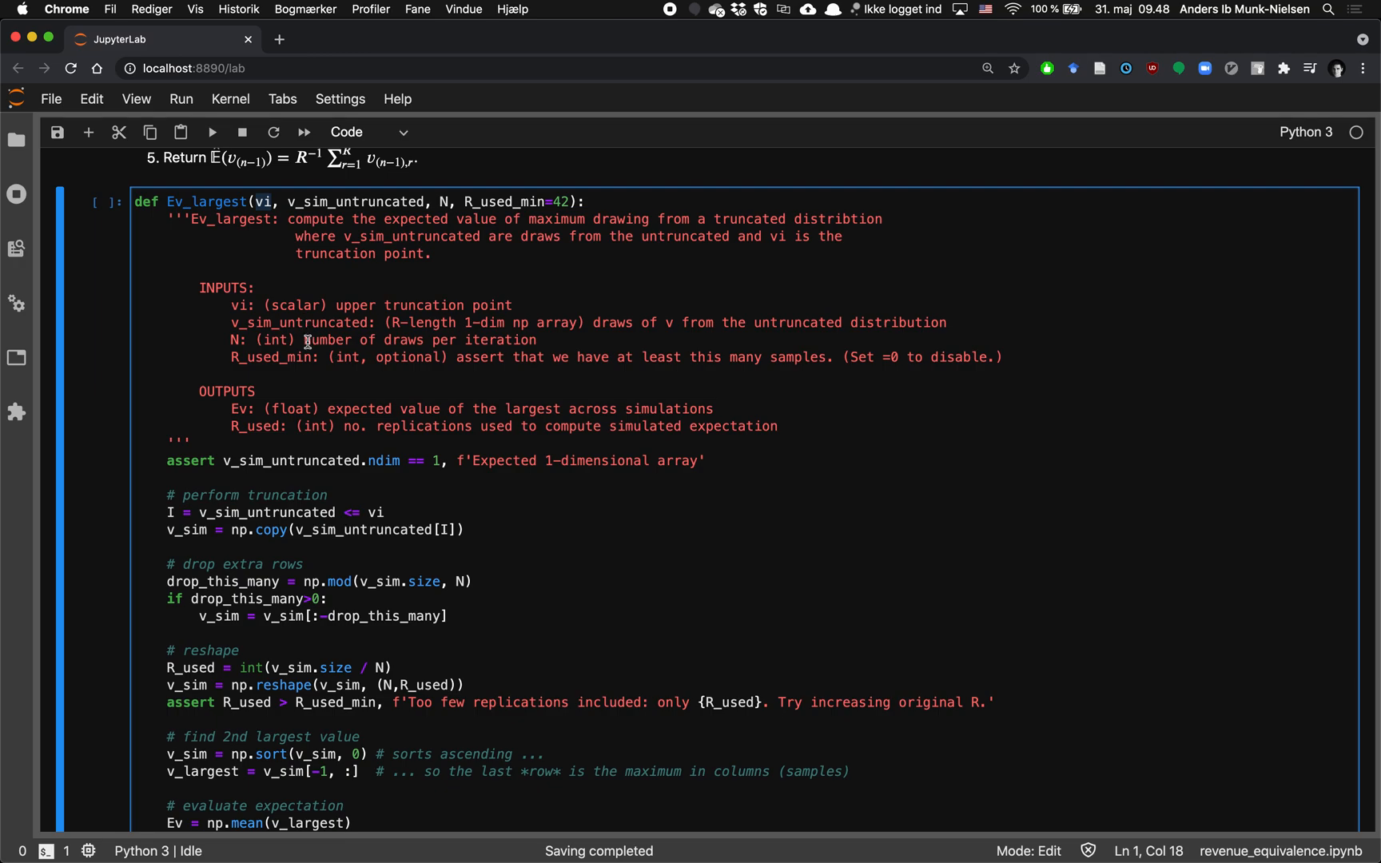
pyautogui.scroll(-3)
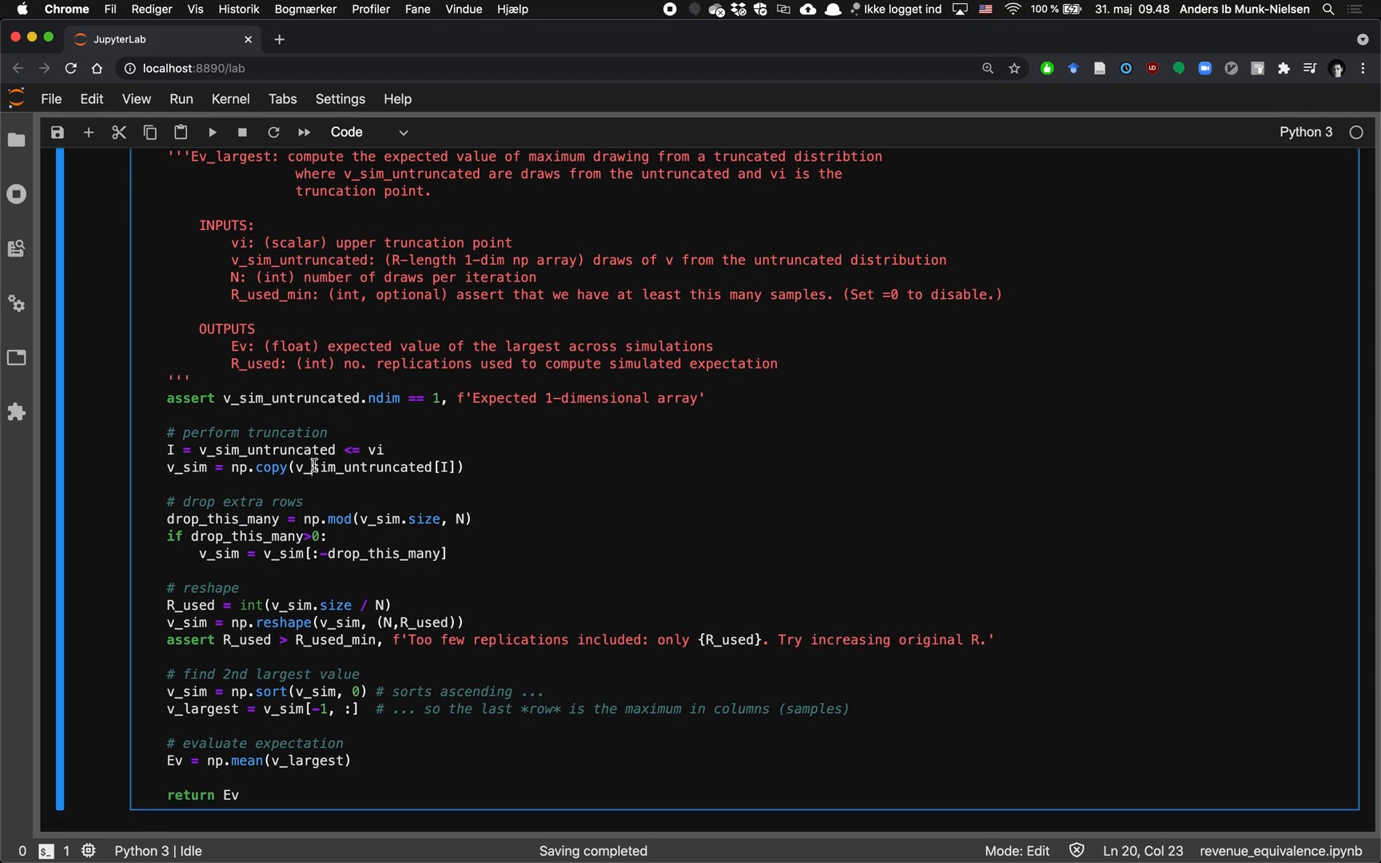
pyautogui.doubleClick(335, 467)
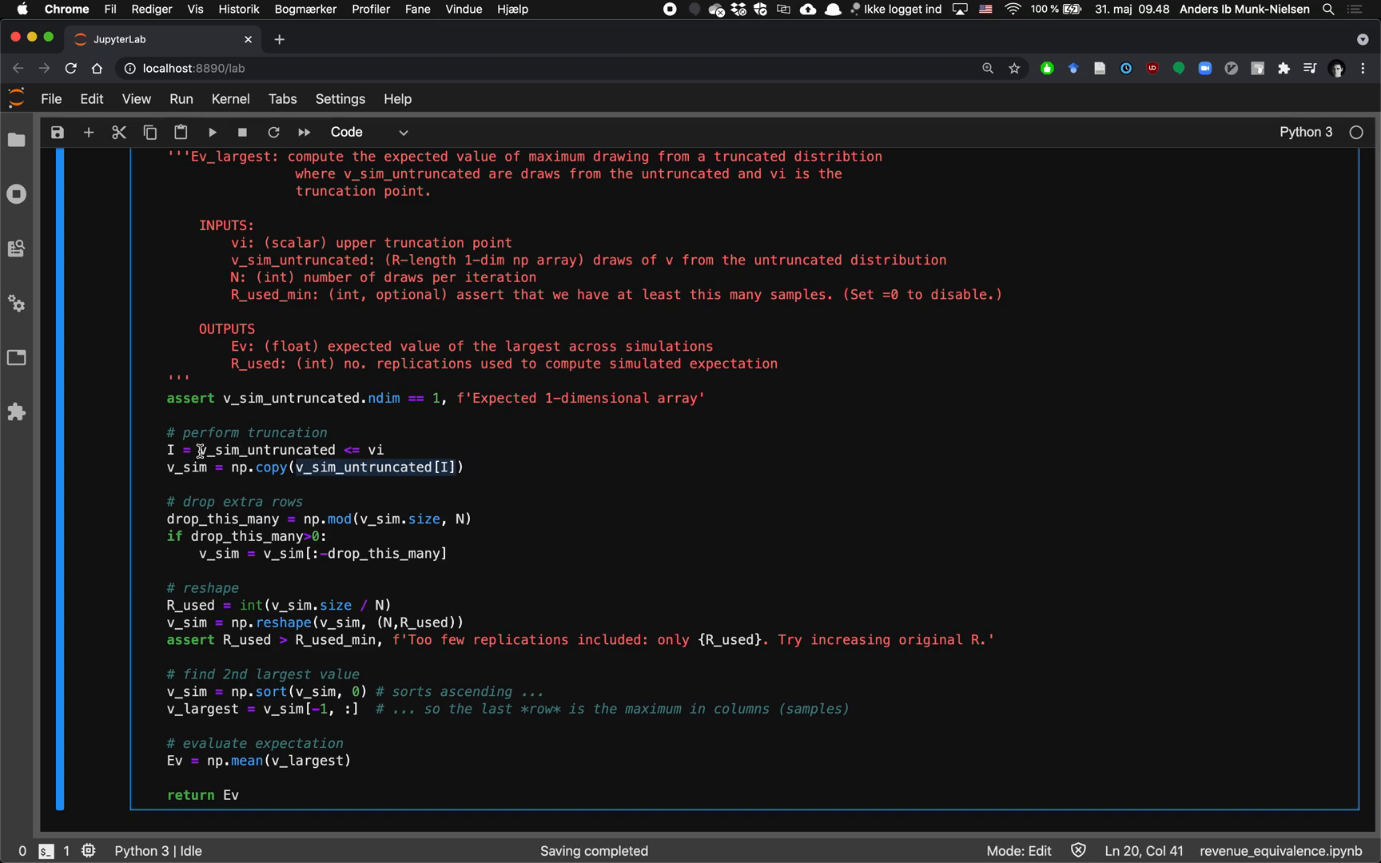
pyautogui.moveTo(197, 451); pyautogui.dragTo(383, 450)
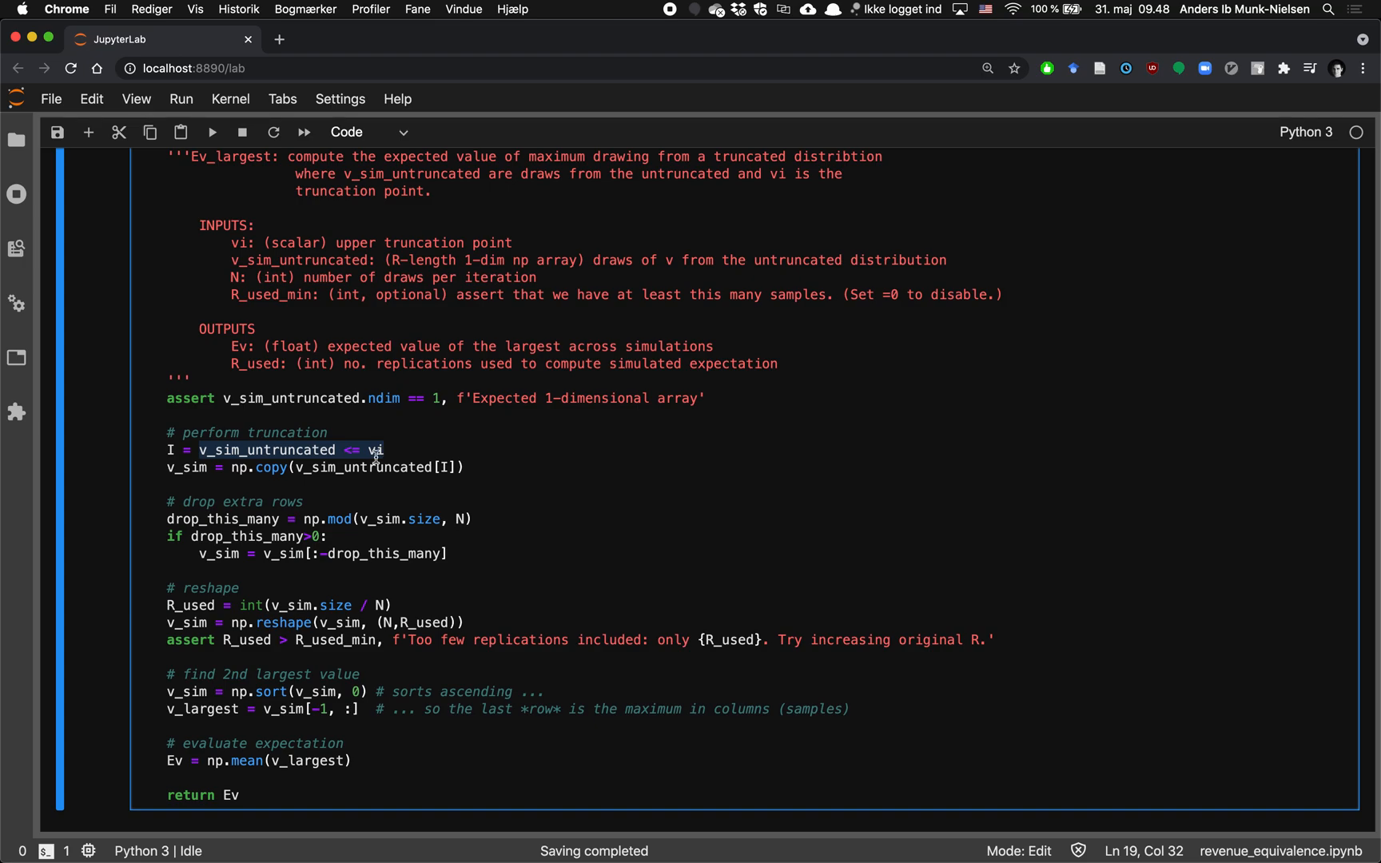
pyautogui.scroll(-3)
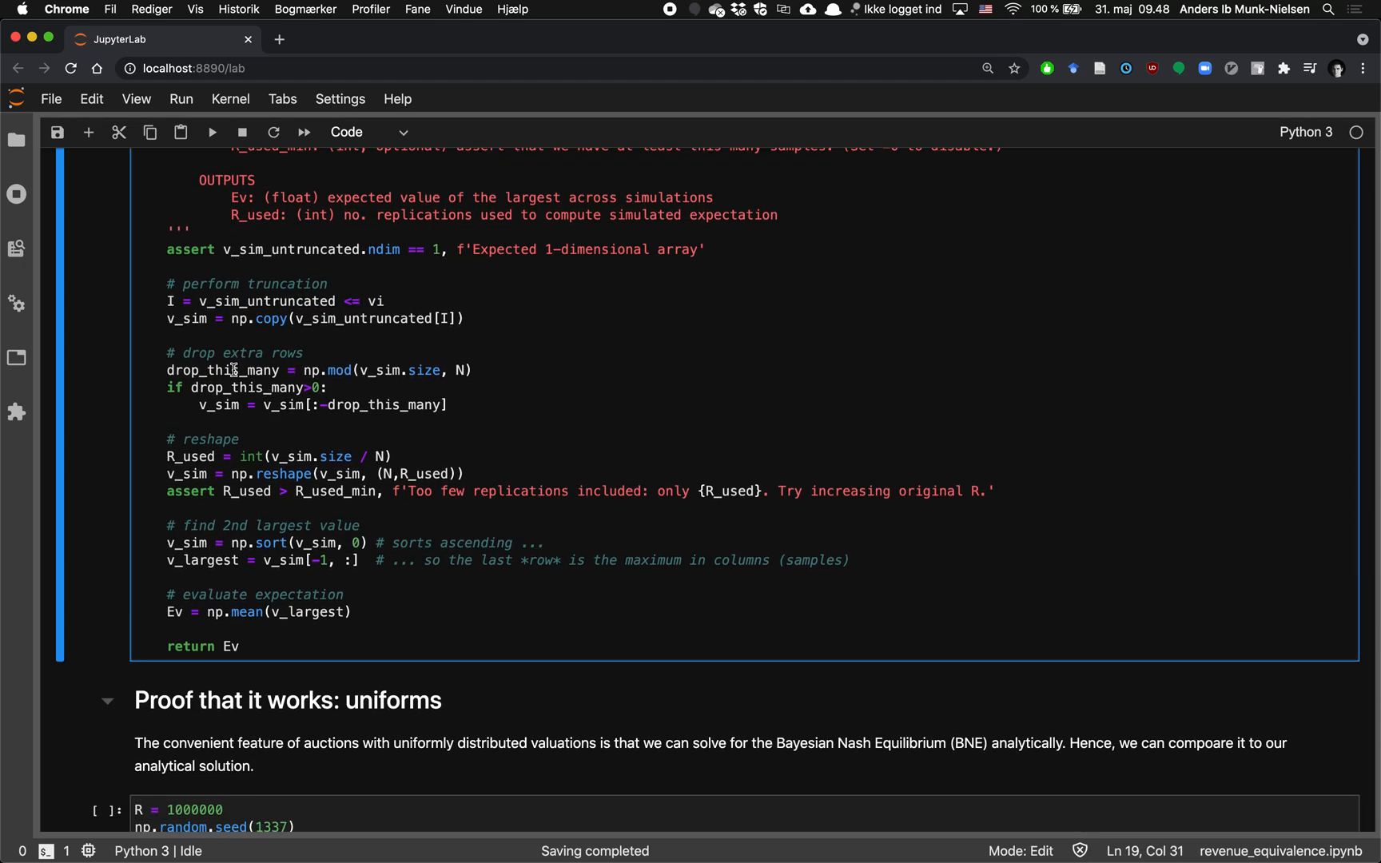
pyautogui.doubleClick(223, 371)
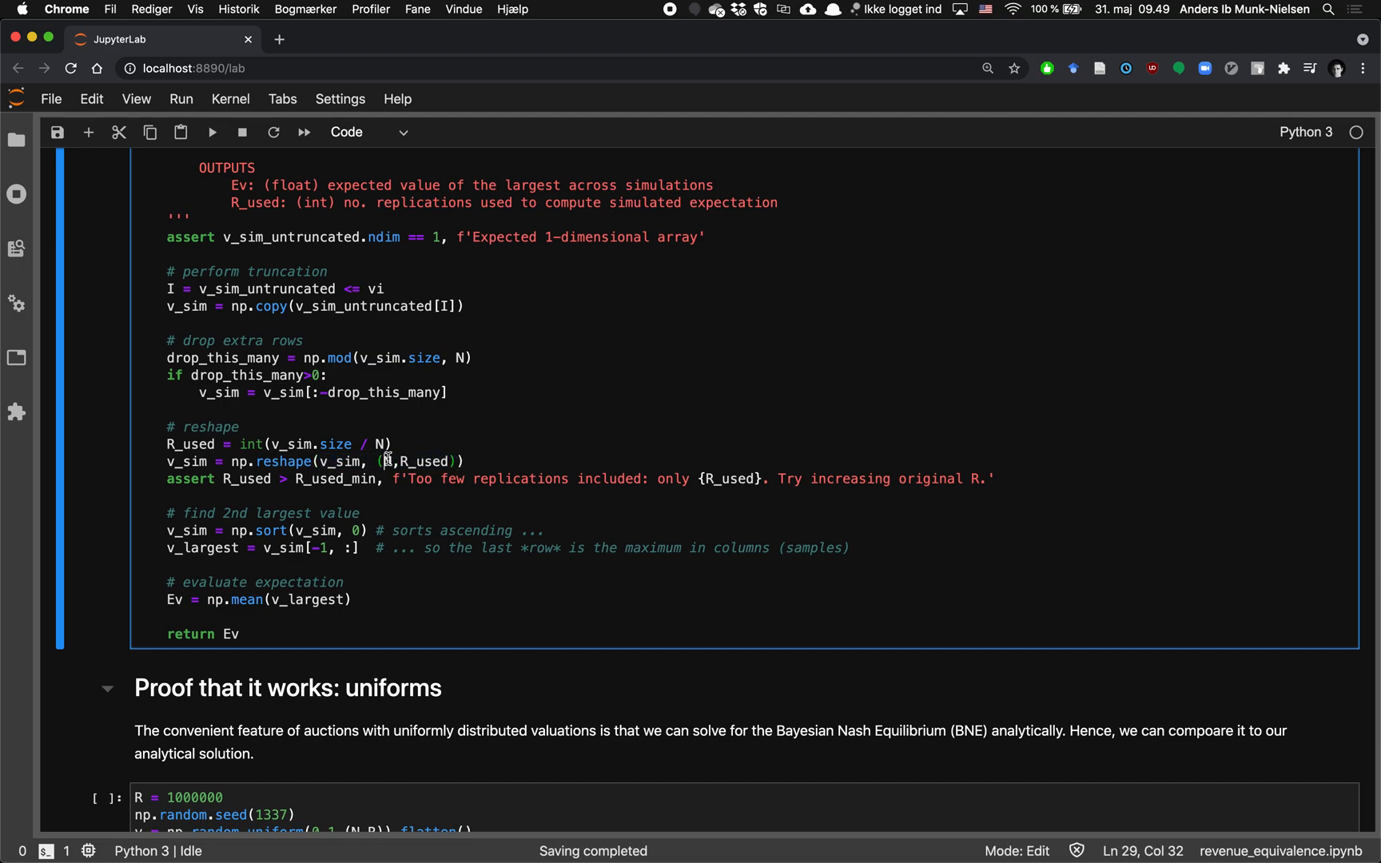
pyautogui.write('N')
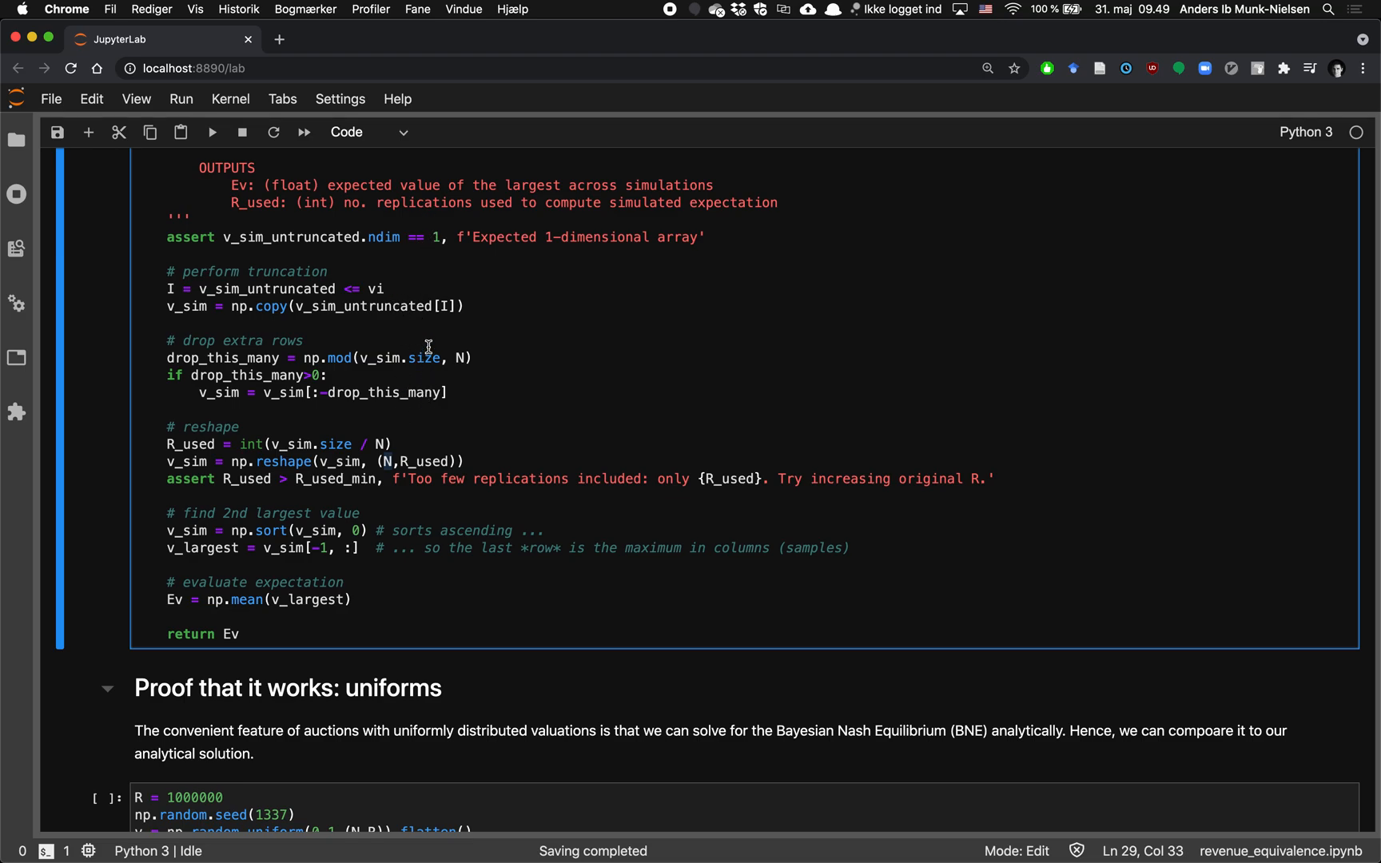
pyautogui.moveTo(423, 216)
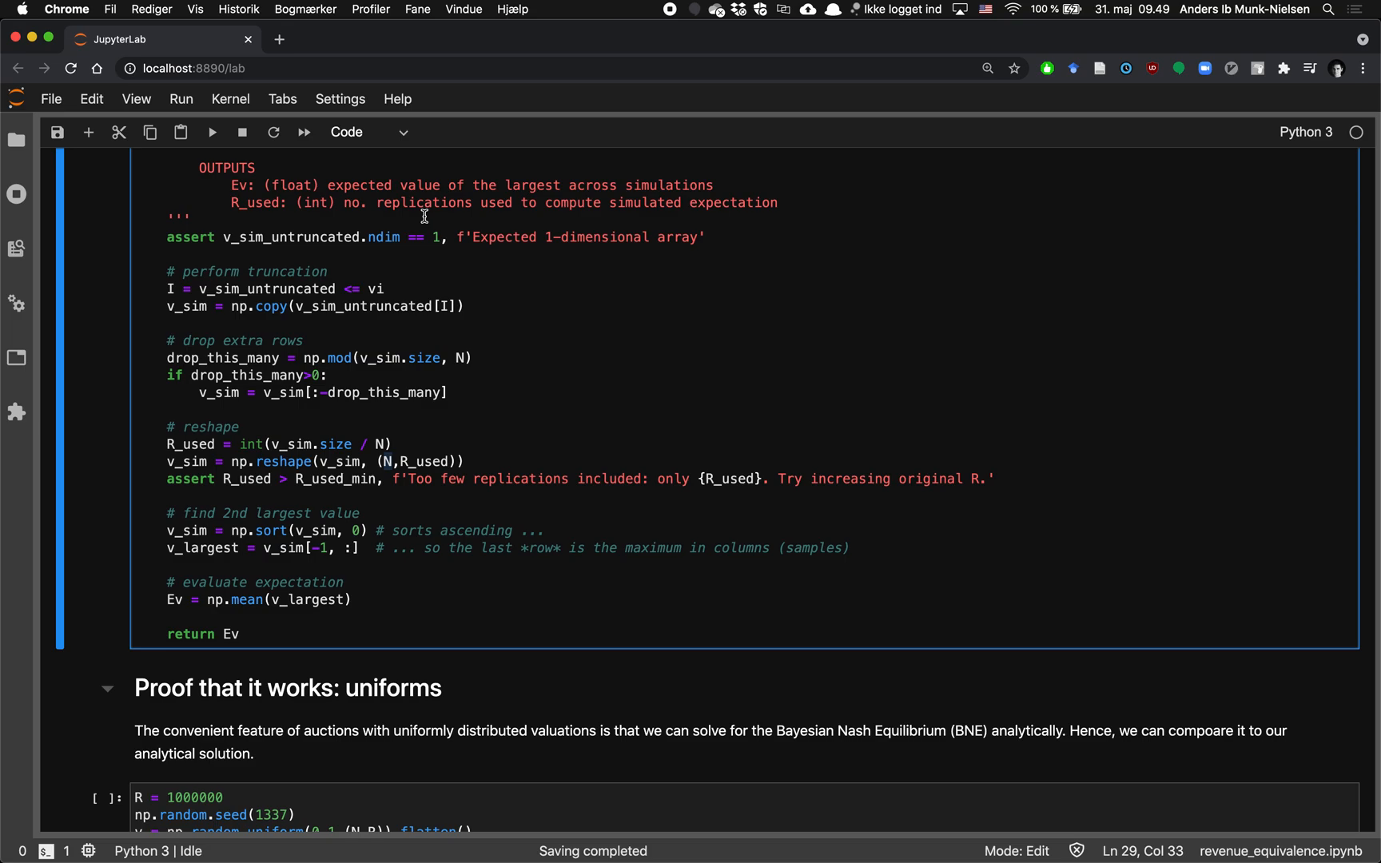
pyautogui.doubleClick(429, 461)
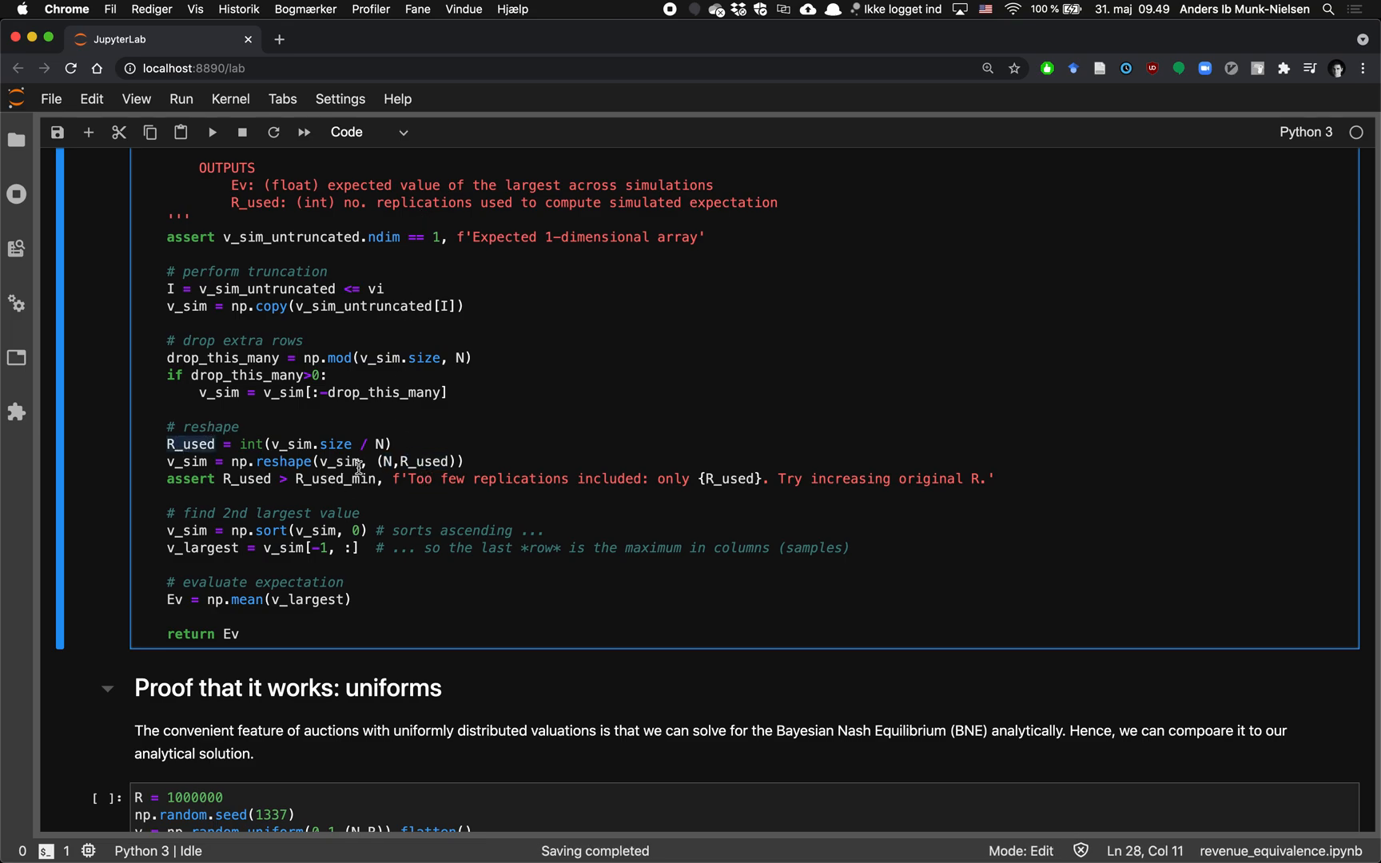
pyautogui.moveTo(446, 357)
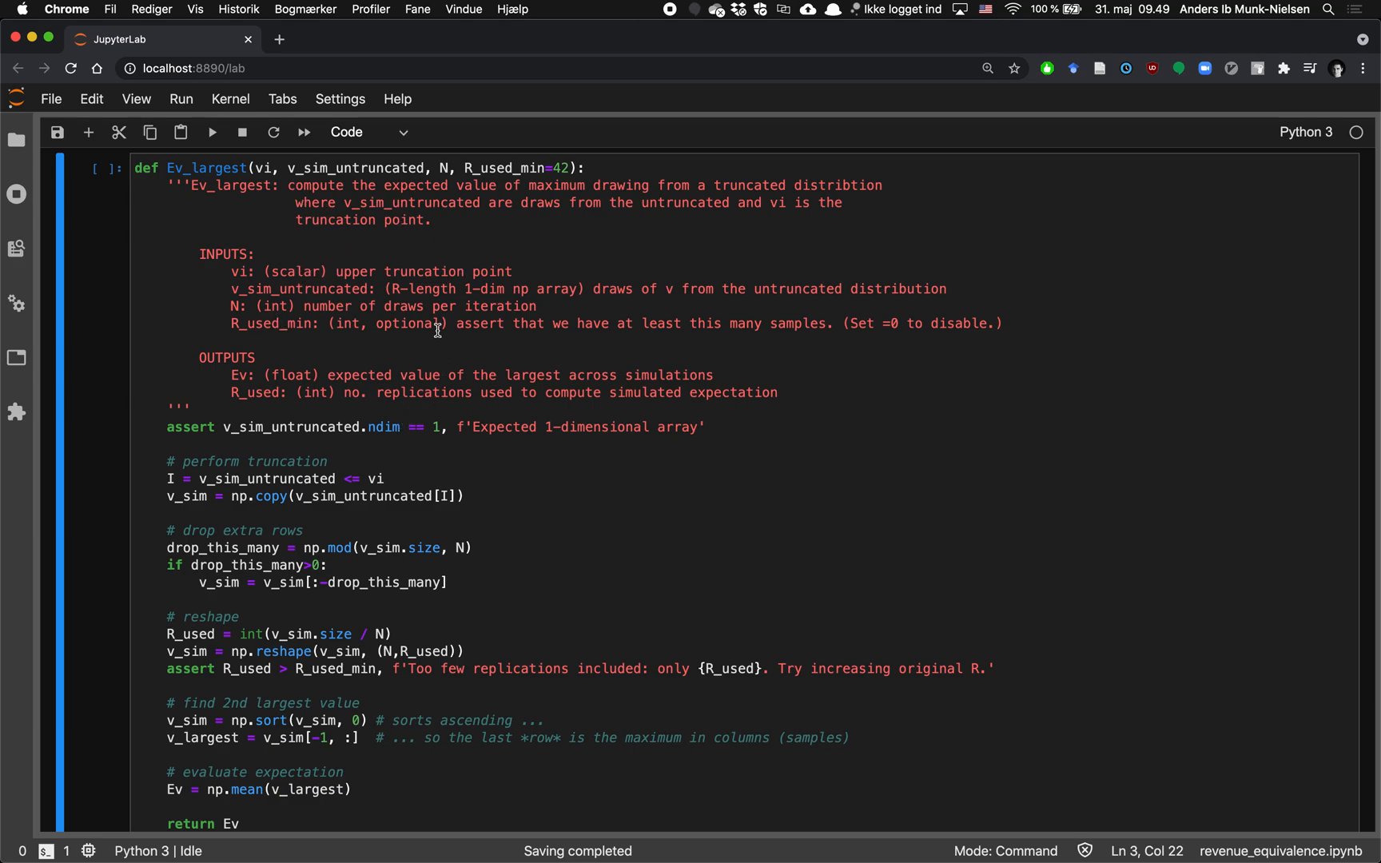
pyautogui.moveTo(307, 346)
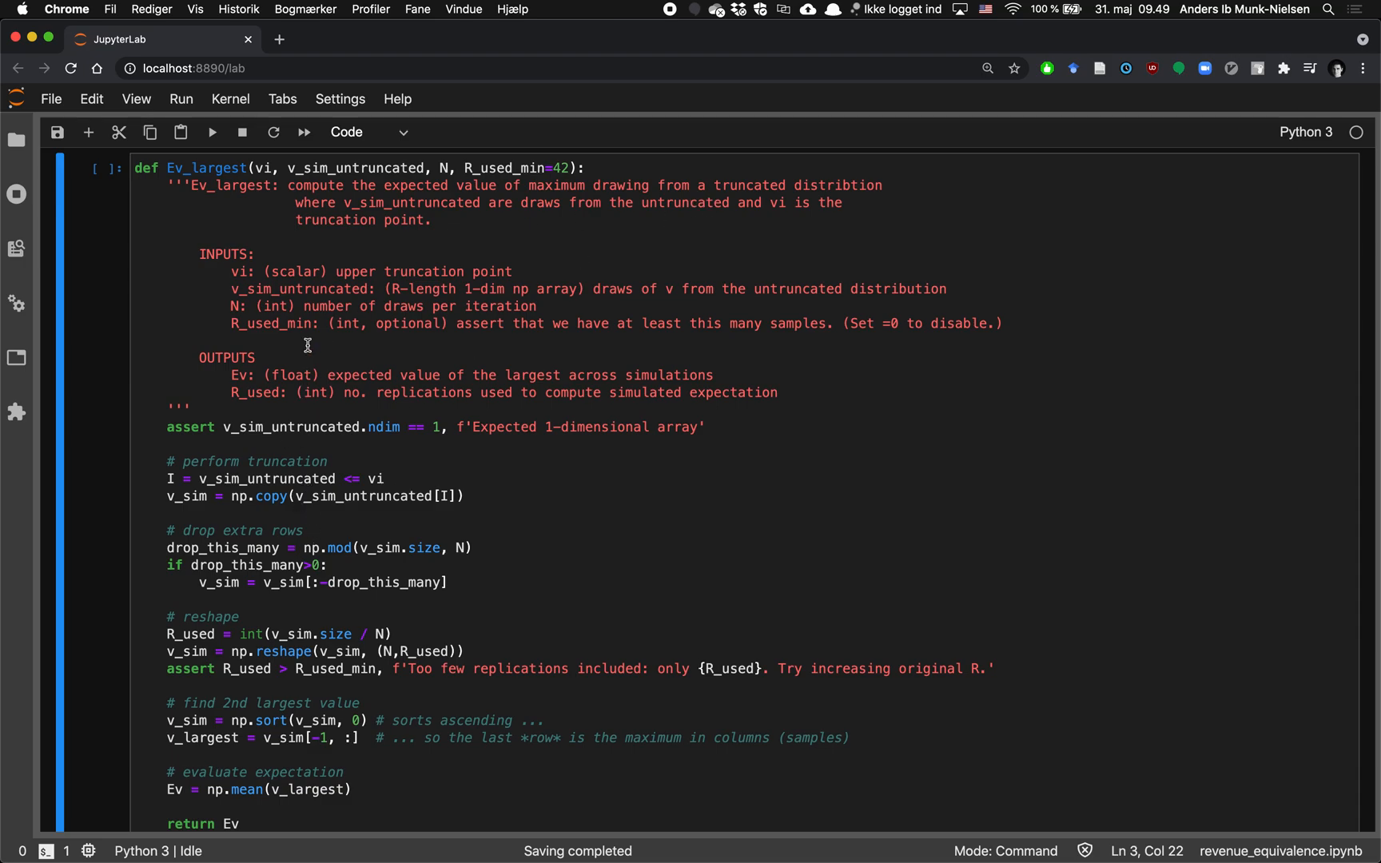
pyautogui.moveTo(406, 393)
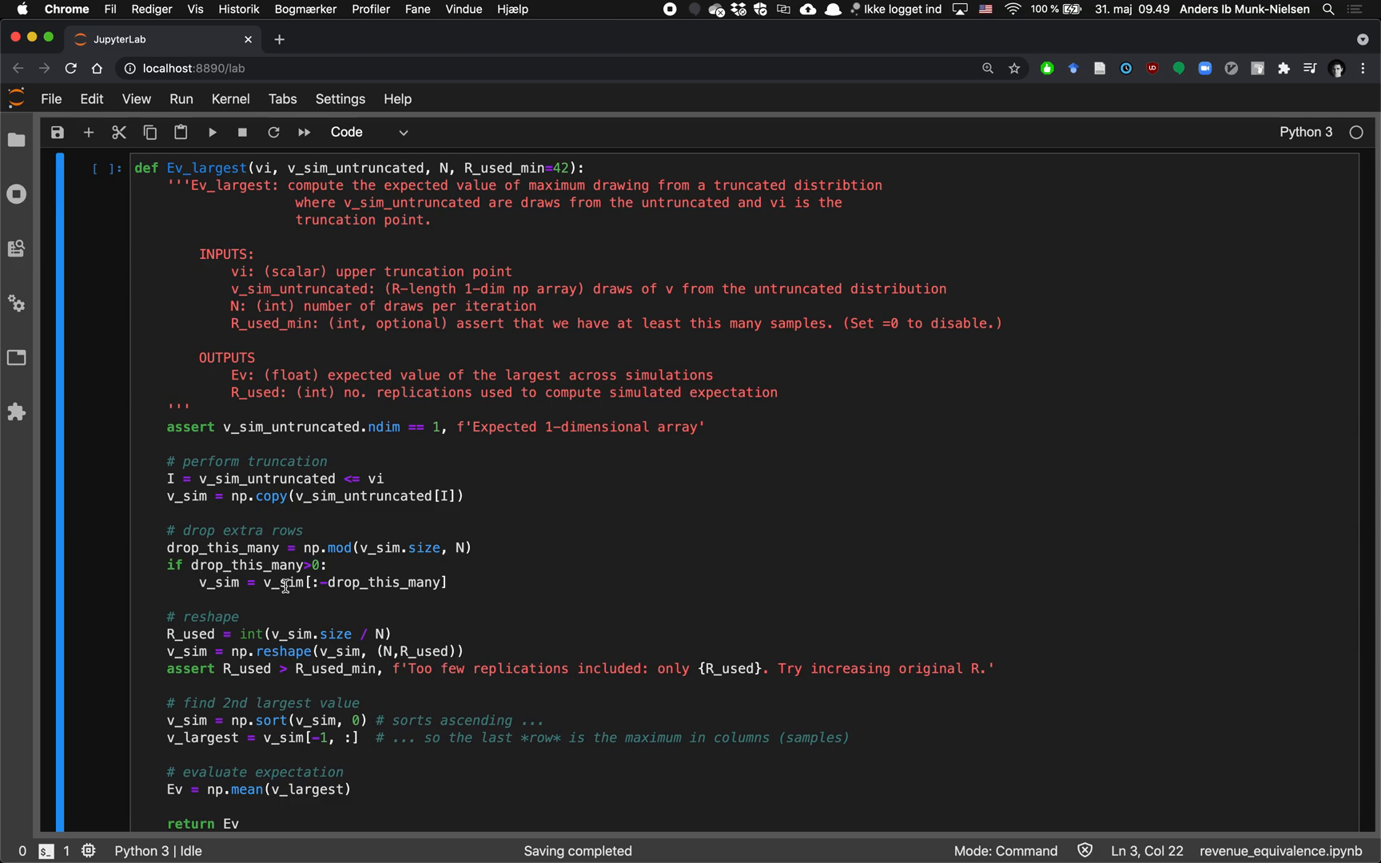
pyautogui.scroll(-3)
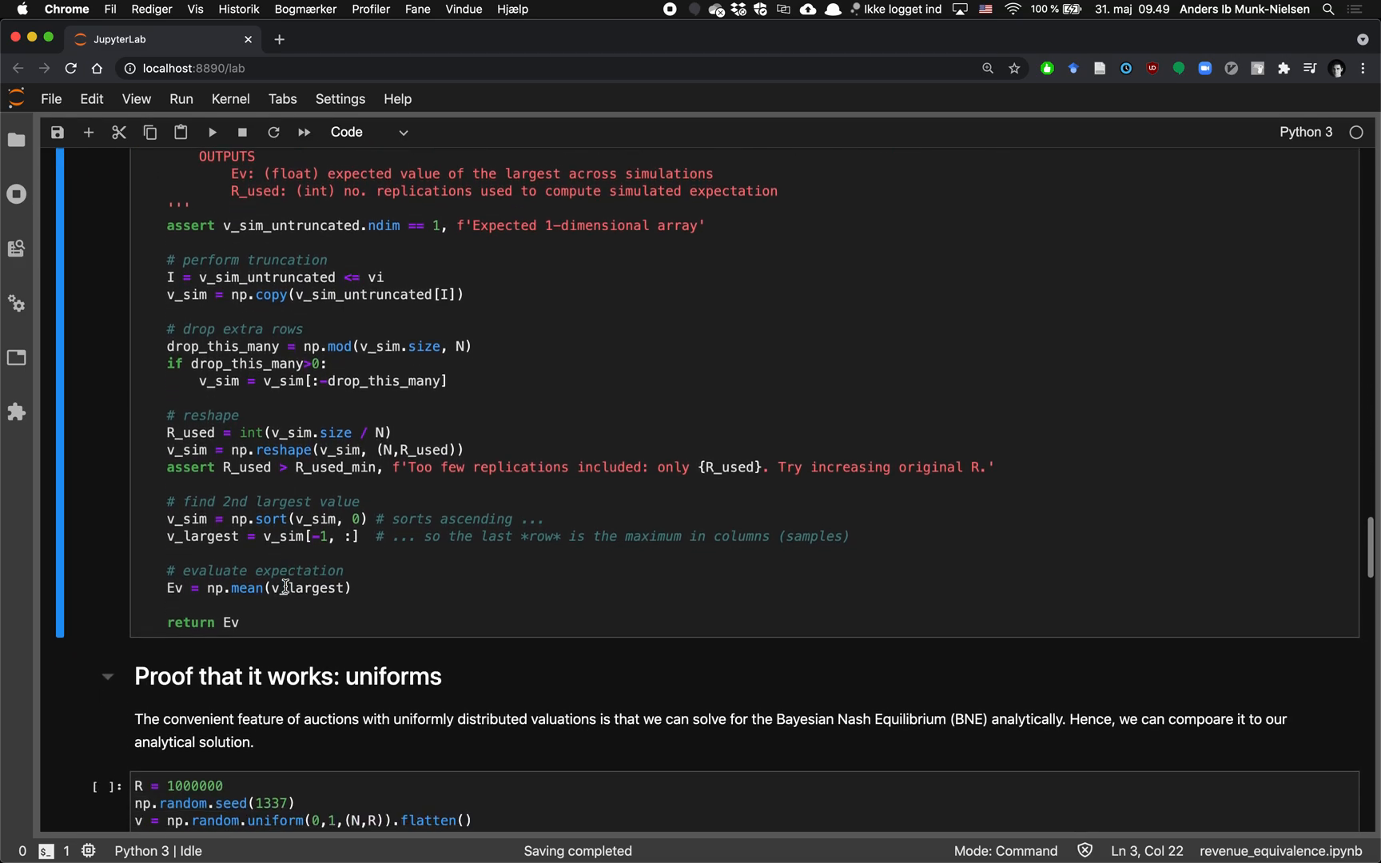
pyautogui.scroll(-3)
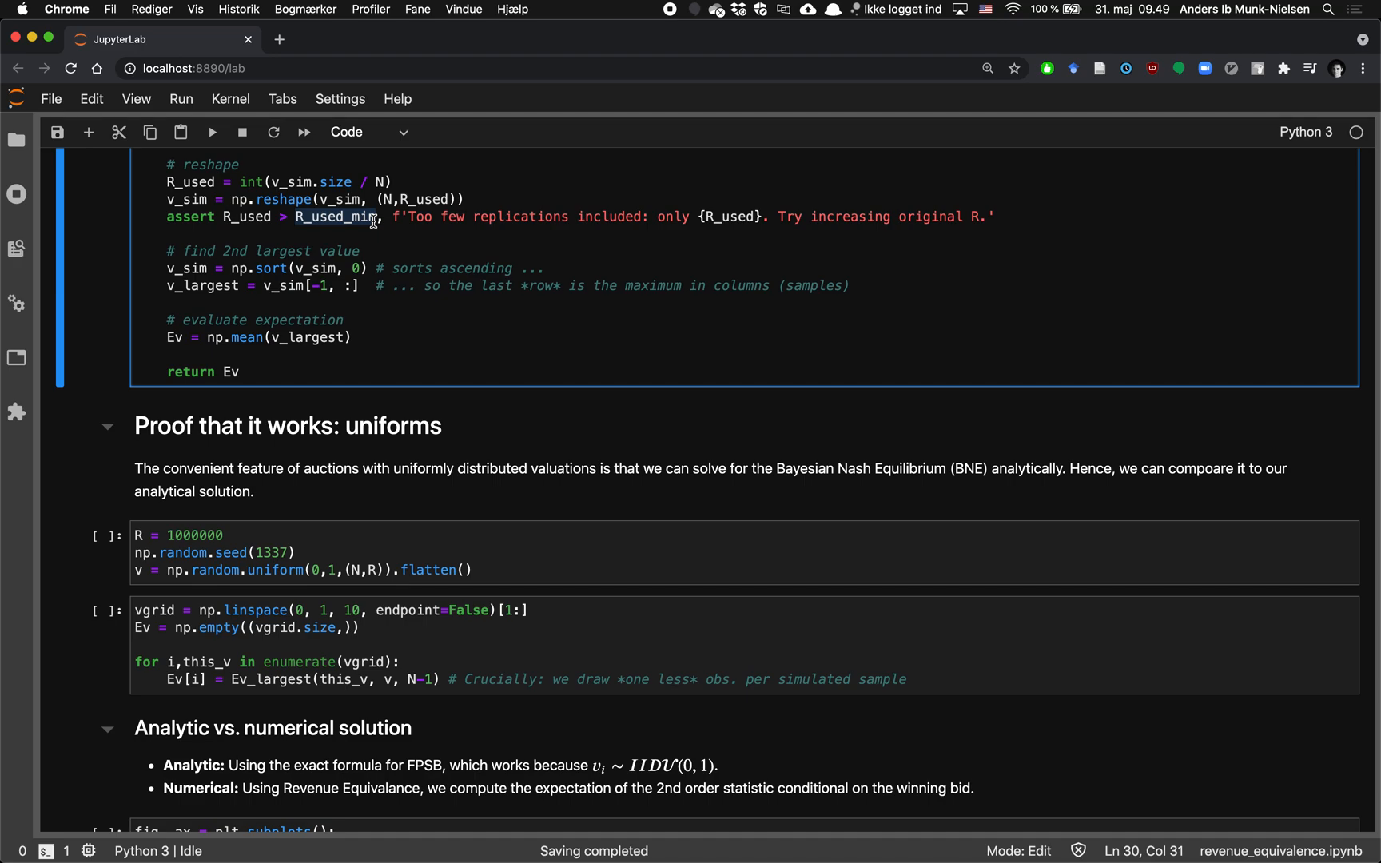
pyautogui.scroll(-3)
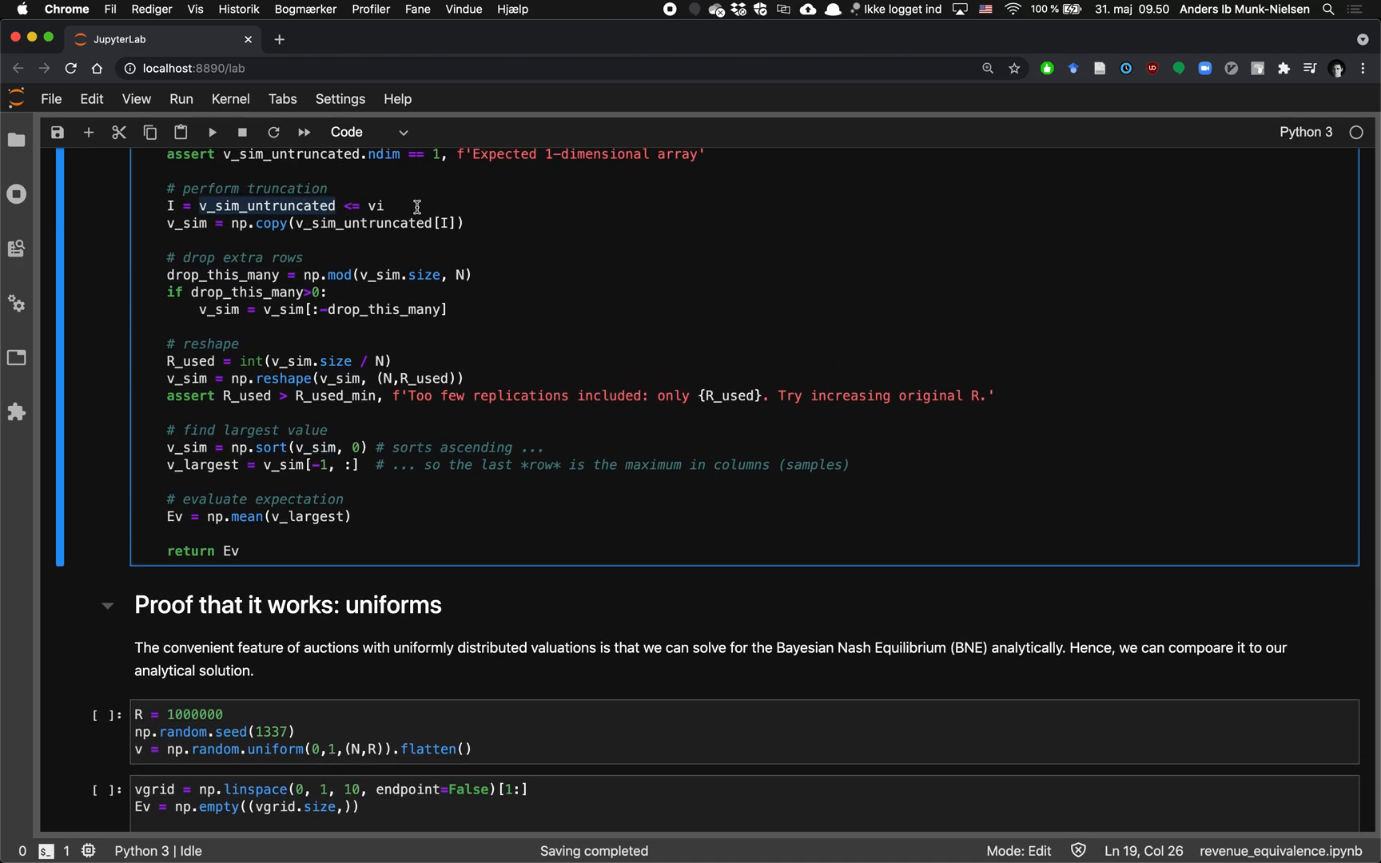
# Try alternative Ev_largest code: '= v_sim.max(0)' and a -2 row index.
pyautogui.scroll(-3)
pyautogui.write('v_sim')
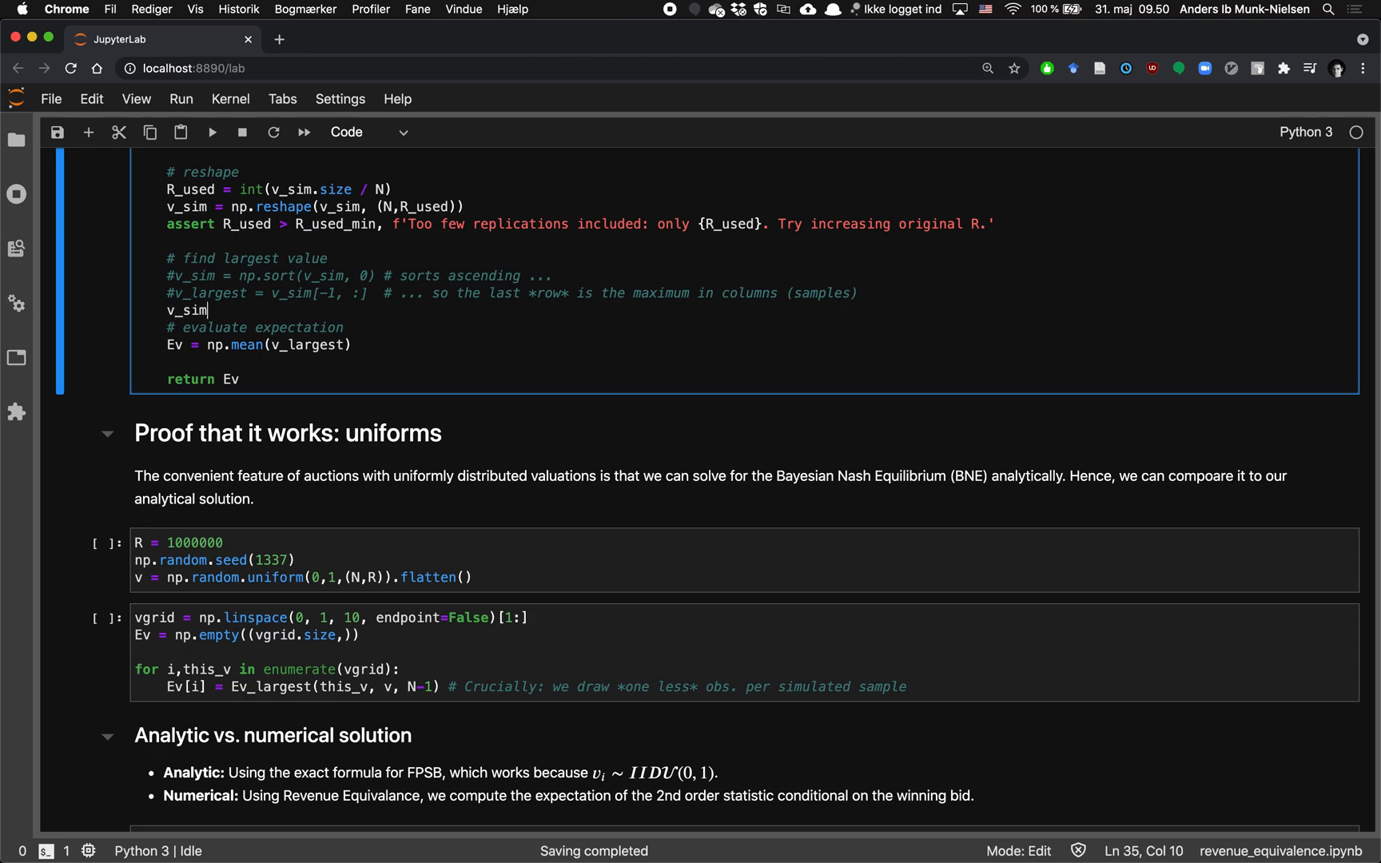
pyautogui.write('= v_sim')
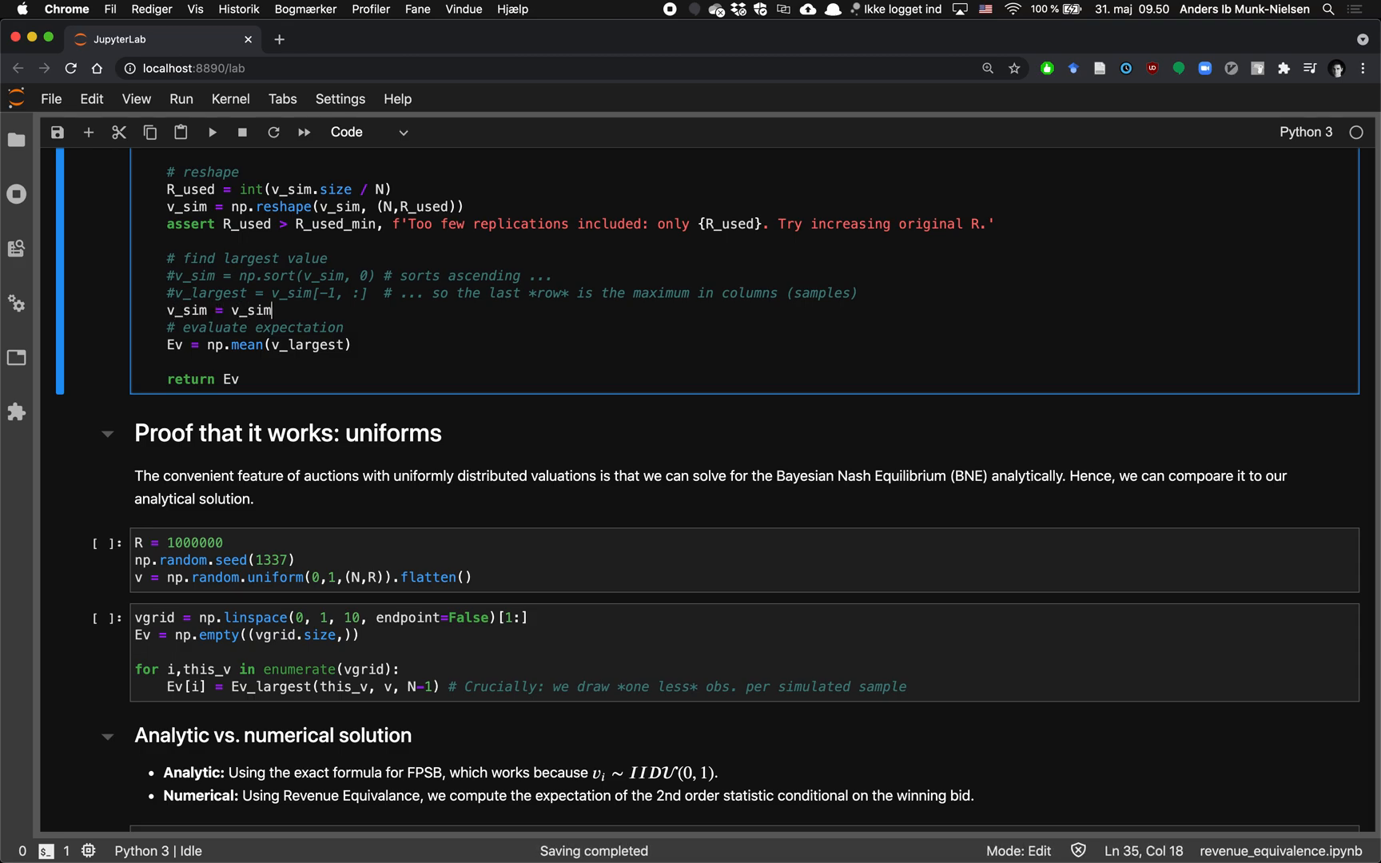
pyautogui.write('.max(0)')
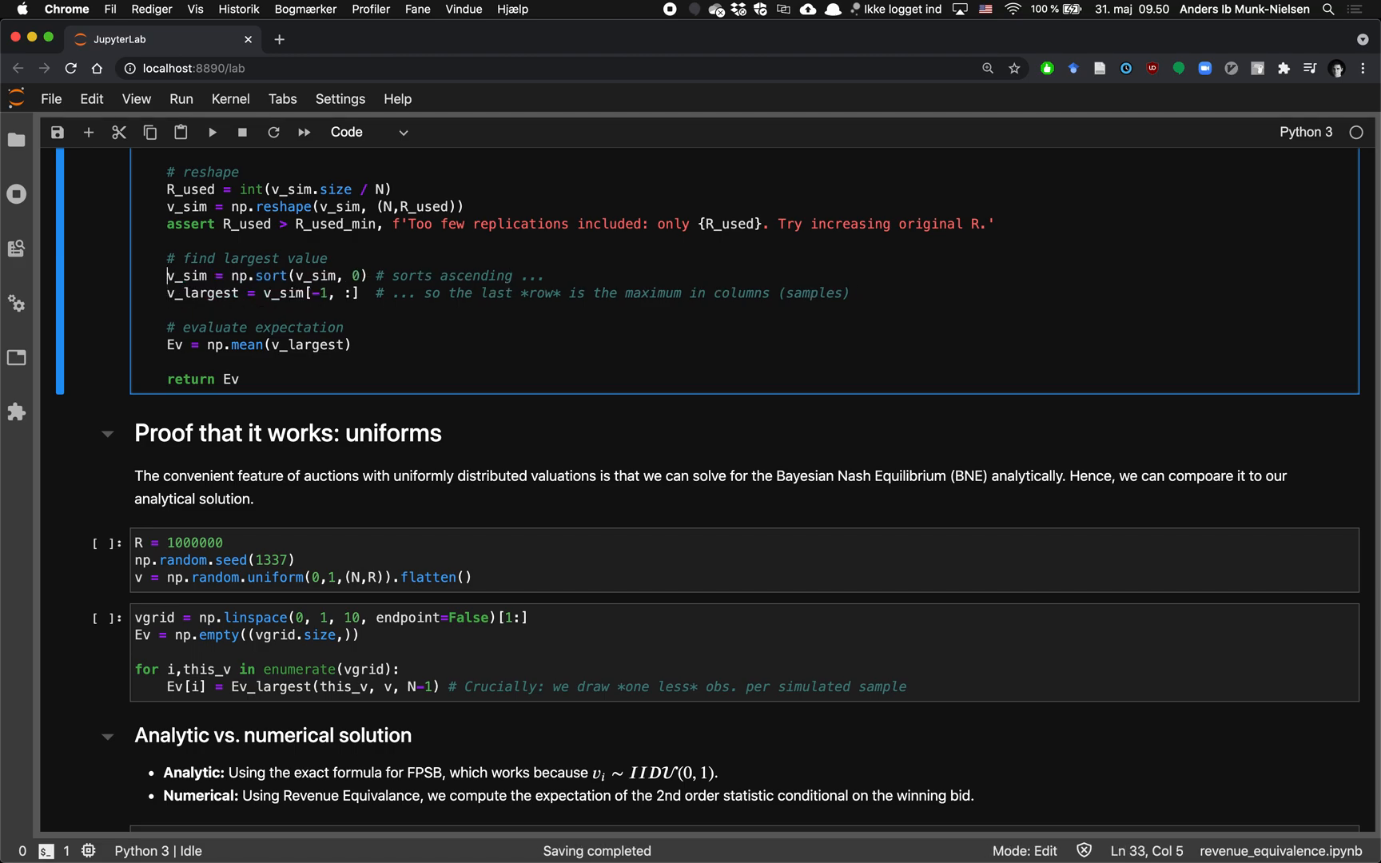
pyautogui.click(334, 293)
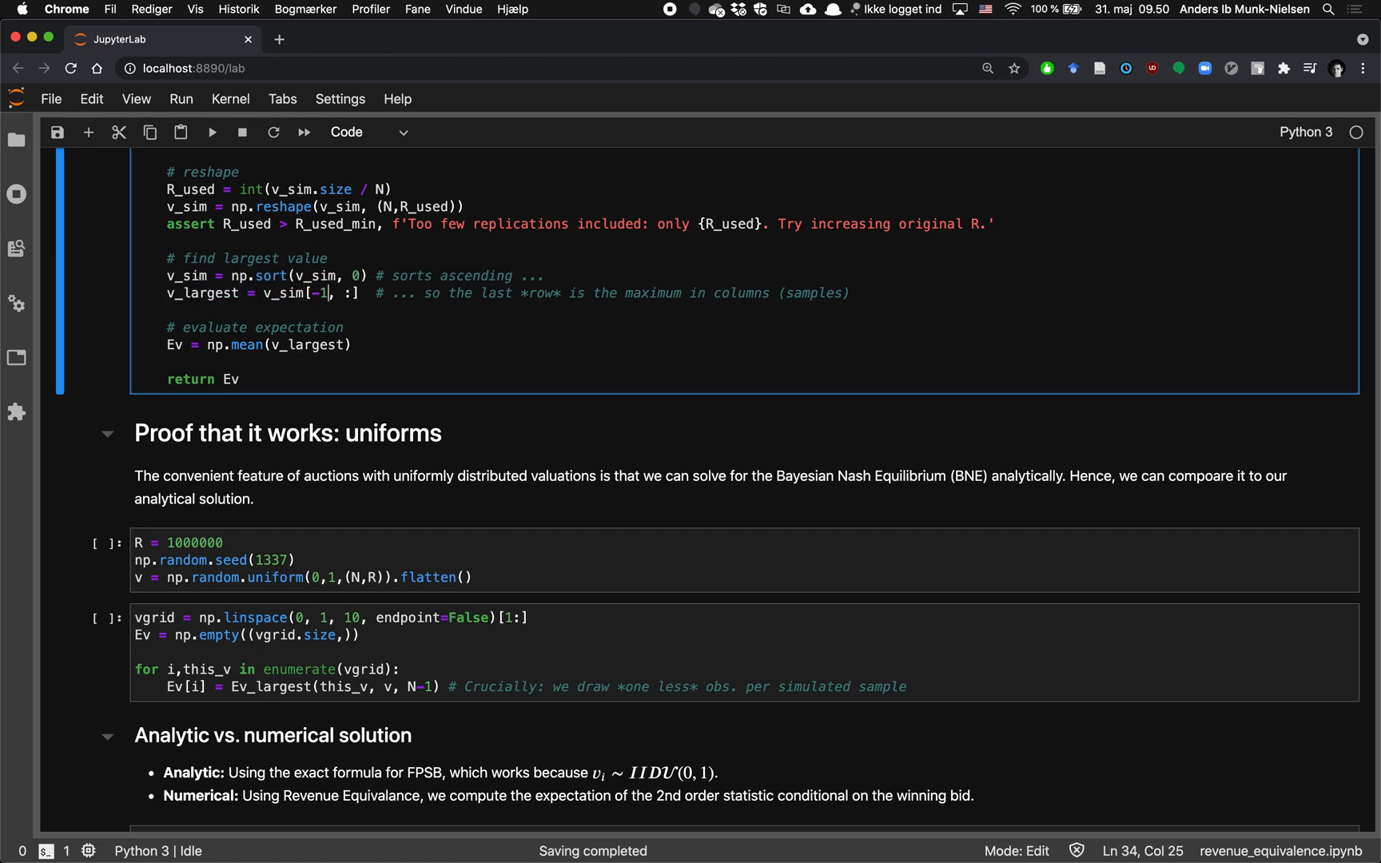
pyautogui.write('-2')
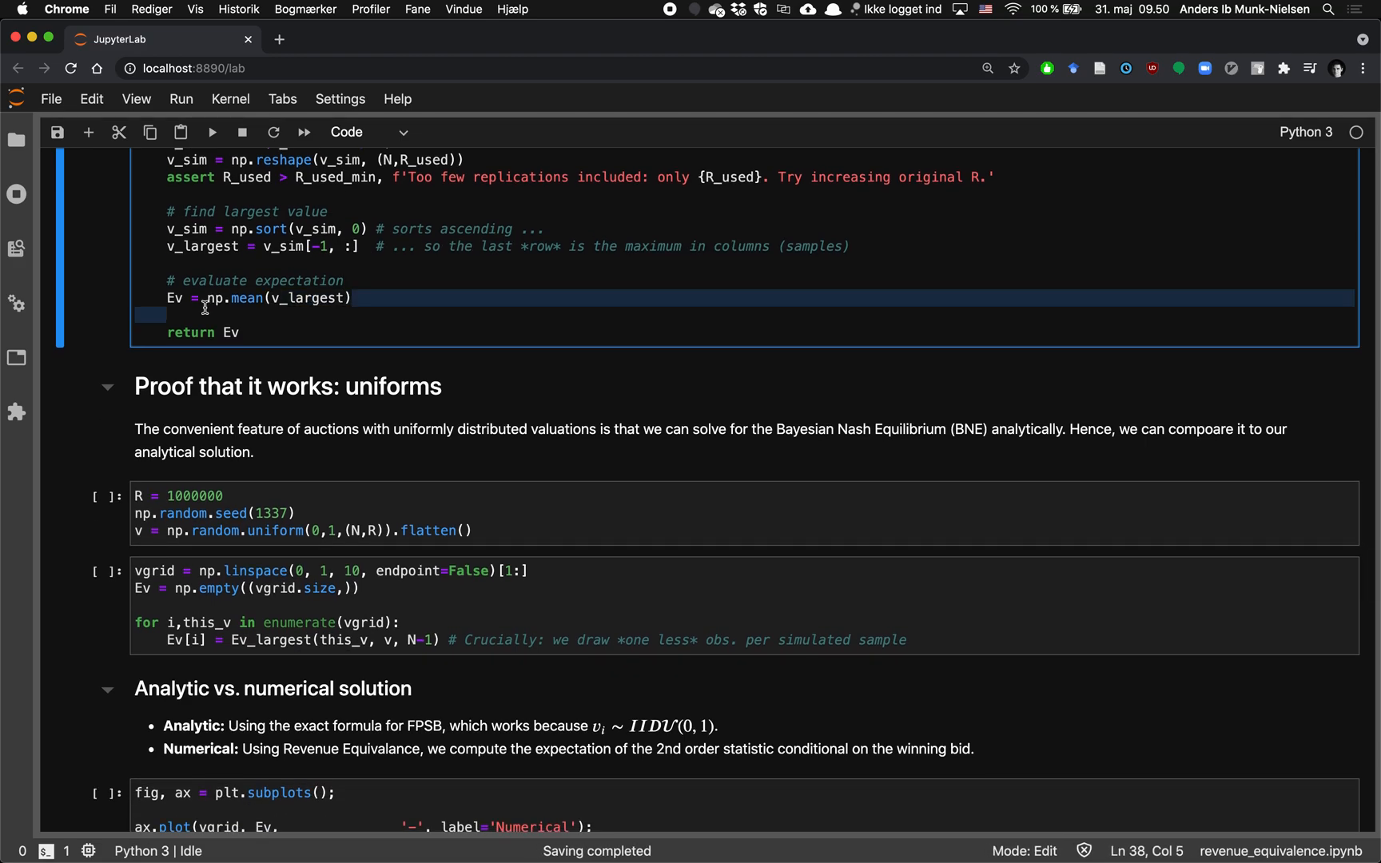
pyautogui.click(192, 245)
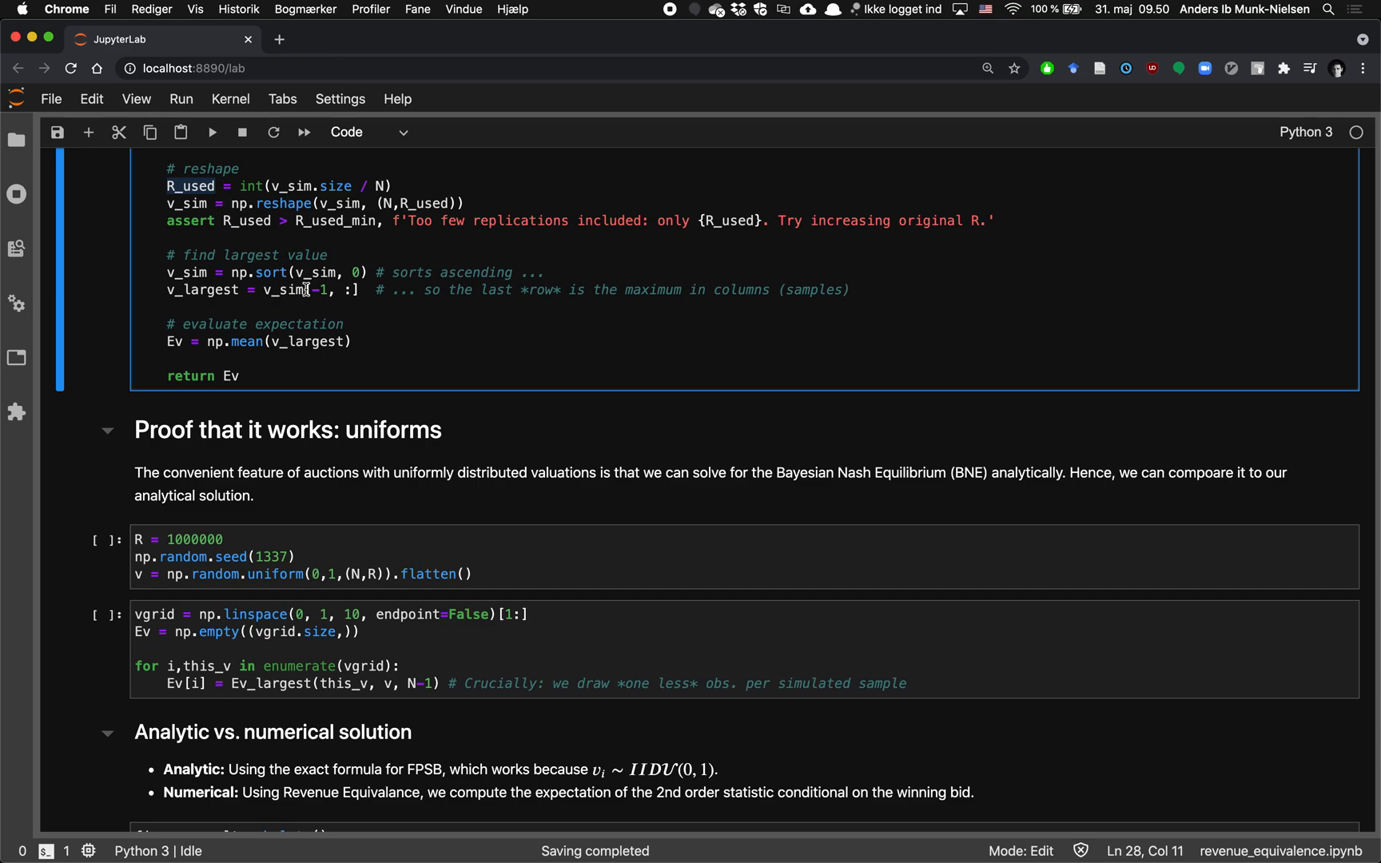
pyautogui.moveTo(553, 366)
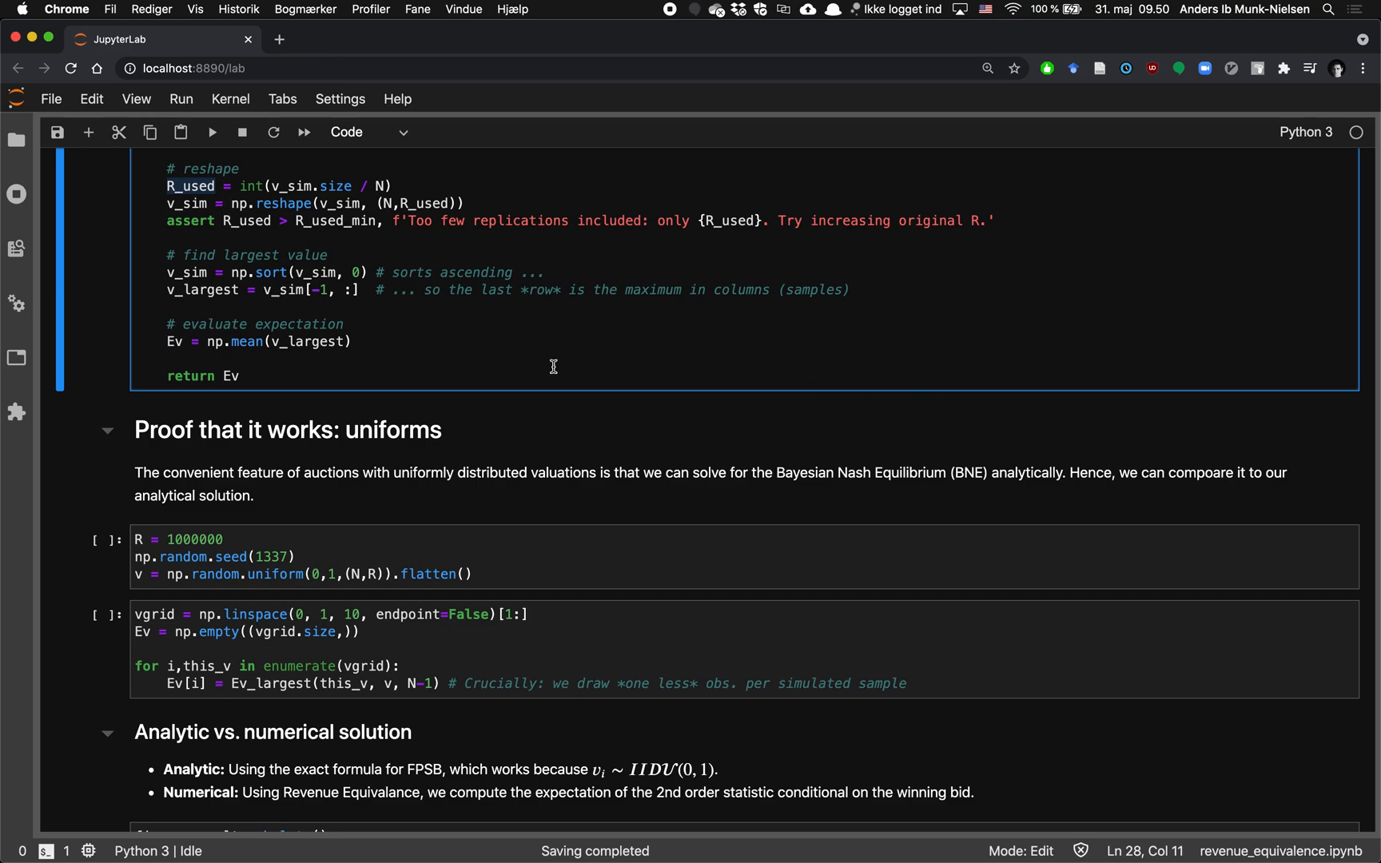
pyautogui.moveTo(306, 343)
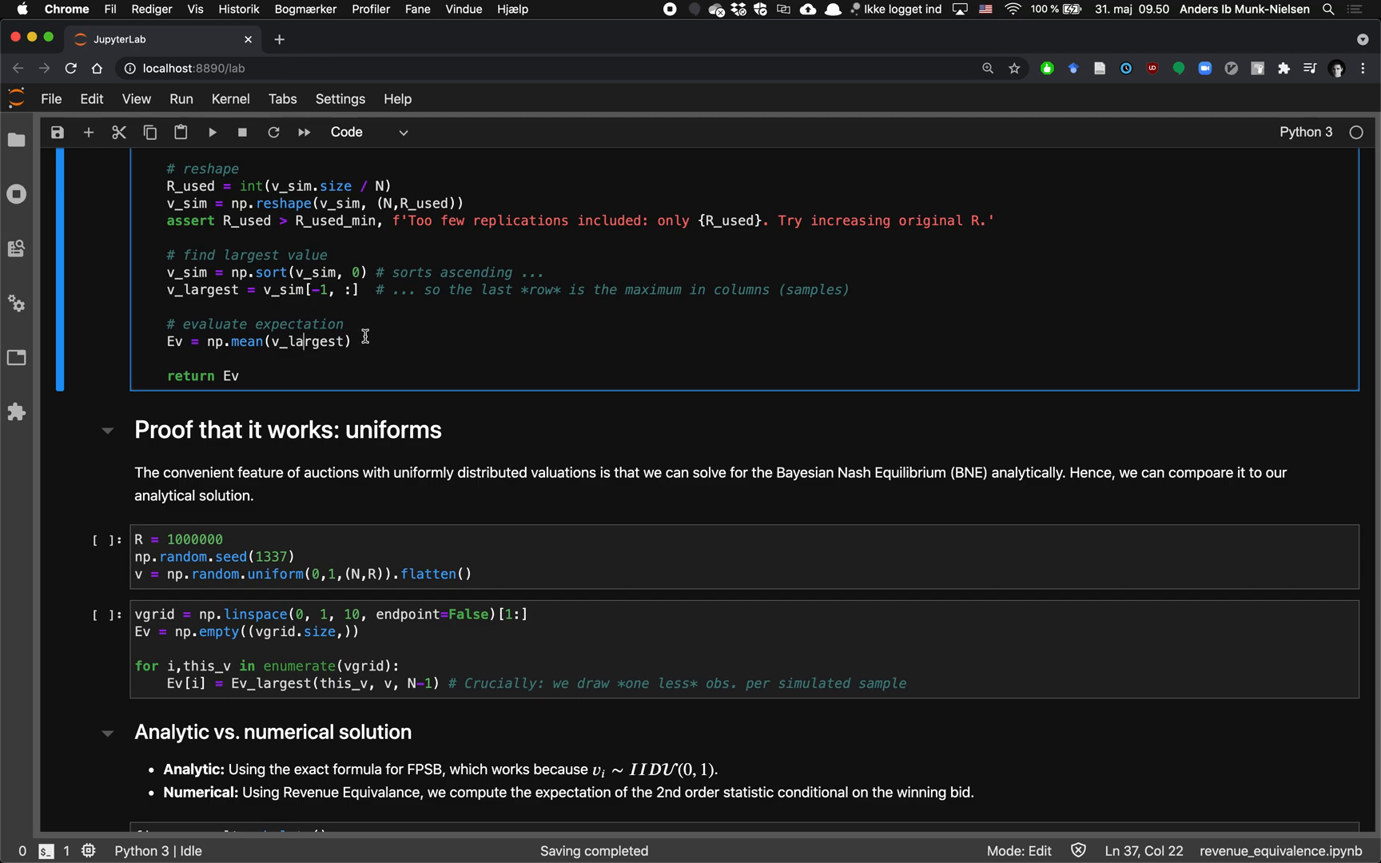
# Mark the untruncated draws variable and return to the 'Proof that it works: uniforms' section.
pyautogui.scroll(-3)
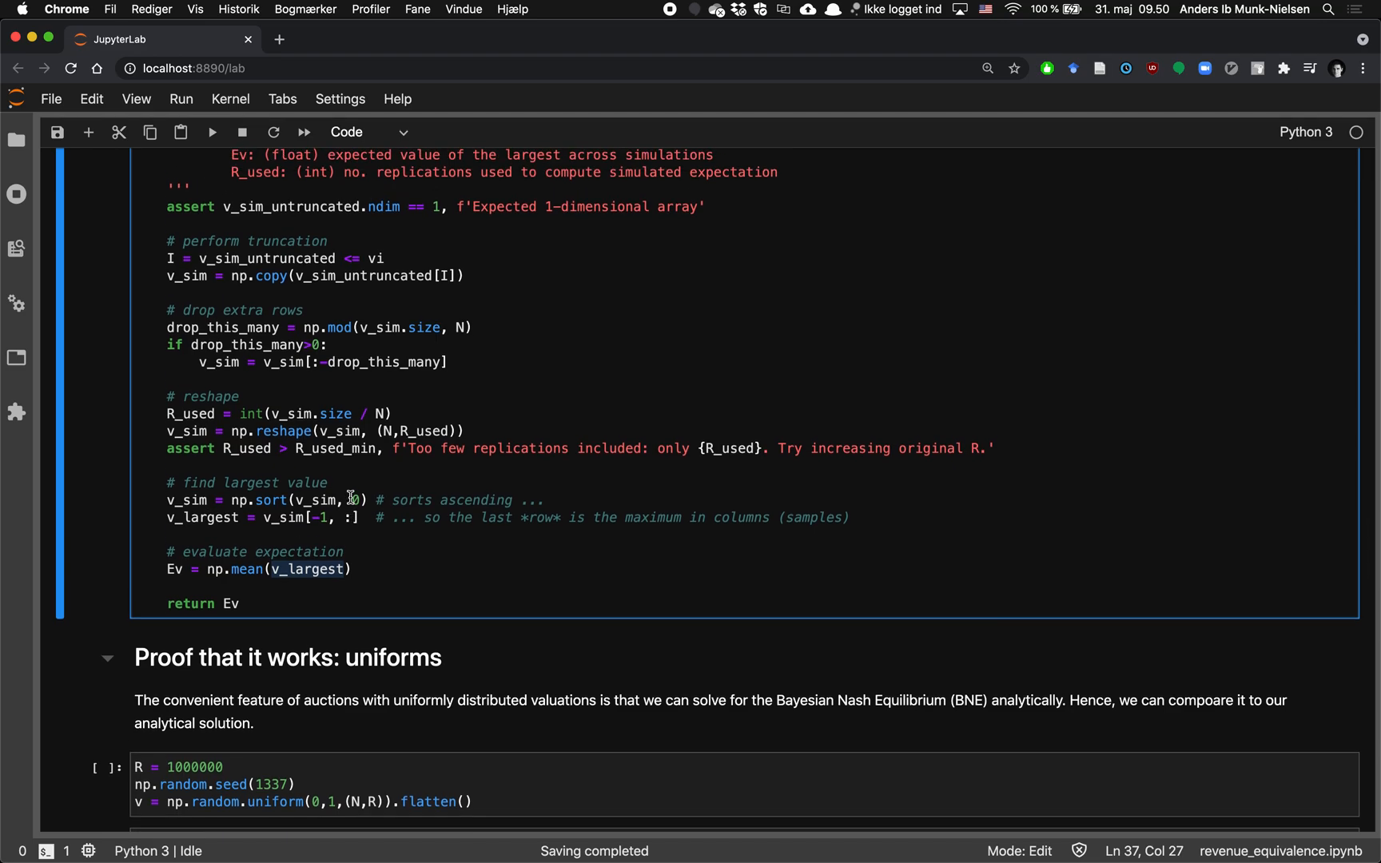
pyautogui.scroll(-3)
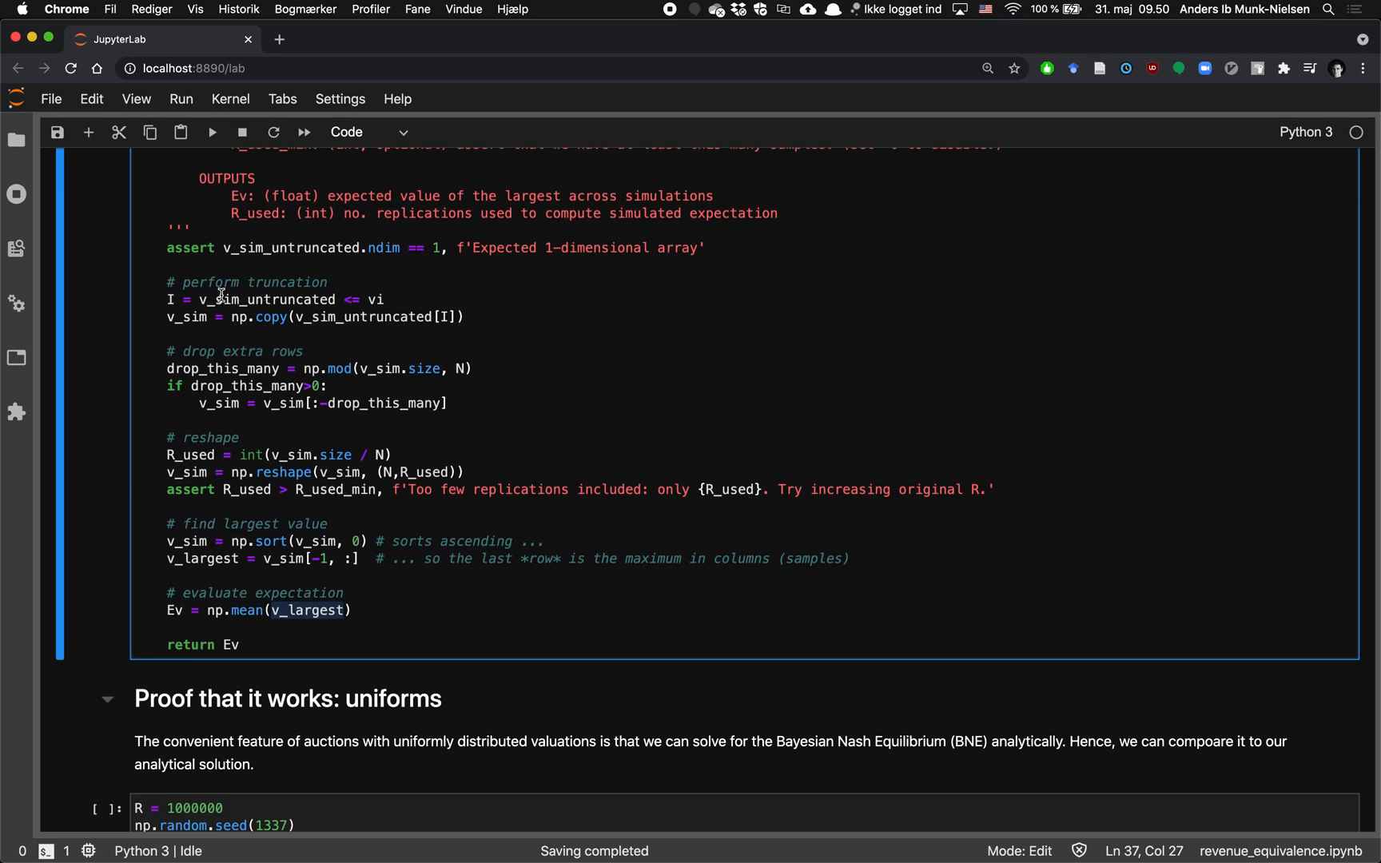
pyautogui.doubleClick(264, 300)
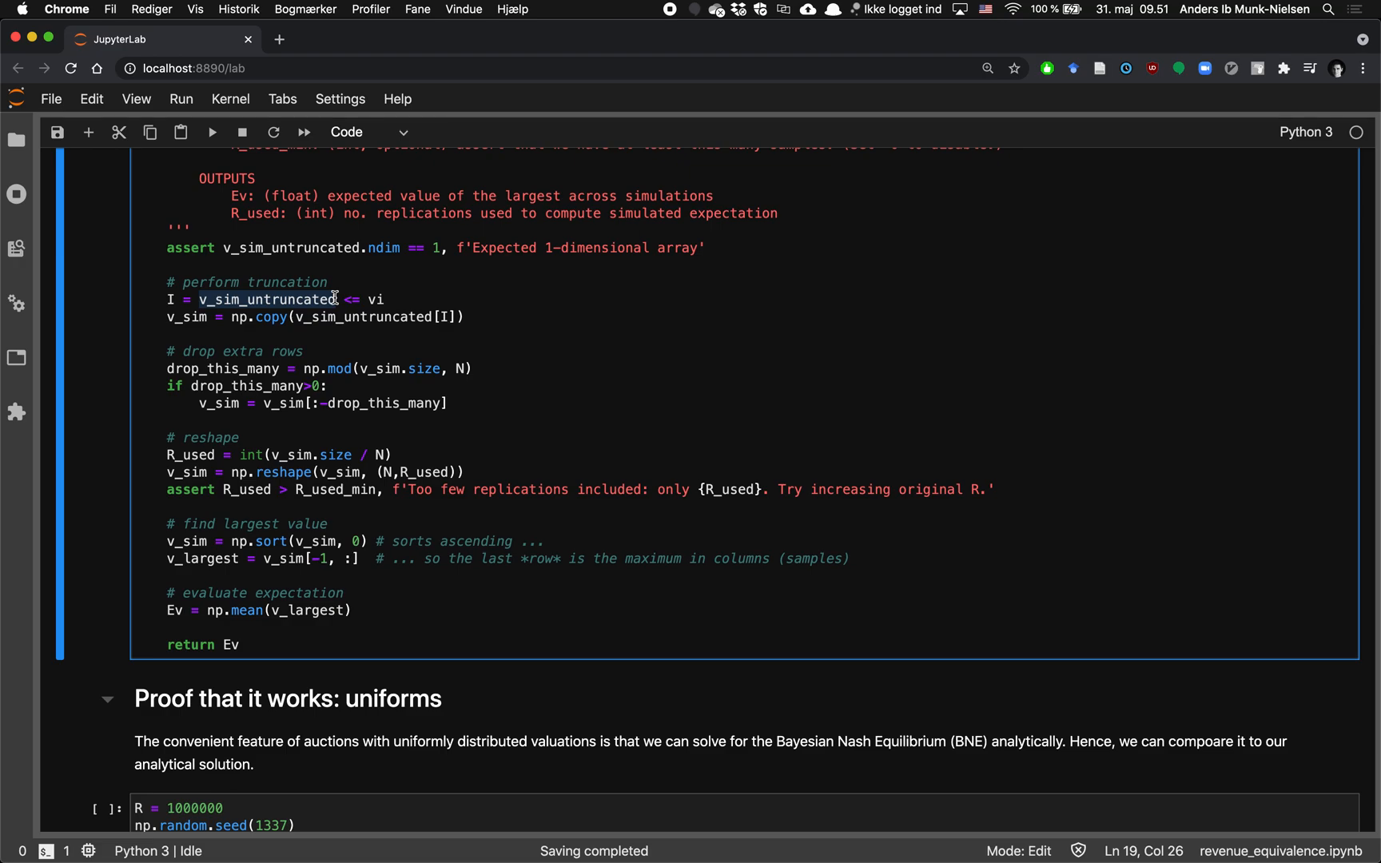
pyautogui.scroll(-3)
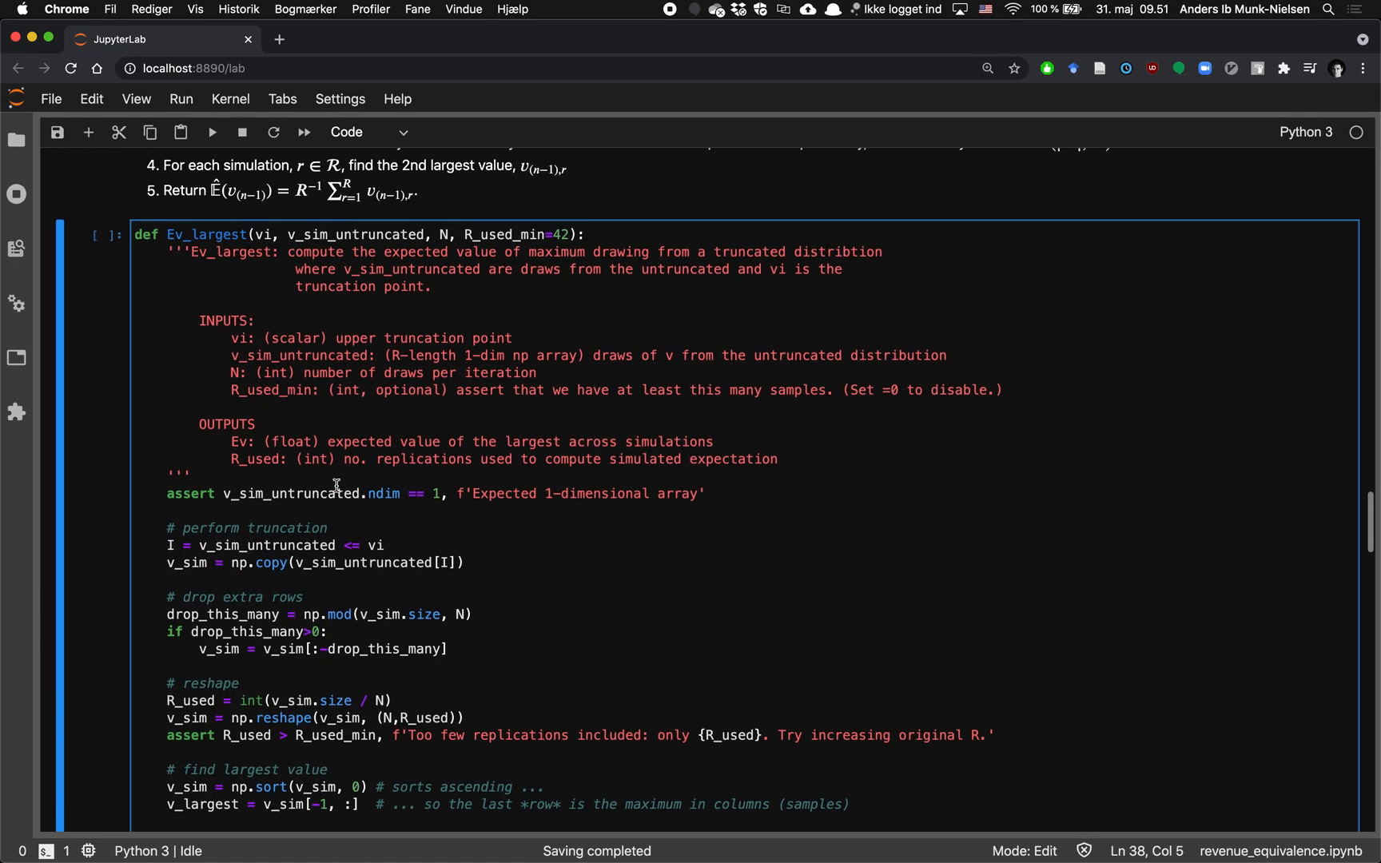
pyautogui.scroll(-3)
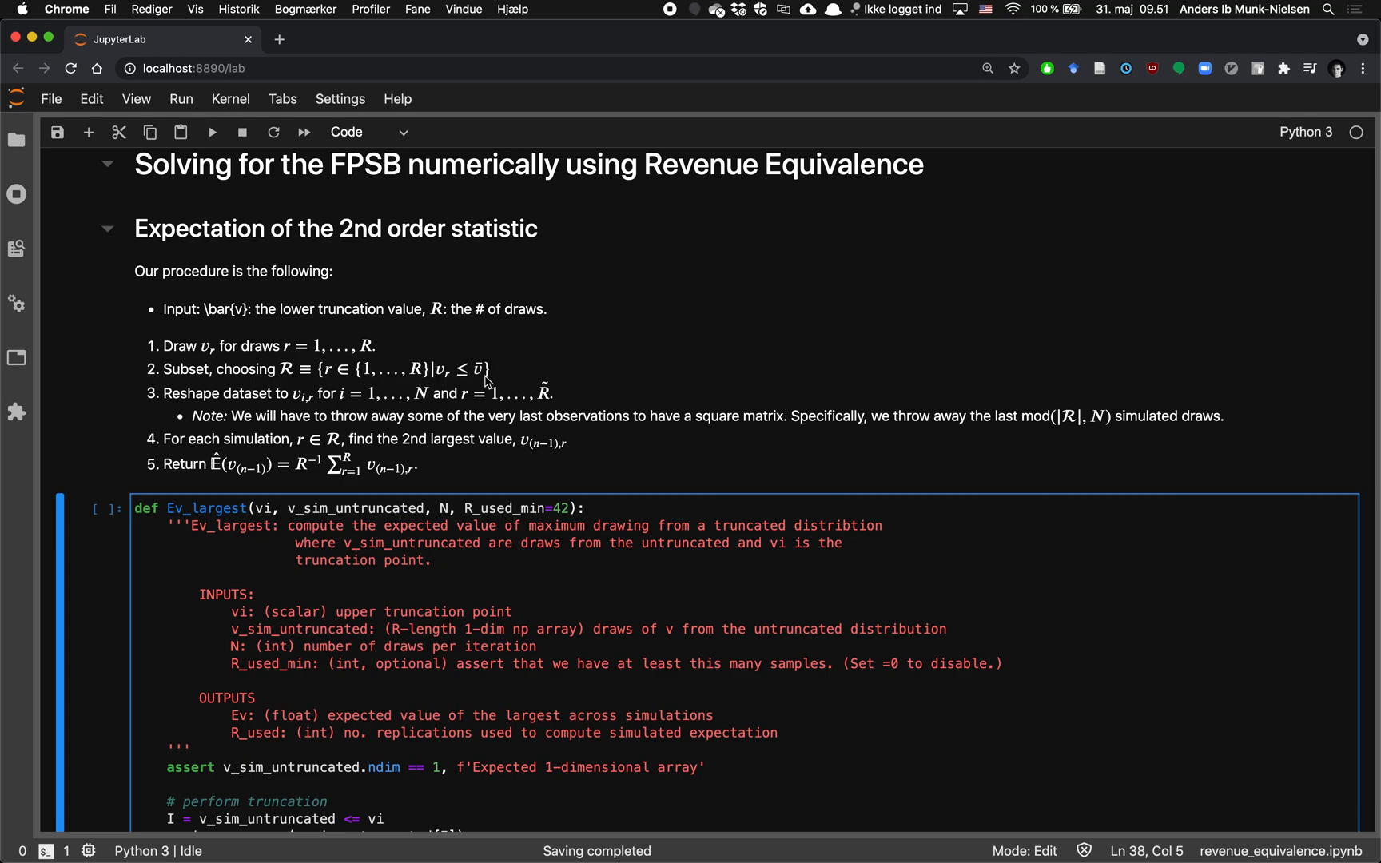
pyautogui.moveTo(482, 400)
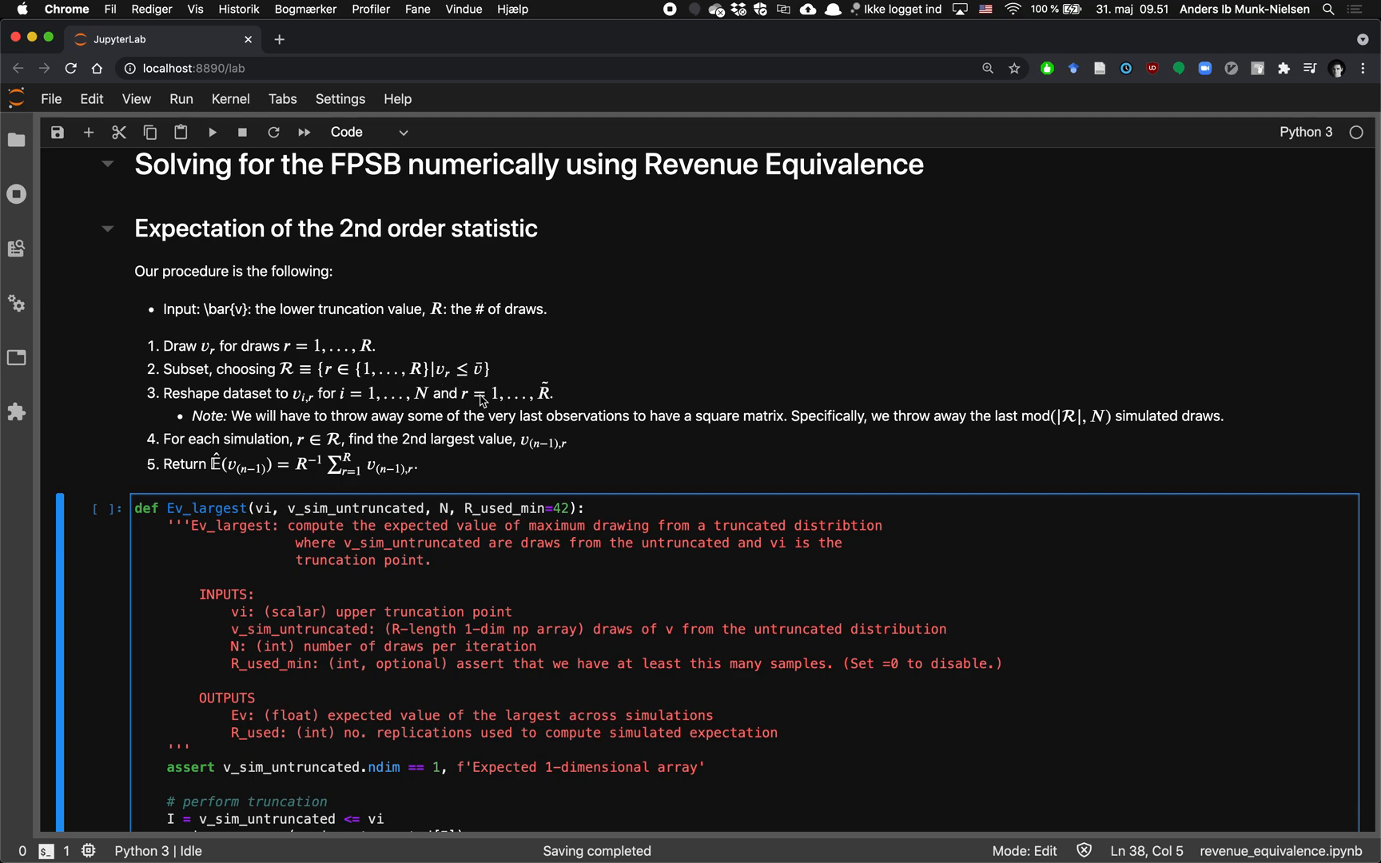
pyautogui.scroll(-3)
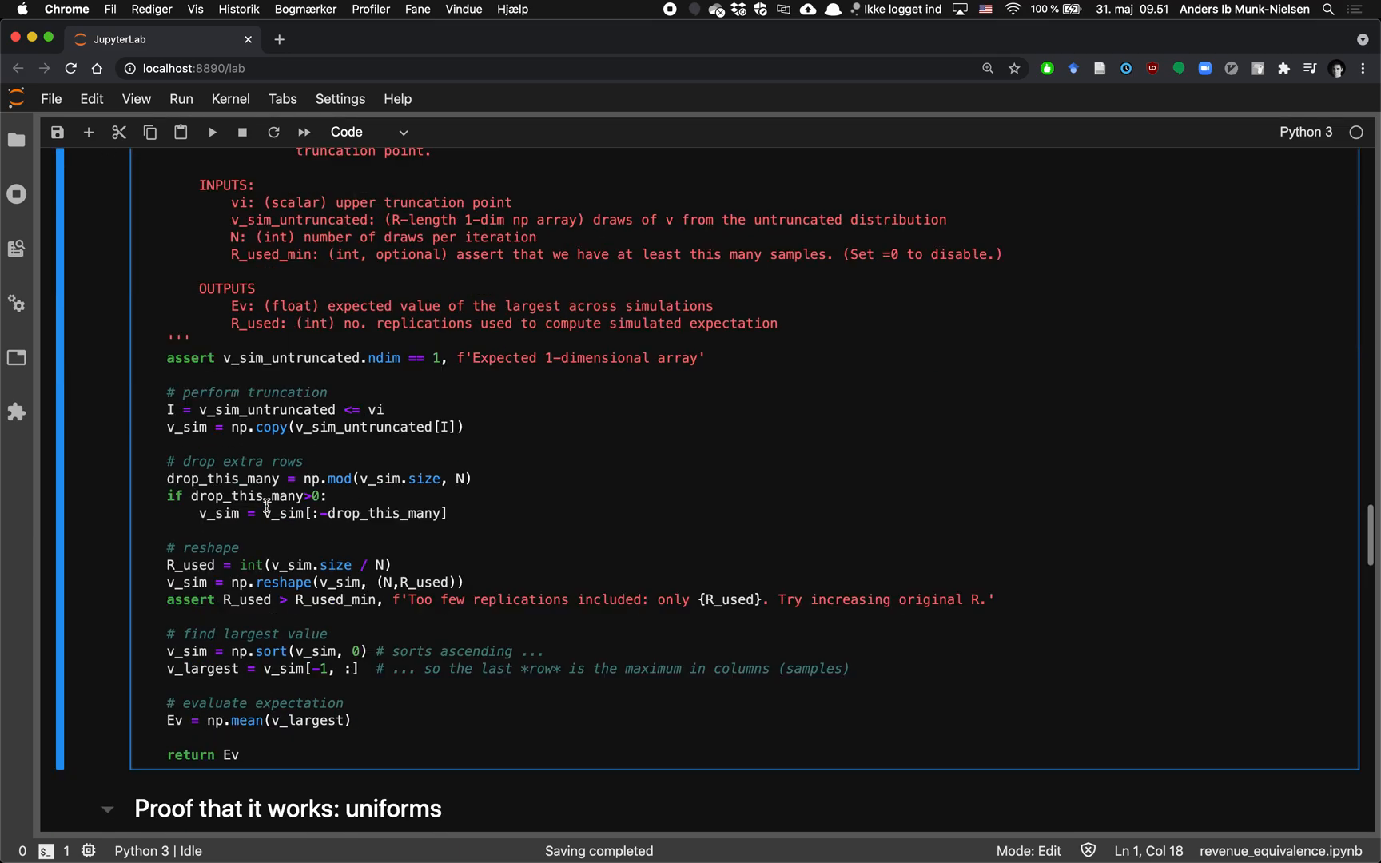
pyautogui.scroll(-3)
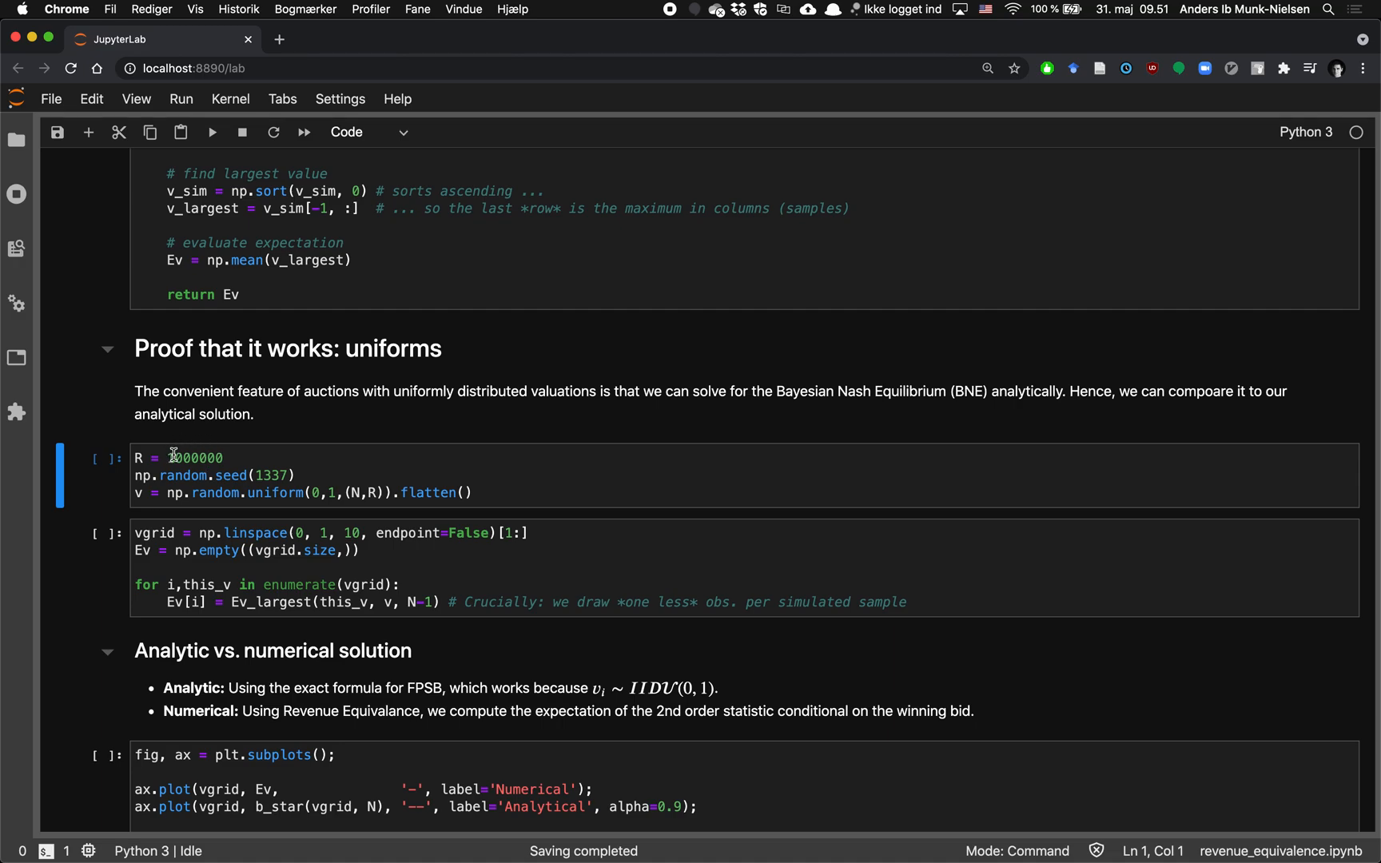
# Run the uniform-draws cell and the vgrid loop computing Ev_largest over 0.1 to 0.9.
pyautogui.click(268, 458)
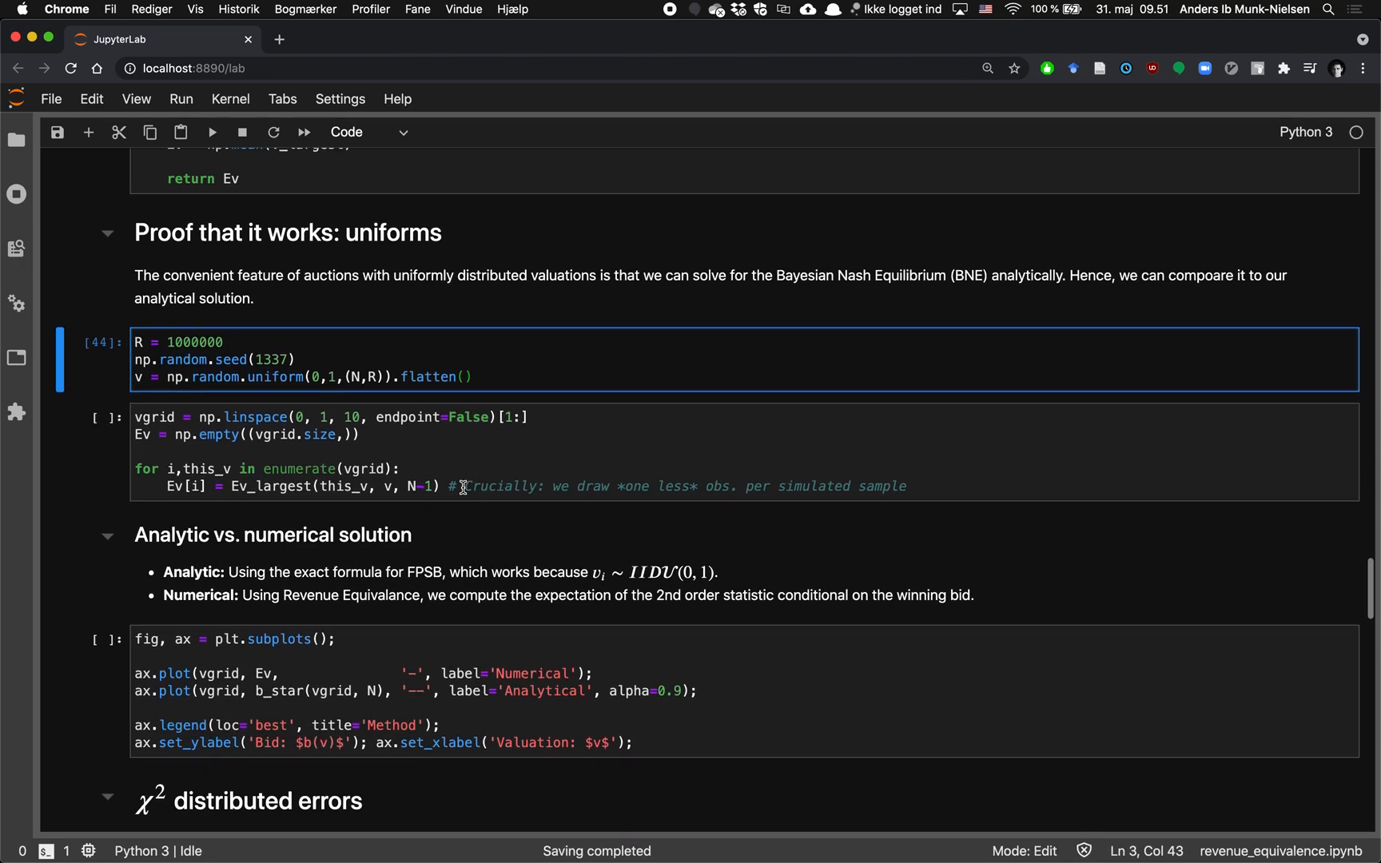
pyautogui.click(173, 426)
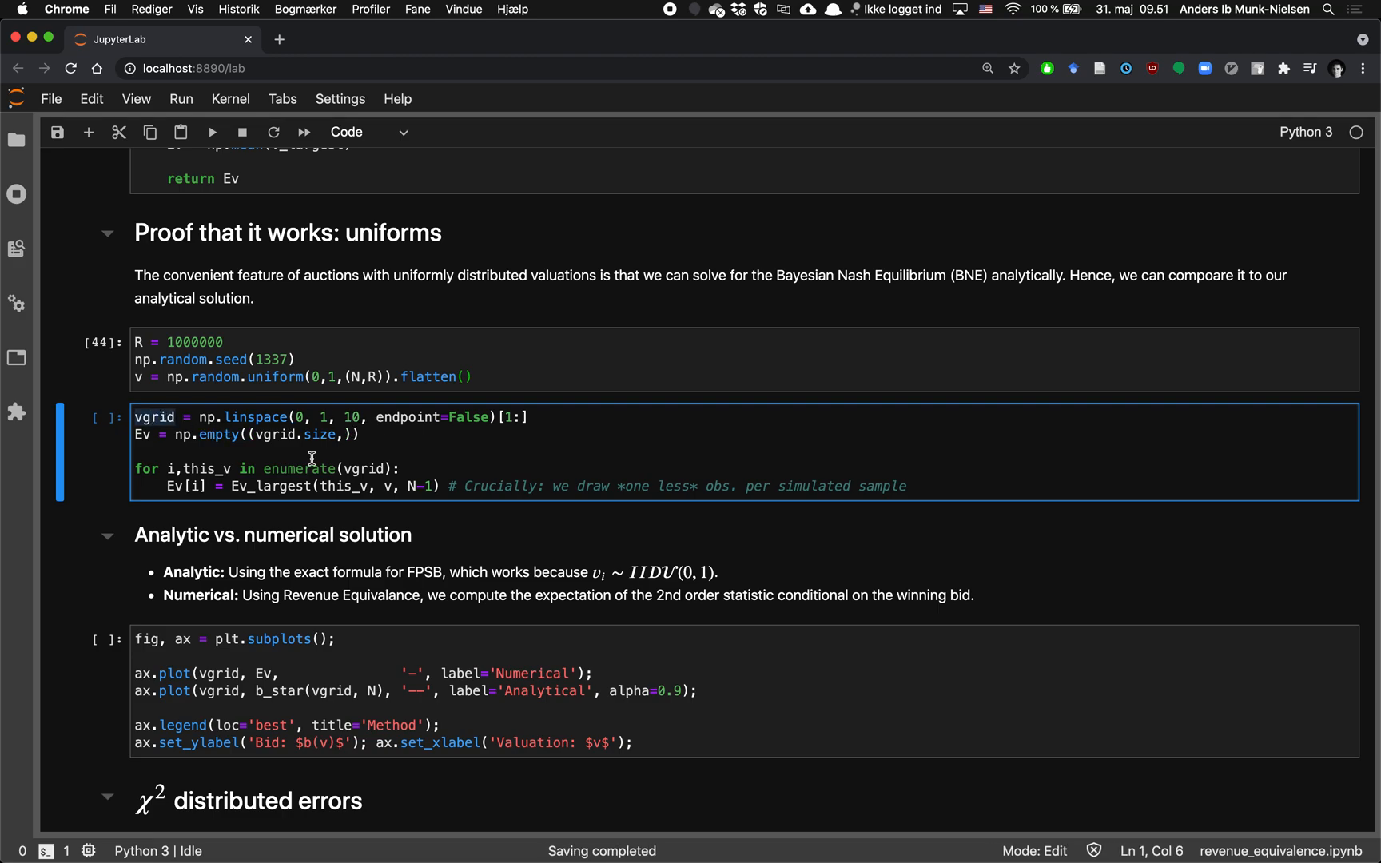
pyautogui.moveTo(275, 454)
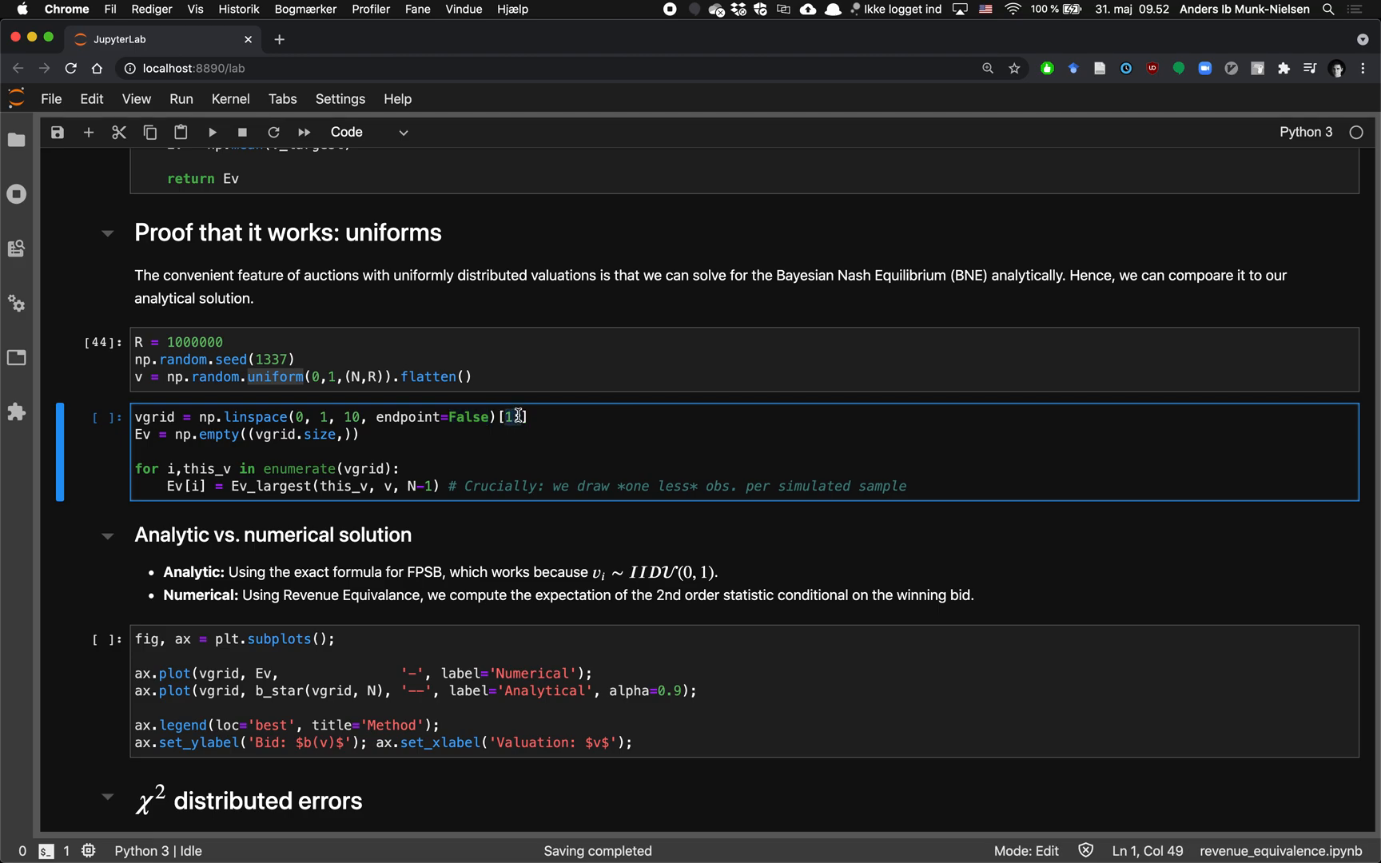
pyautogui.press('shift+Enter')
pyautogui.write('vgrid')
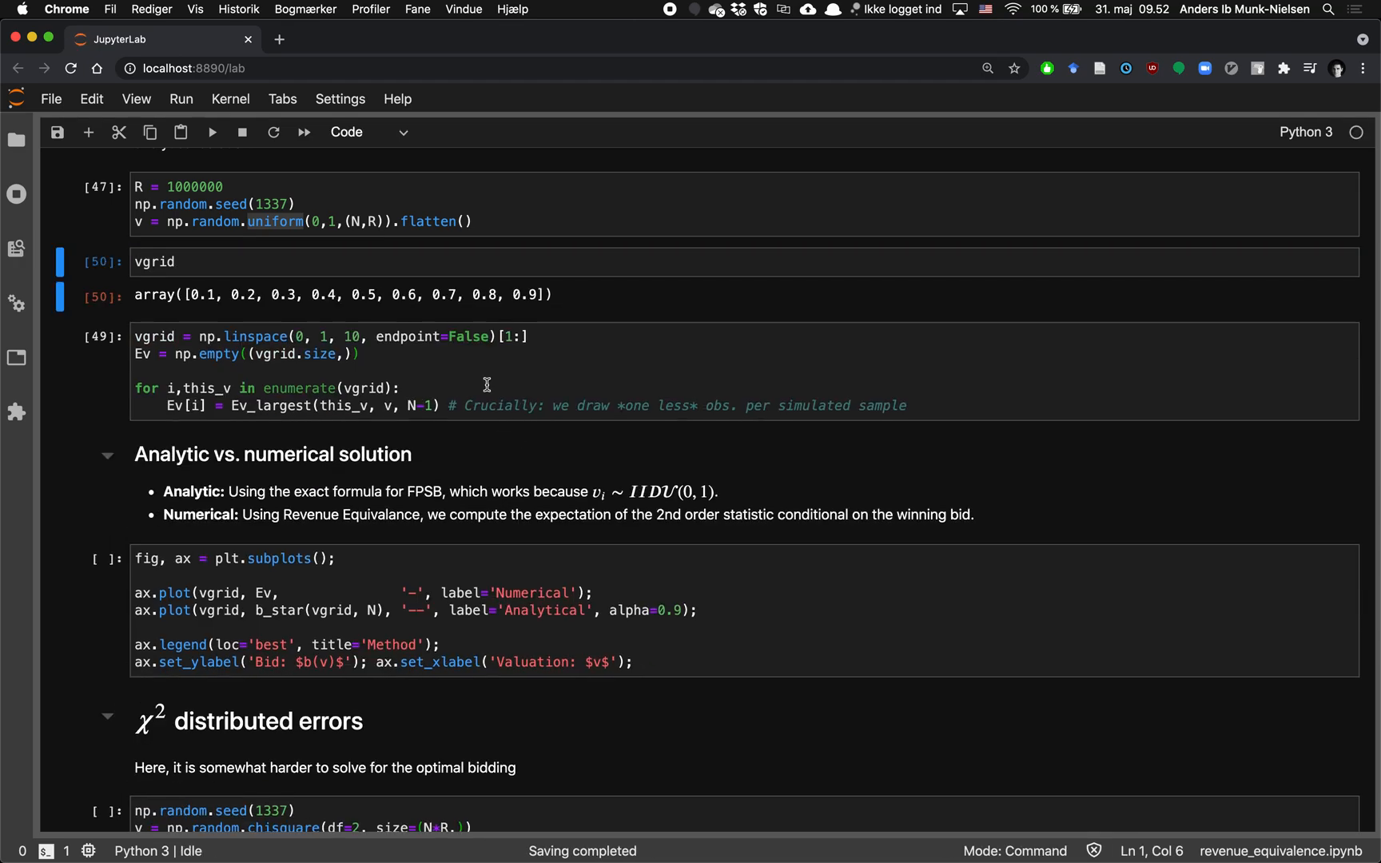
pyautogui.click(327, 336)
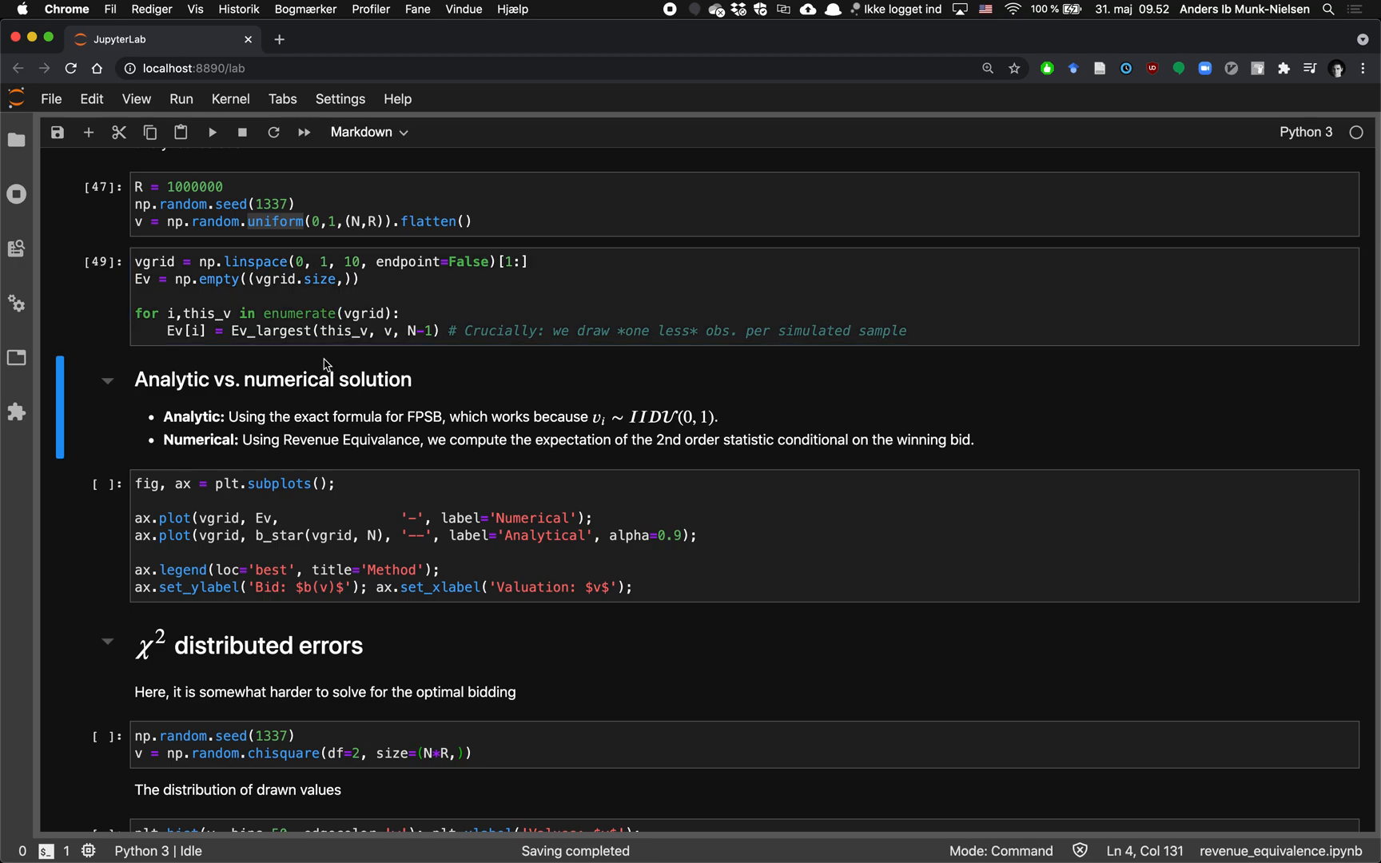
# Inspect this_v in the loop, then run the Numerical vs Analytical bid comparison plot.
pyautogui.click(114, 483)
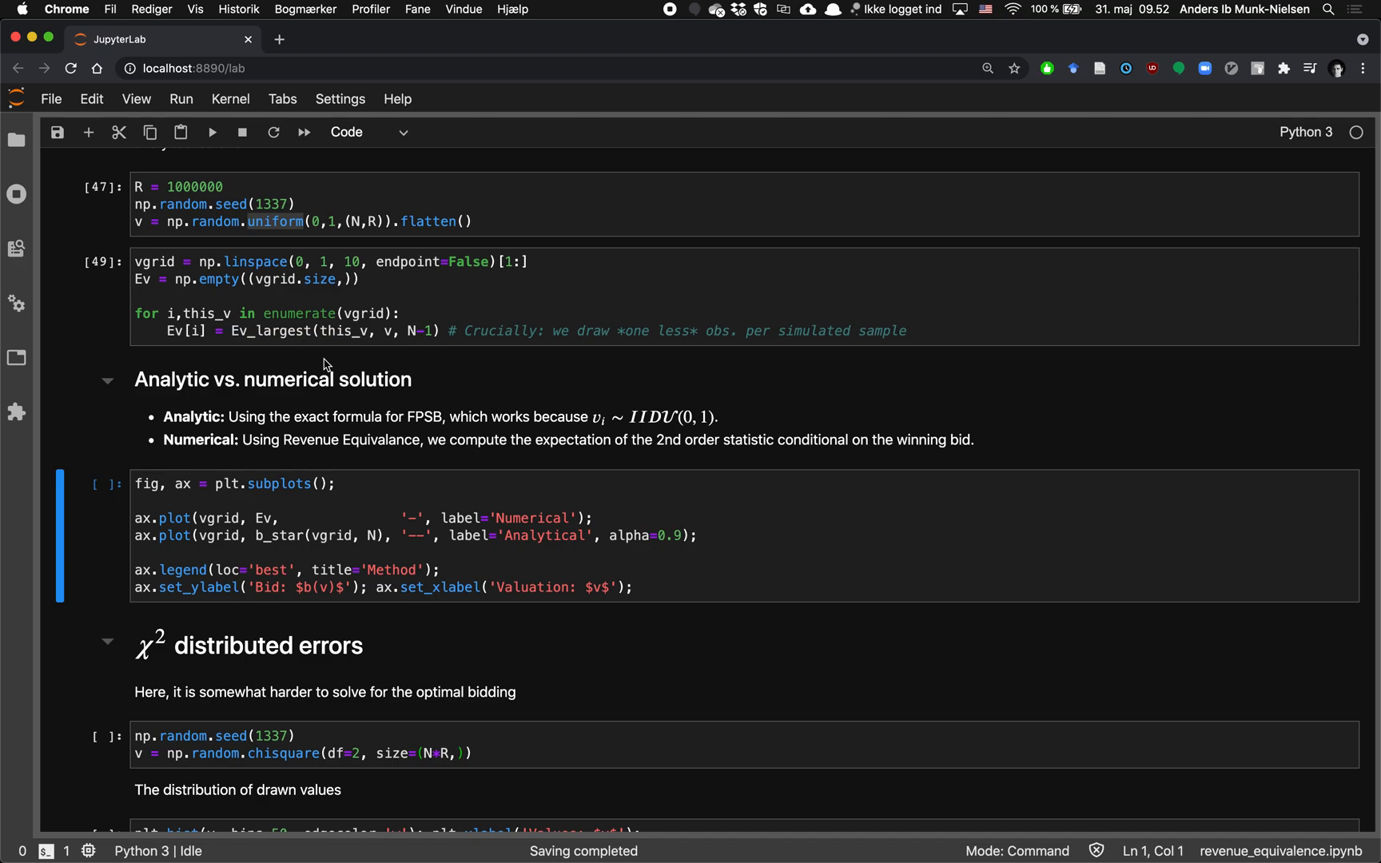
pyautogui.click(343, 330)
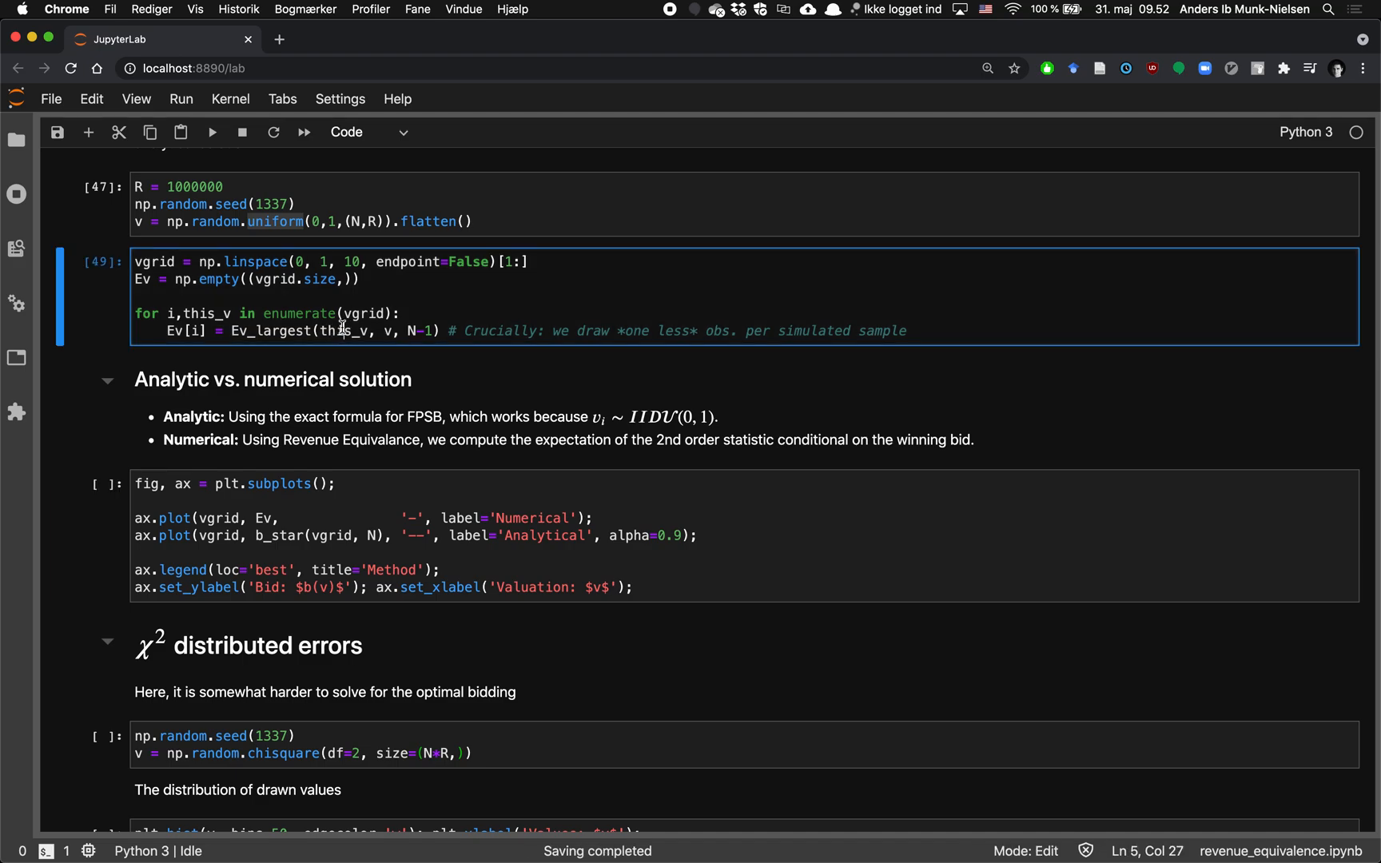
pyautogui.doubleClick(344, 331)
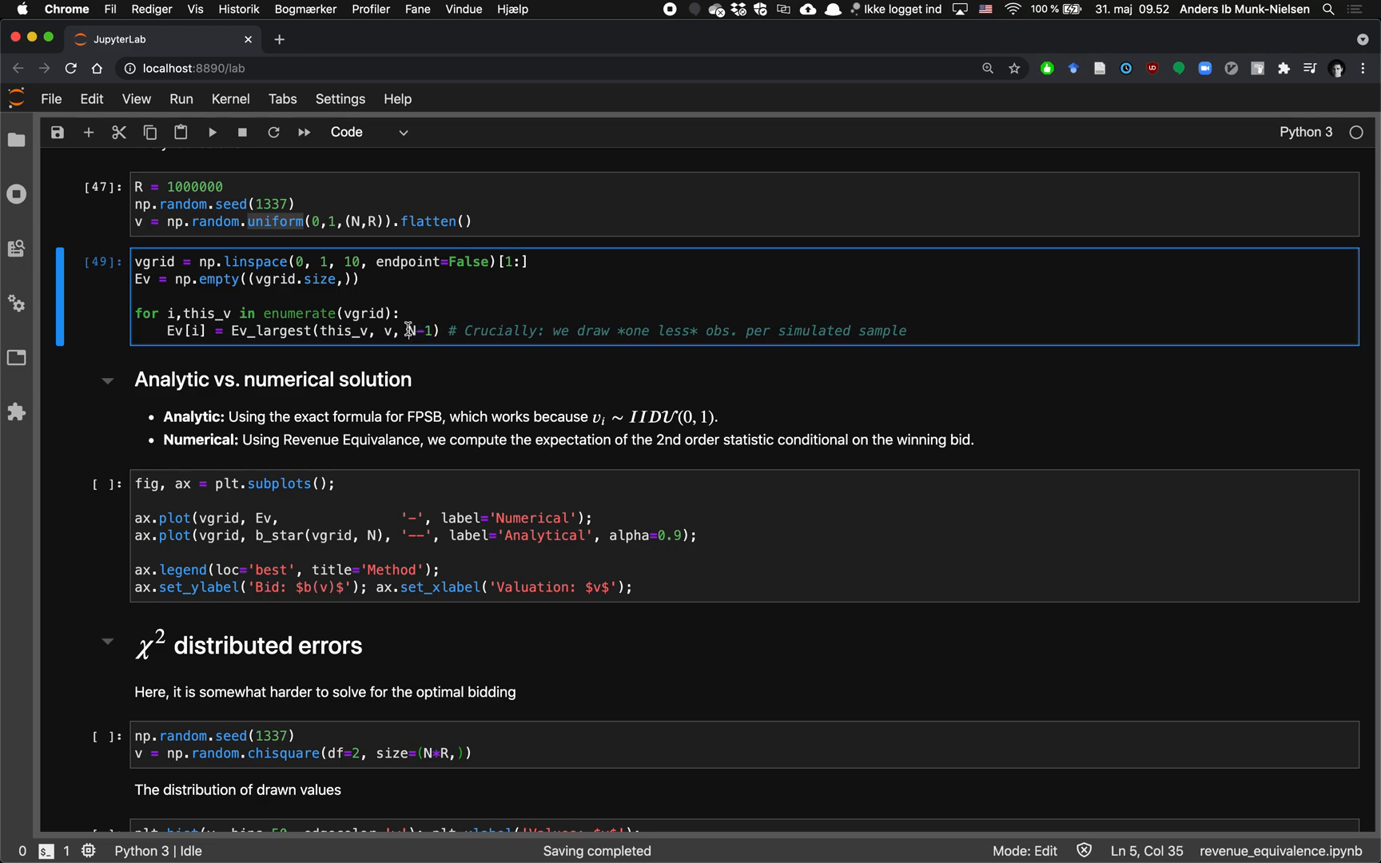
pyautogui.moveTo(452, 399)
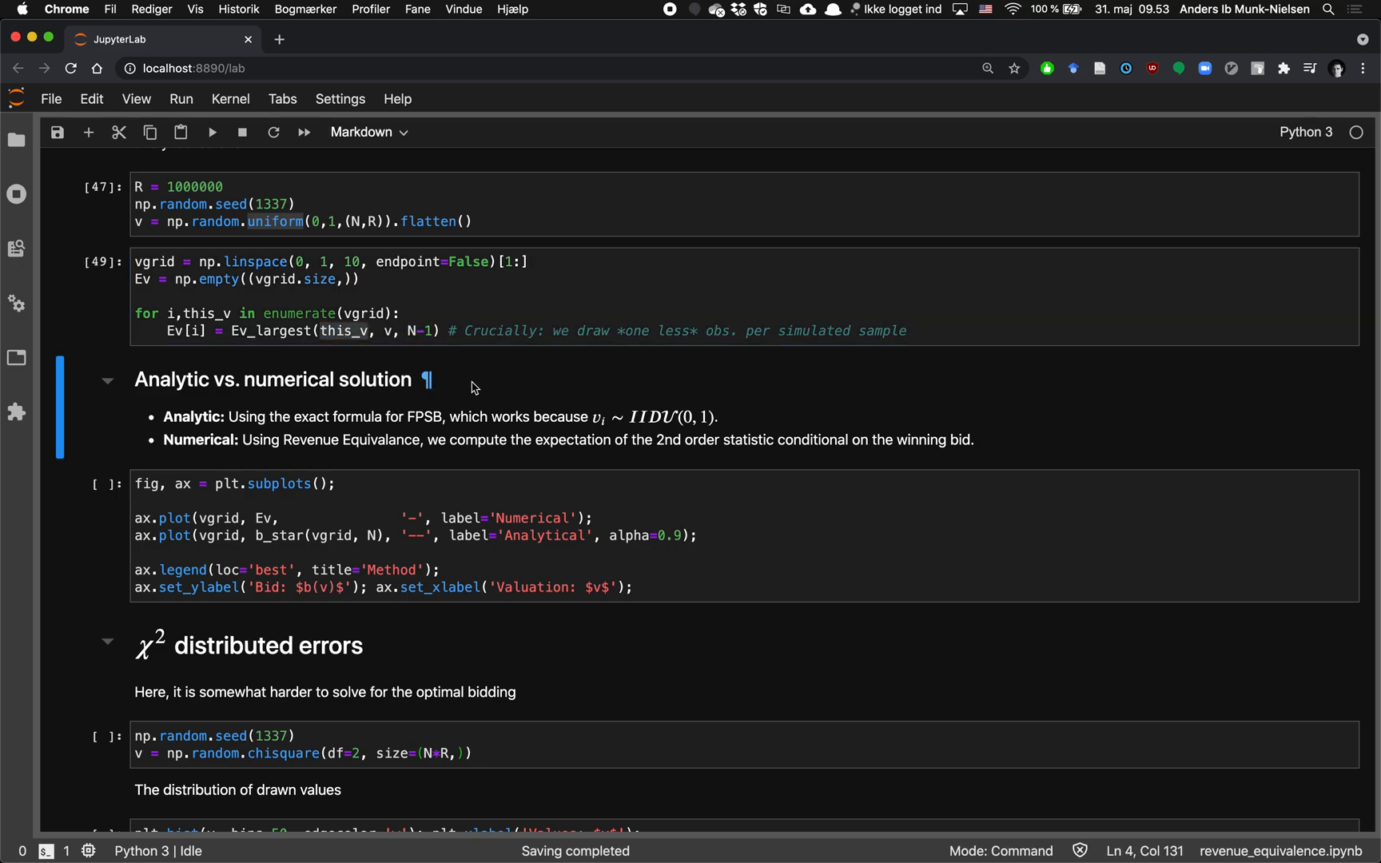
pyautogui.click(211, 132)
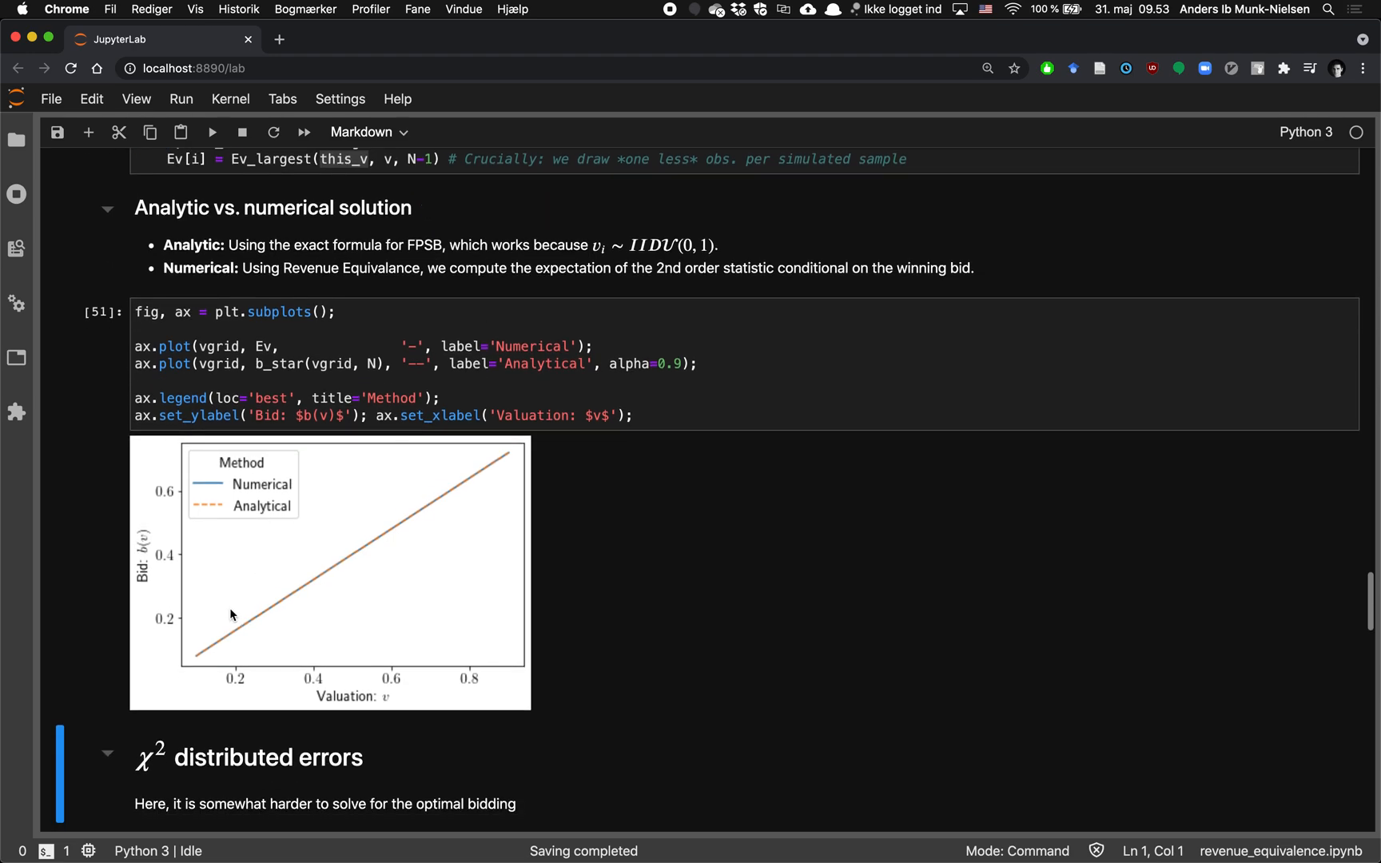
pyautogui.moveTo(426, 495)
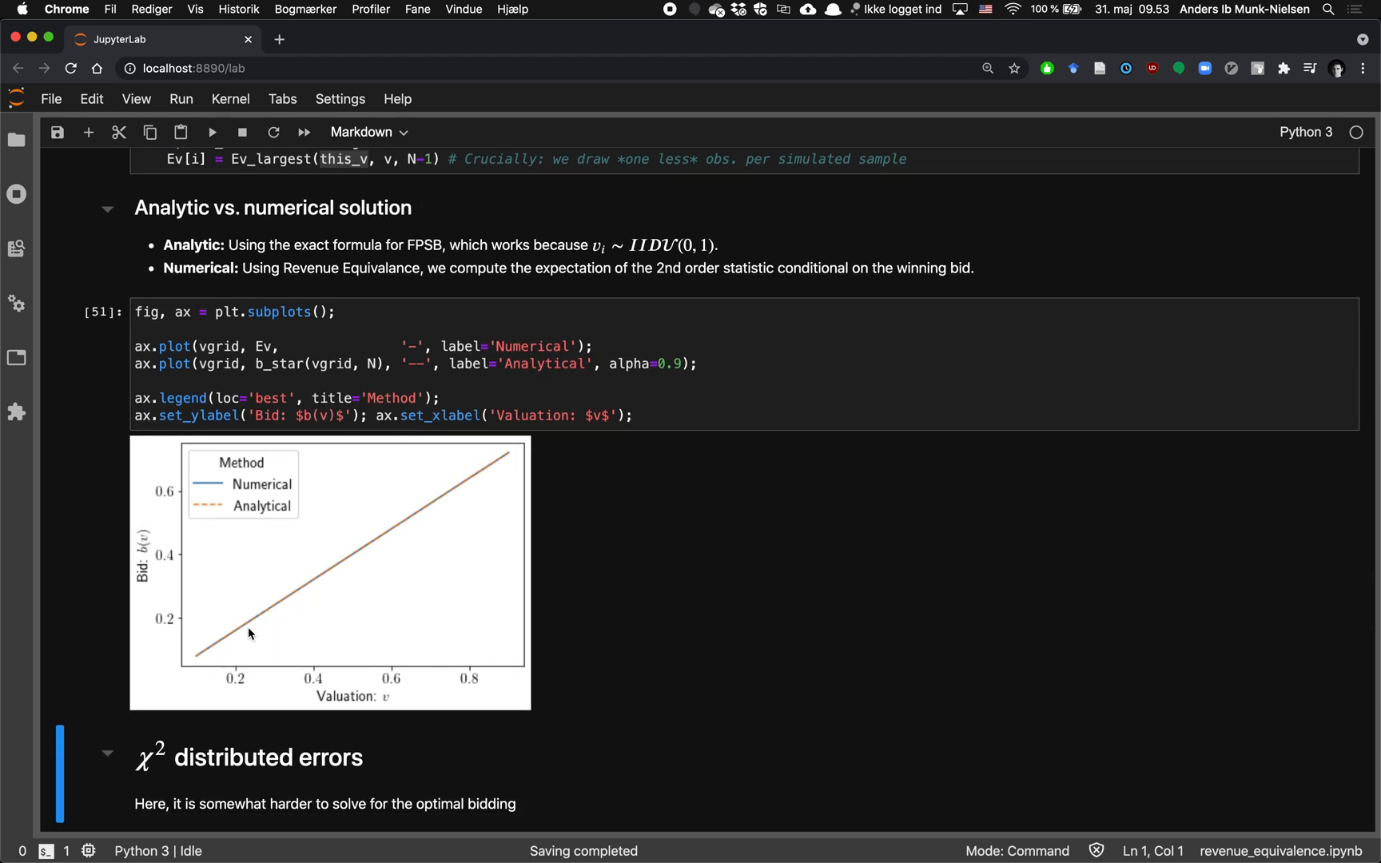
pyautogui.moveTo(266, 351)
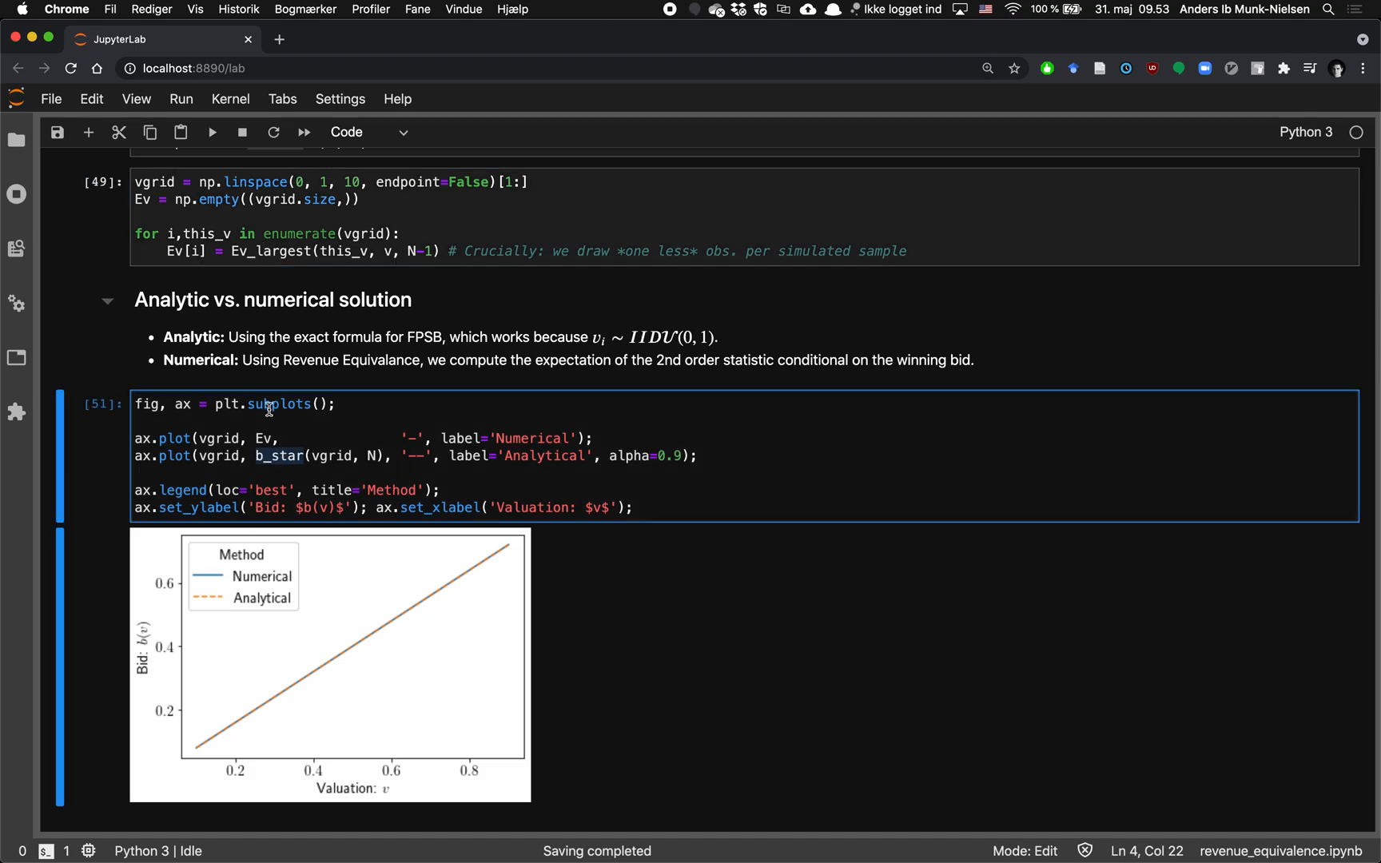
pyautogui.moveTo(351, 361)
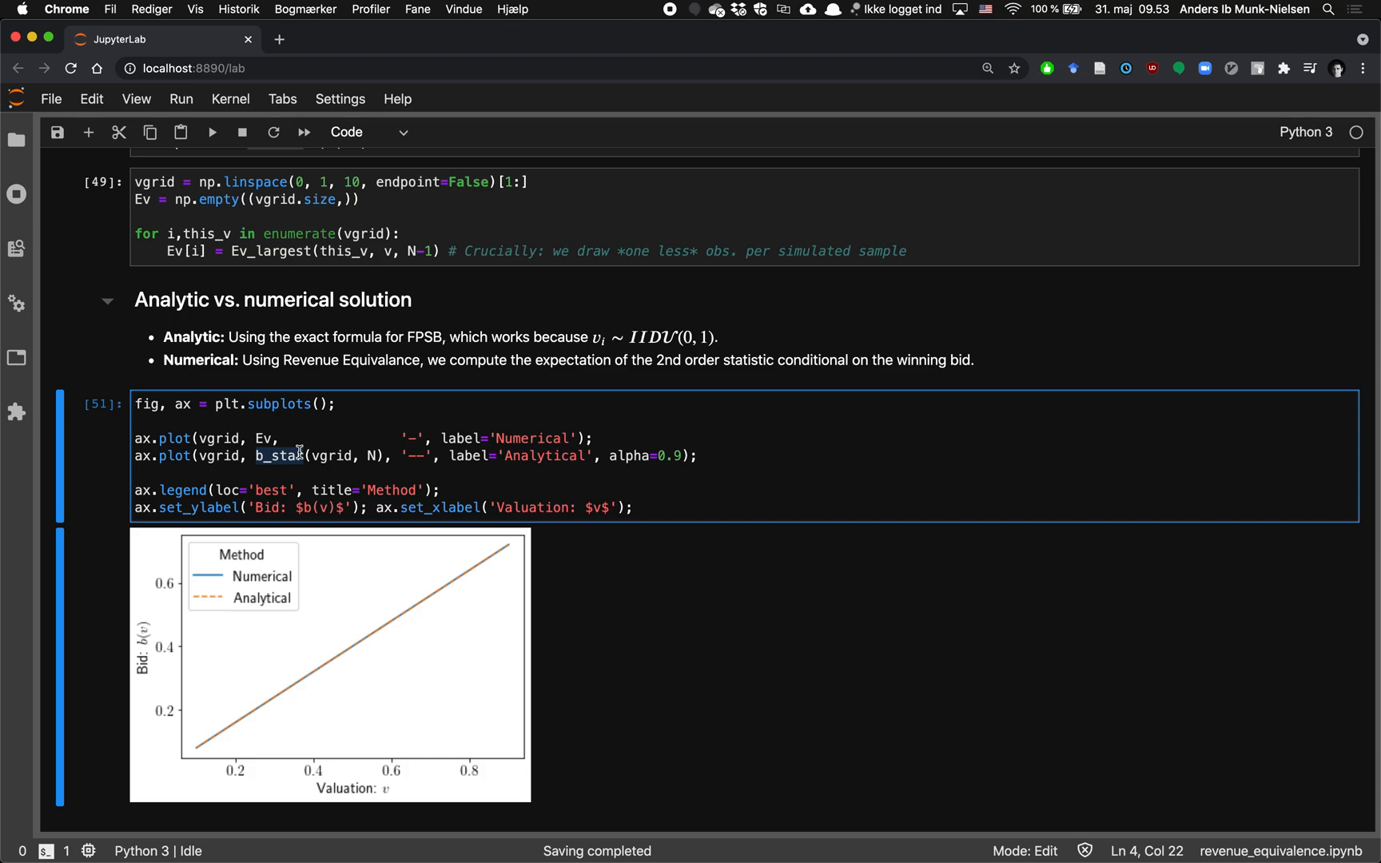
pyautogui.scroll(-3)
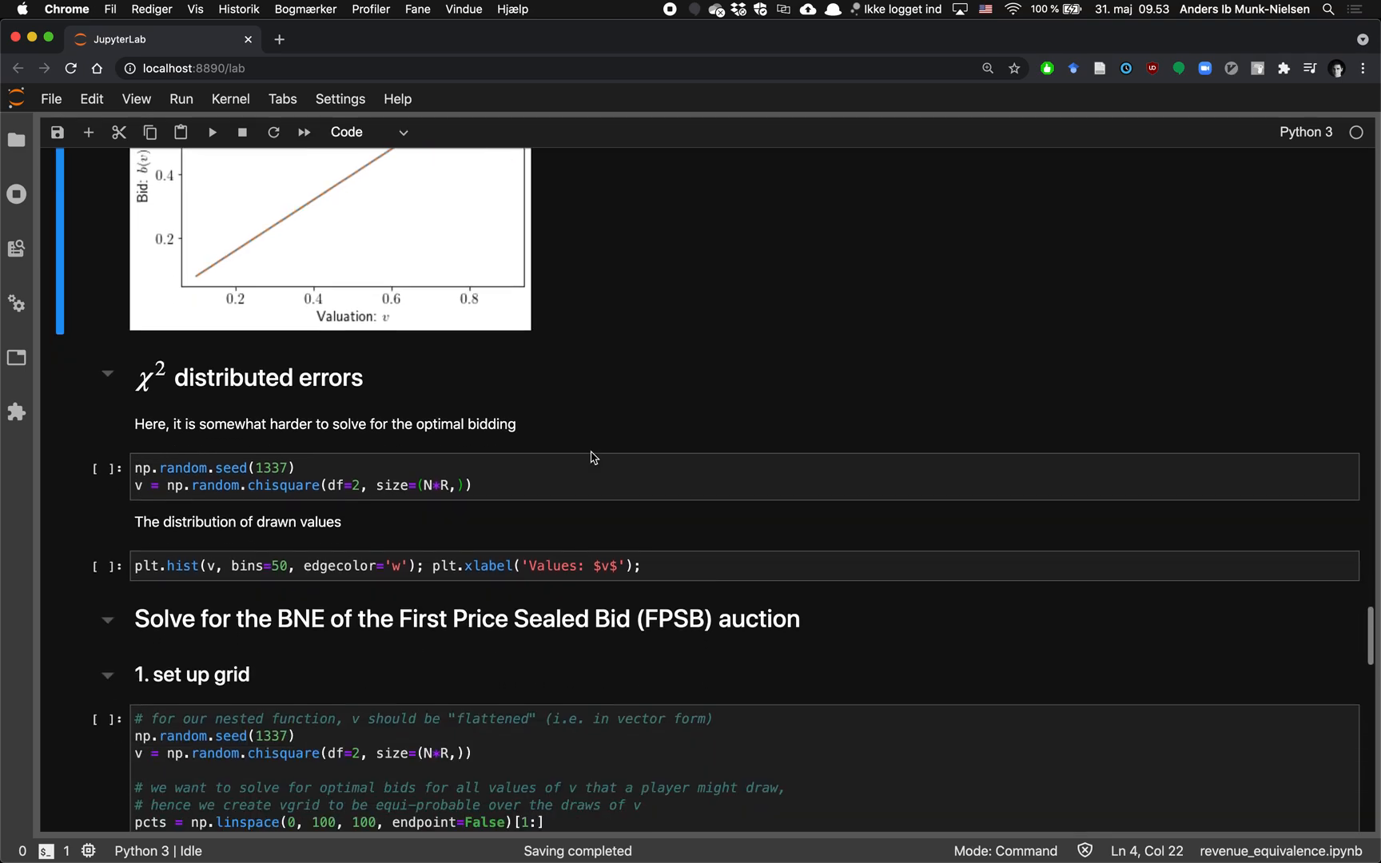
# Run the np.random.chisquare draws and plt.hist cells to show the right-skewed χ² histogram.
pyautogui.scroll(-3)
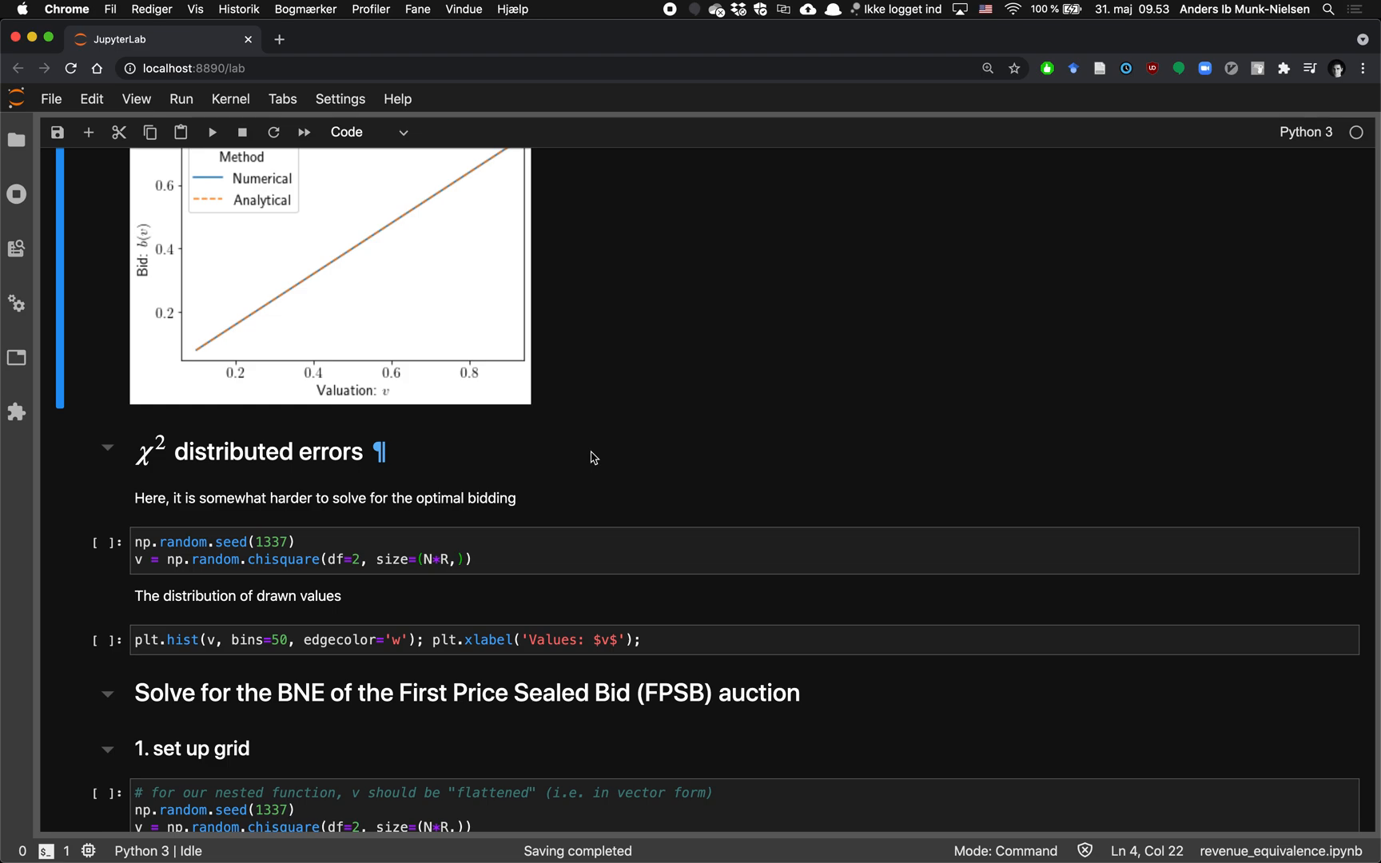
pyautogui.scroll(-3)
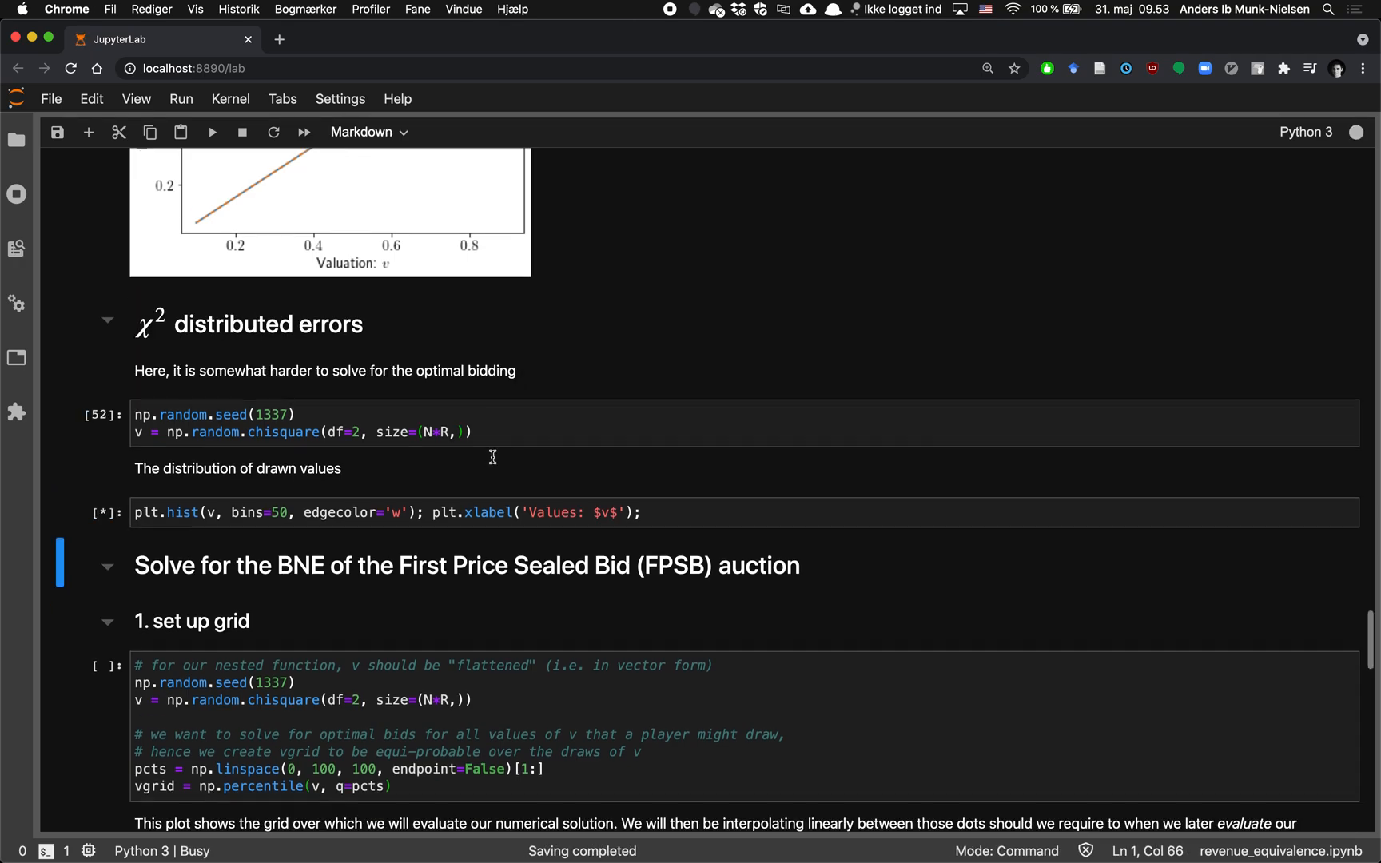
pyautogui.click(211, 132)
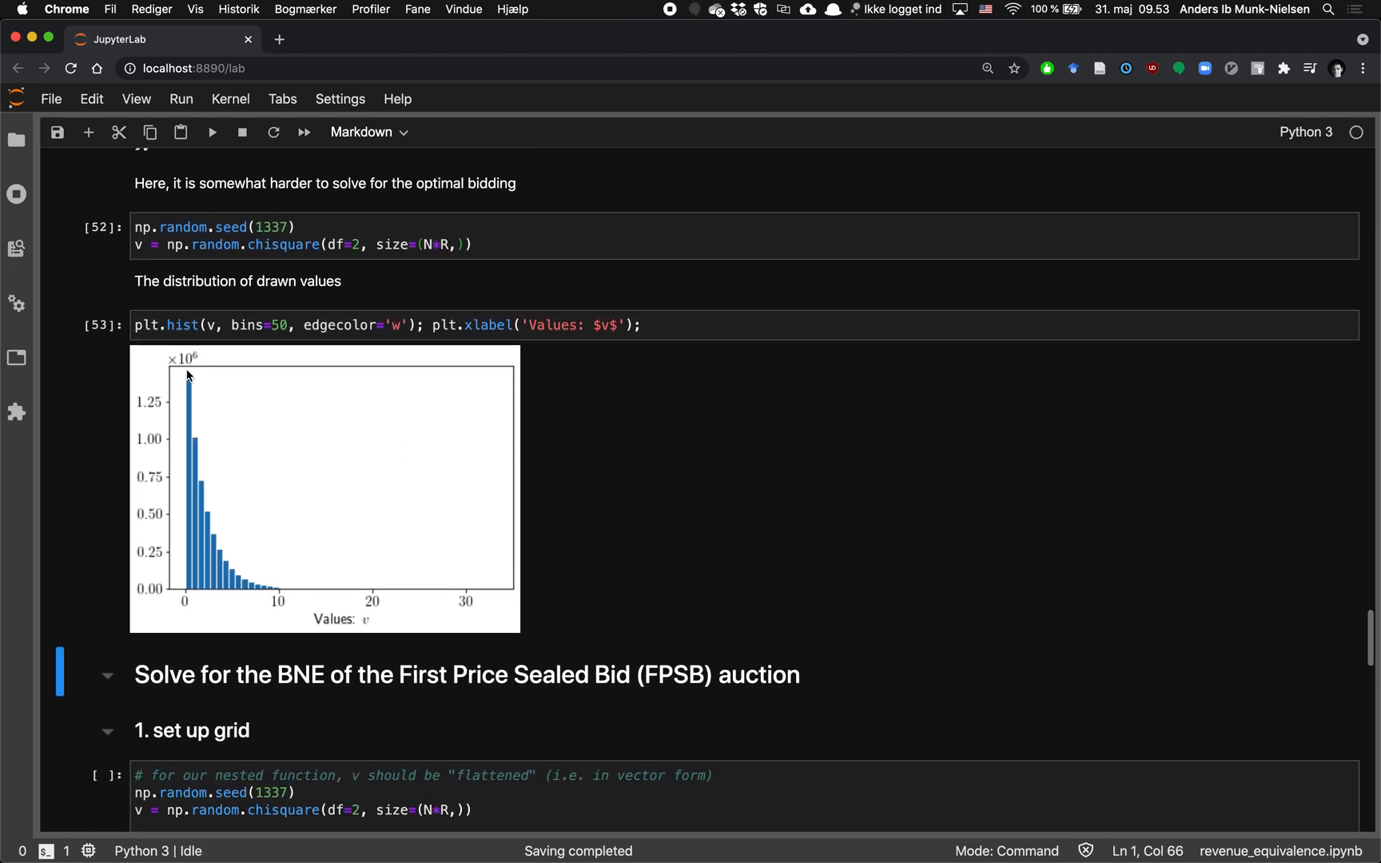
pyautogui.moveTo(274, 580)
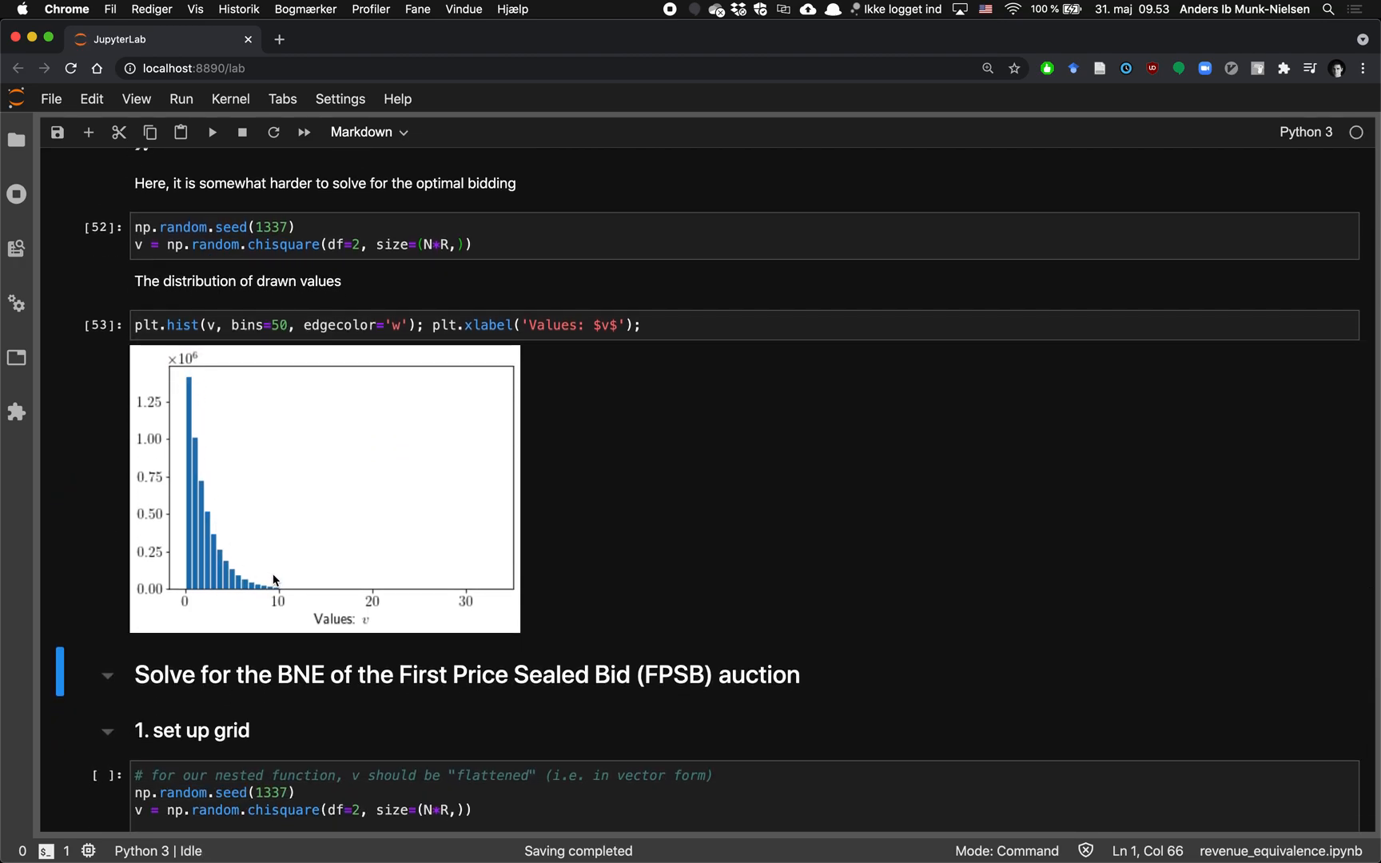
pyautogui.moveTo(171, 355)
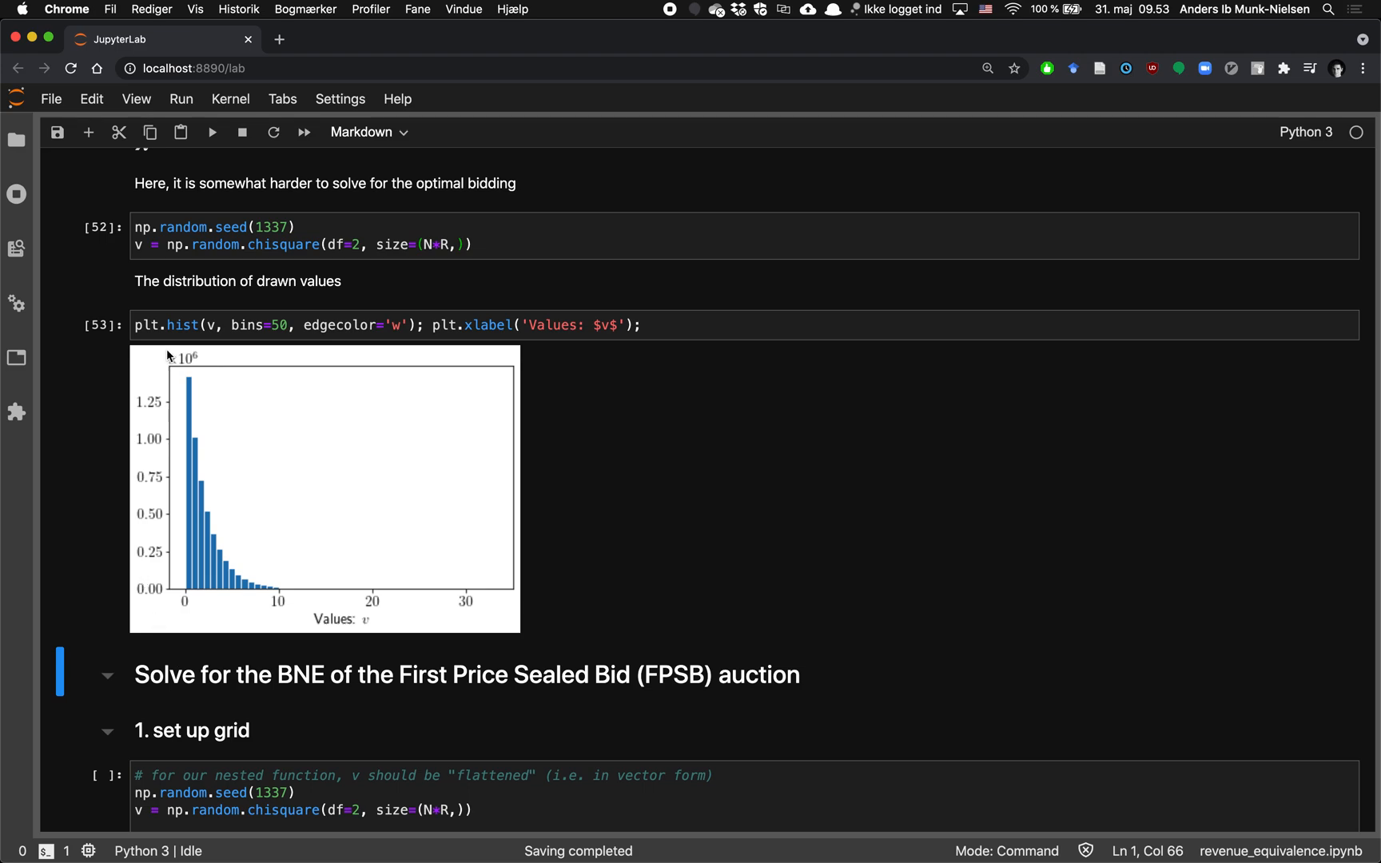
pyautogui.moveTo(197, 474)
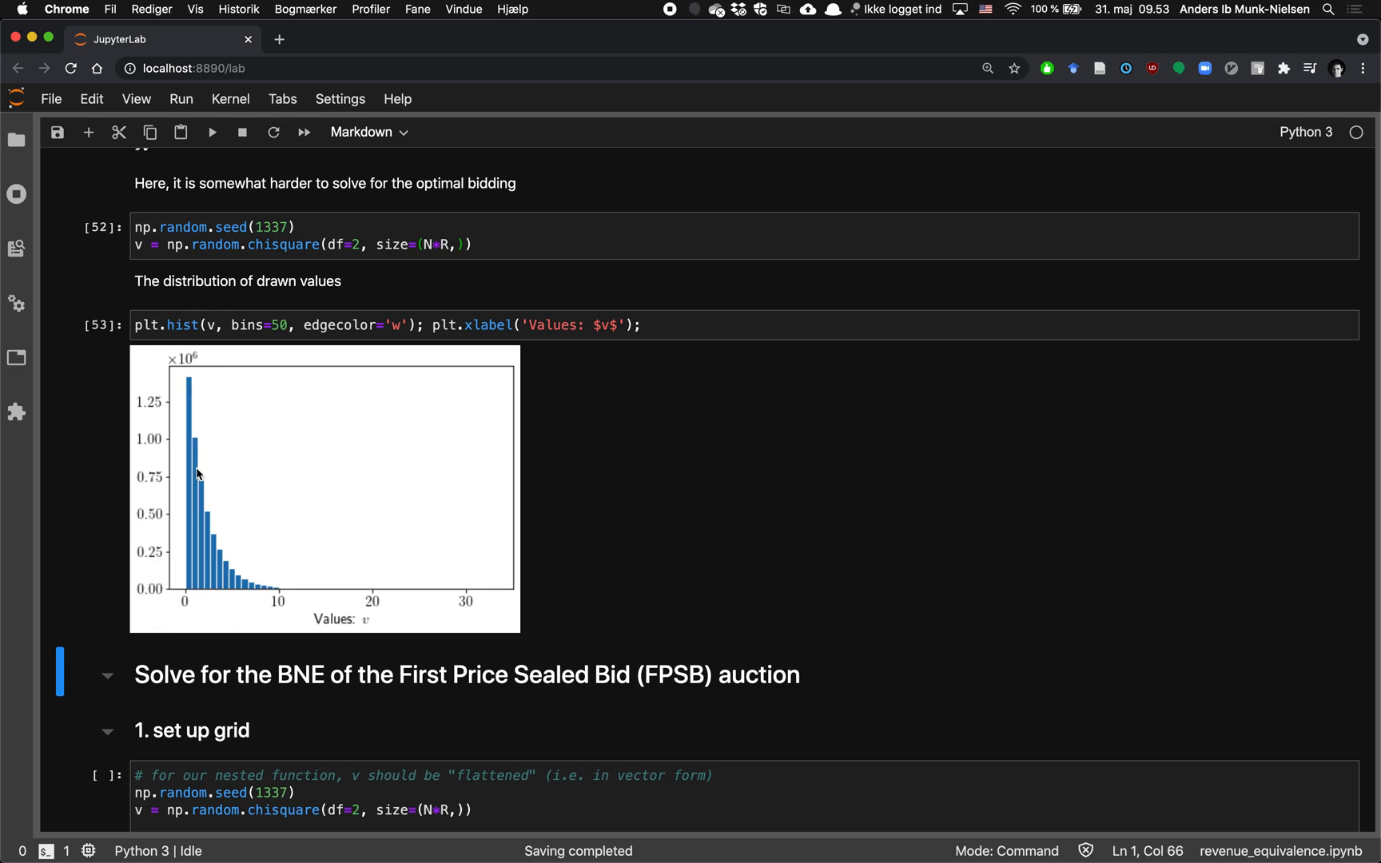
pyautogui.moveTo(318, 595)
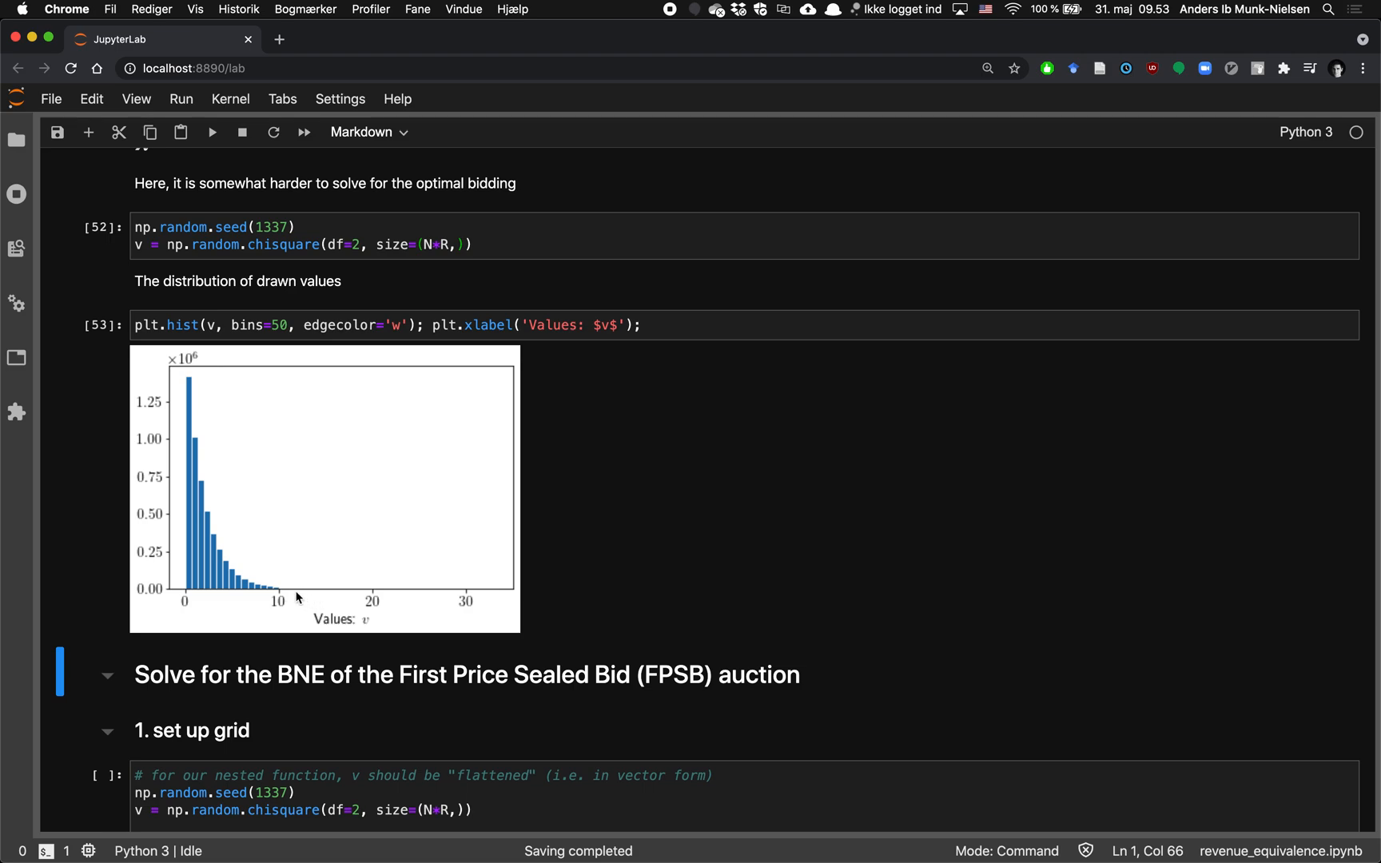
pyautogui.scroll(-3)
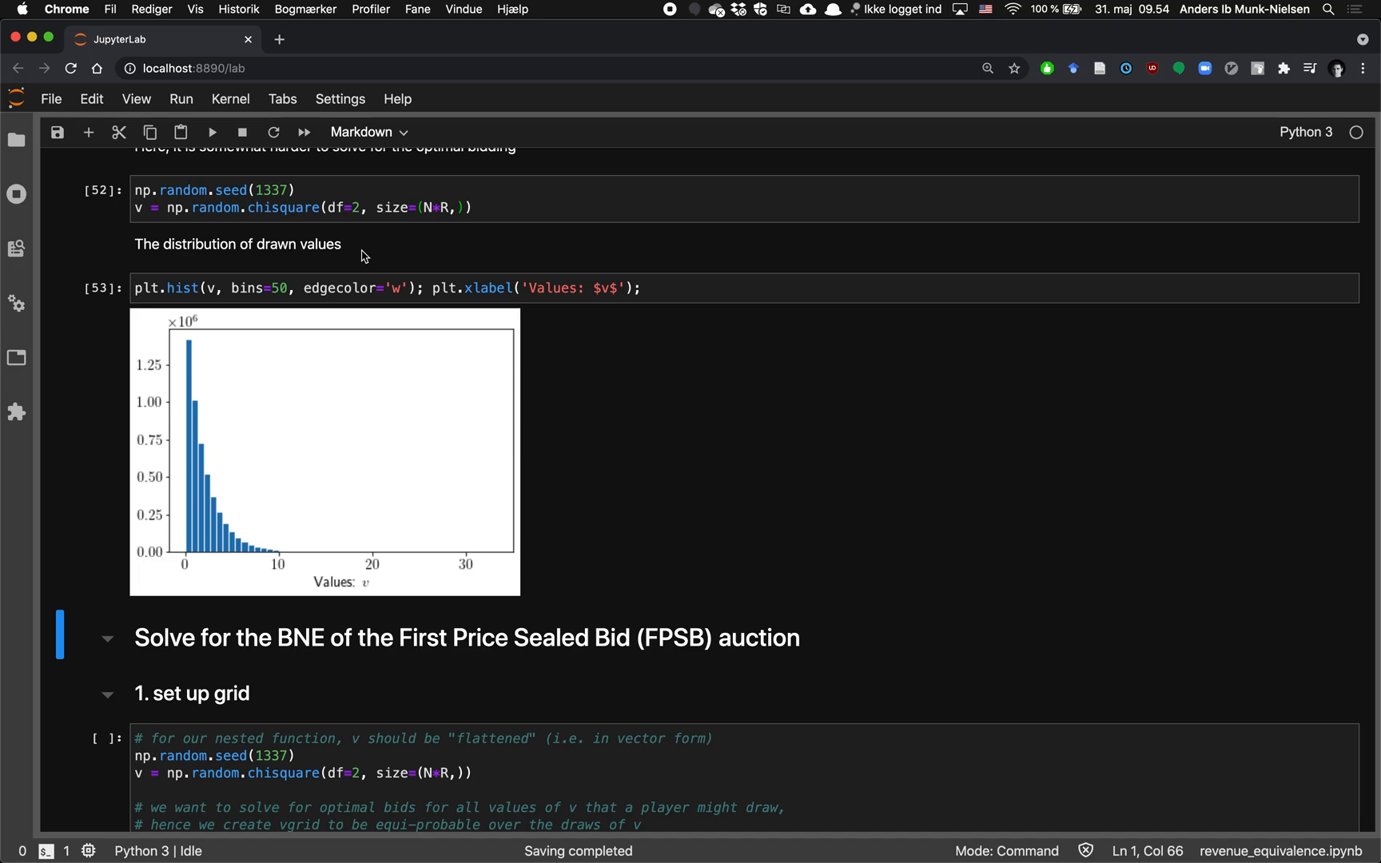
pyautogui.scroll(-3)
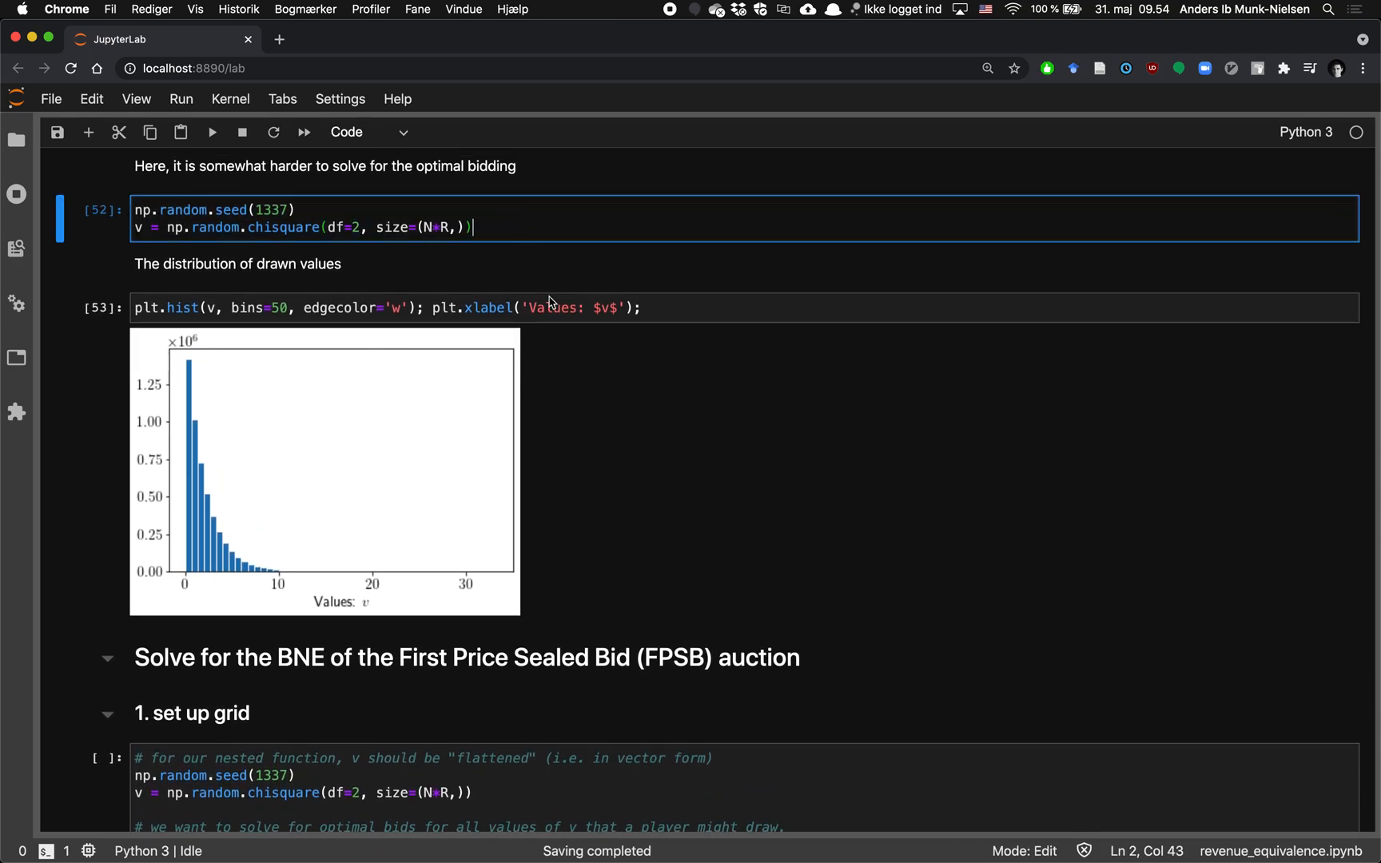
pyautogui.scroll(-3)
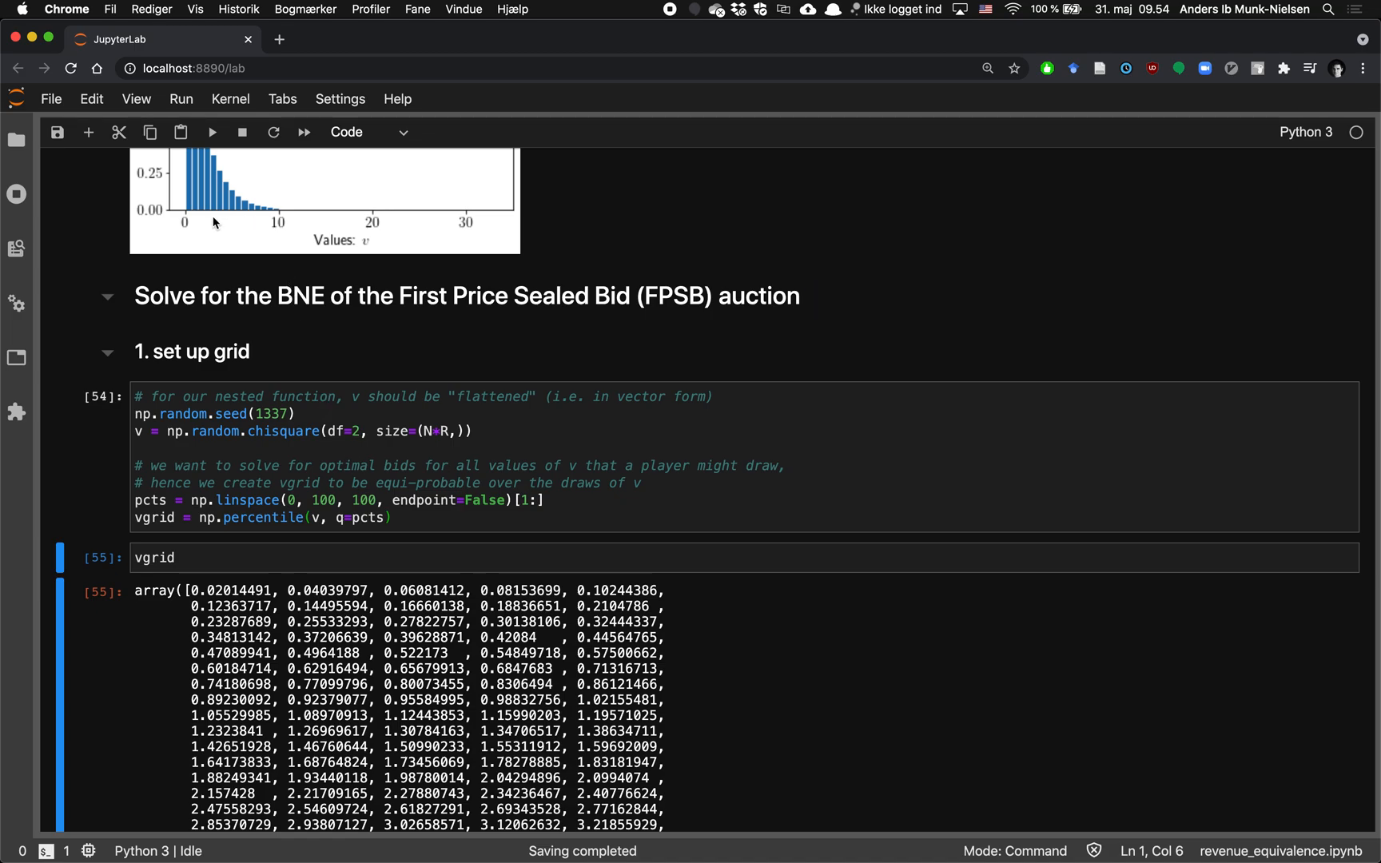
# Run the grid setup, print vgrid, and highlight its smallest percentile value.
pyautogui.doubleClick(231, 589)
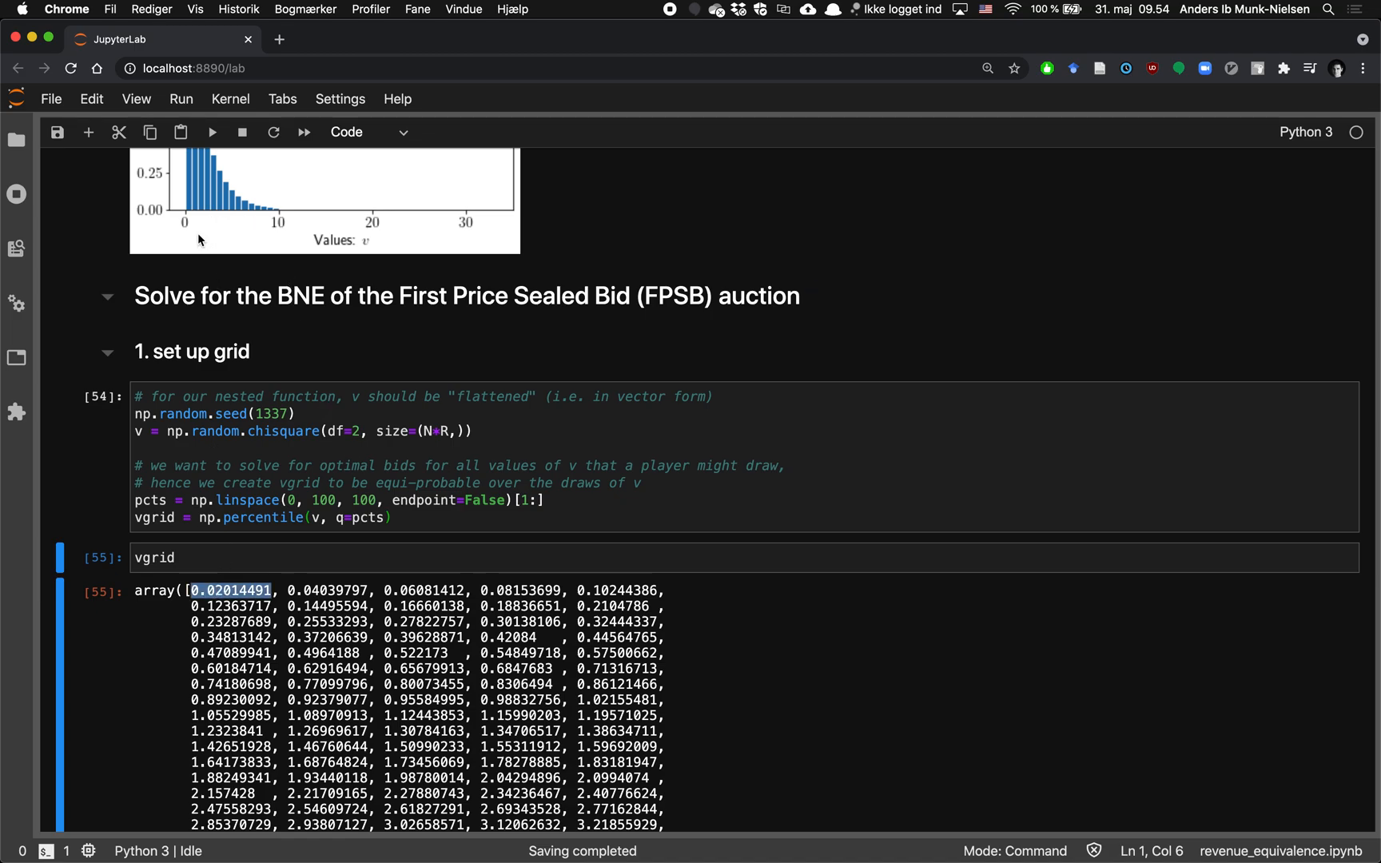
pyautogui.scroll(-3)
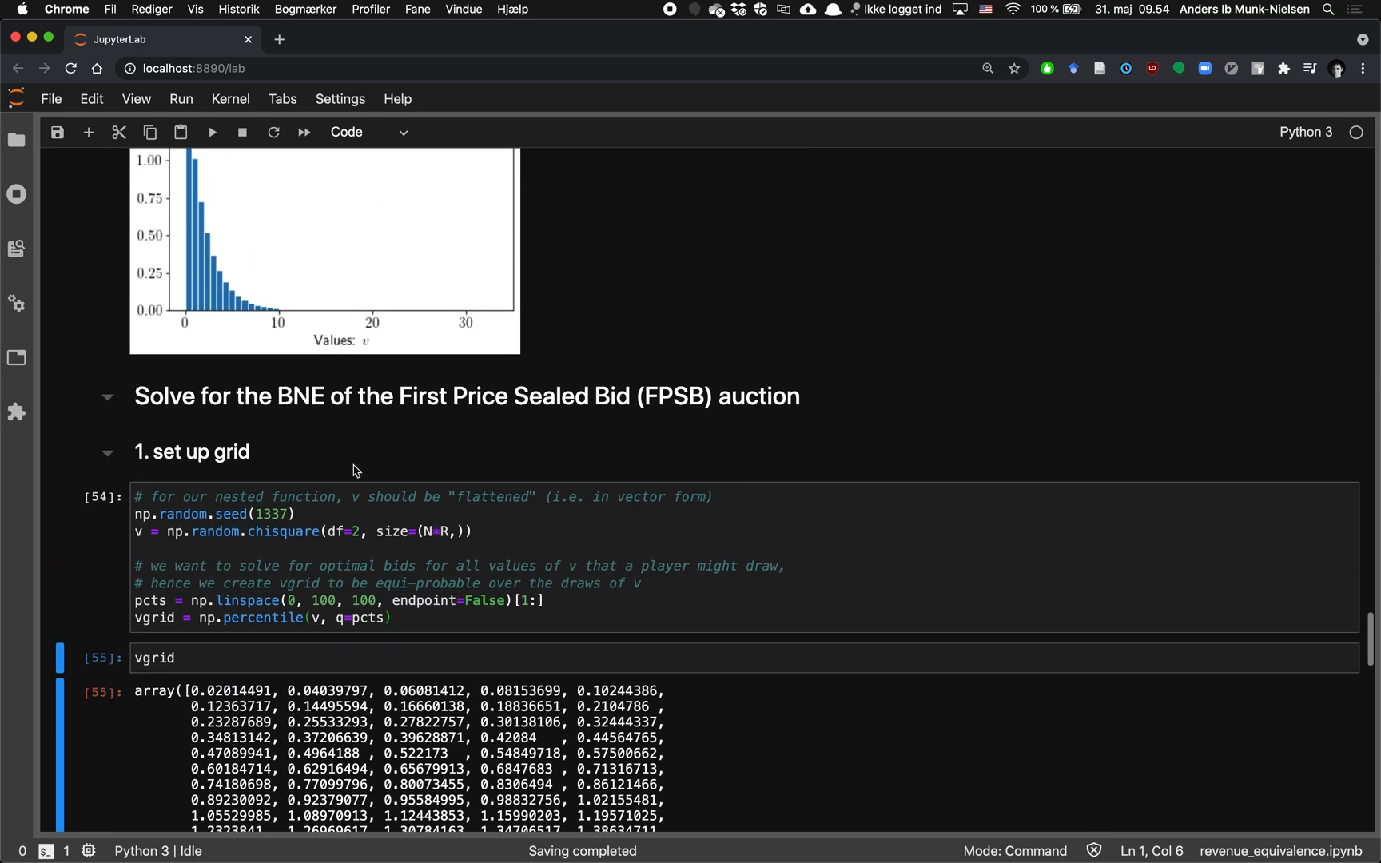
pyautogui.moveTo(163, 309)
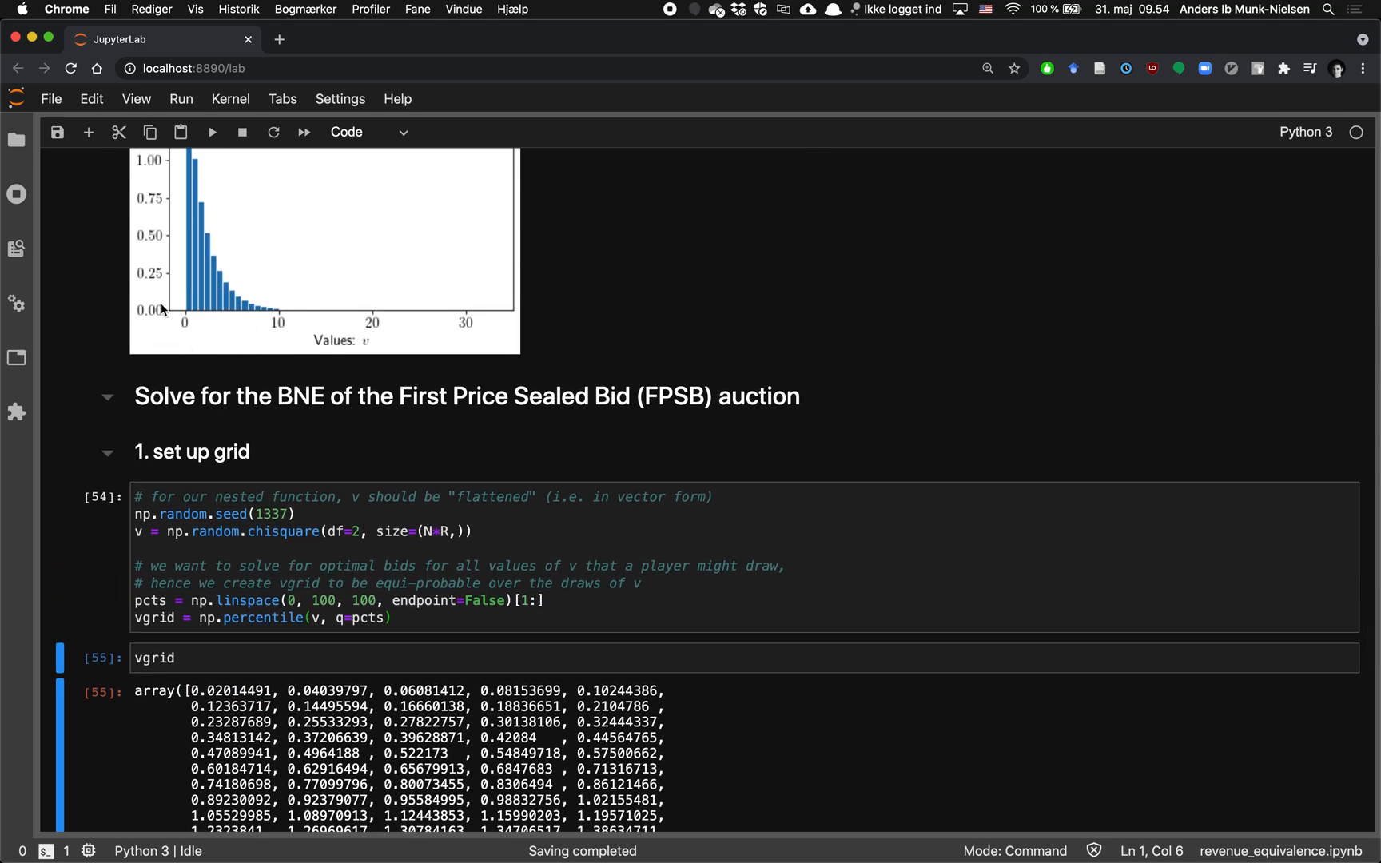
pyautogui.scroll(-3)
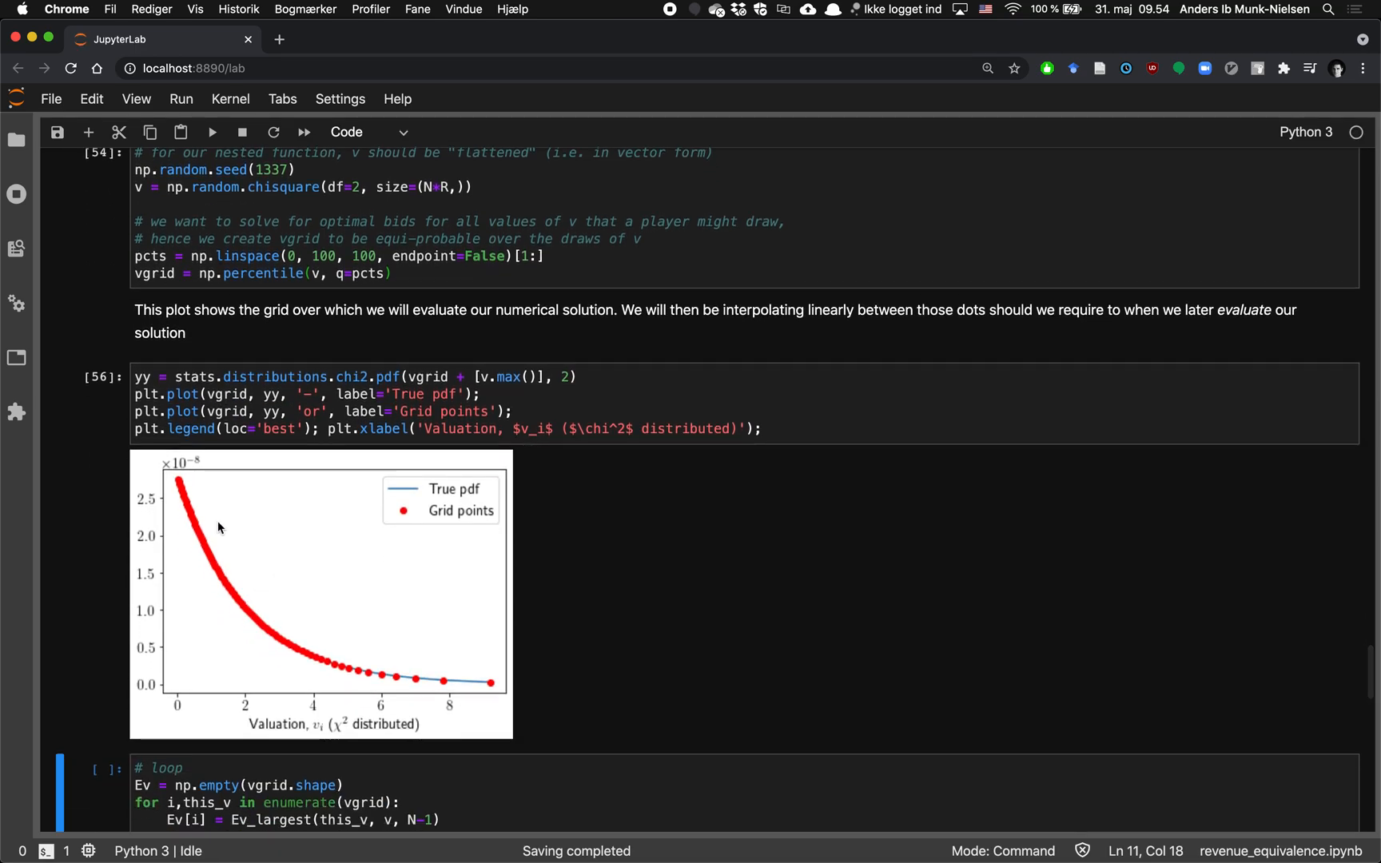
pyautogui.moveTo(247, 606)
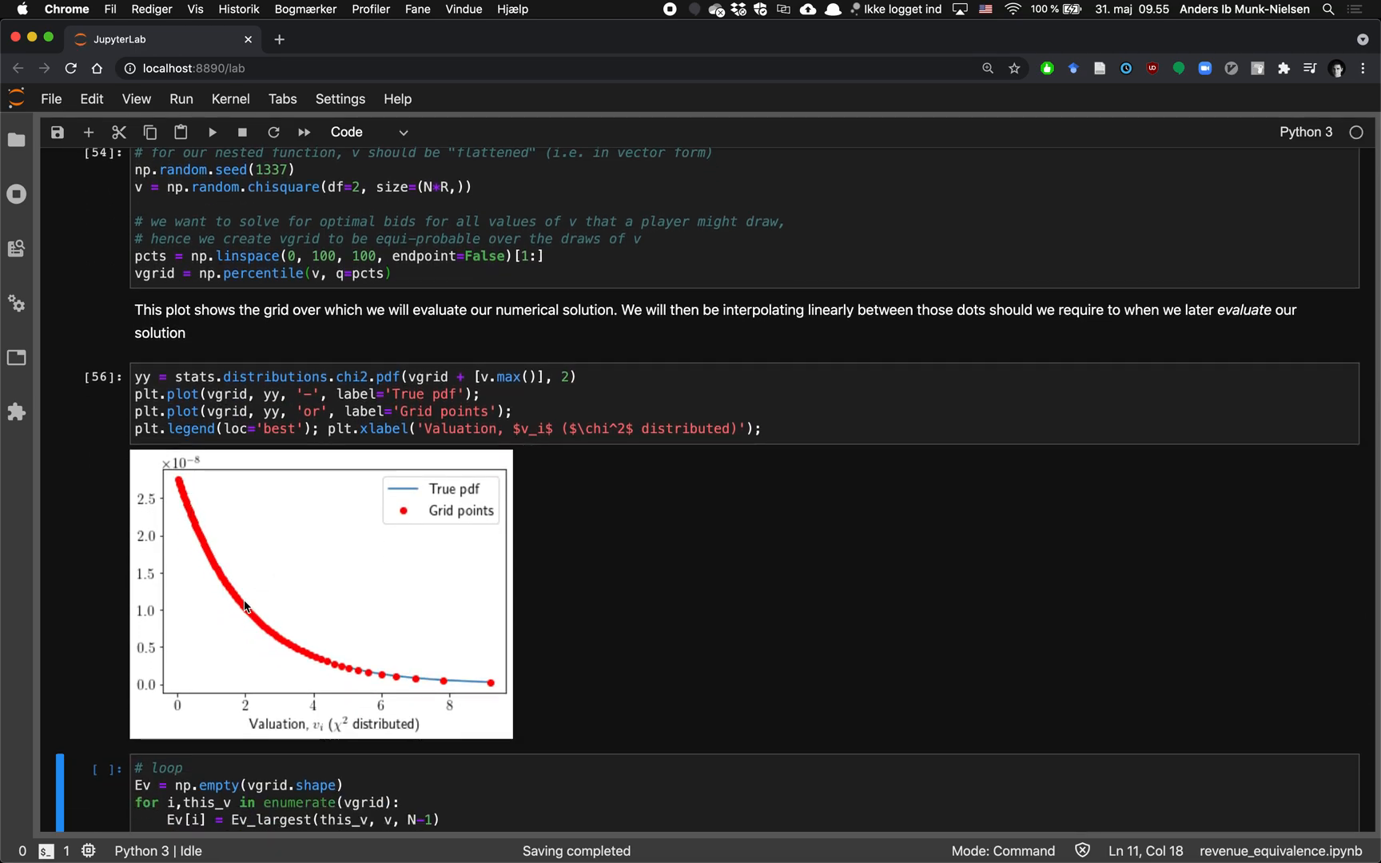
pyautogui.moveTo(369, 652)
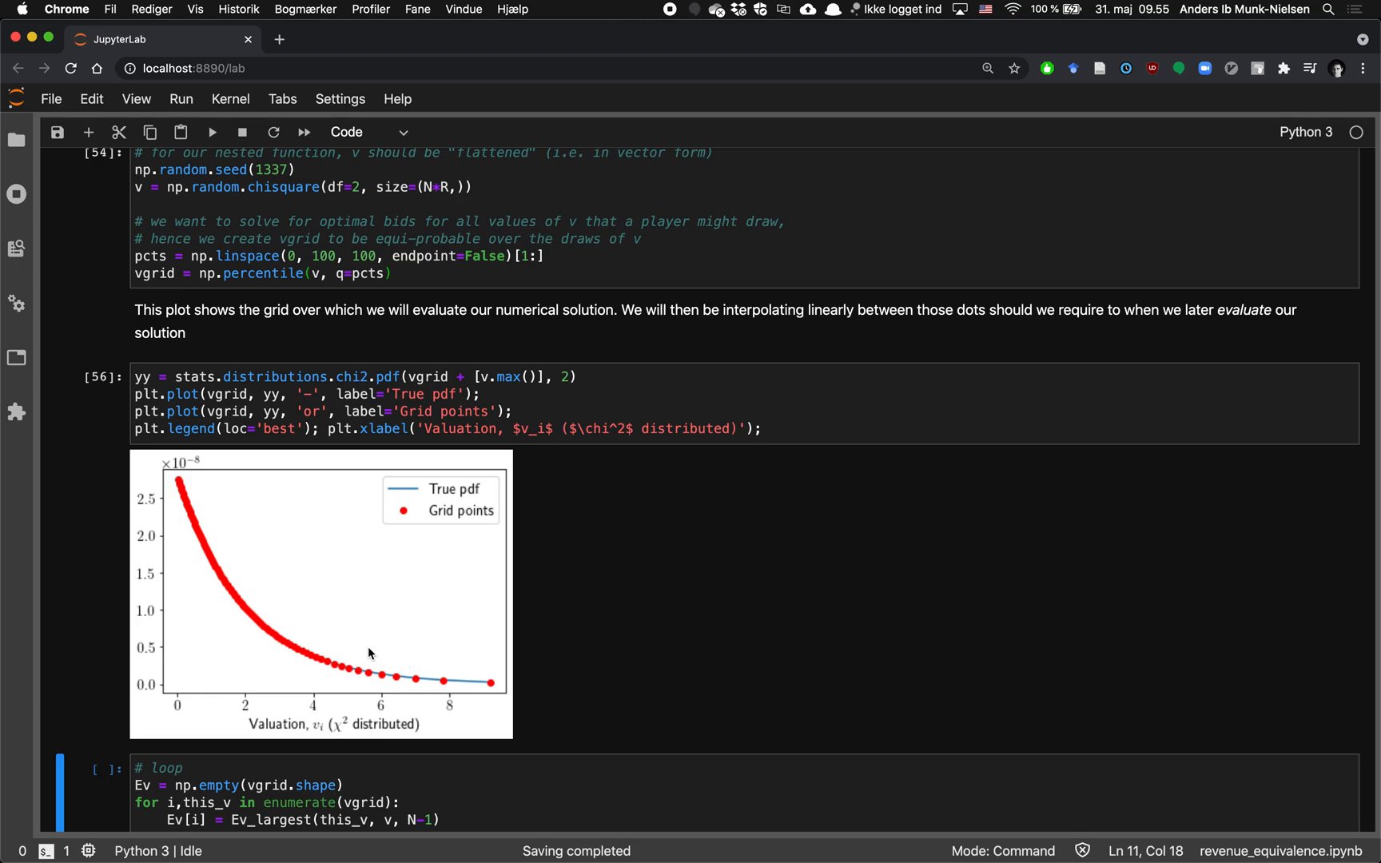
pyautogui.moveTo(382, 675)
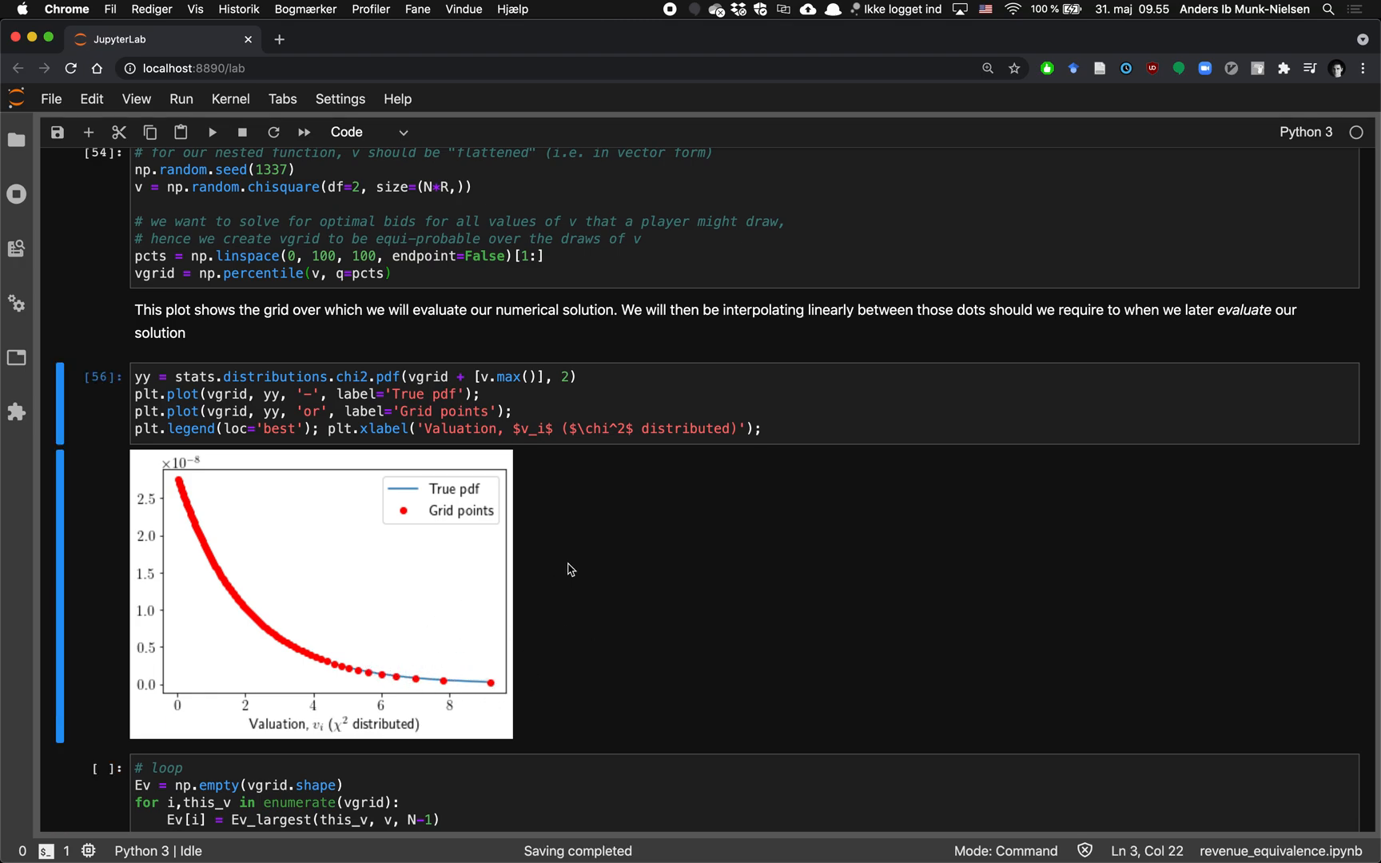
# Delete the vgrid cell and plot the χ² pdf with red grid points.
pyautogui.scroll(-3)
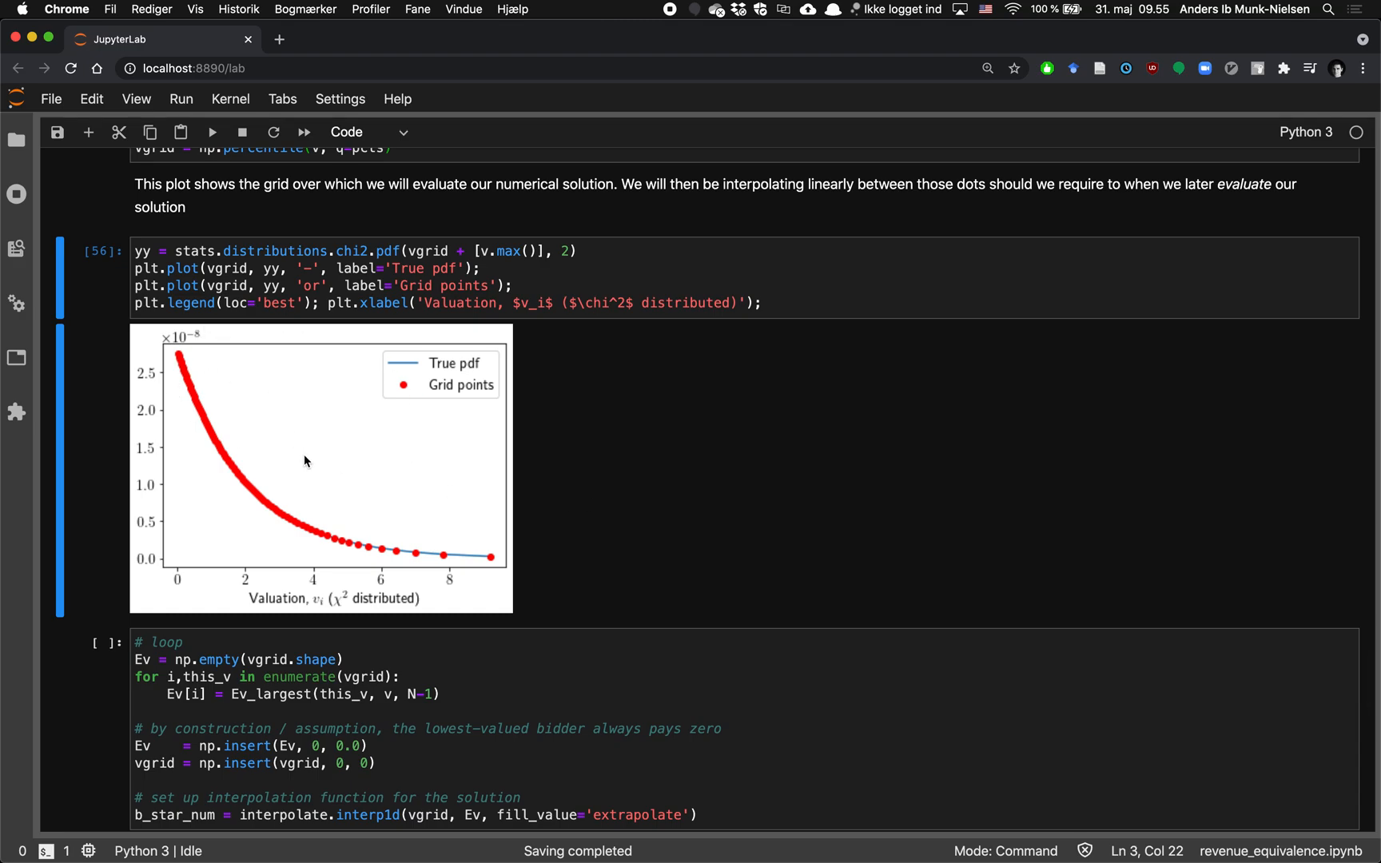
# Review the bid loop code, highlighting this_v and the vgrid argument, then run it.
pyautogui.scroll(-3)
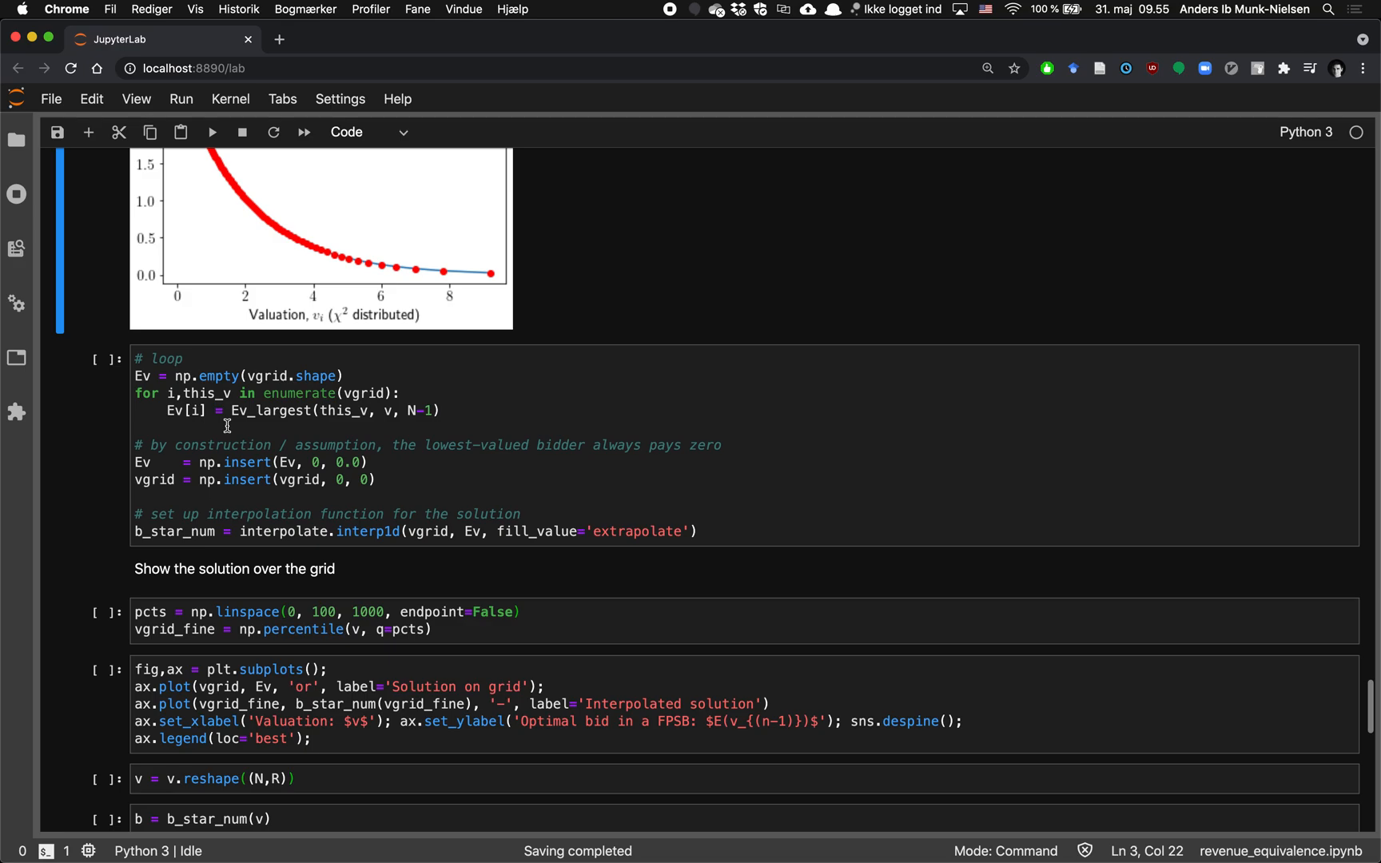
pyautogui.click(313, 401)
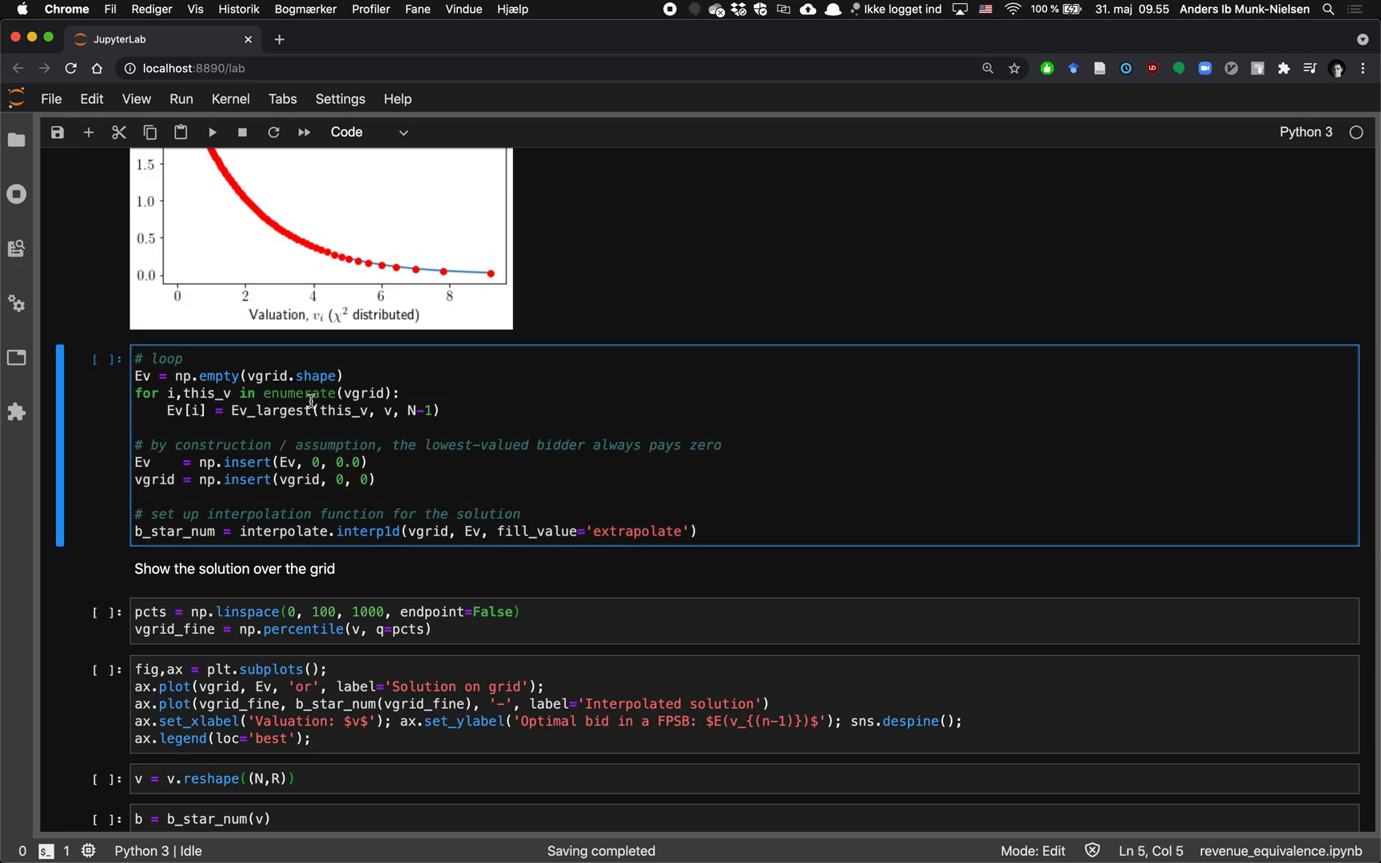
pyautogui.scroll(-3)
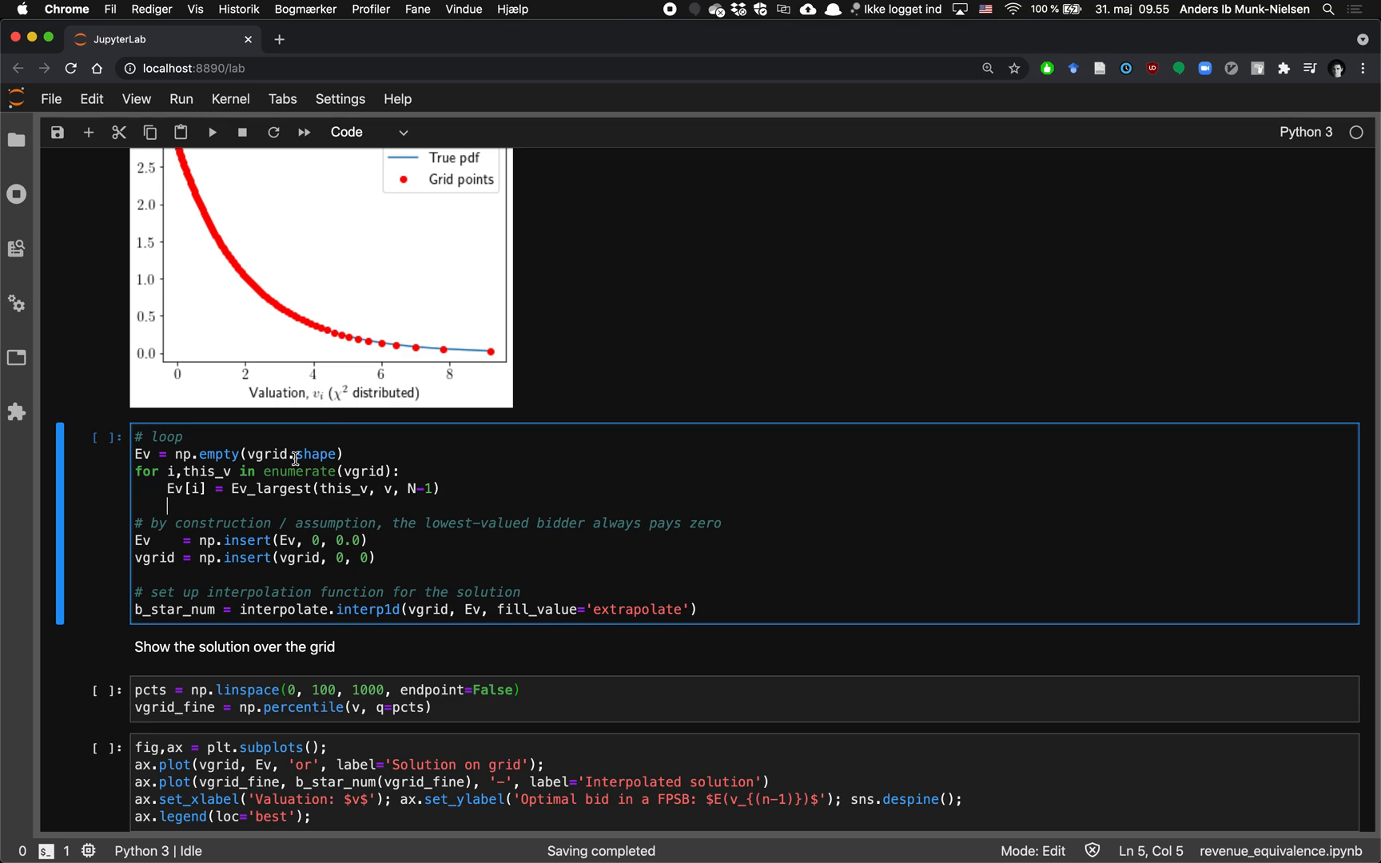
pyautogui.doubleClick(363, 472)
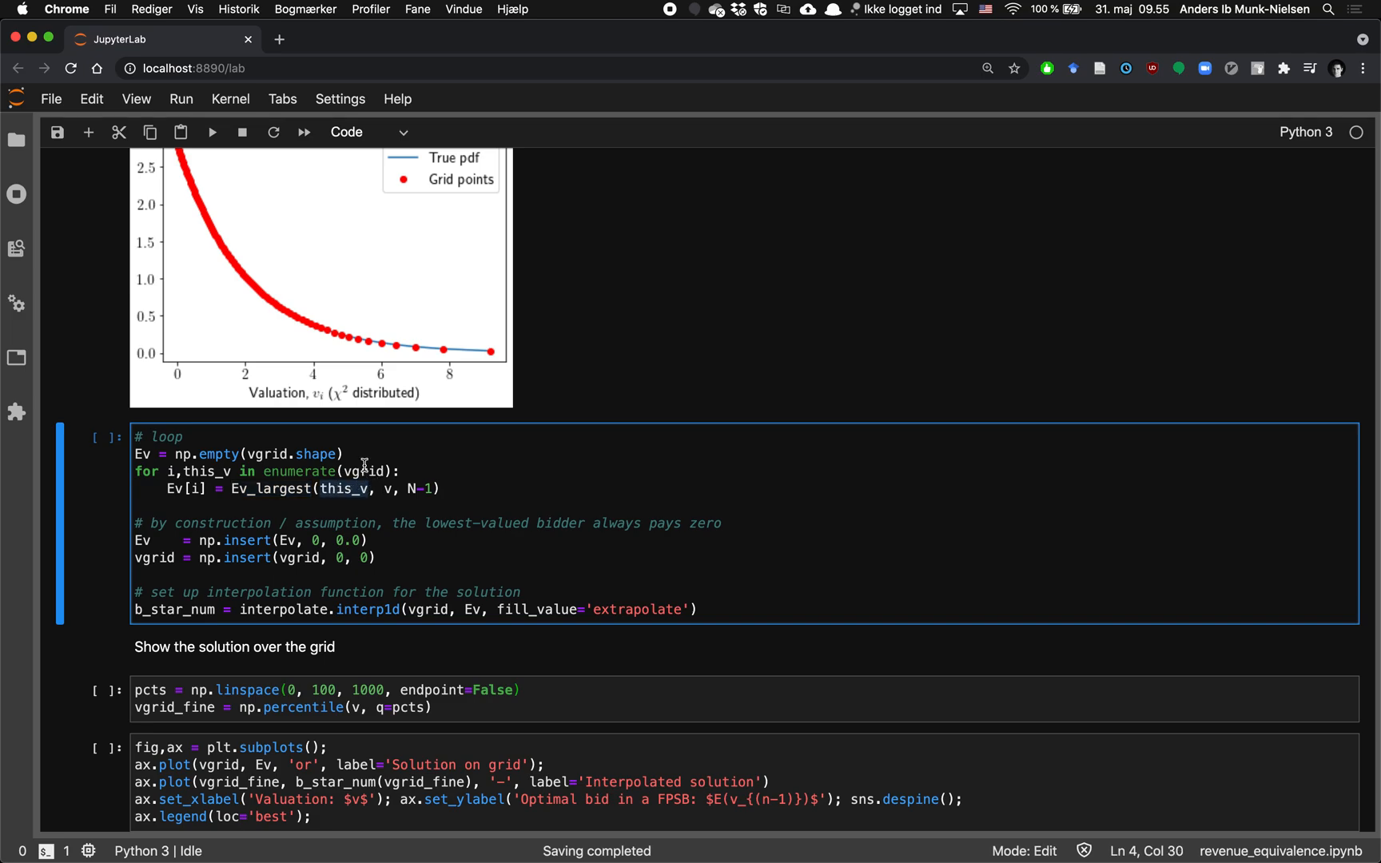
pyautogui.moveTo(360, 367)
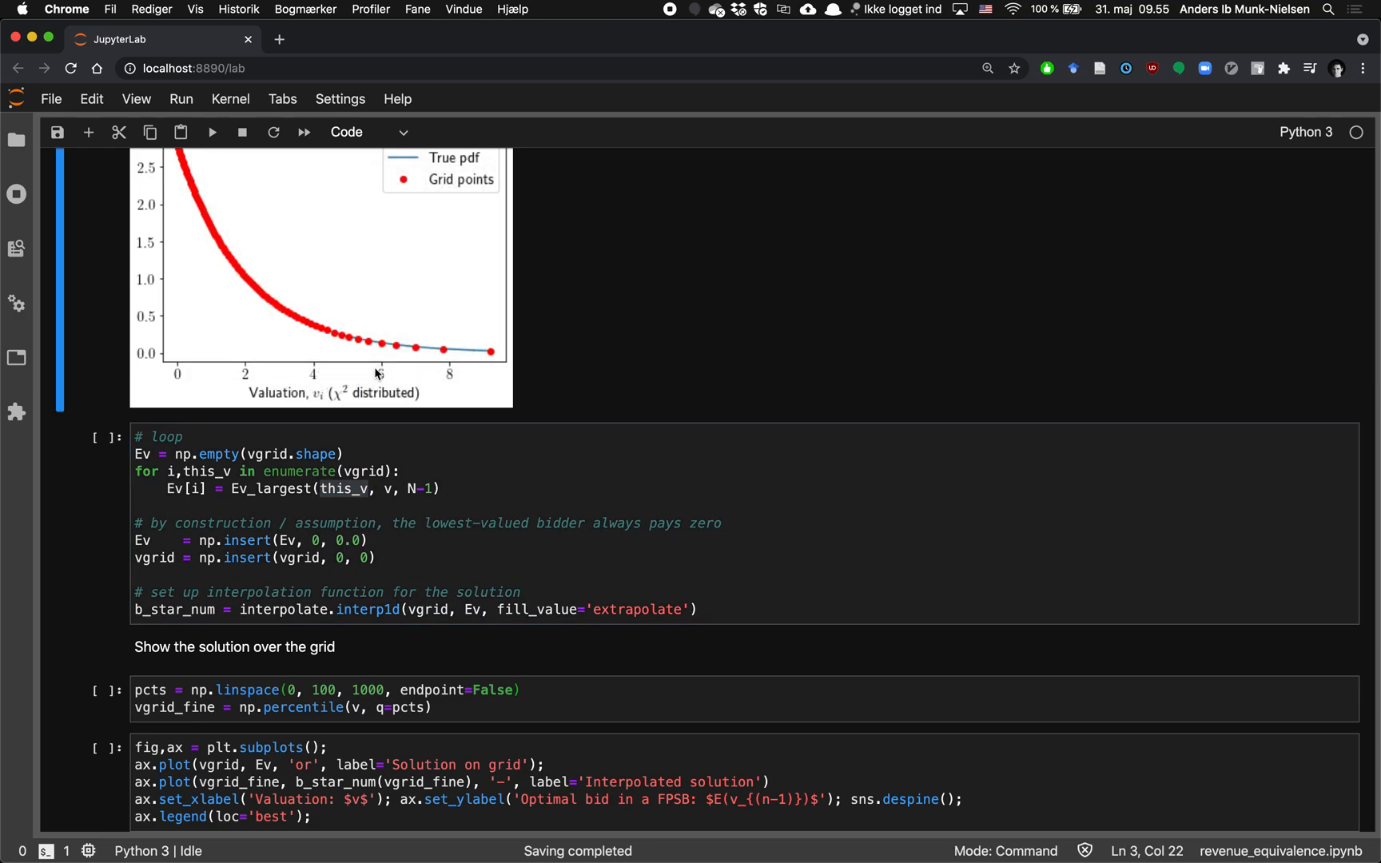
pyautogui.click(388, 498)
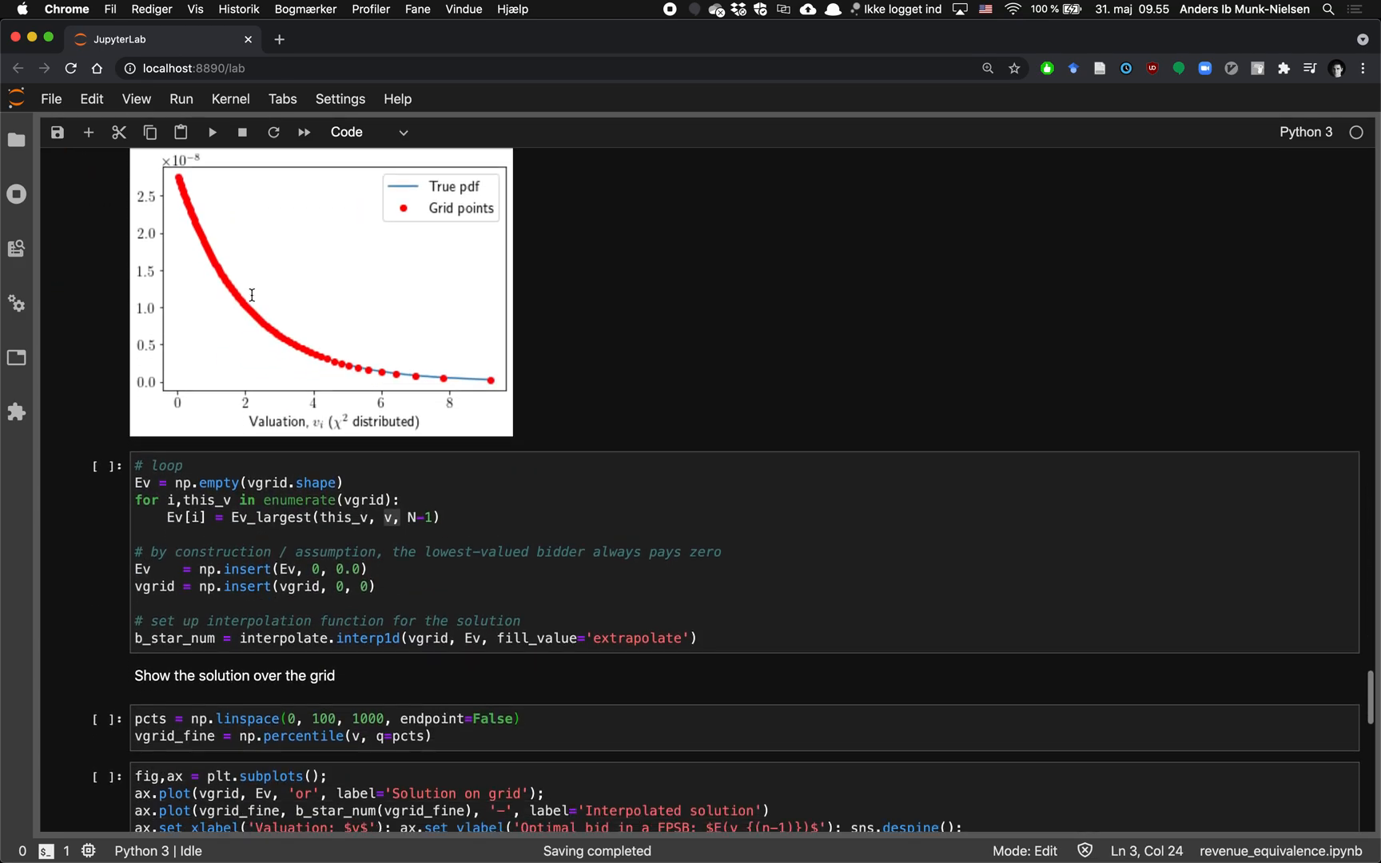
pyautogui.scroll(-3)
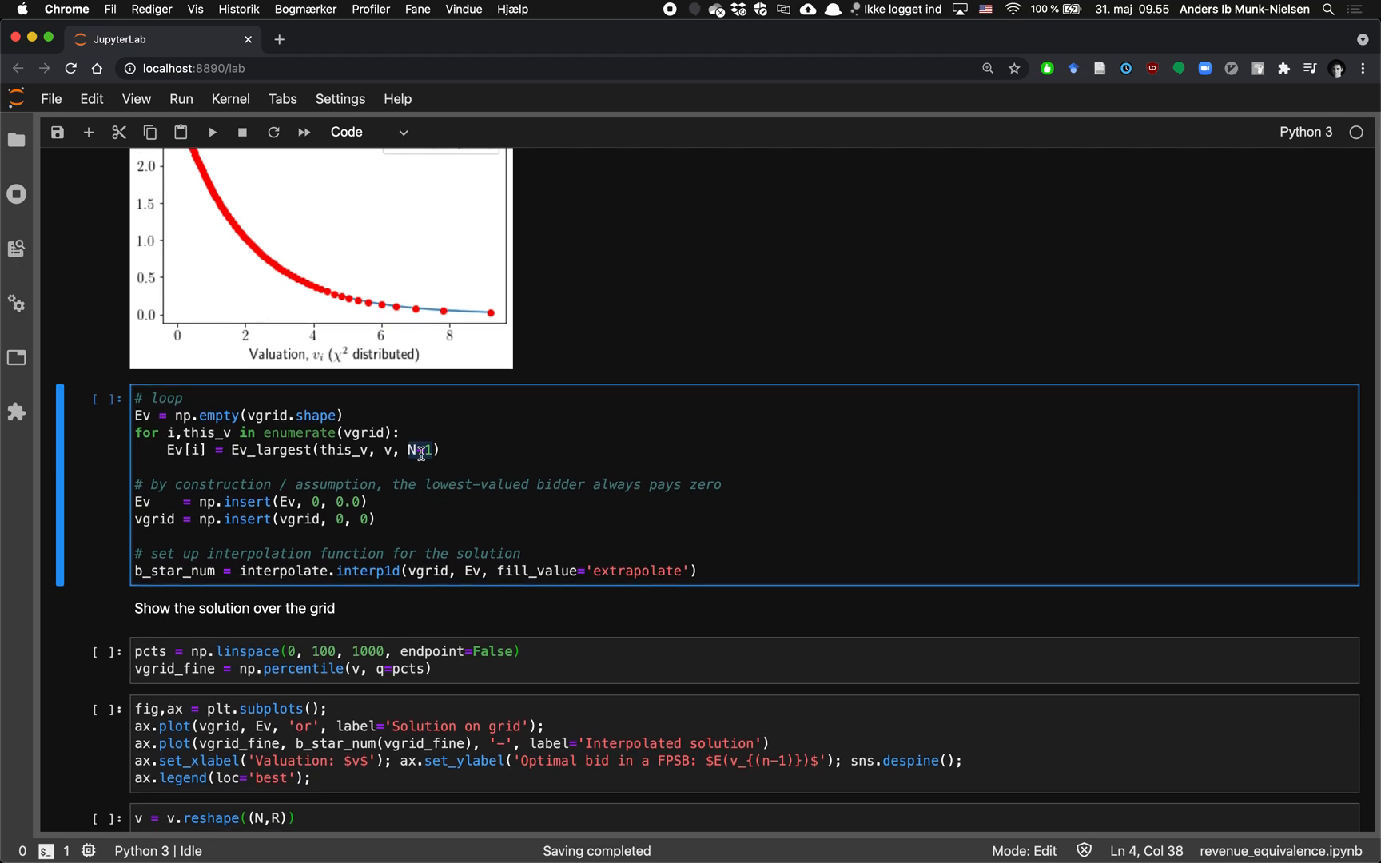
pyautogui.scroll(-3)
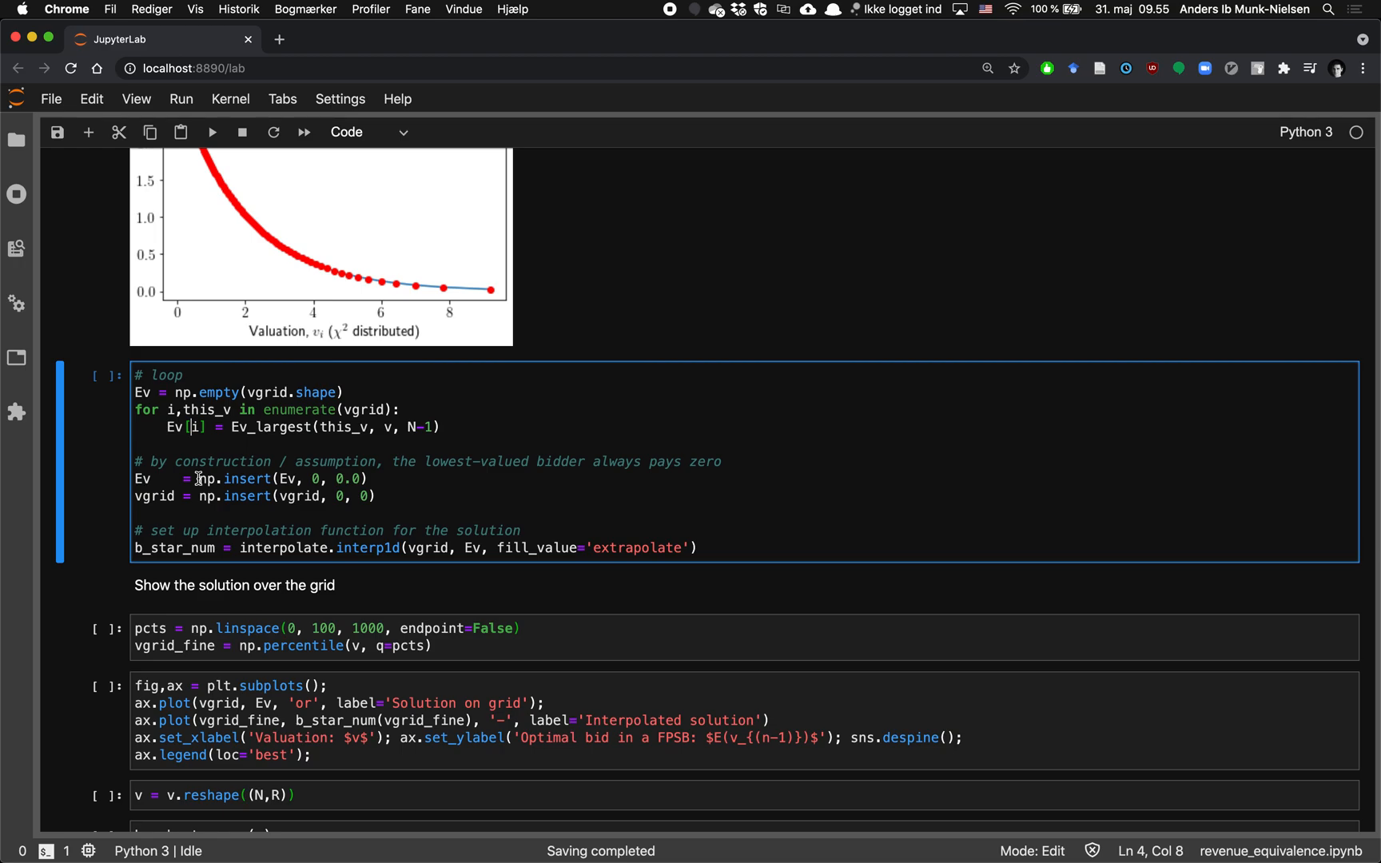
pyautogui.click(381, 427)
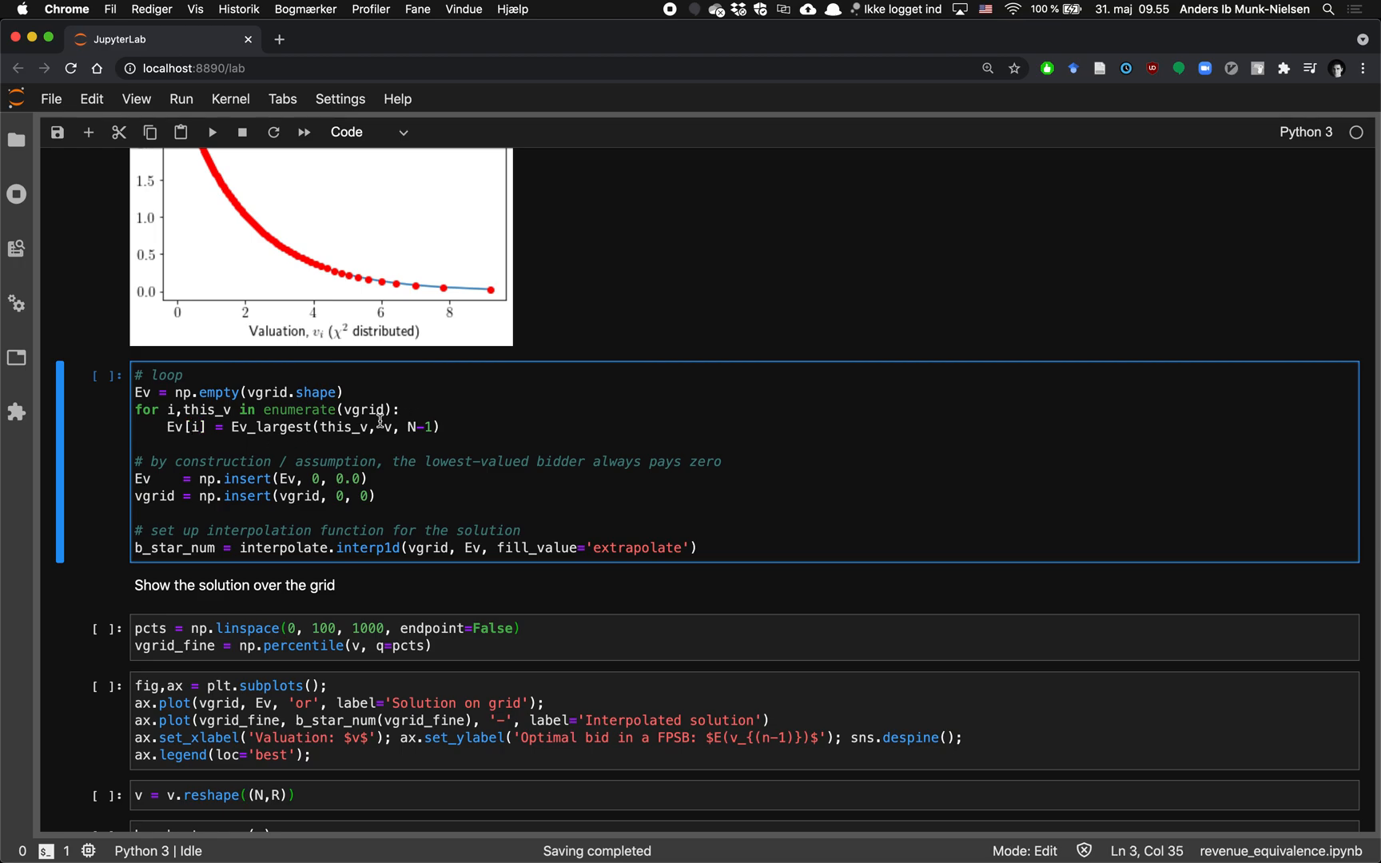
pyautogui.doubleClick(344, 427)
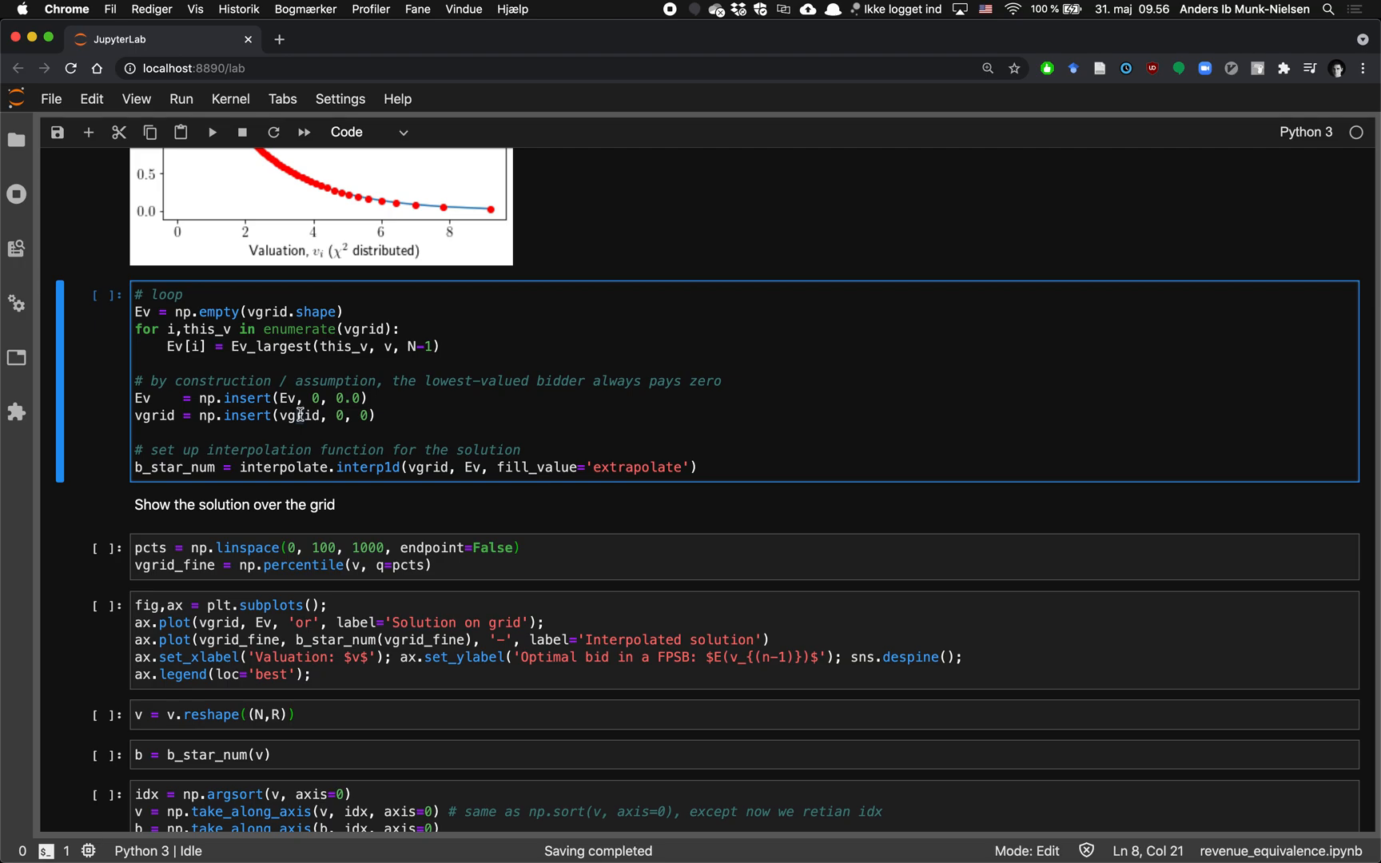
pyautogui.click(330, 397)
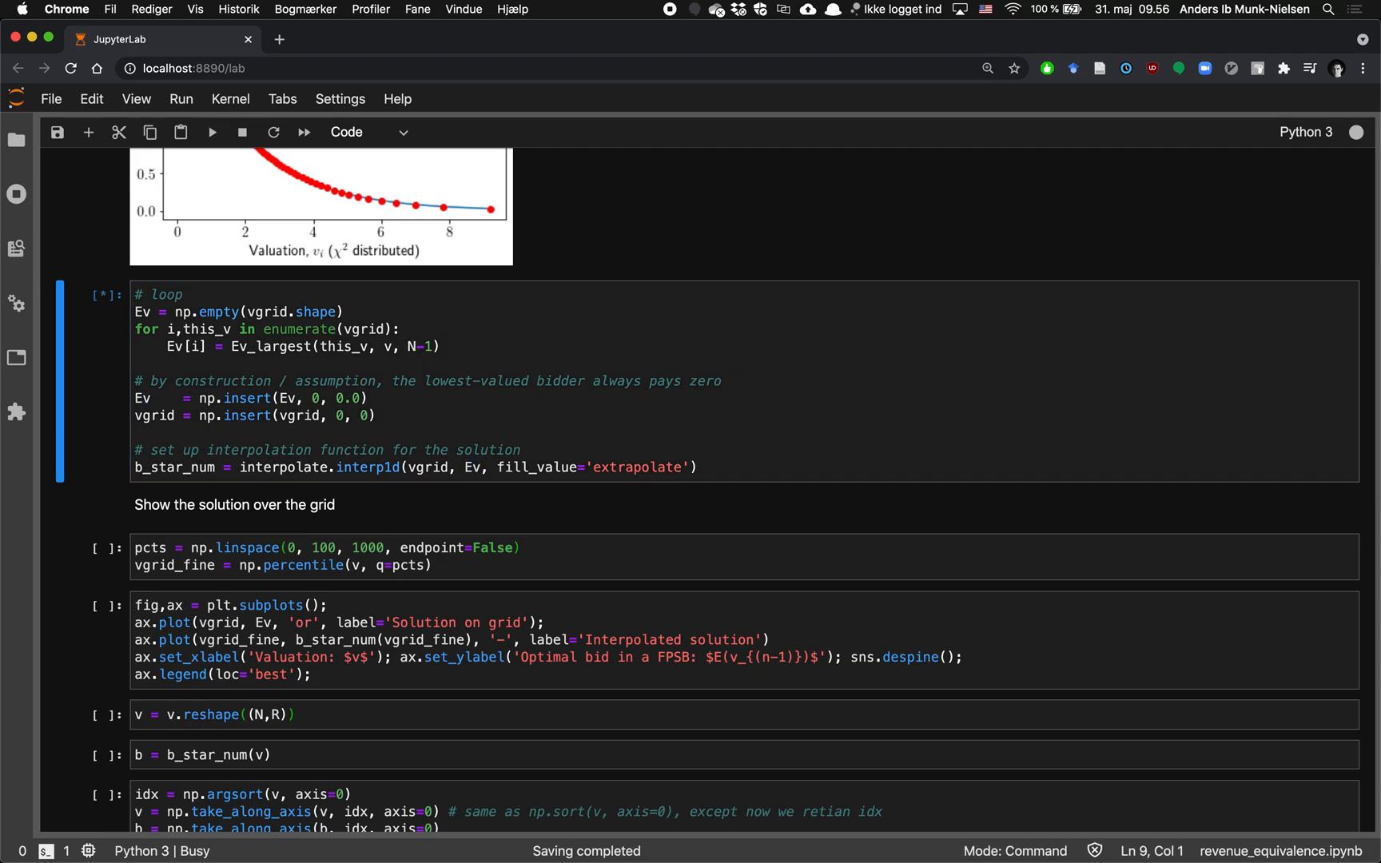
# Run the loop, fine-grid and plotting cells to show grid dots on the interpolated bid curve.
pyautogui.scroll(-3)
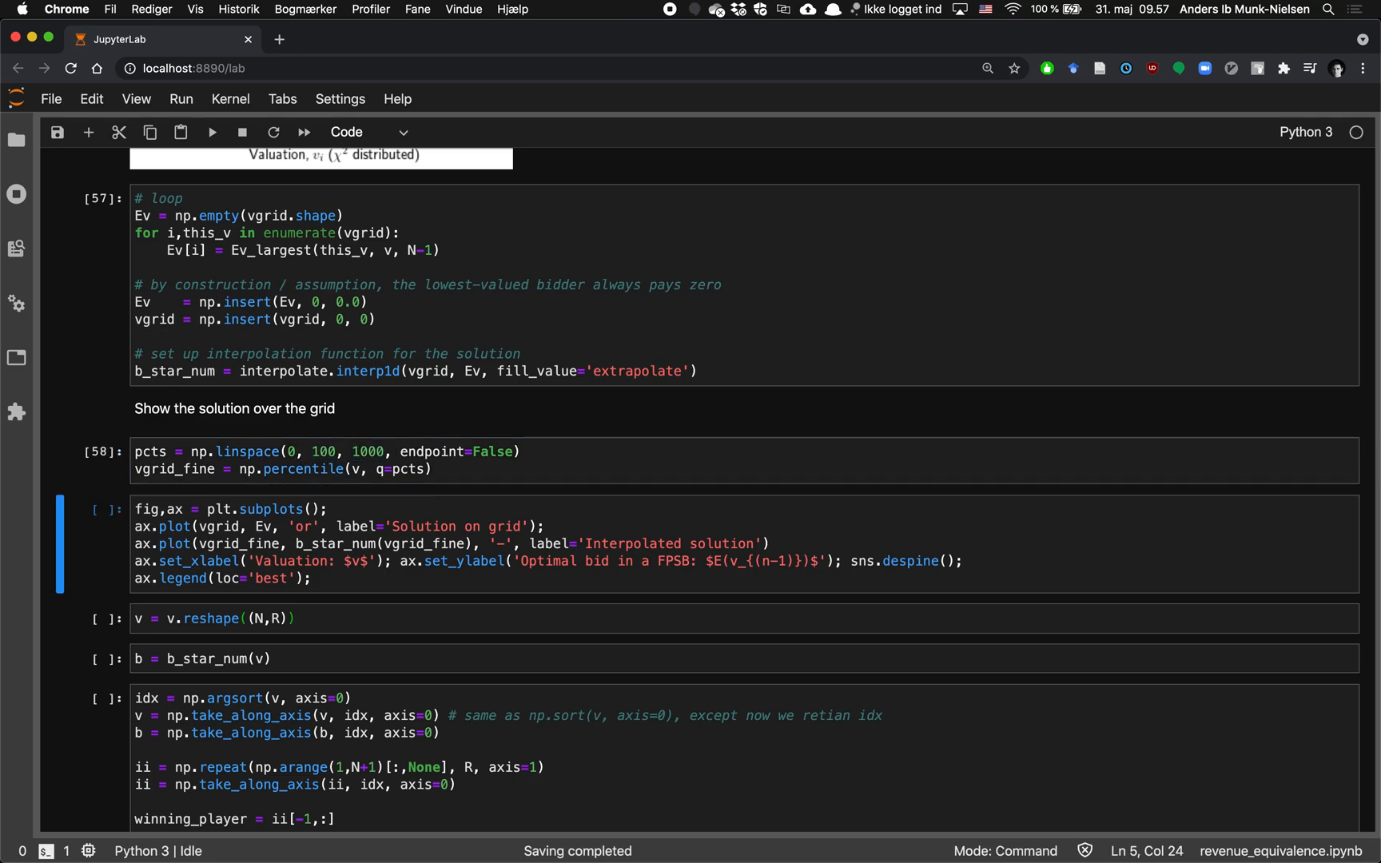
pyautogui.write('vgrid')
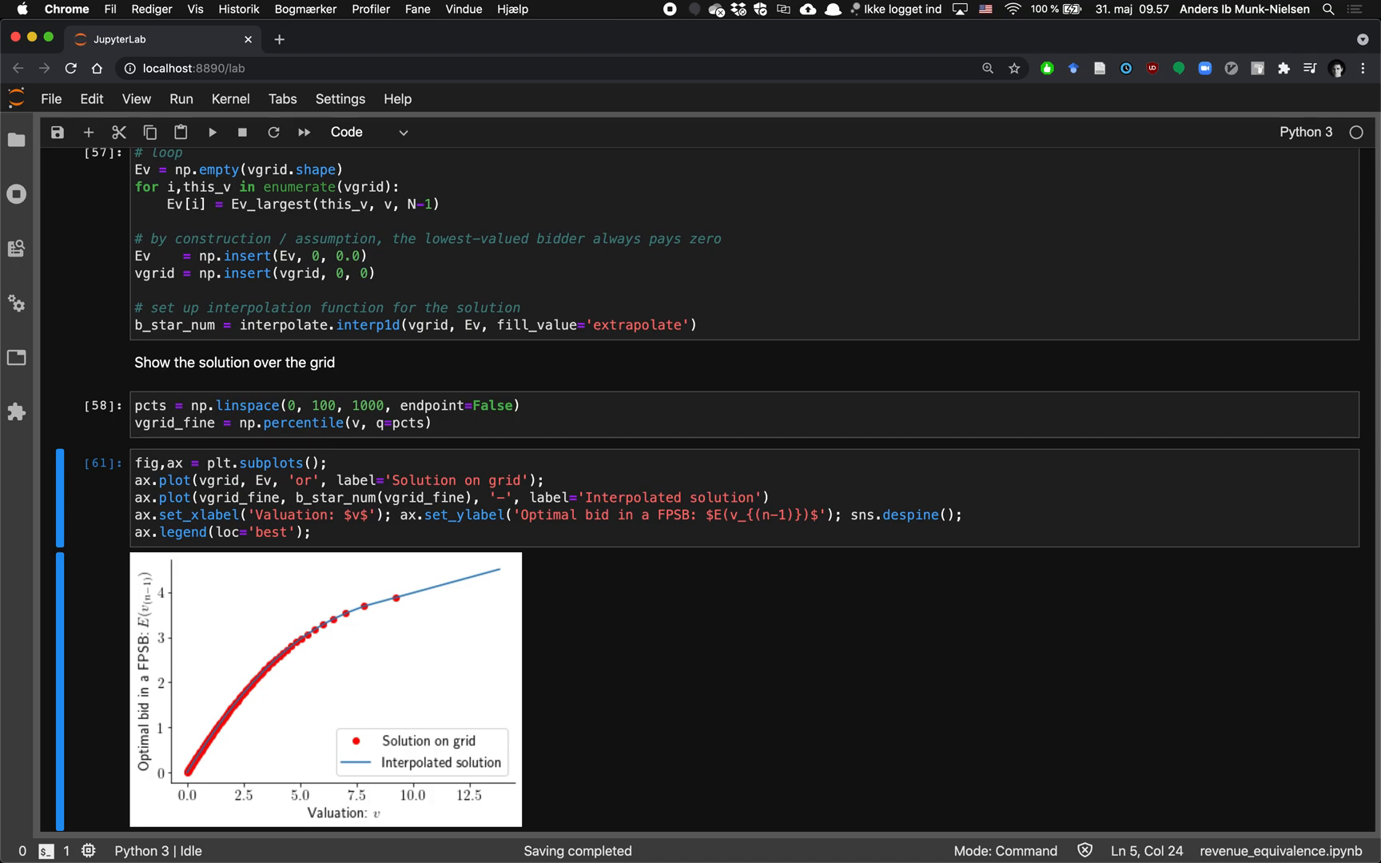
pyautogui.scroll(-3)
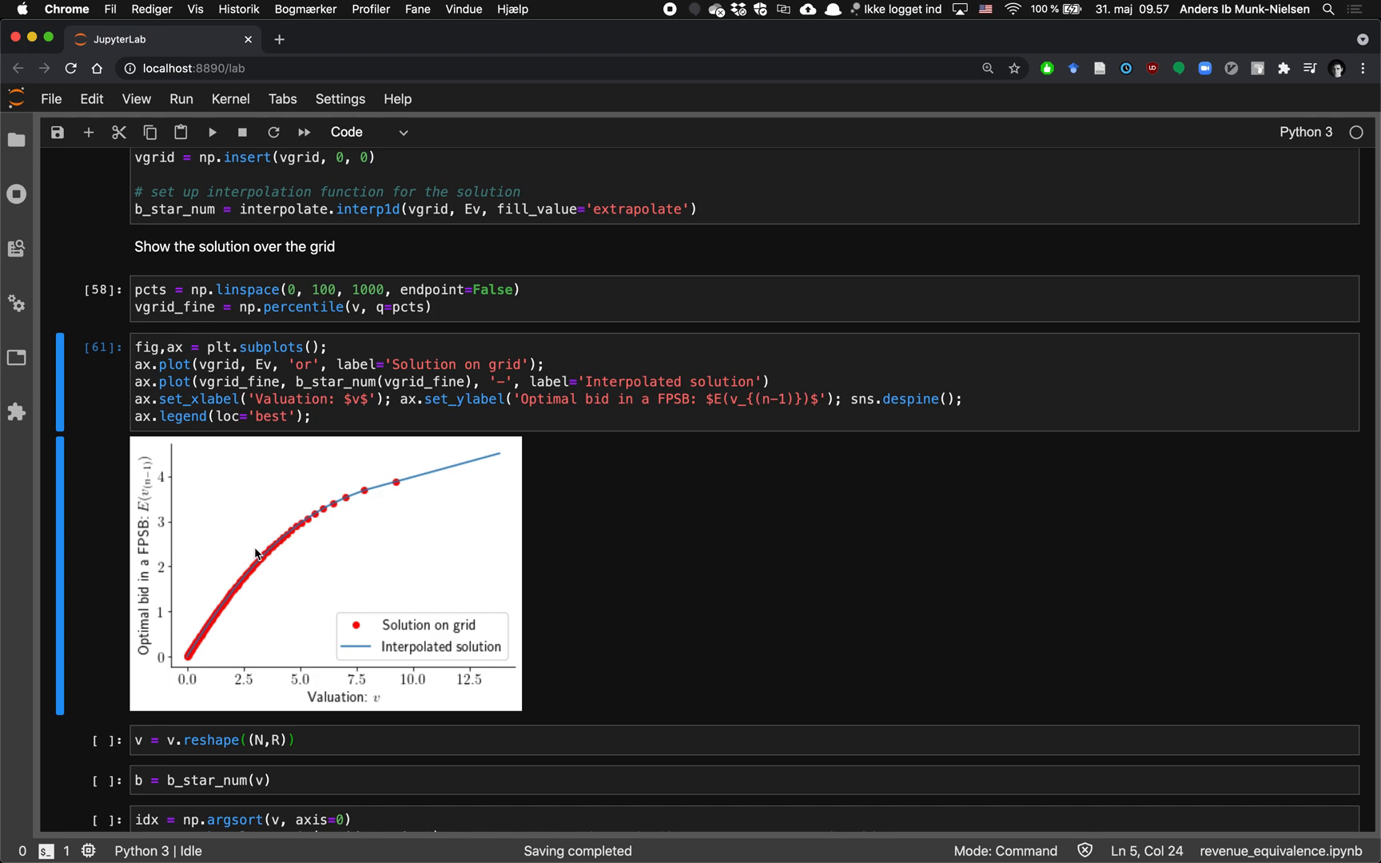
pyautogui.moveTo(151, 538)
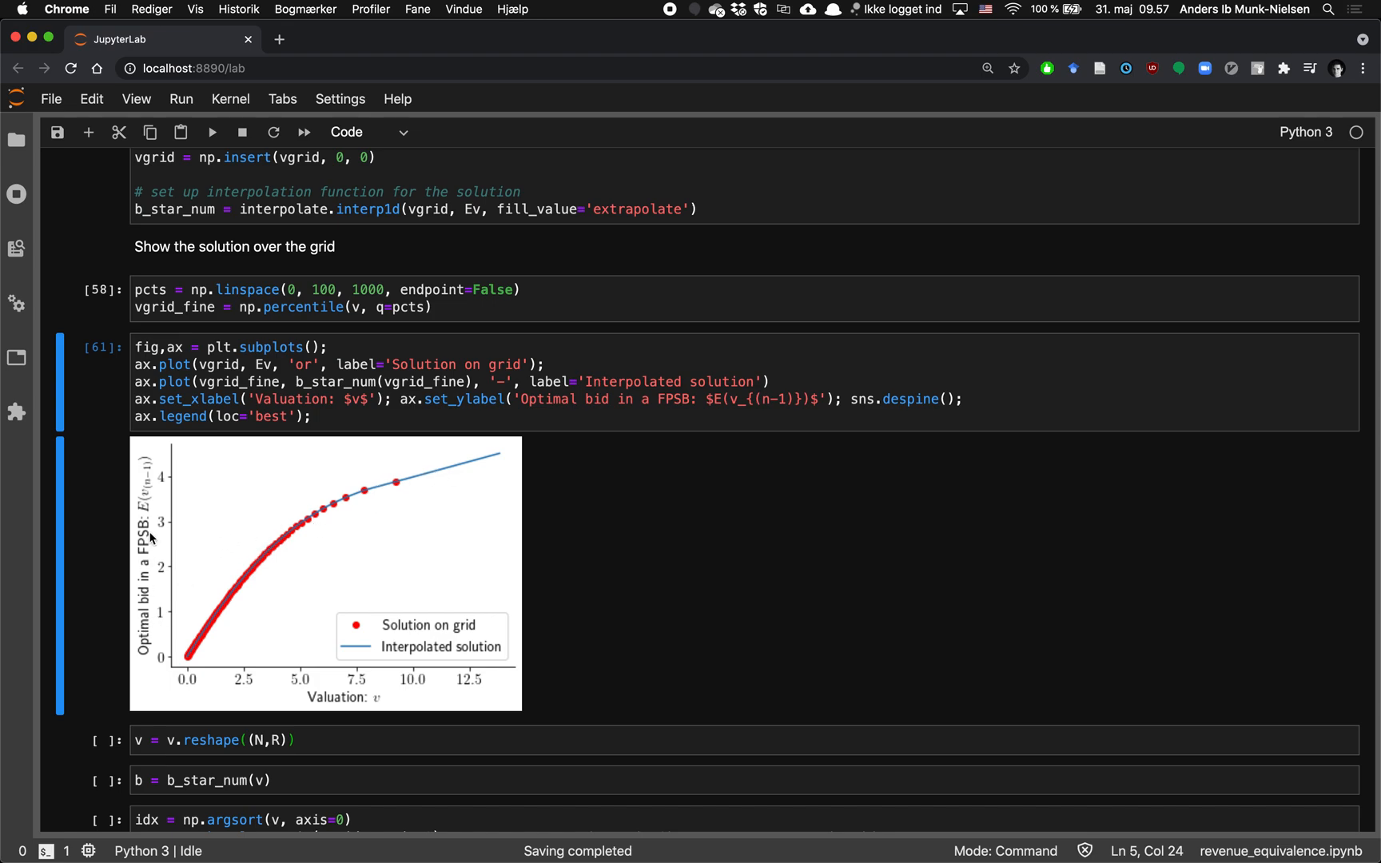
pyautogui.moveTo(147, 506)
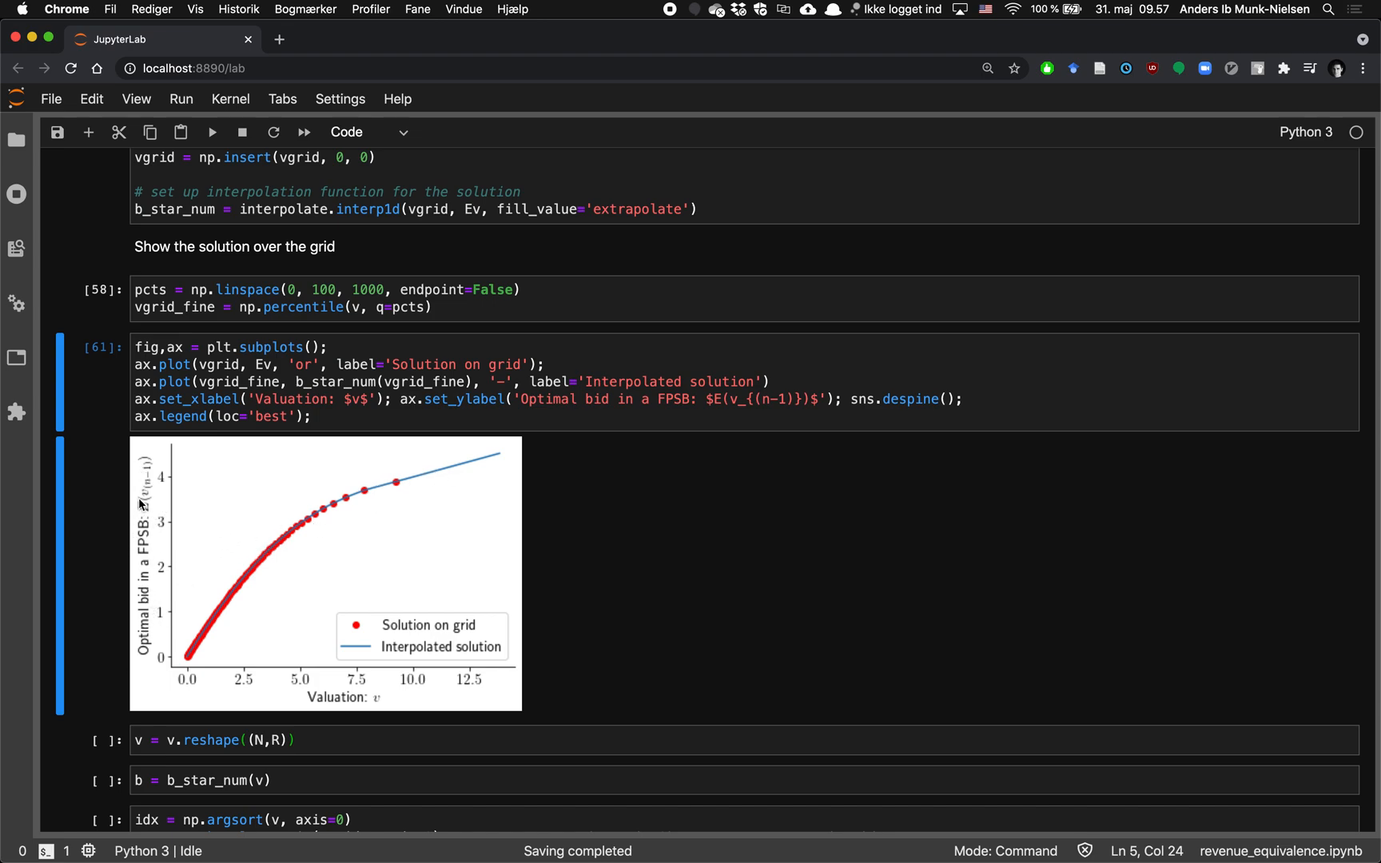
pyautogui.moveTo(156, 628)
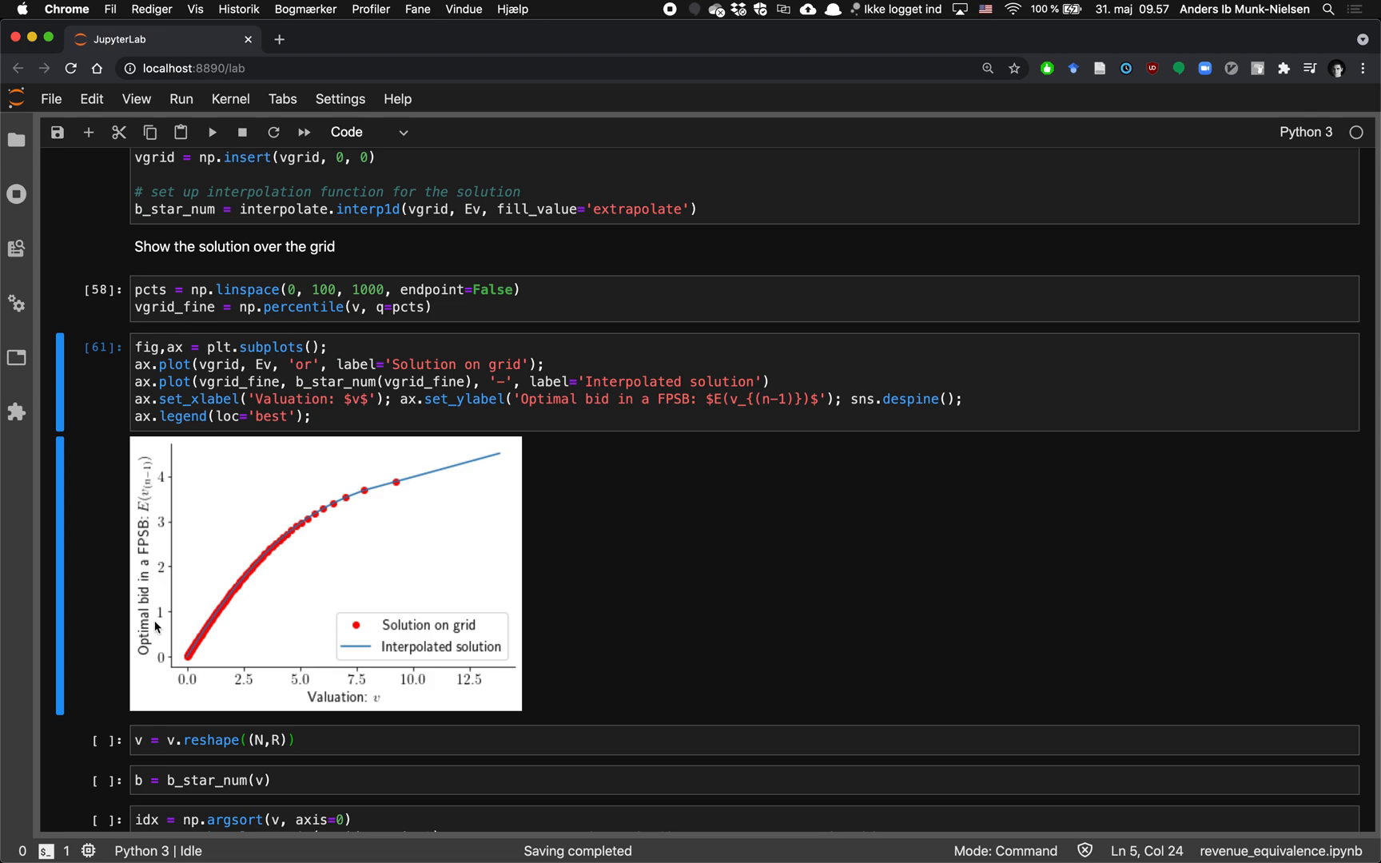
pyautogui.moveTo(150, 500)
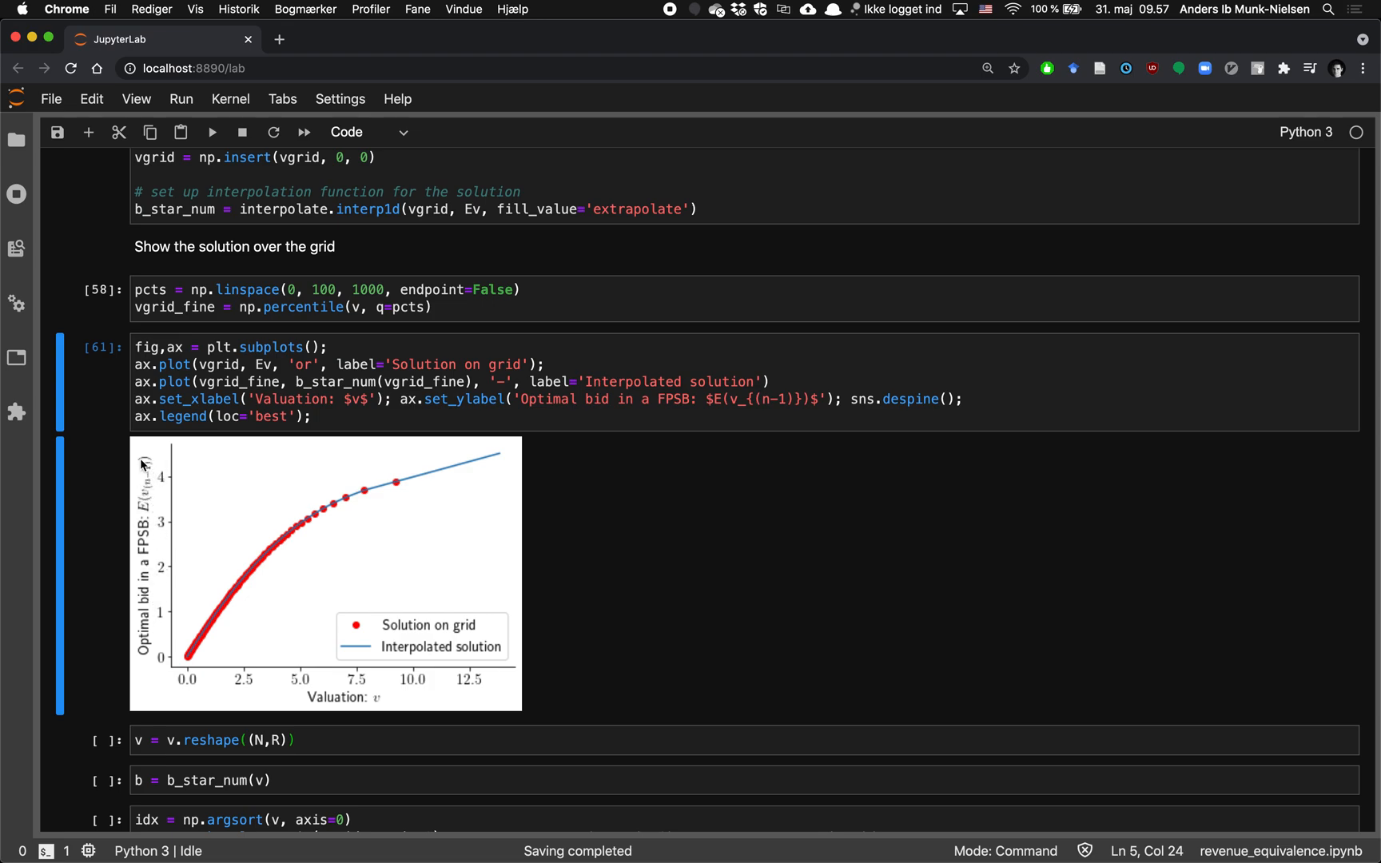
pyautogui.moveTo(407, 535)
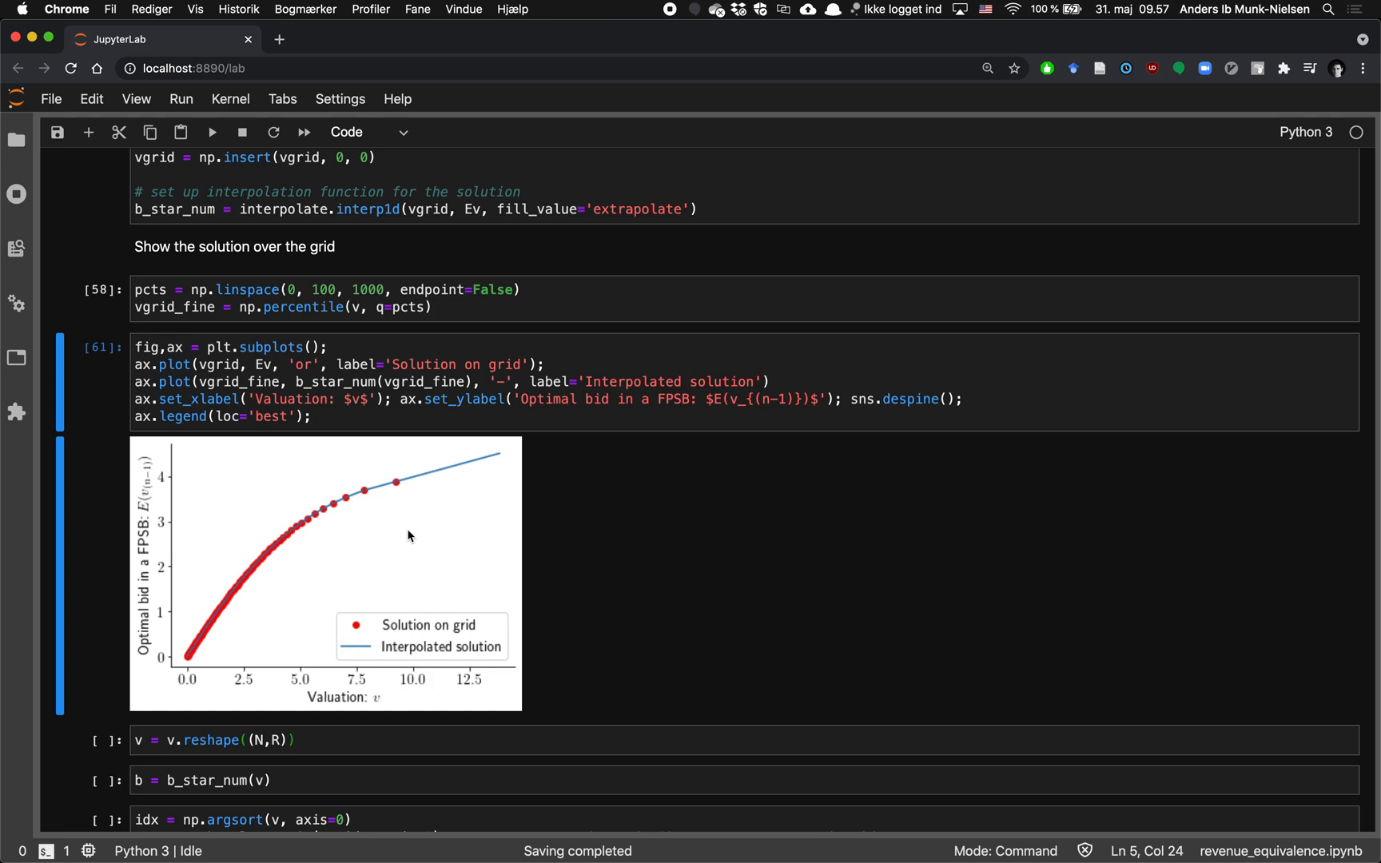
pyautogui.moveTo(373, 707)
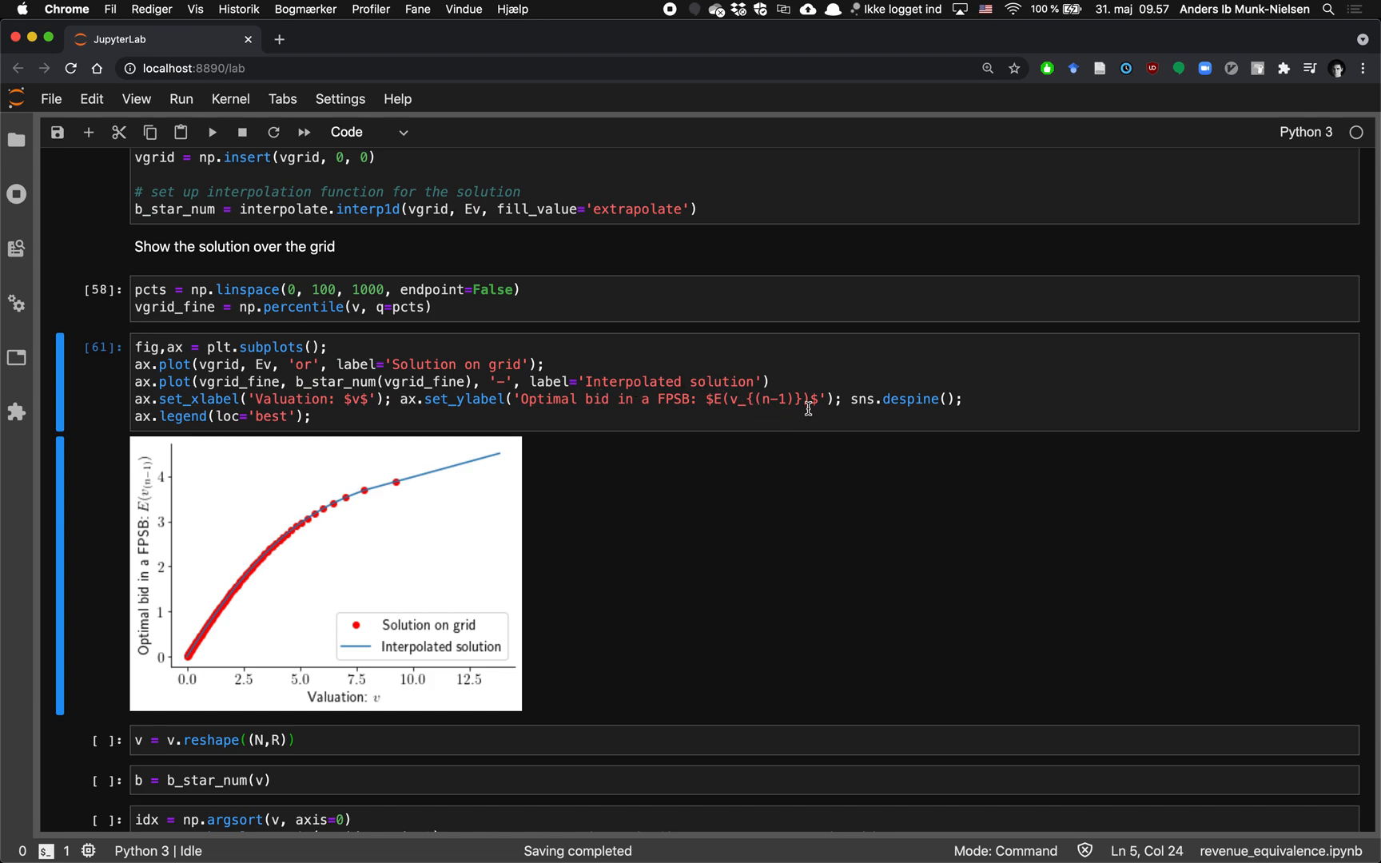
# Edit the plot's y-axis label to read E(v_(n−1) | v_(n) = v) and re-run it.
pyautogui.write('\\vert v_{(n)} = v')
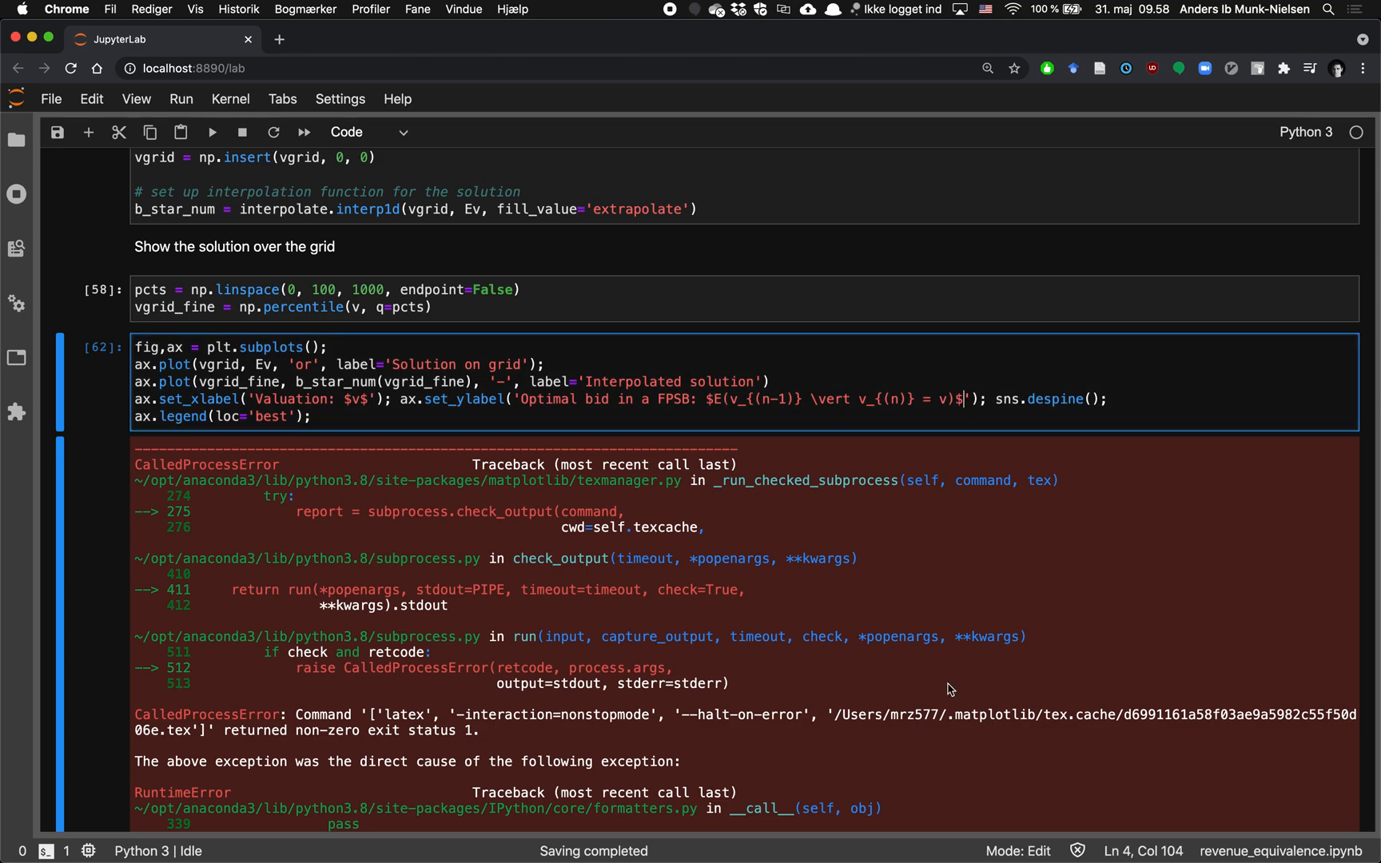
pyautogui.press('Backspace')
pyautogui.write('|')
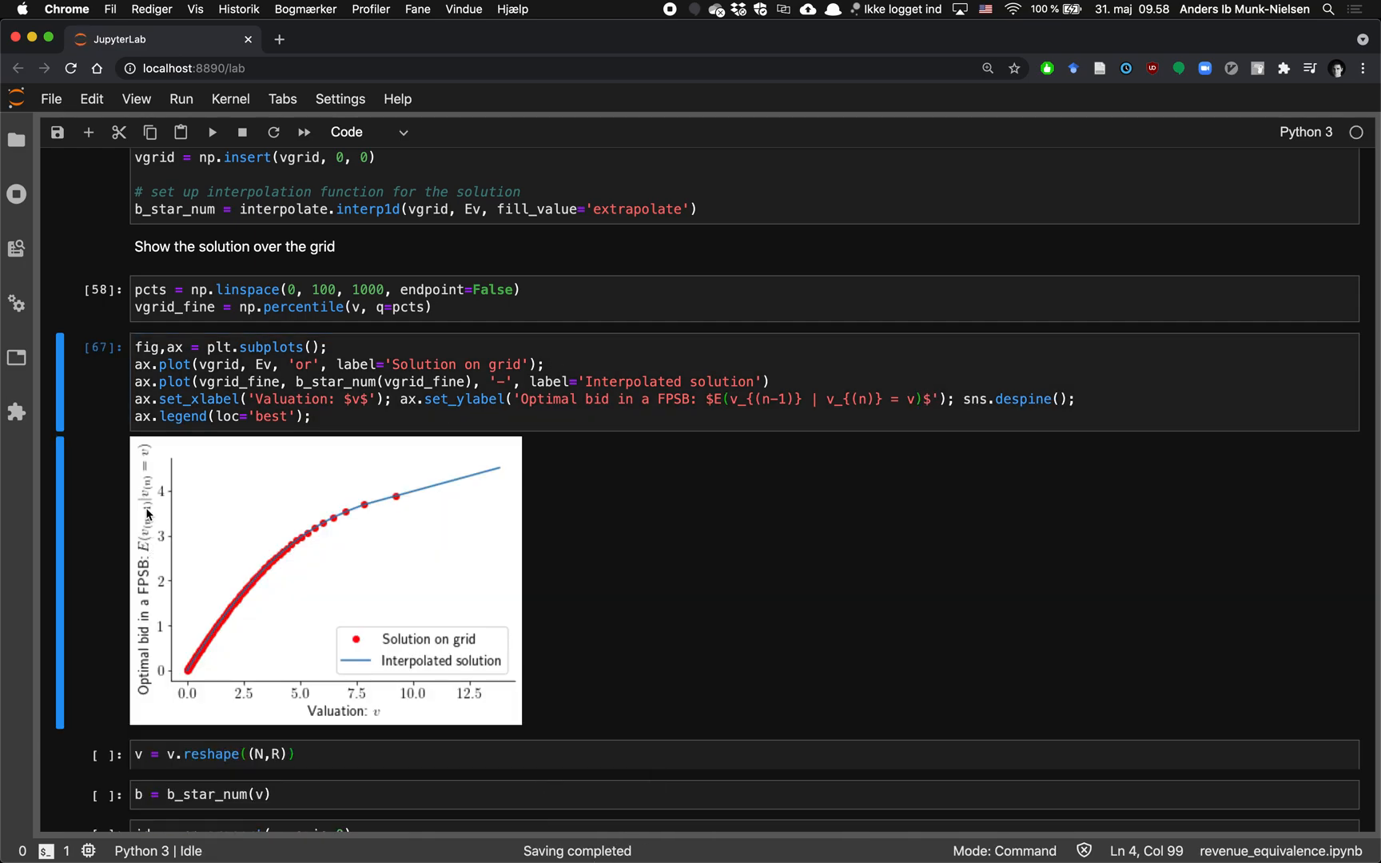
pyautogui.moveTo(156, 487)
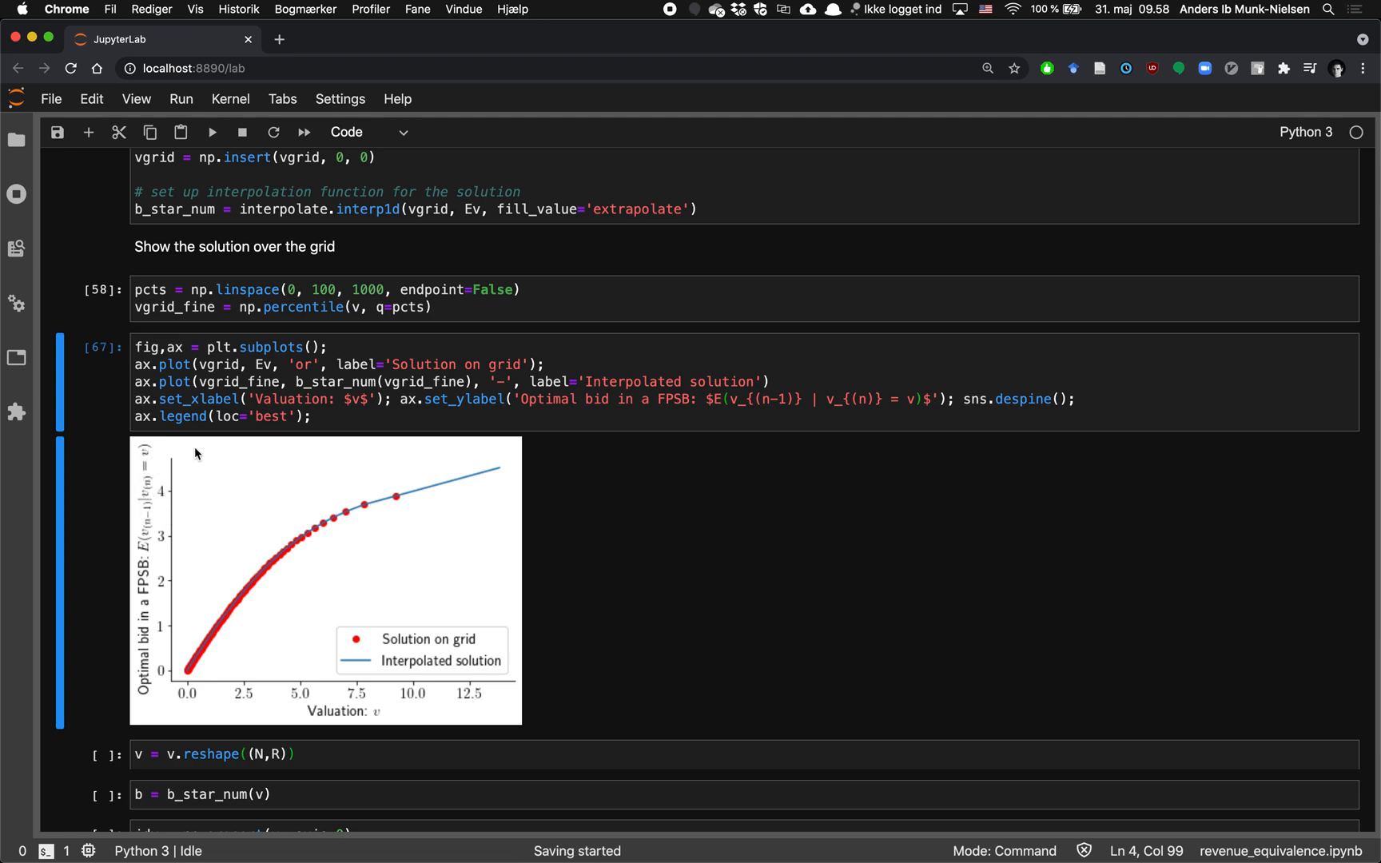
# Run the reshape, bid, sorting and histogram cells, giving FPSB payment 2.57286 and SPSB 2.56558.
pyautogui.scroll(-3)
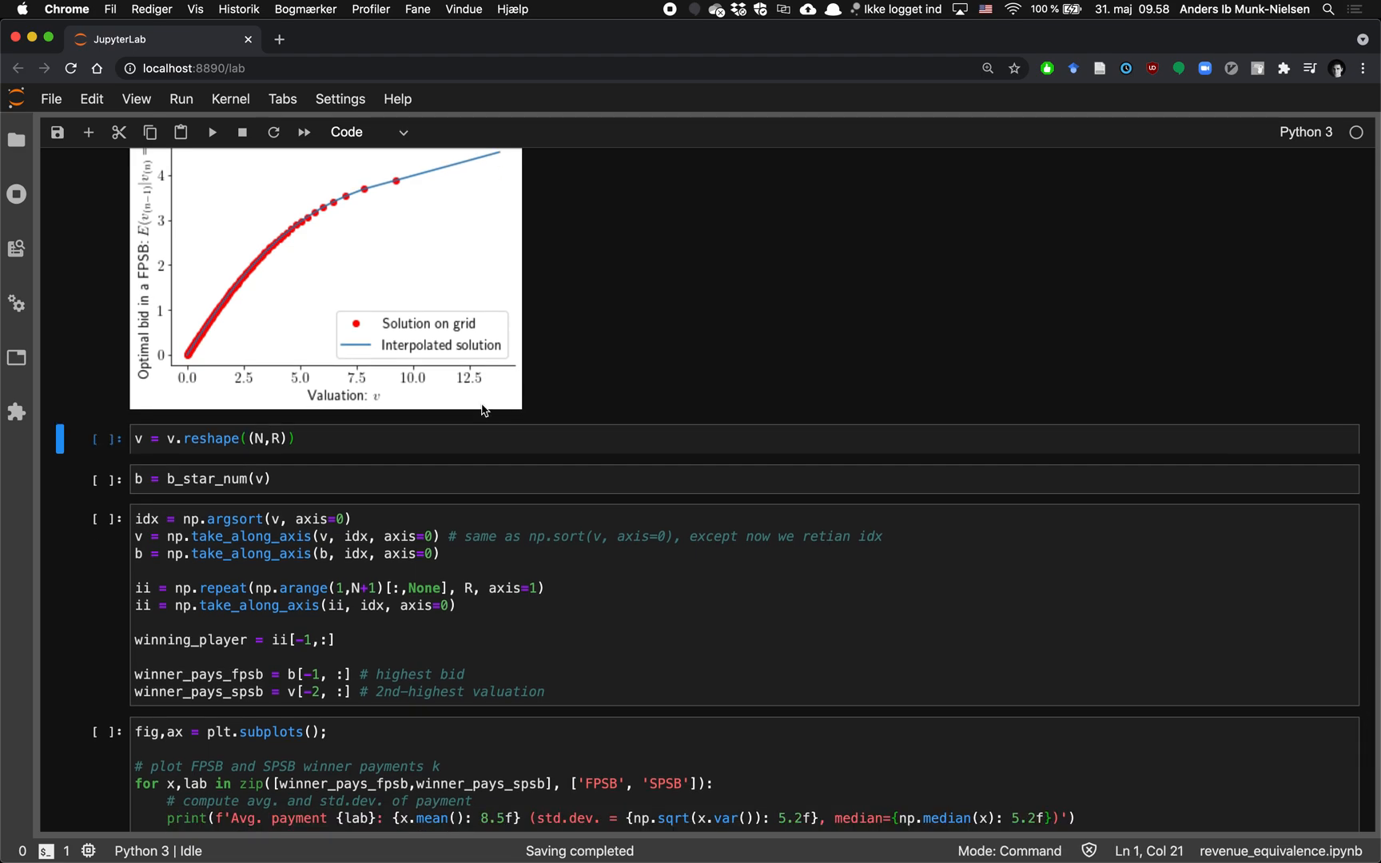
pyautogui.scroll(-3)
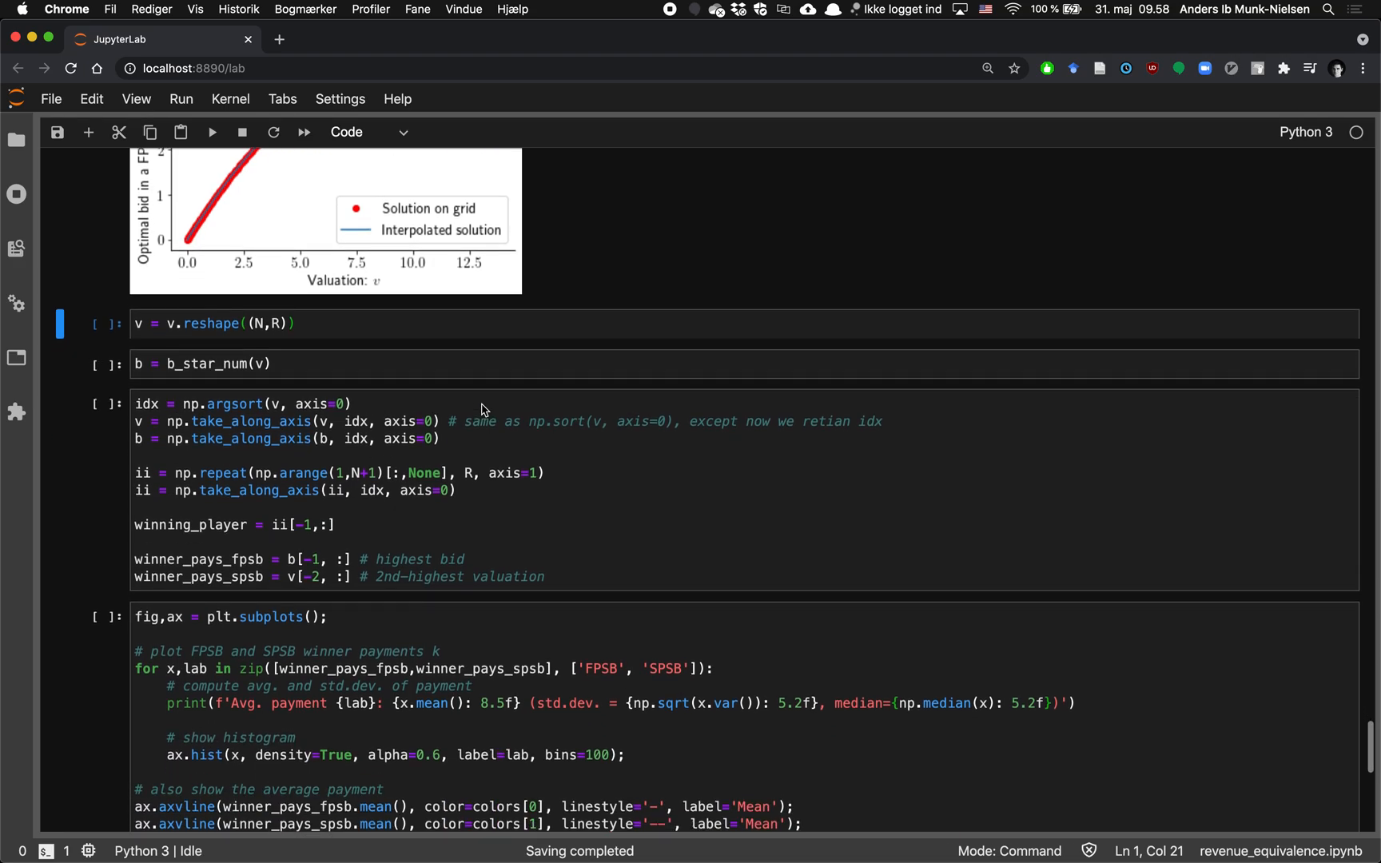
pyautogui.scroll(-3)
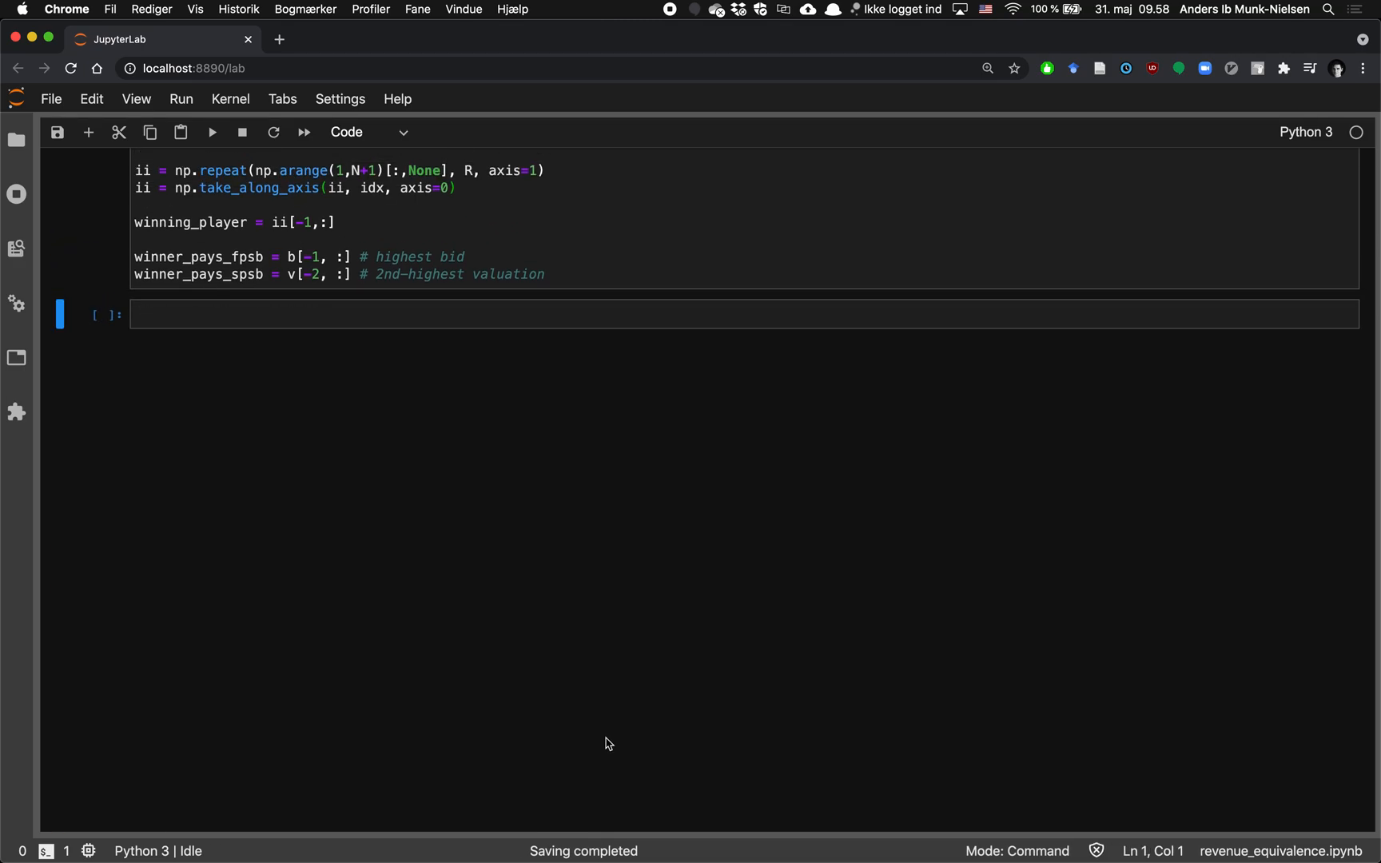
pyautogui.rightClick(608, 753)
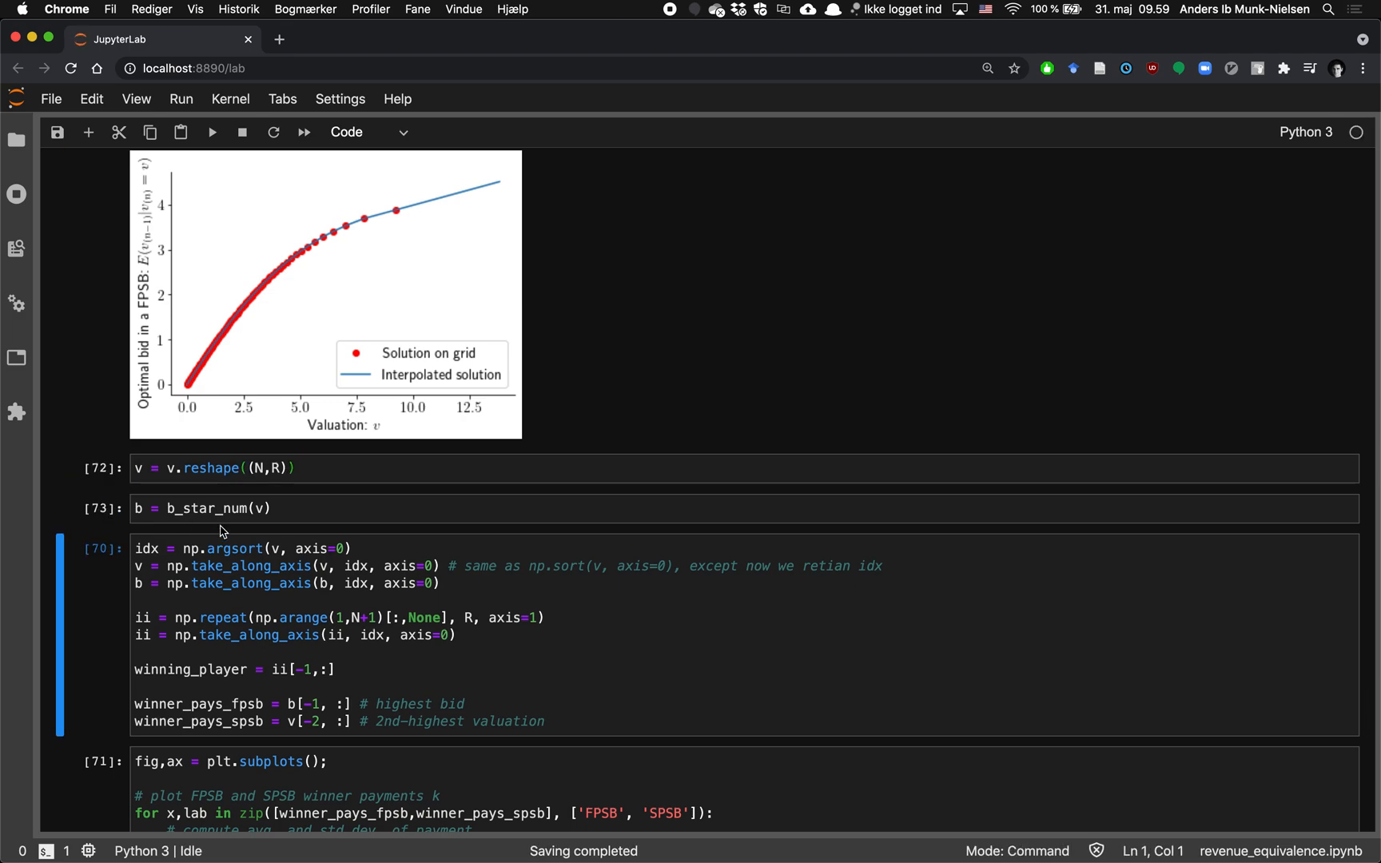
pyautogui.click(218, 509)
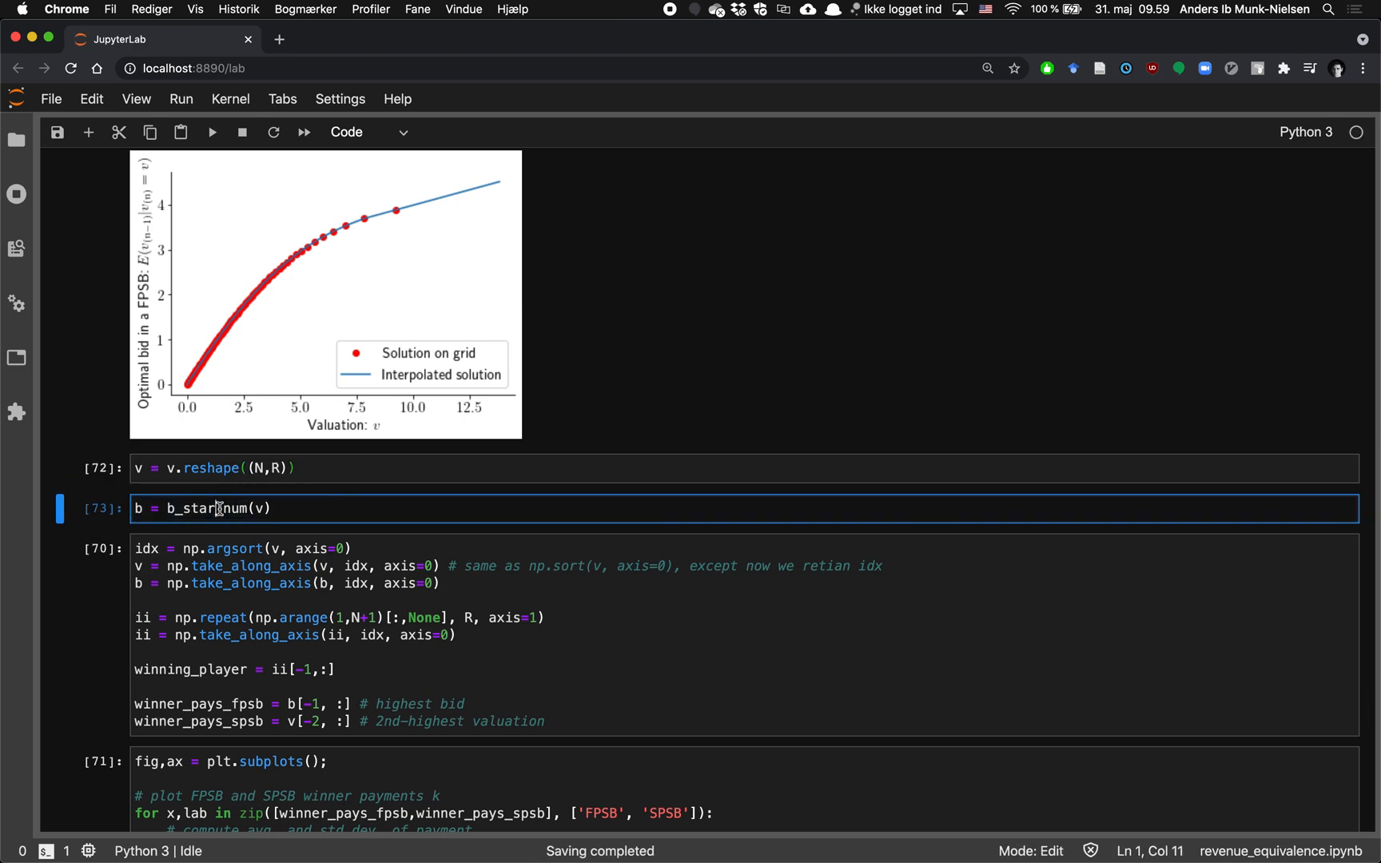
pyautogui.moveTo(307, 504)
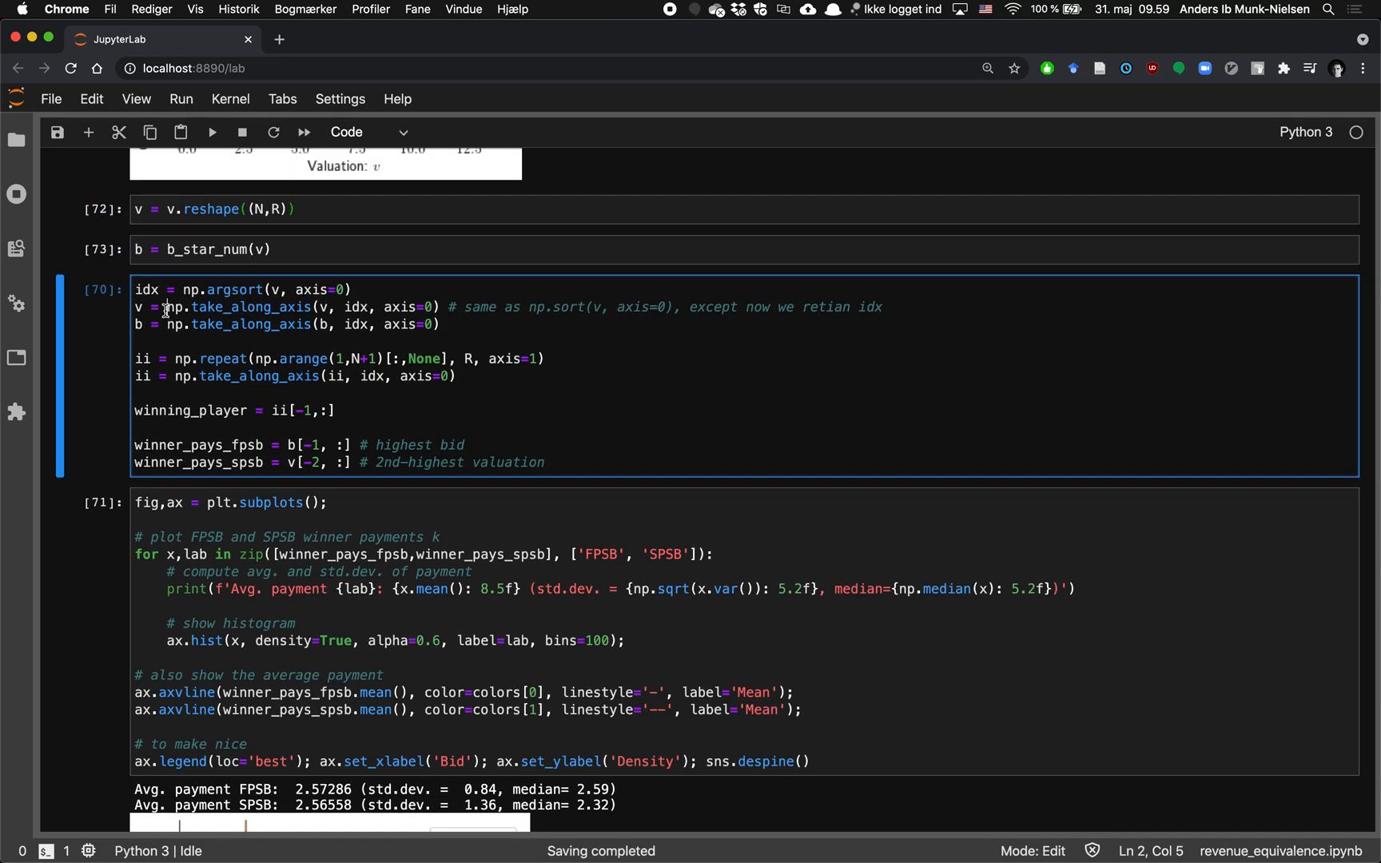
pyautogui.scroll(-3)
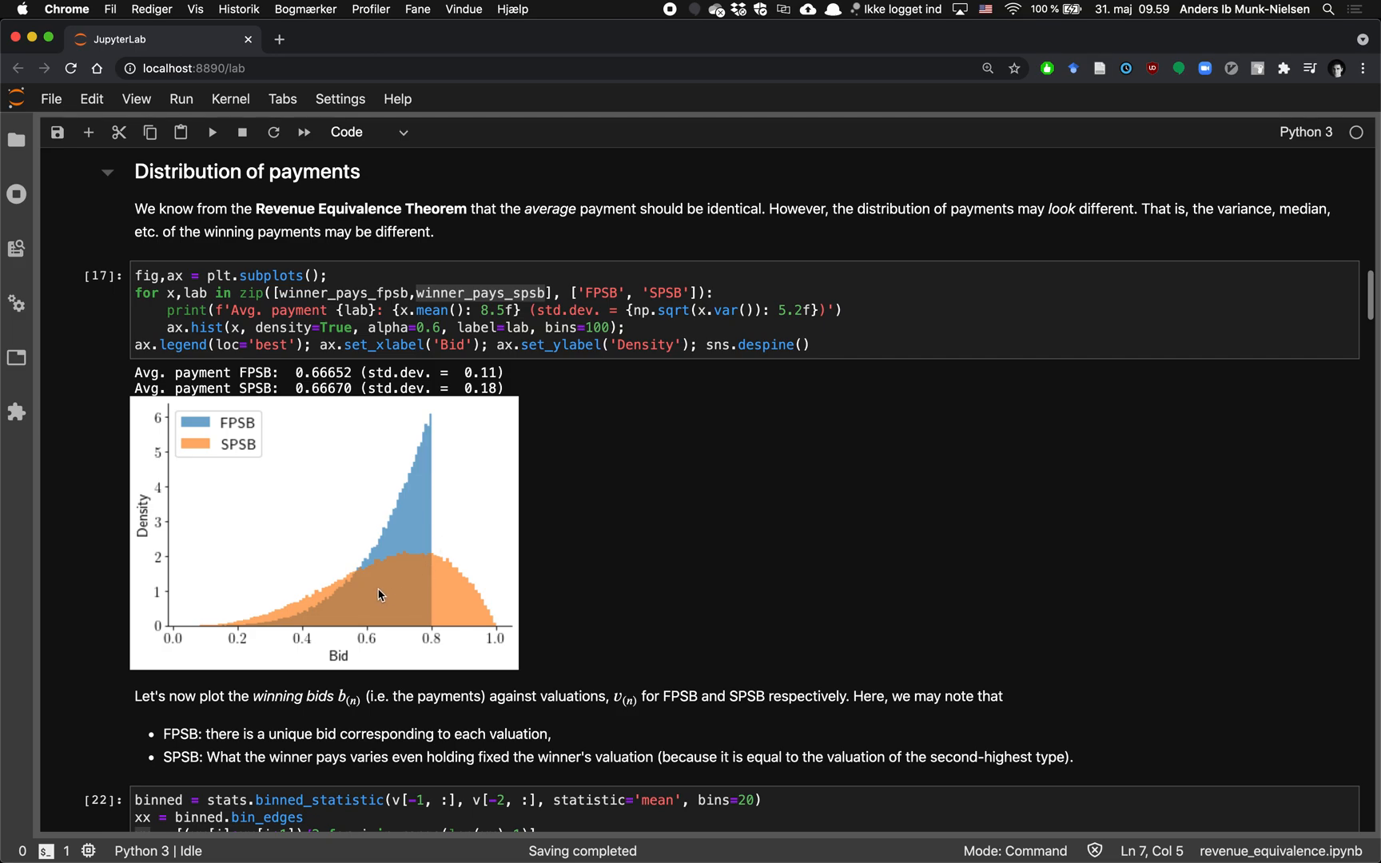
pyautogui.moveTo(420, 496)
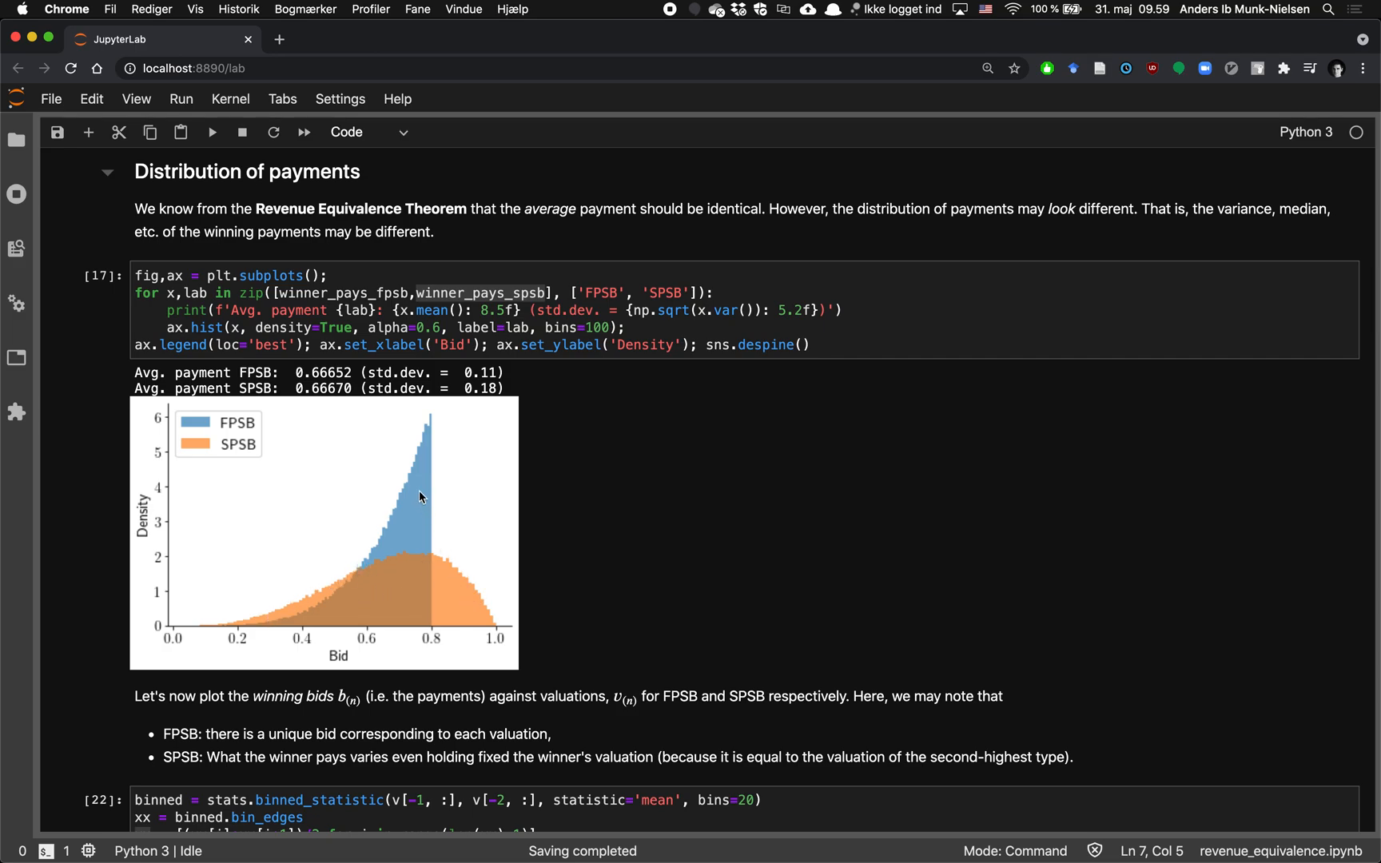
pyautogui.moveTo(414, 575)
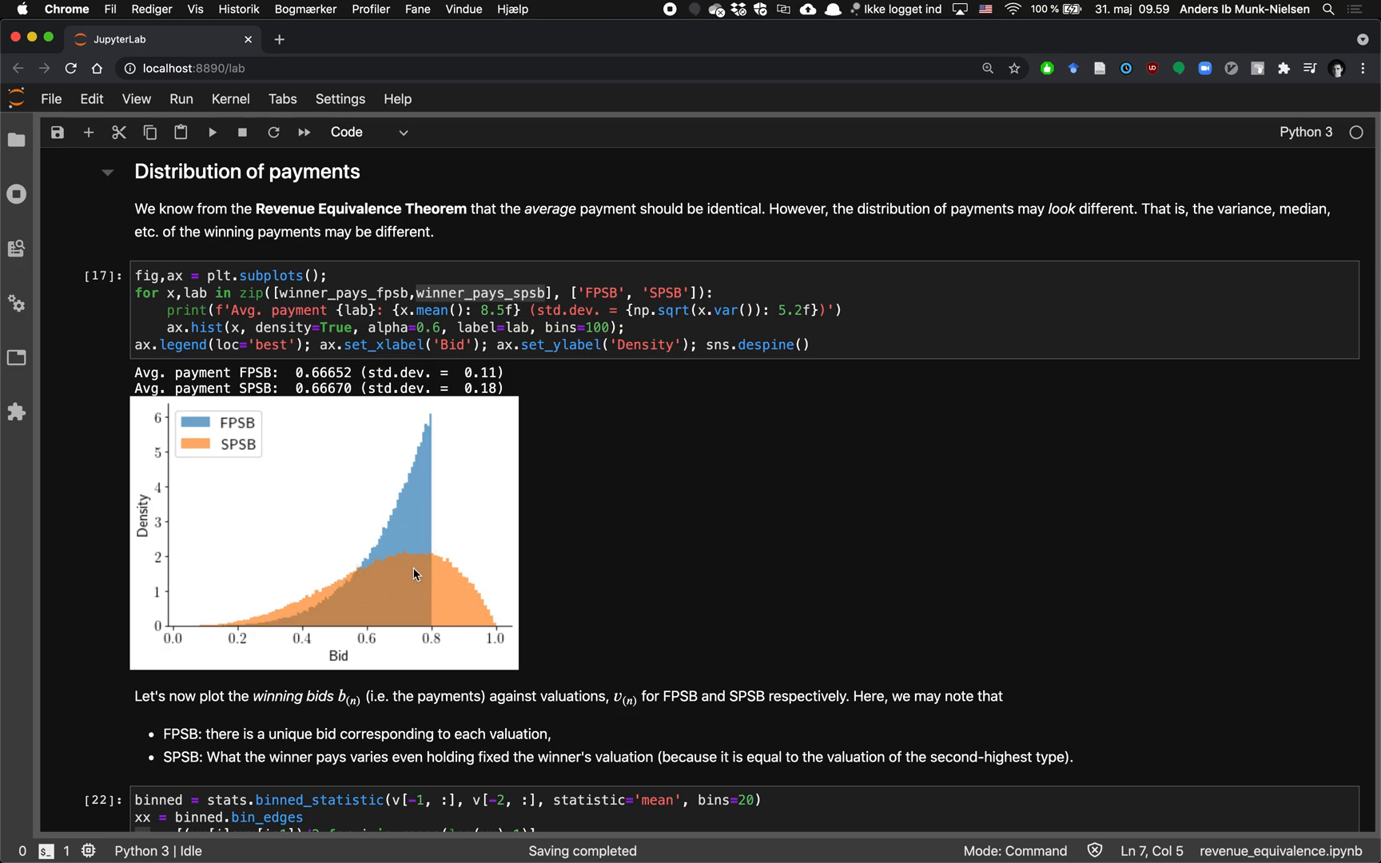
pyautogui.moveTo(541, 445)
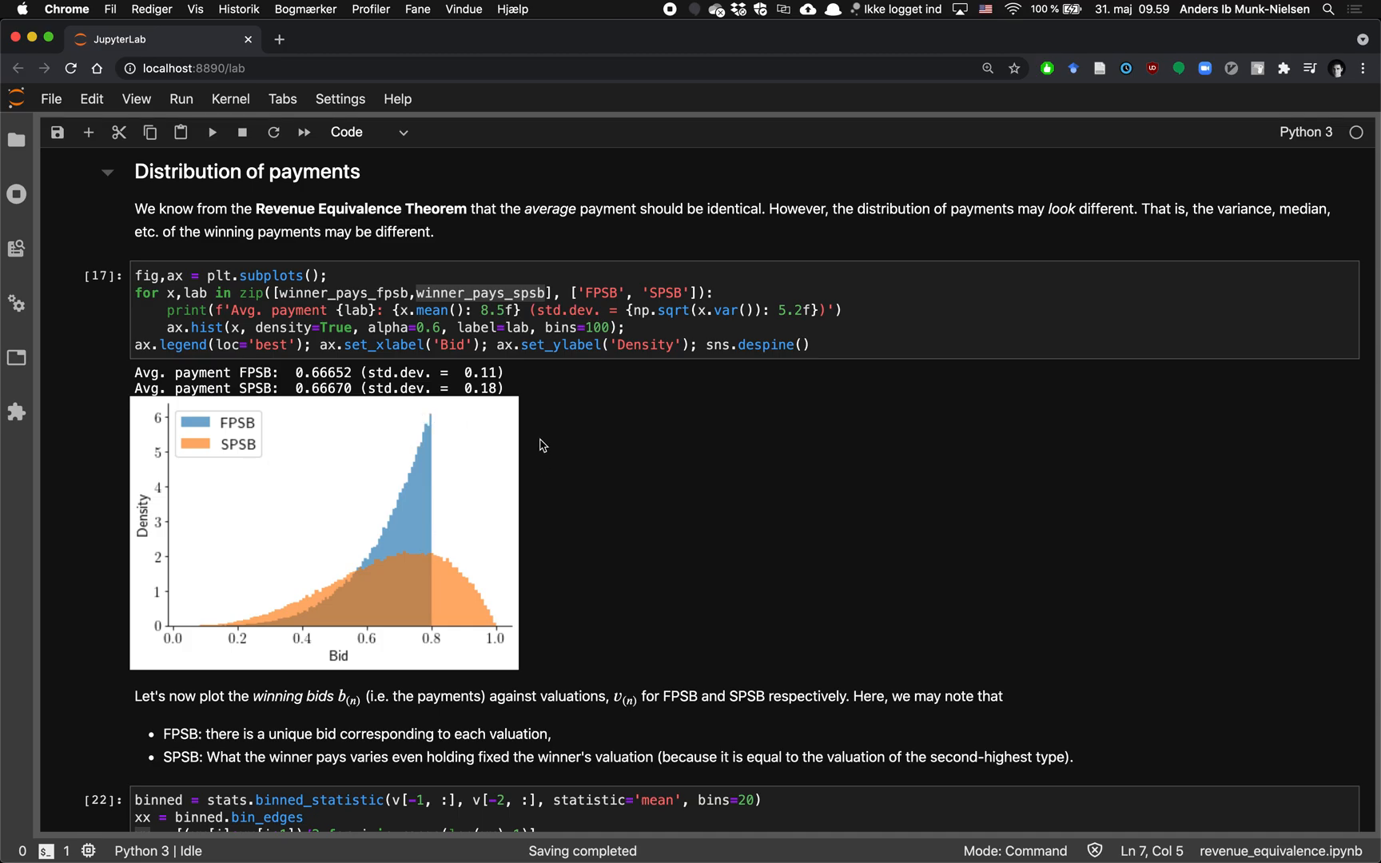
pyautogui.scroll(-3)
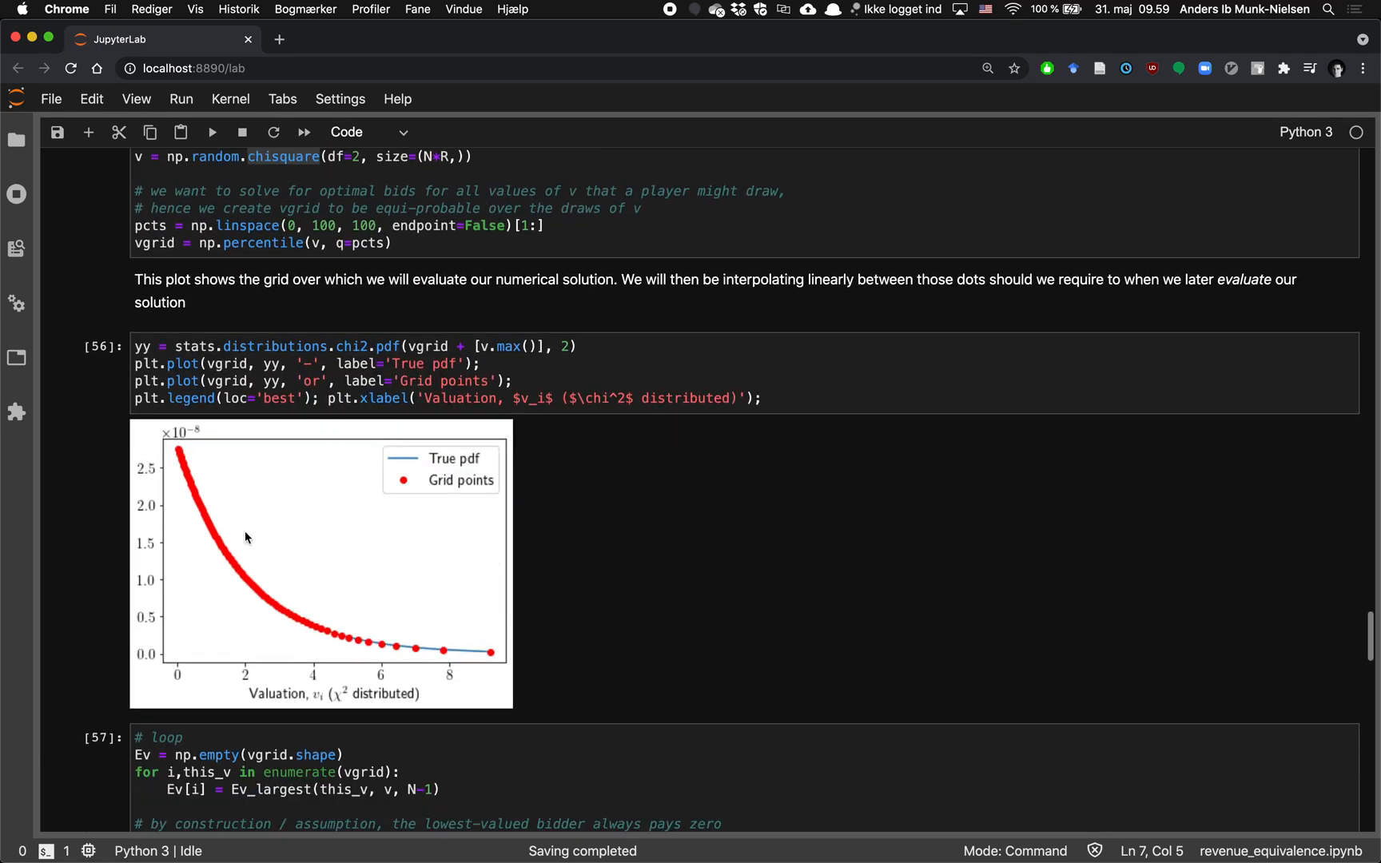
pyautogui.scroll(-3)
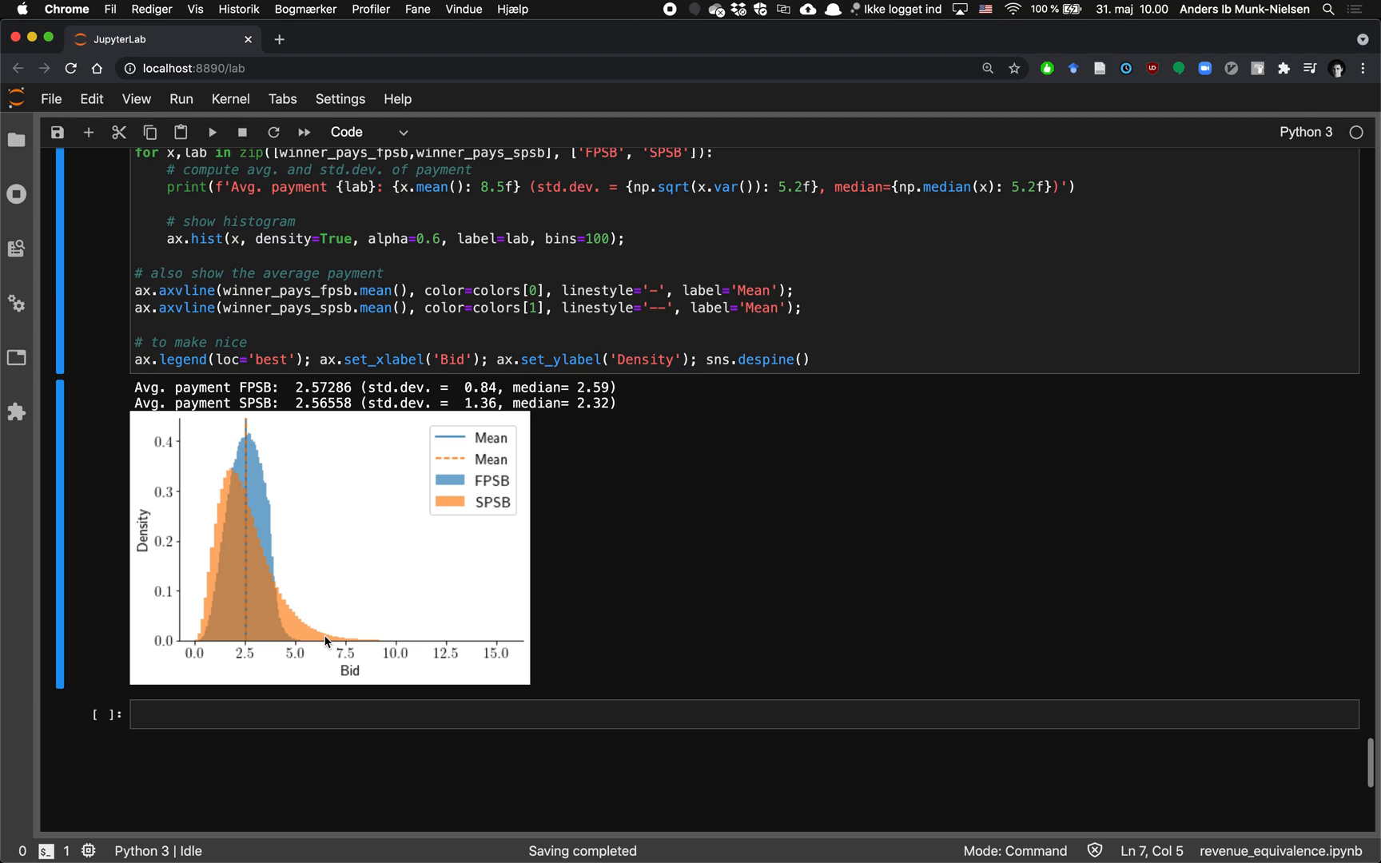
pyautogui.scroll(-3)
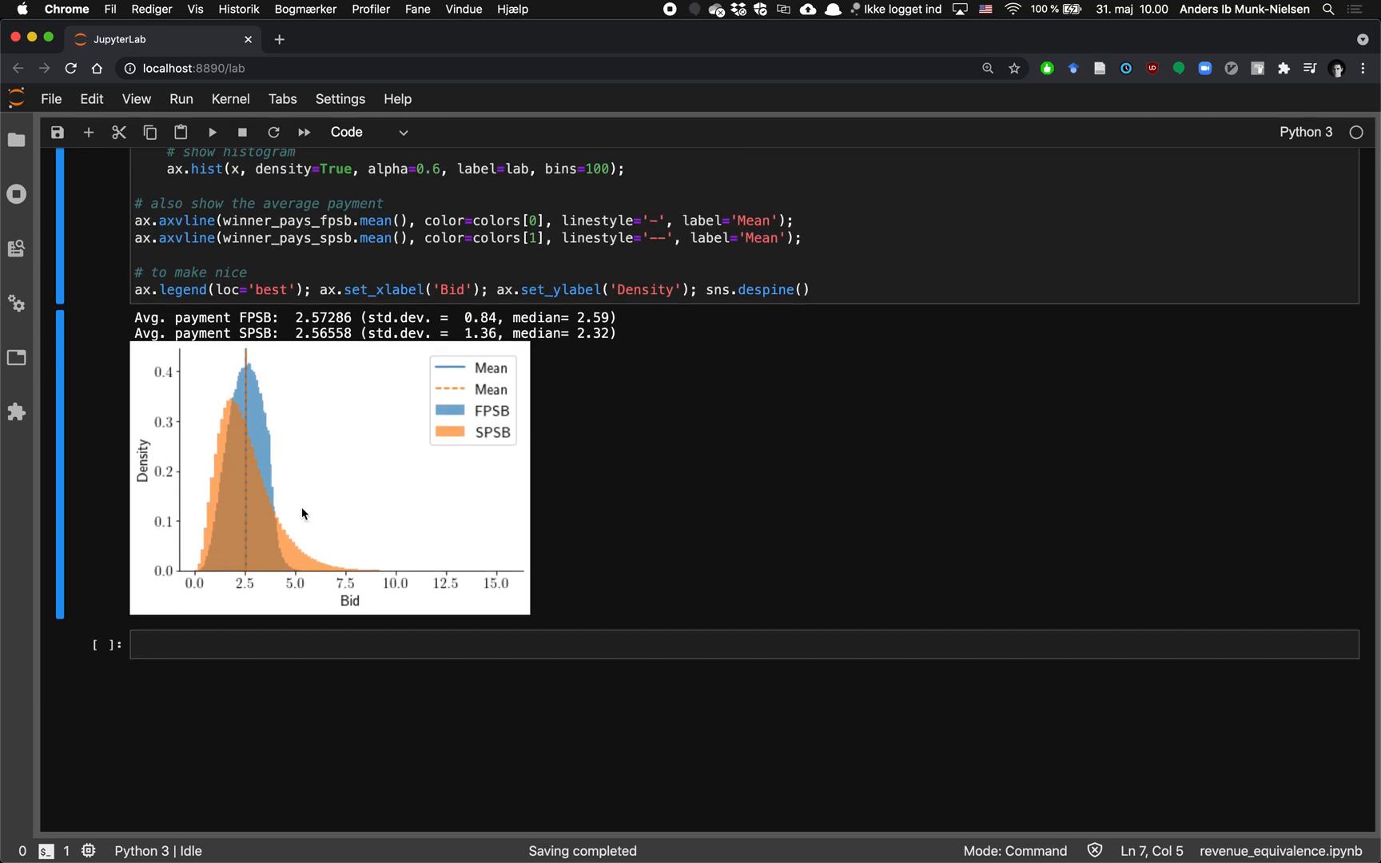
pyautogui.moveTo(251, 354)
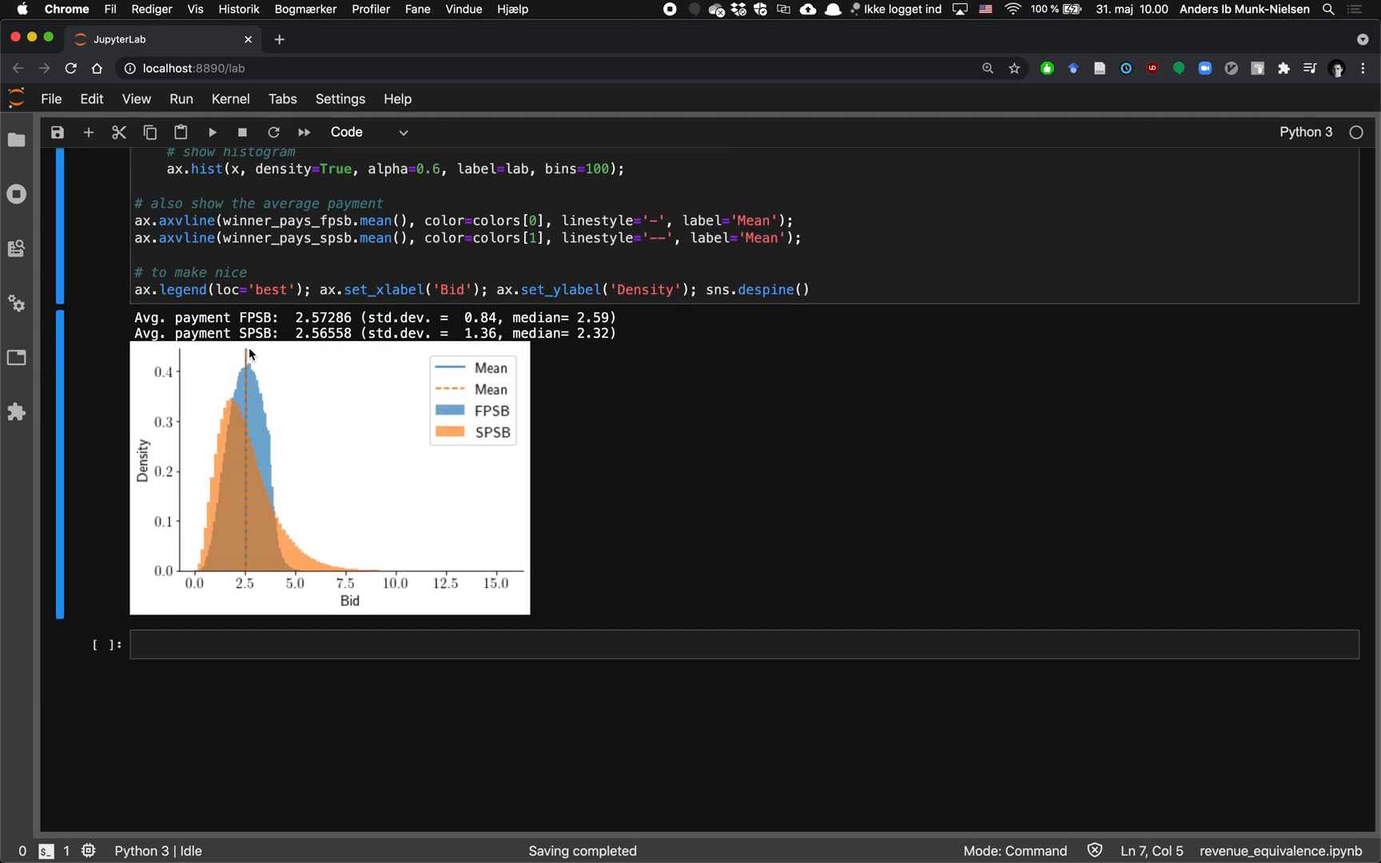
pyautogui.moveTo(247, 543)
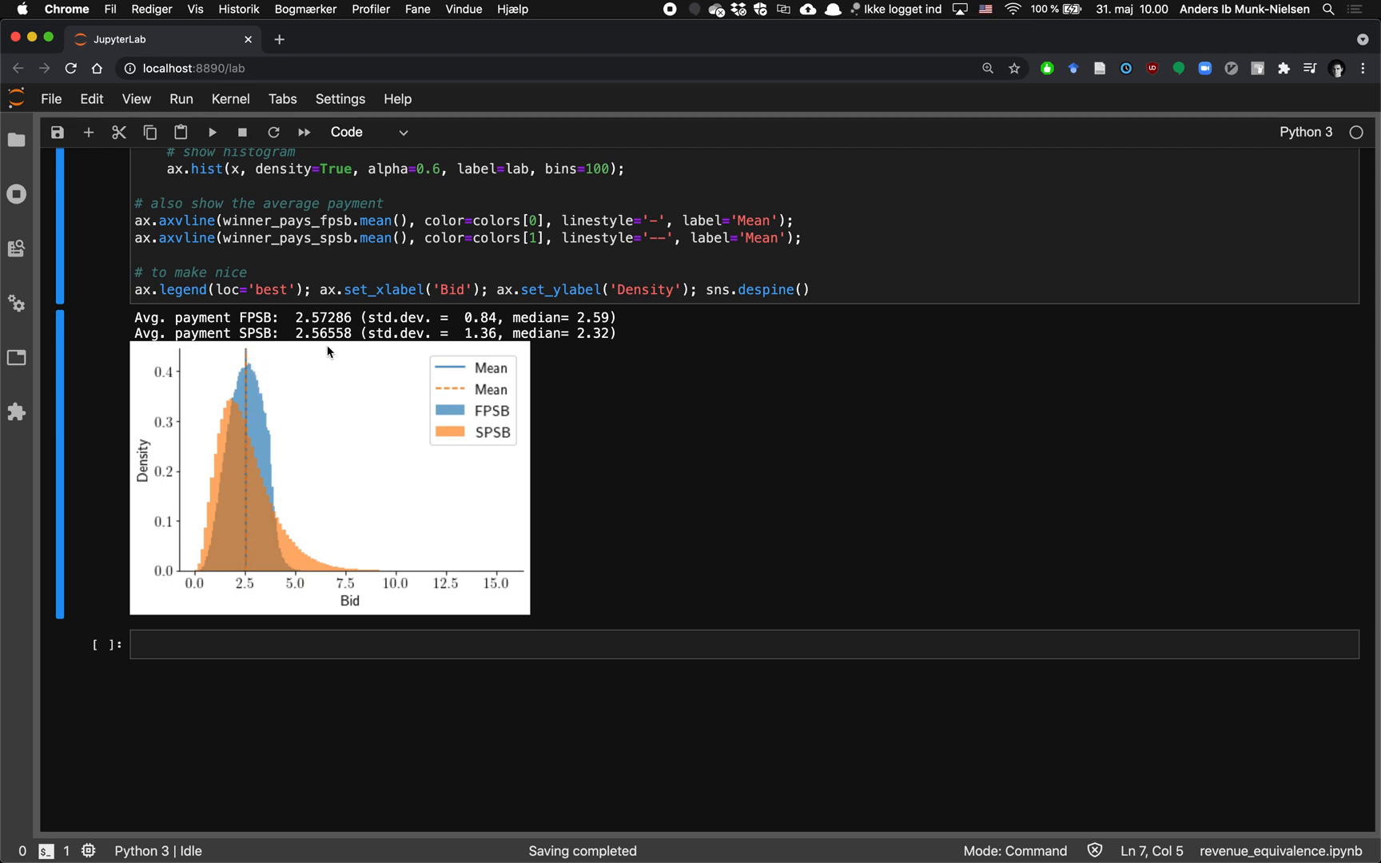
pyautogui.moveTo(334, 359)
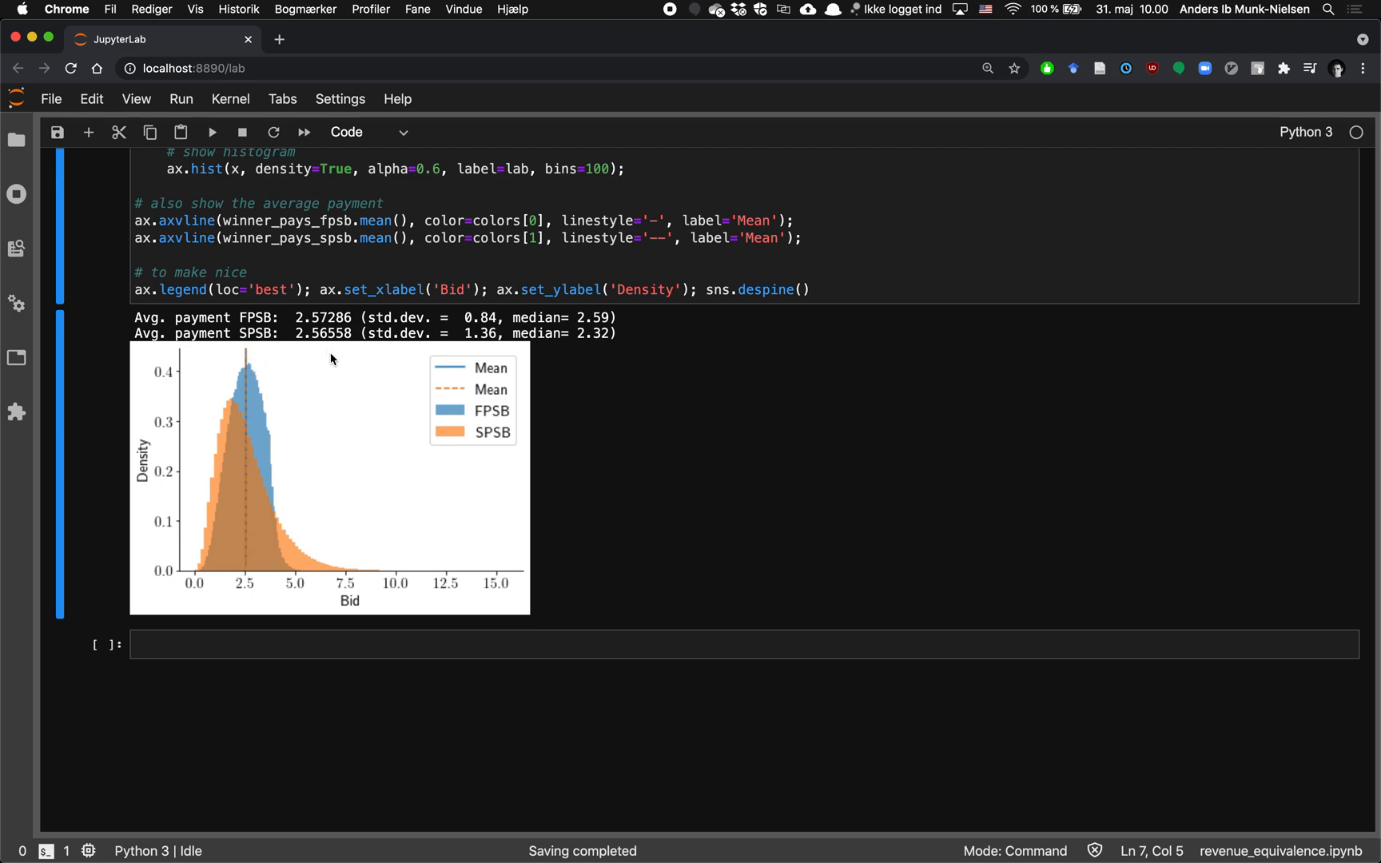
pyautogui.moveTo(256, 354)
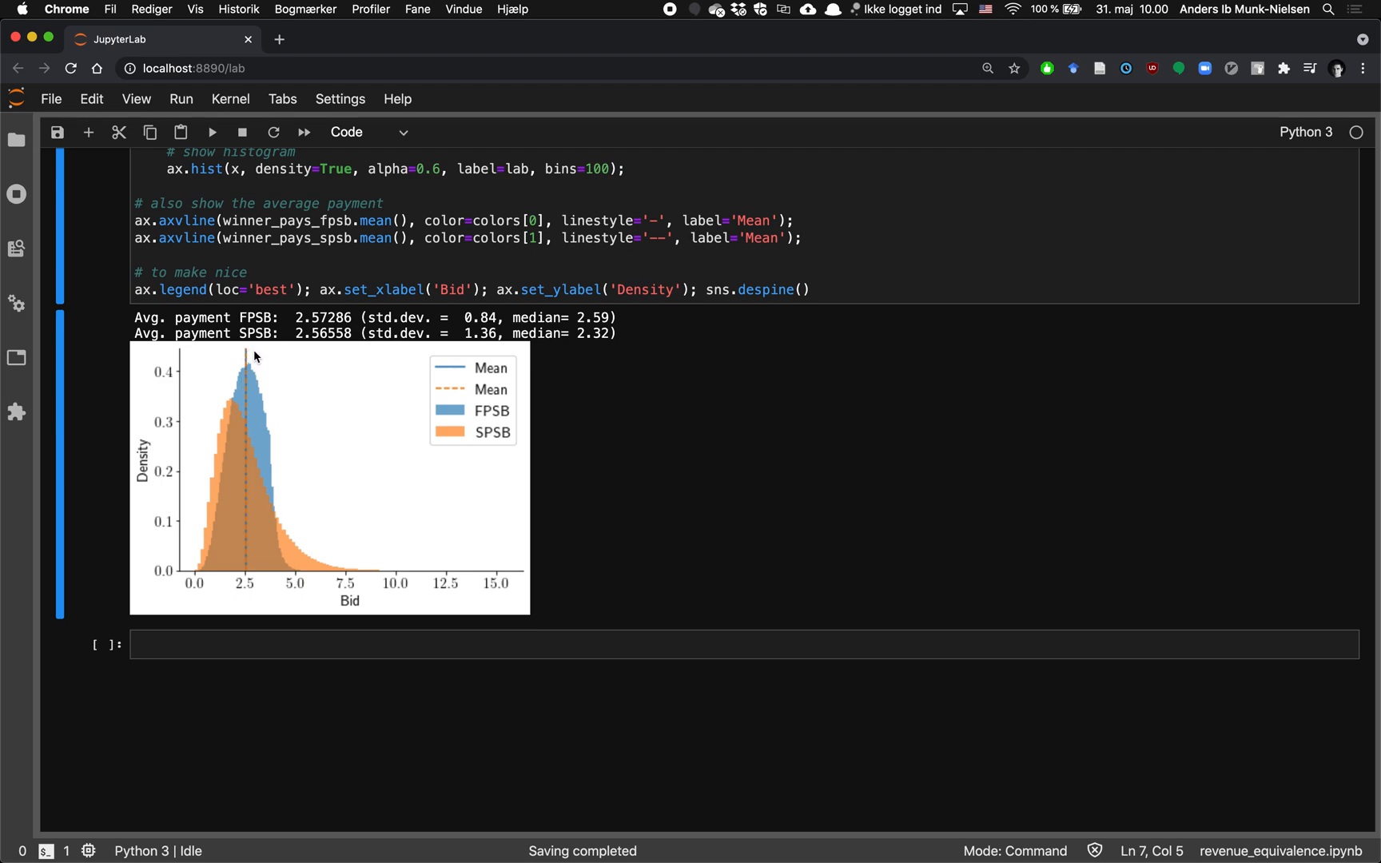
pyautogui.moveTo(251, 452)
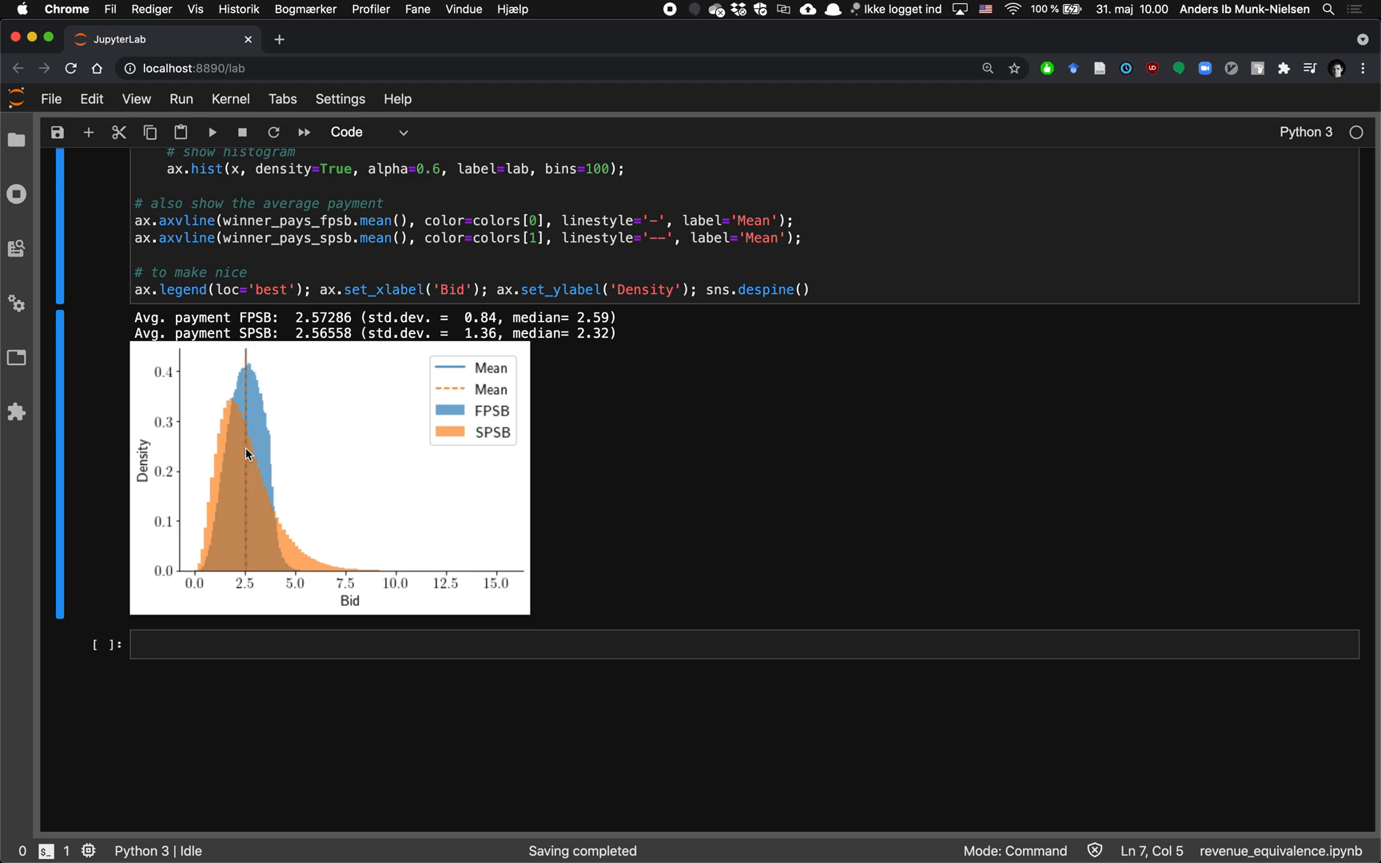
pyautogui.moveTo(408, 327)
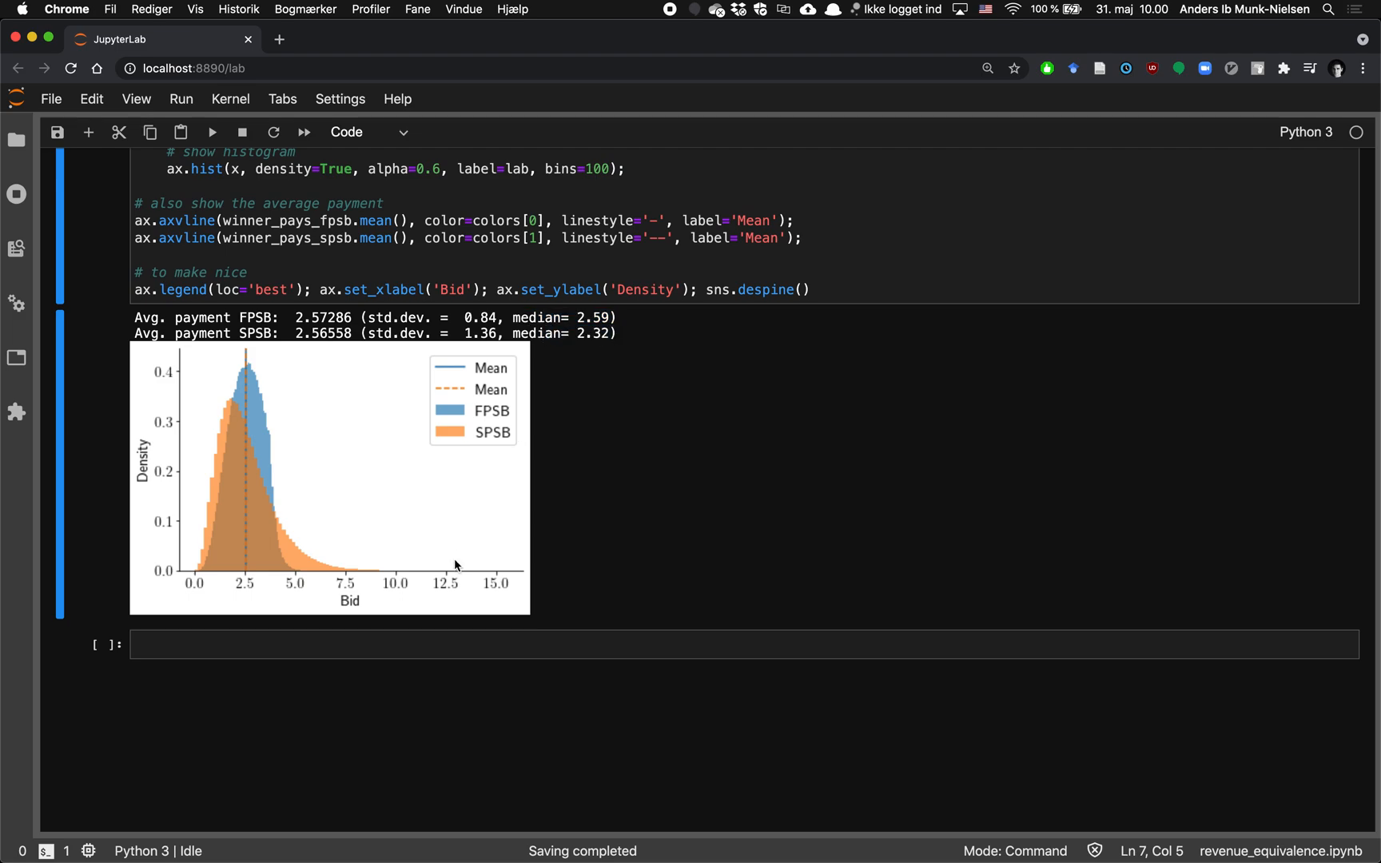
pyautogui.moveTo(184, 562)
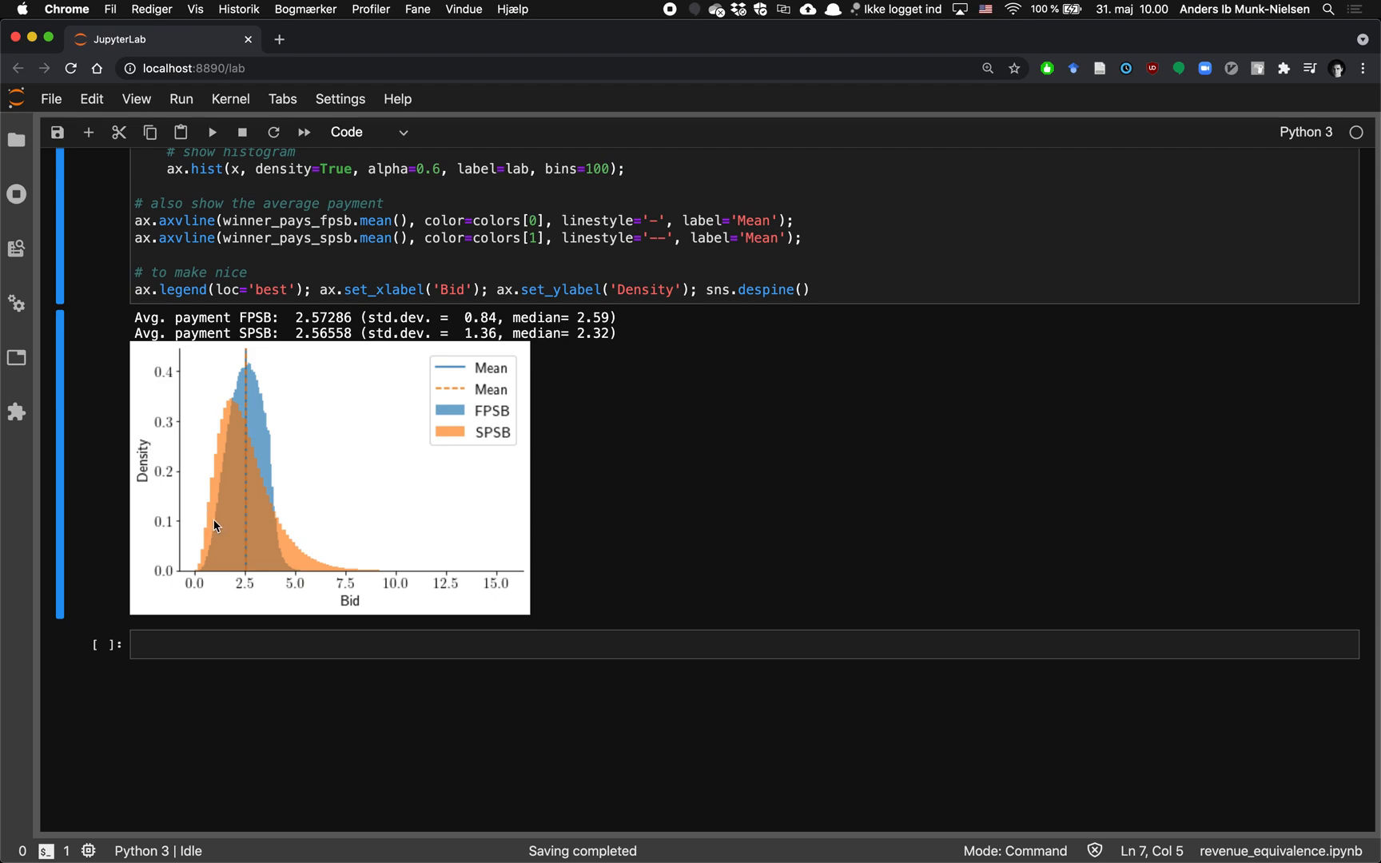
pyautogui.moveTo(298, 535)
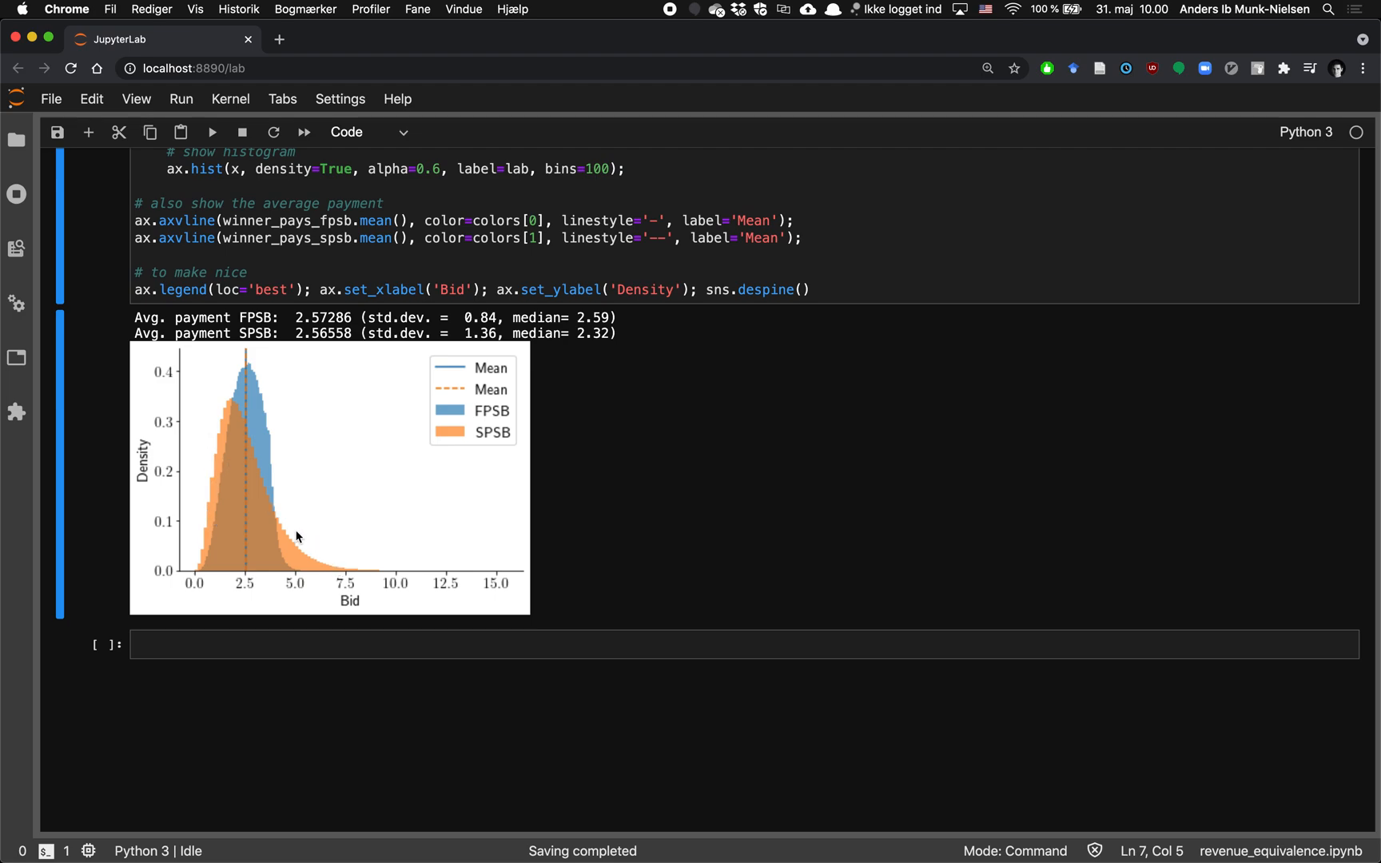
pyautogui.moveTo(291, 537)
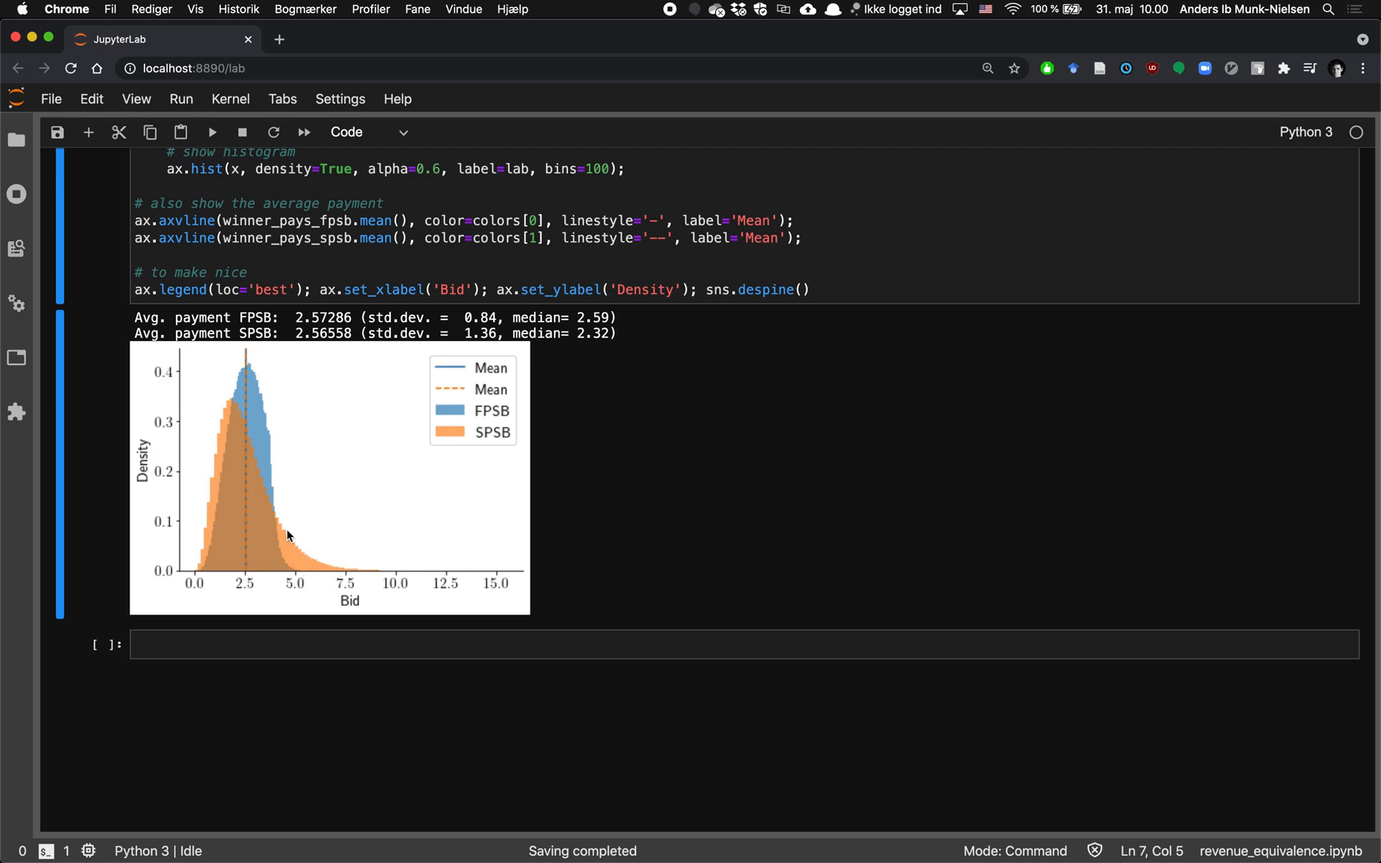
pyautogui.moveTo(277, 467)
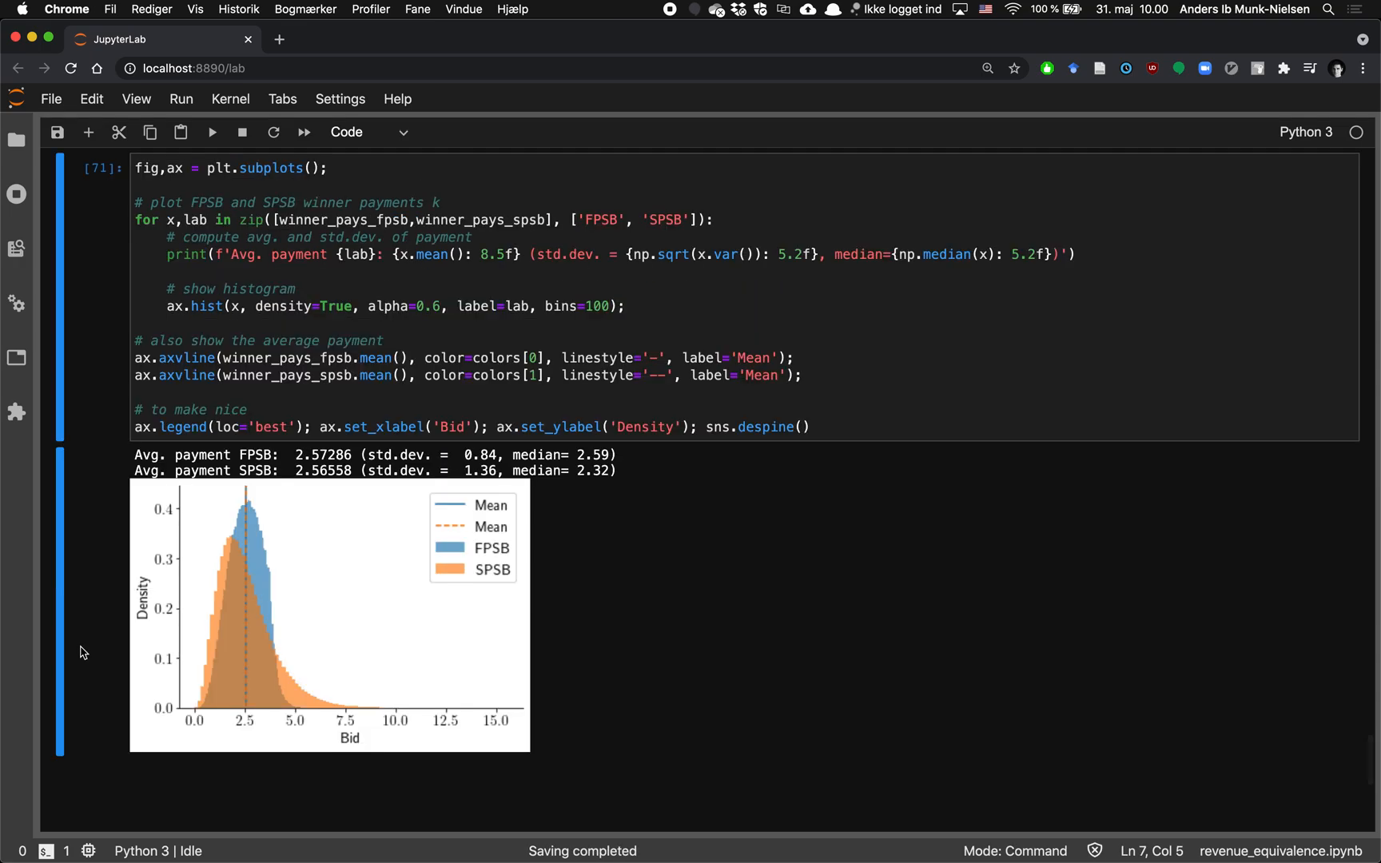
pyautogui.moveTo(704, 633)
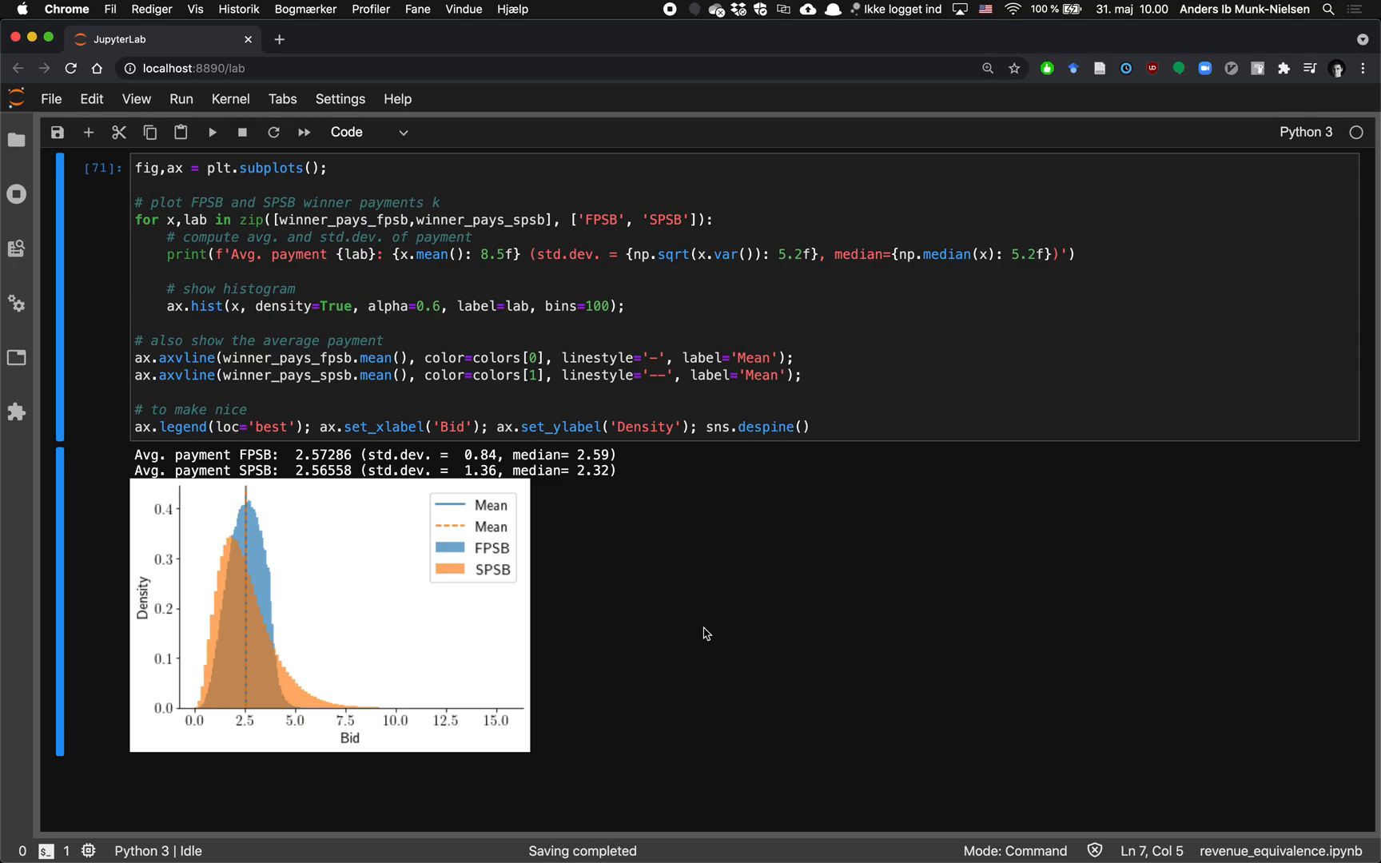